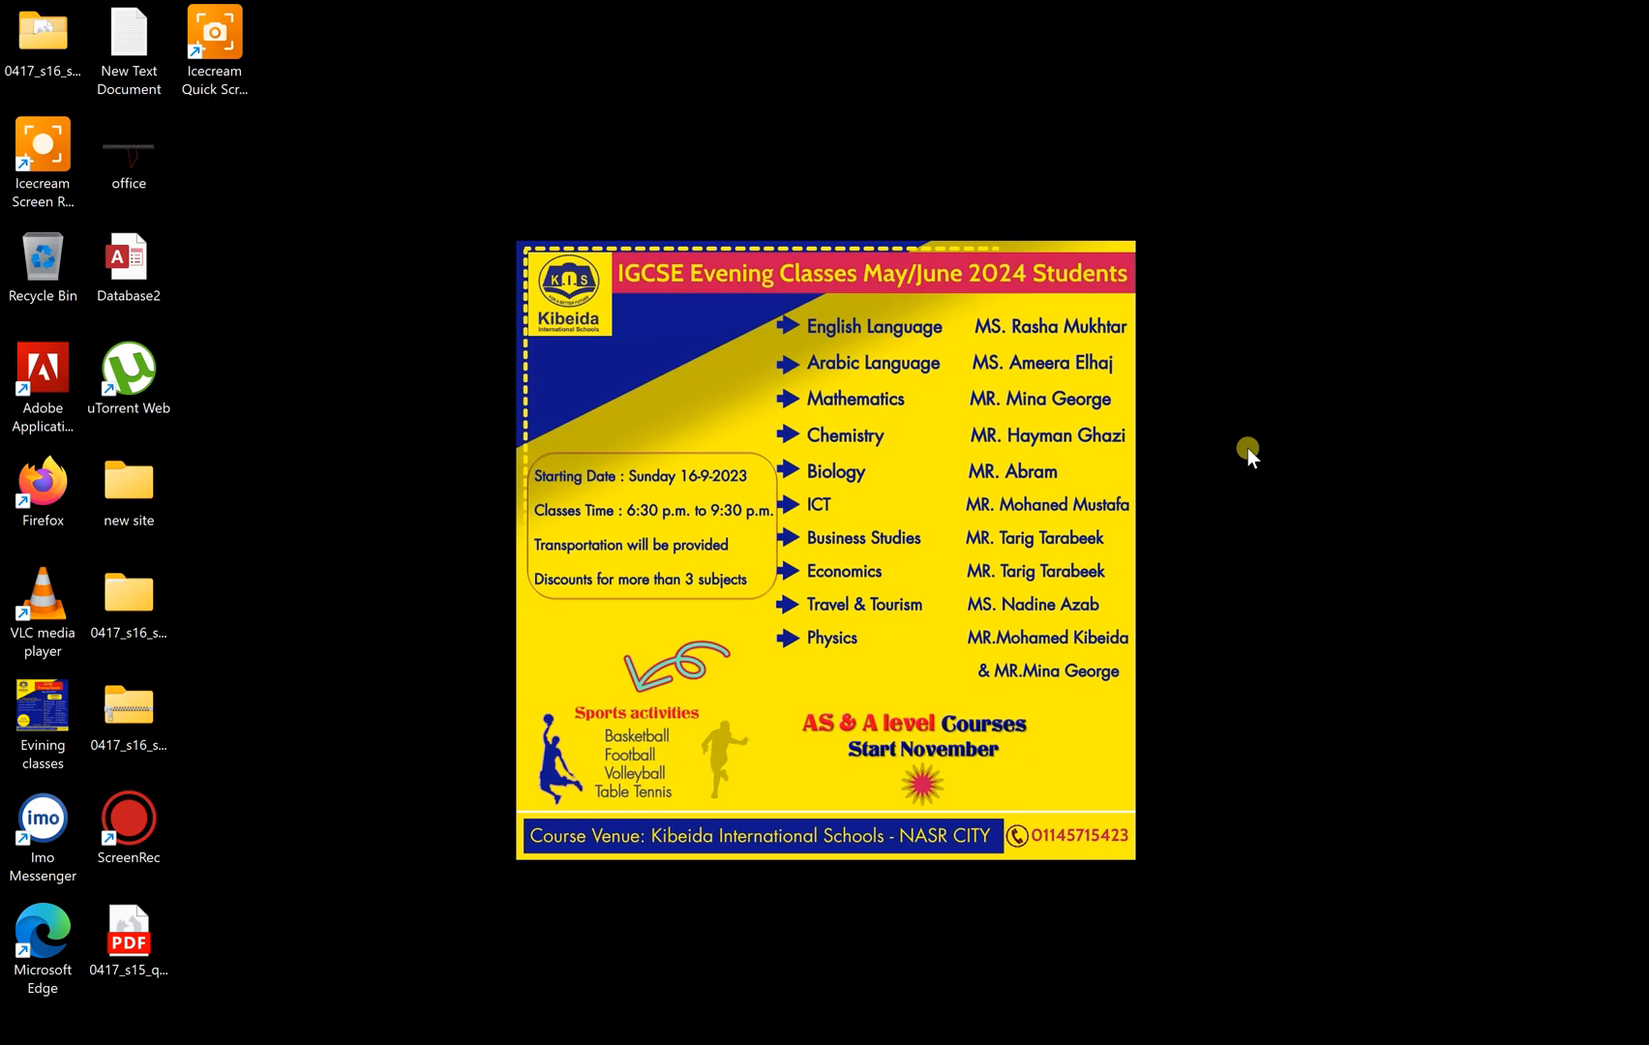
mouse_move(1035, 937)
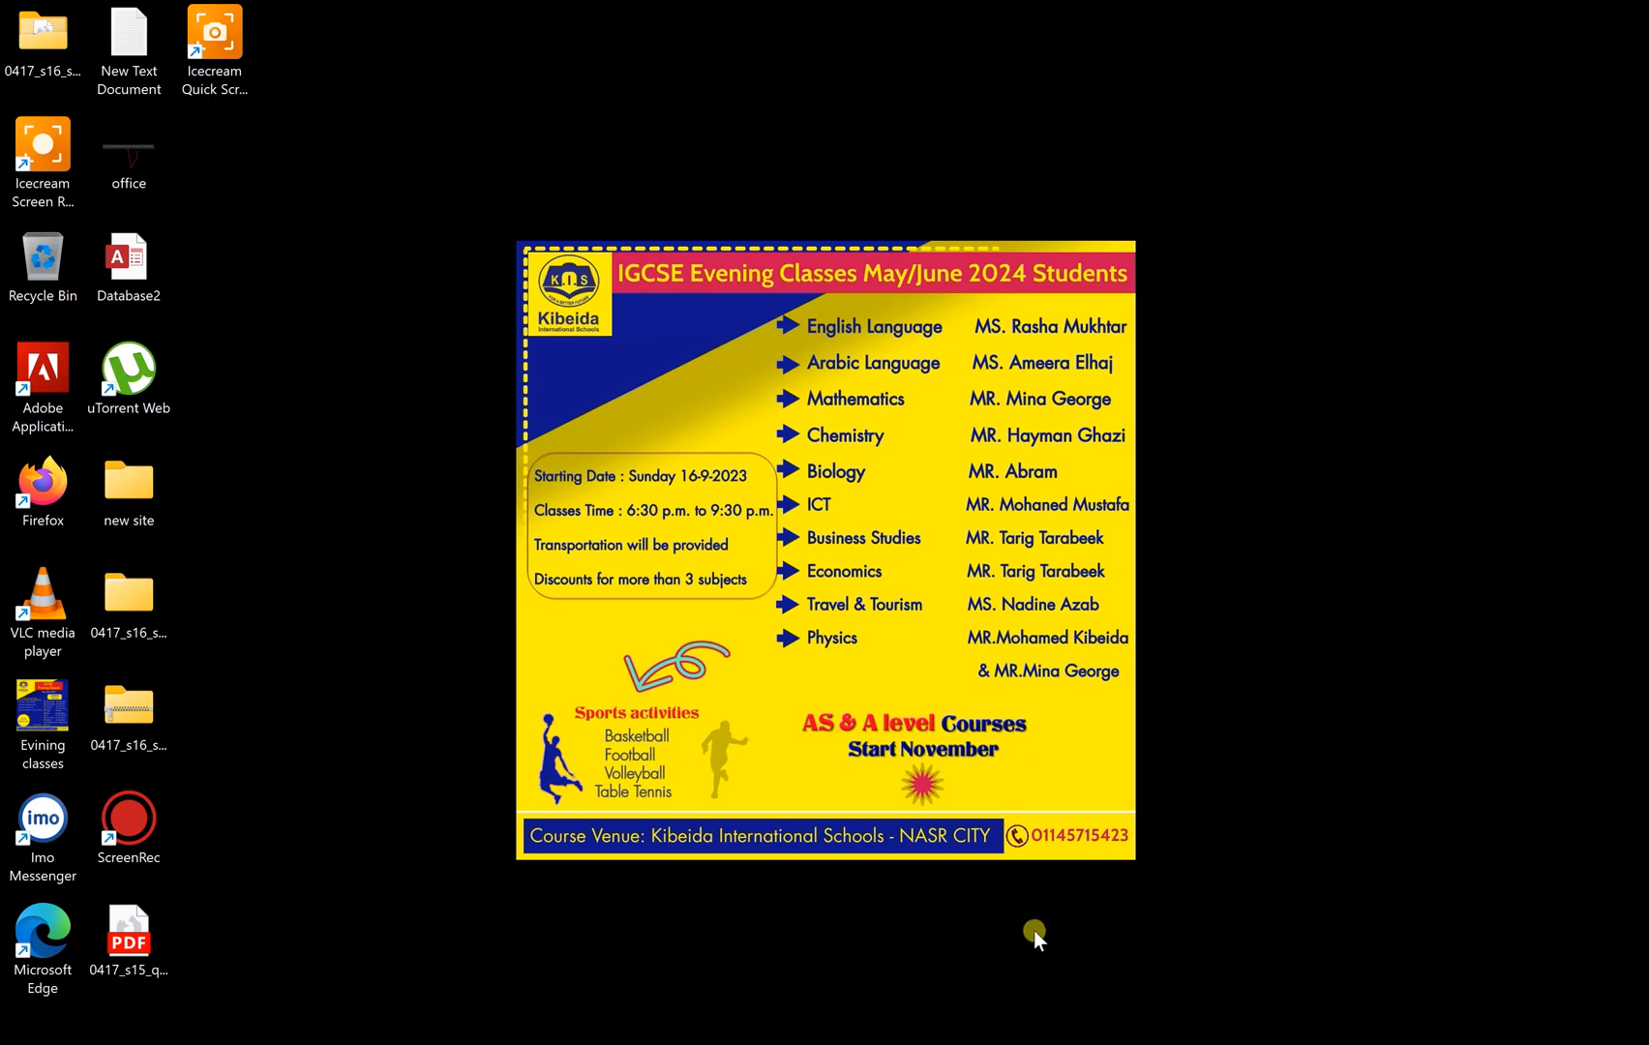
mouse_move(361, 730)
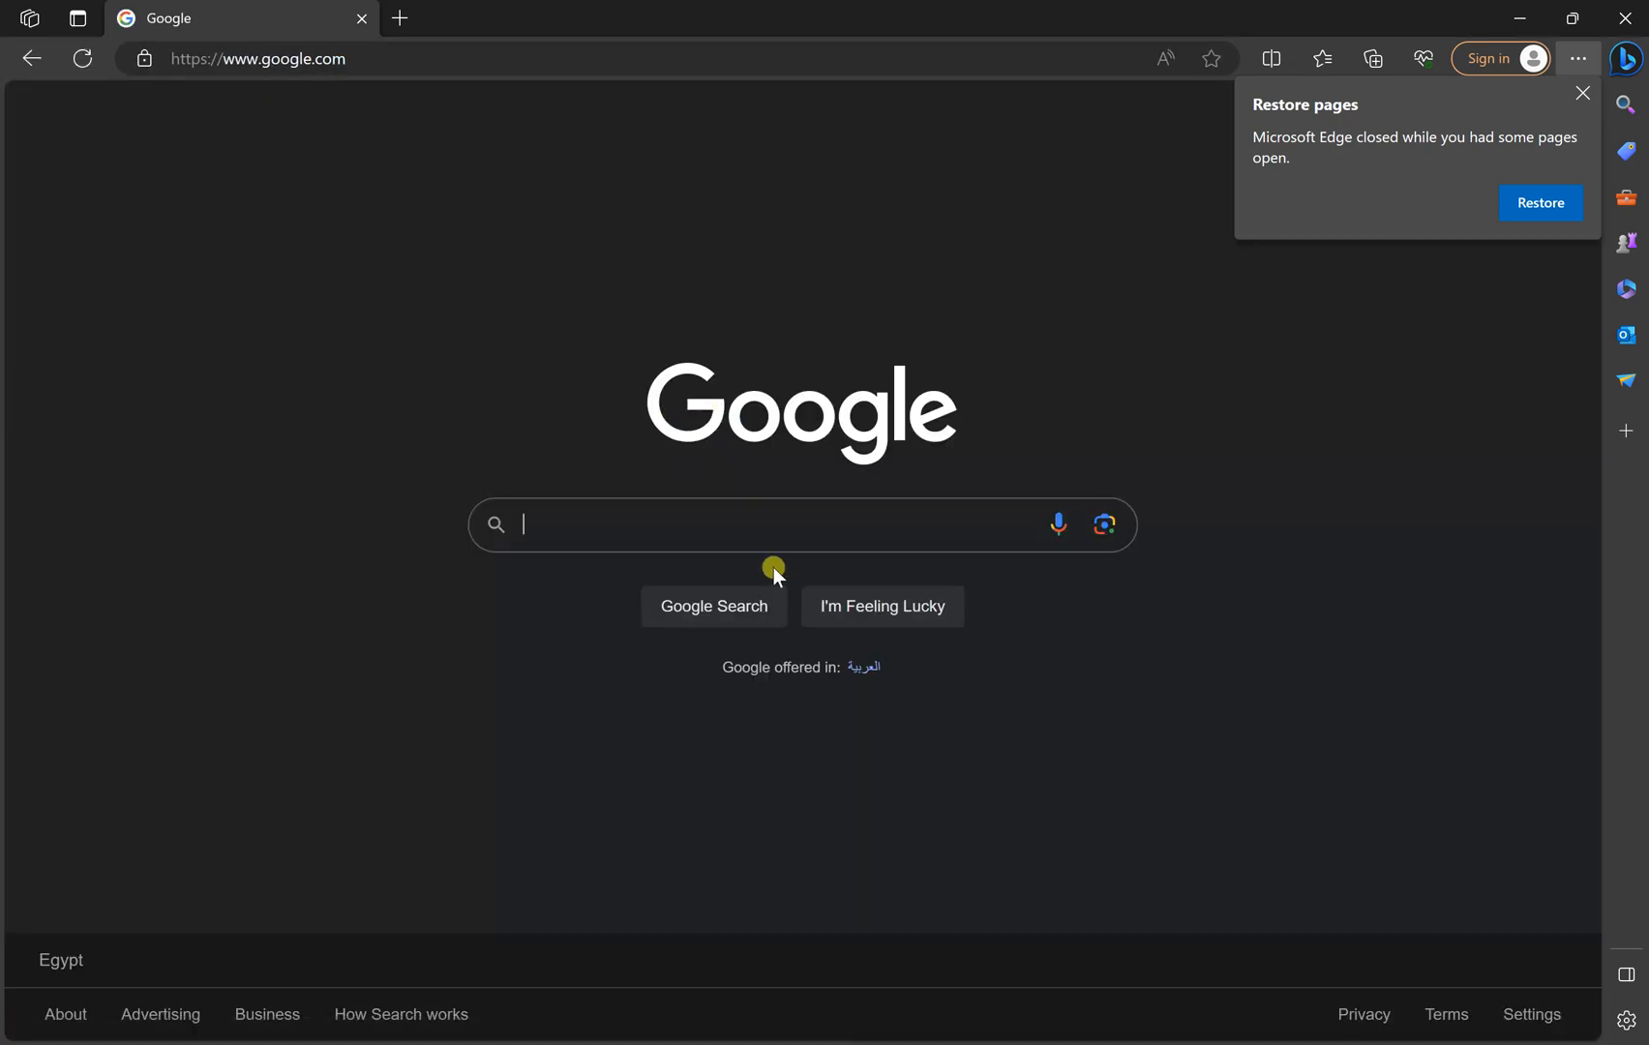
- Search Google for 'sharepoint designer 2007 download' and choose the CNET result
text(sha)
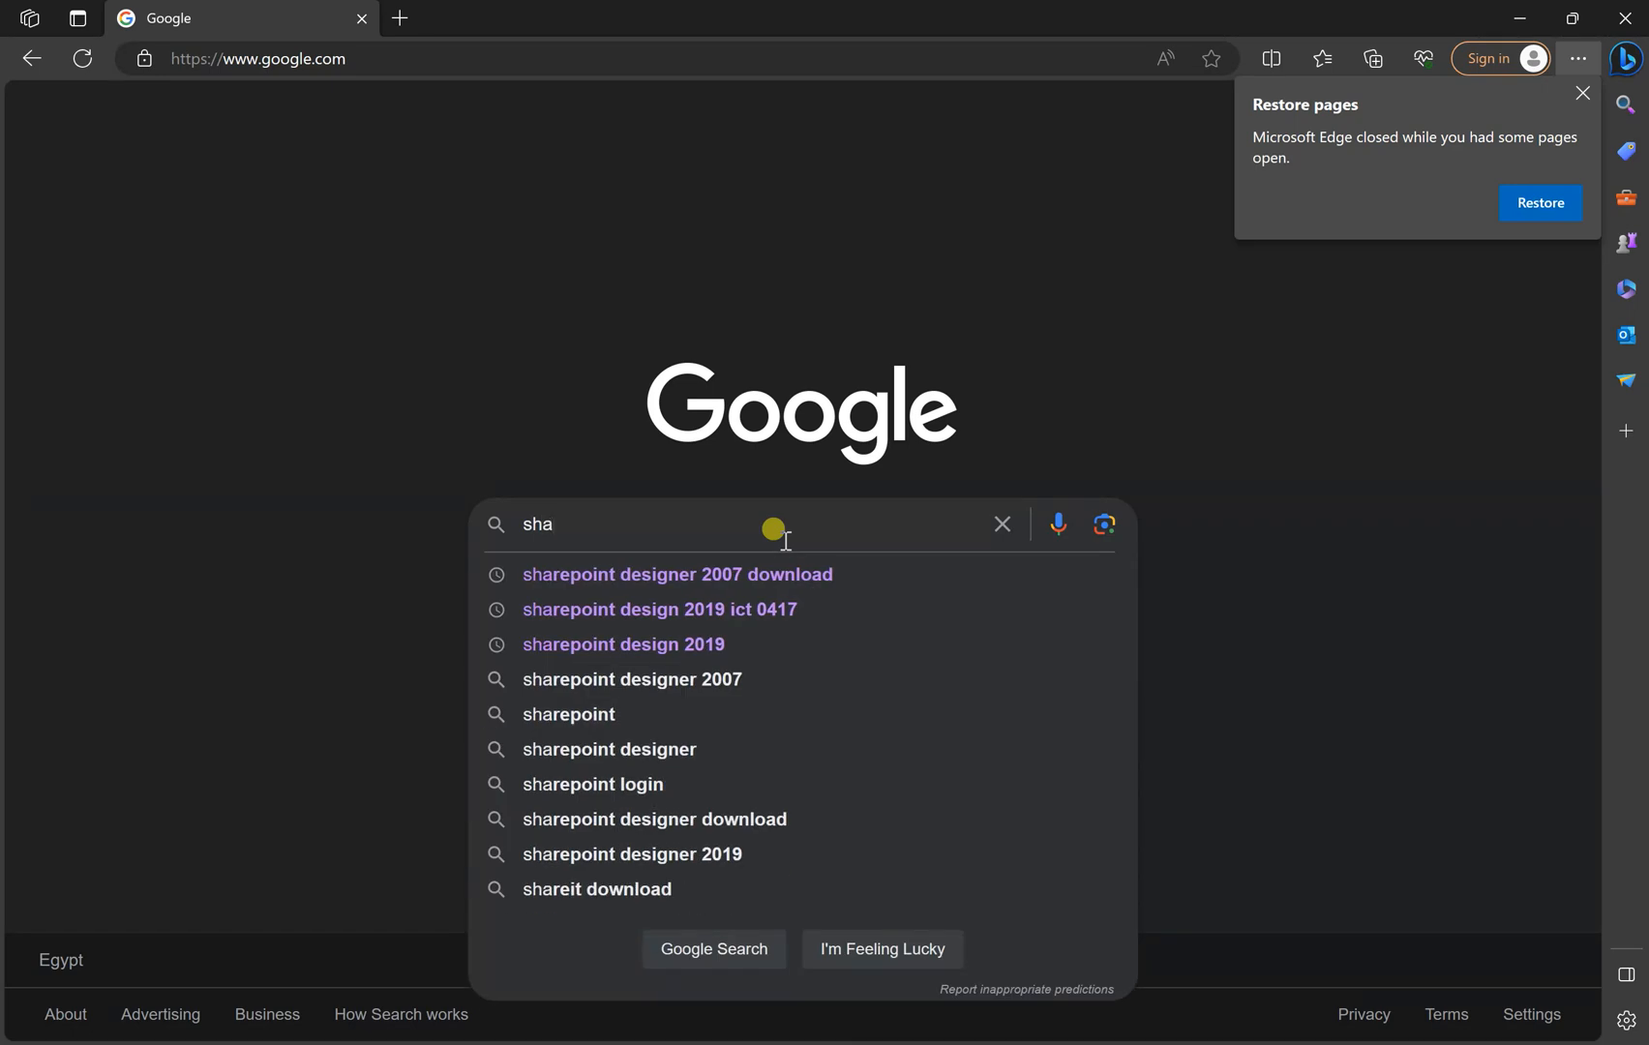
mouse_move(568, 584)
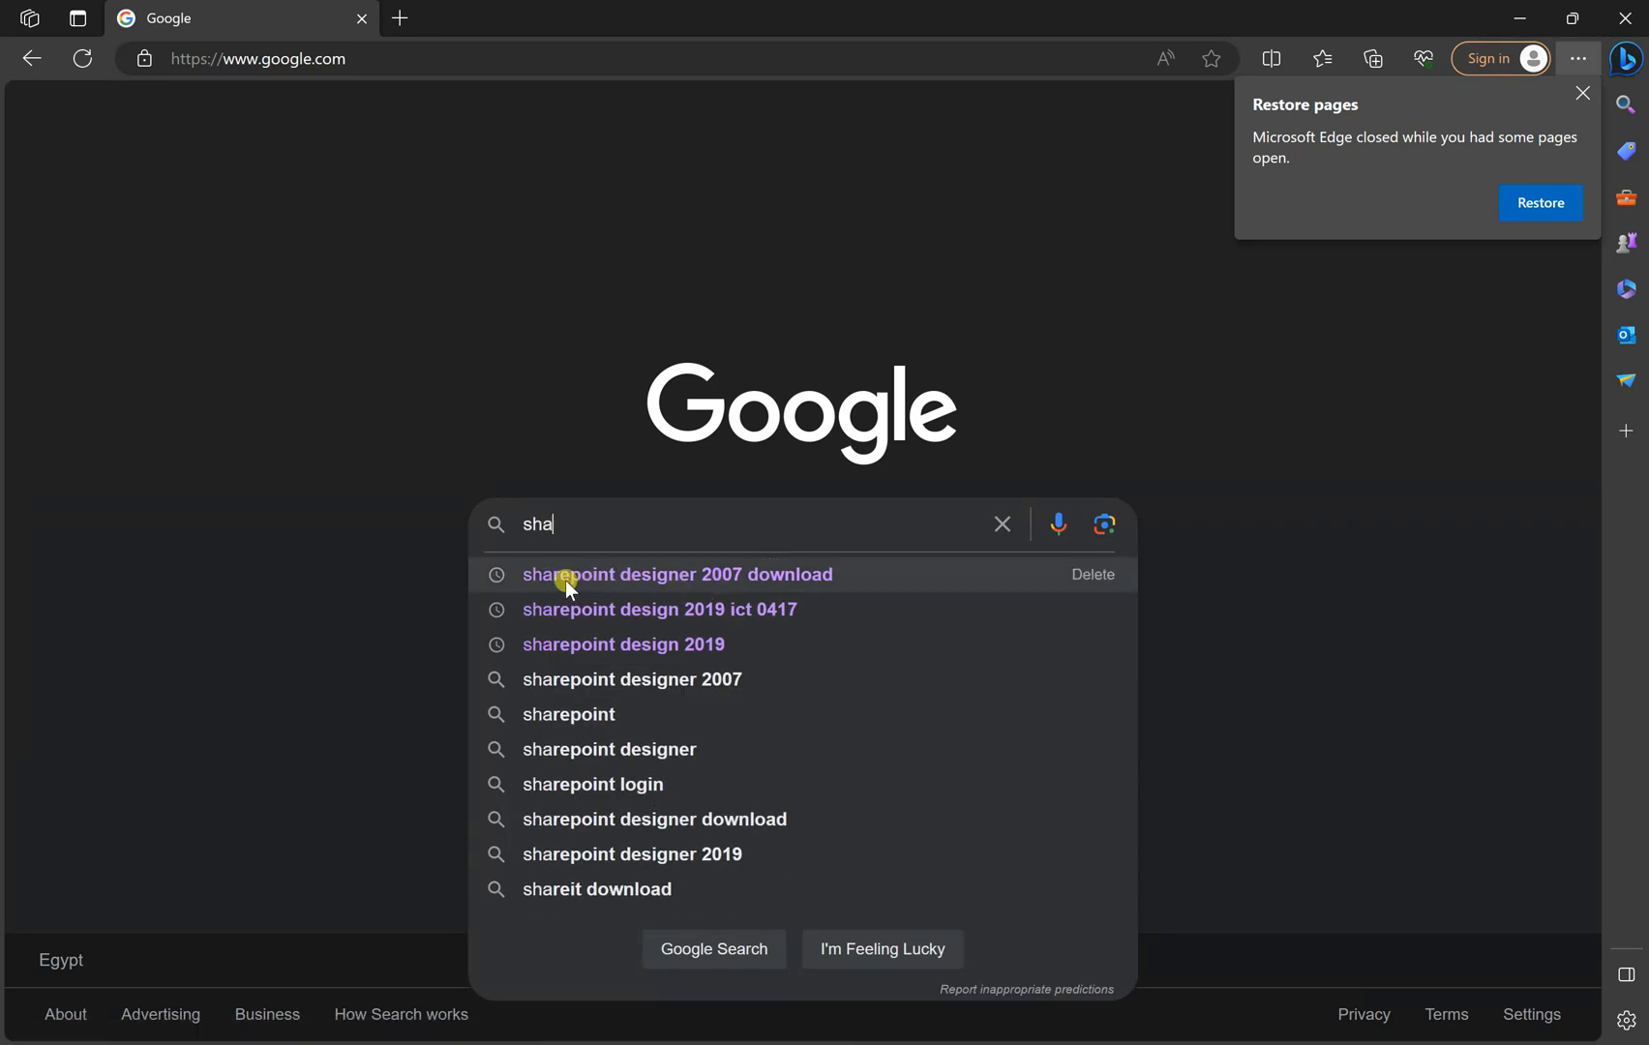
mouse_move(699, 590)
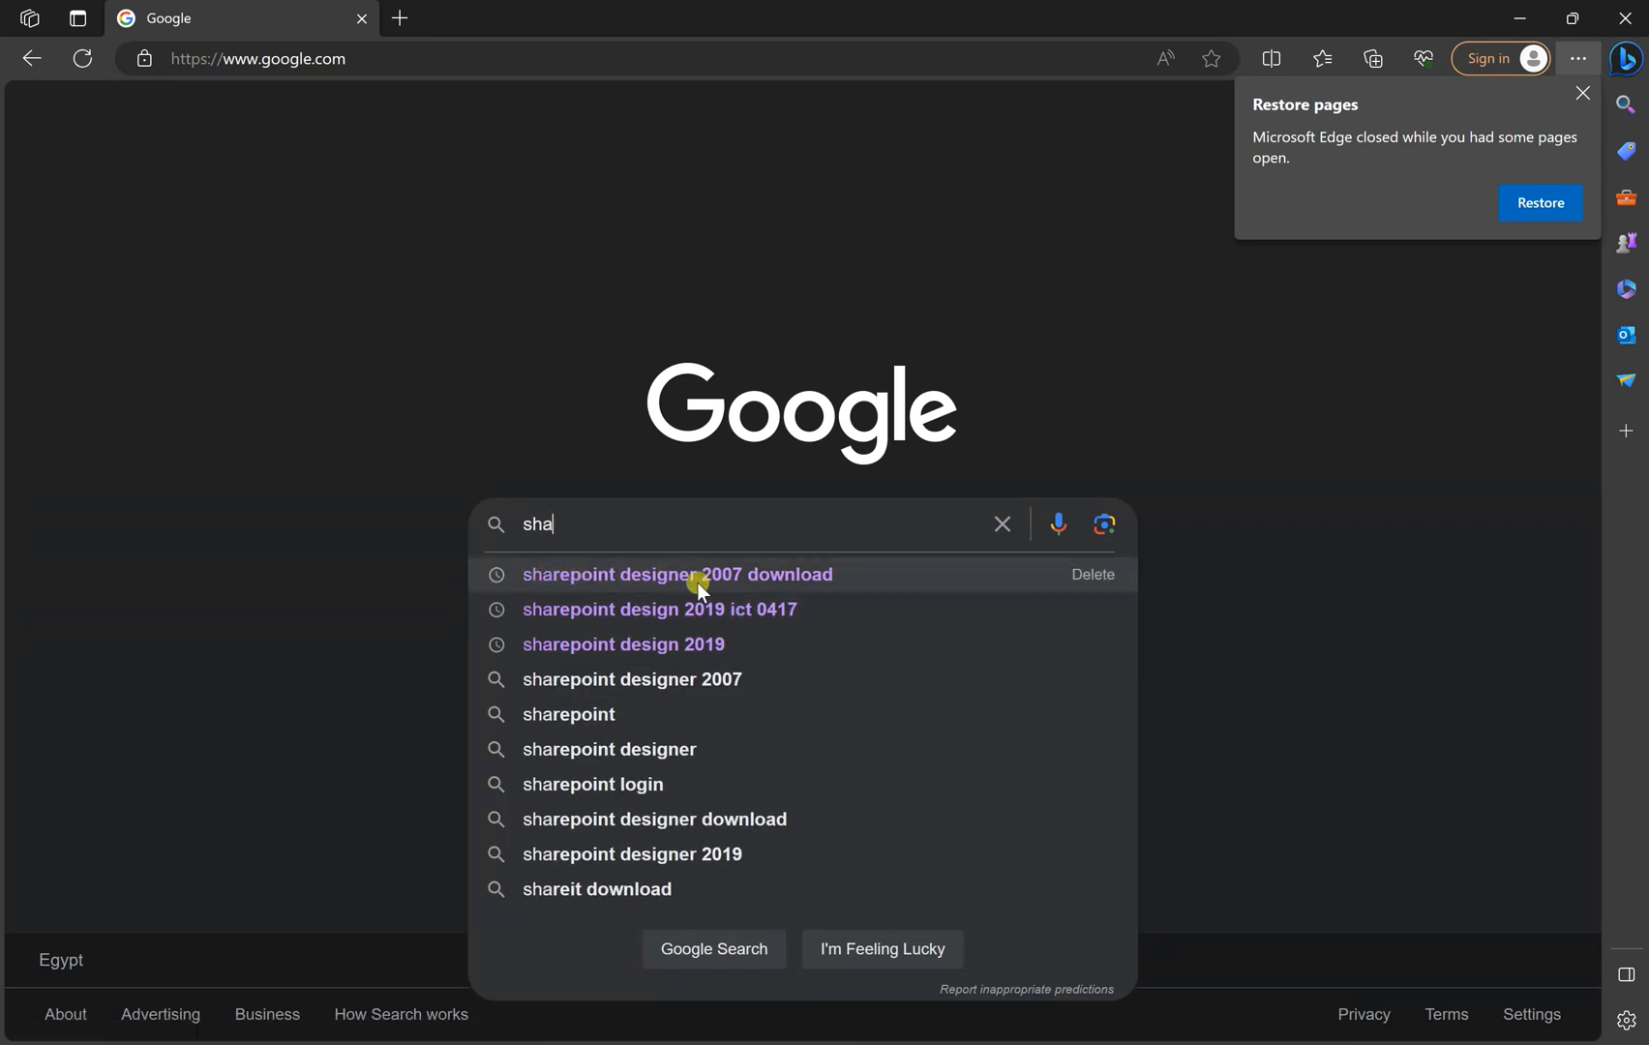
click(676, 575)
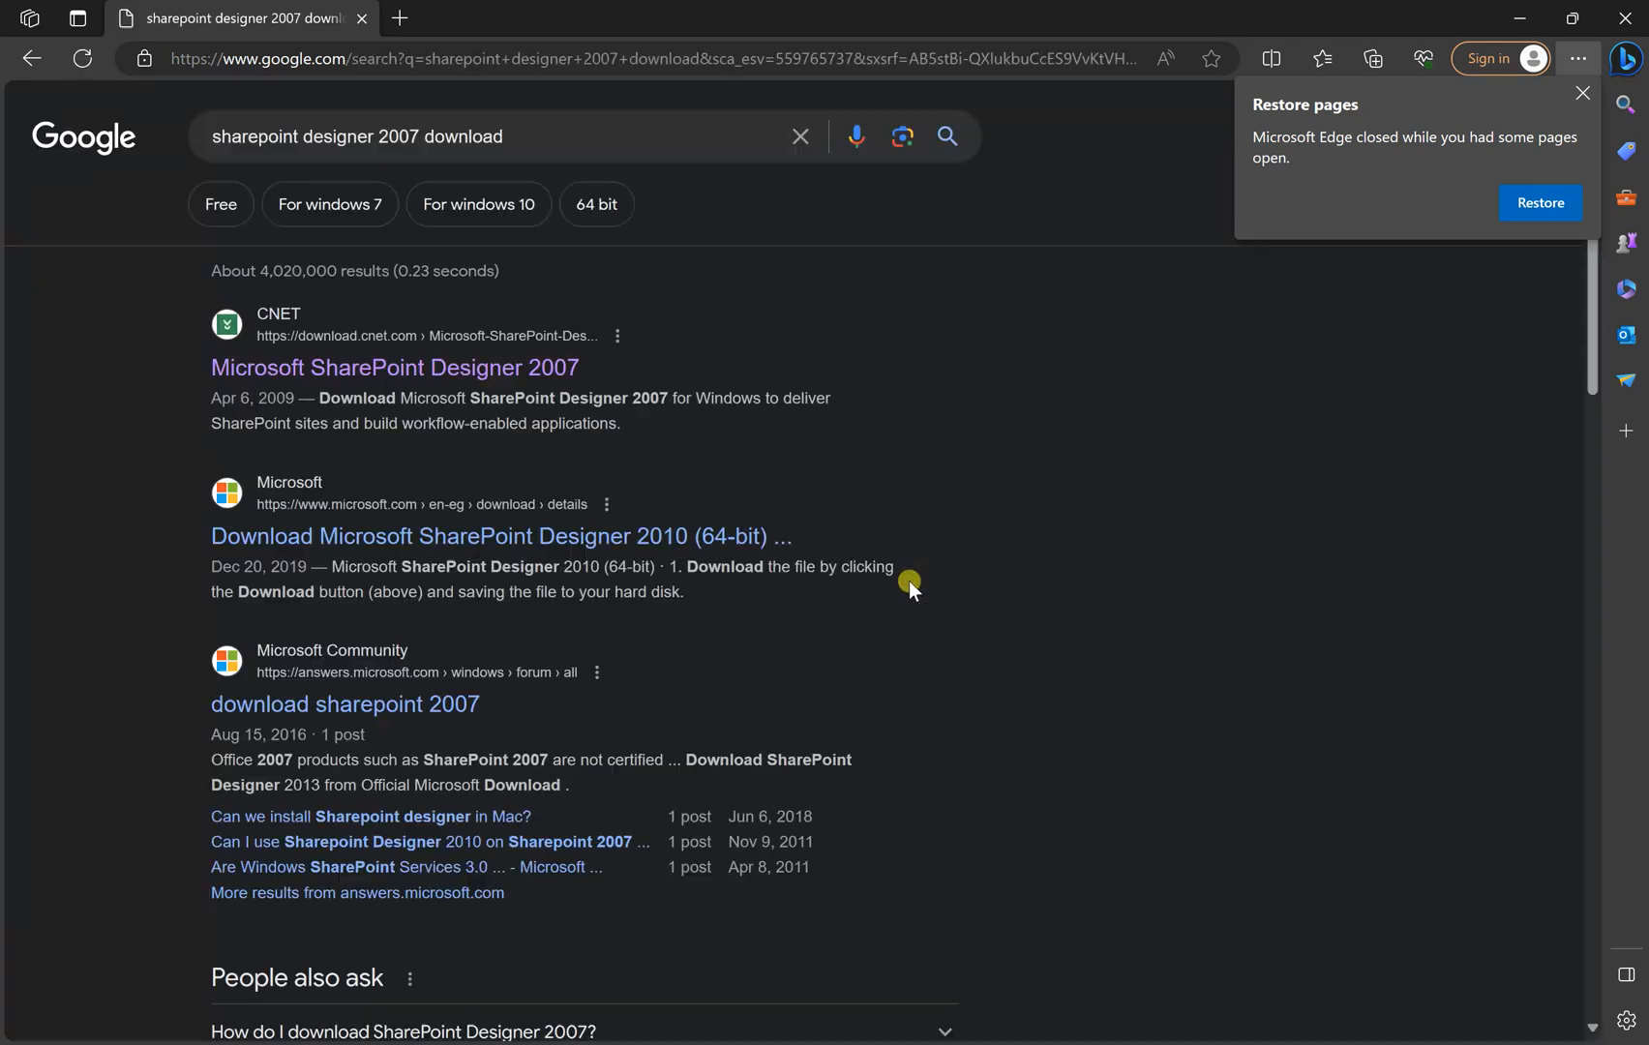
mouse_move(430, 395)
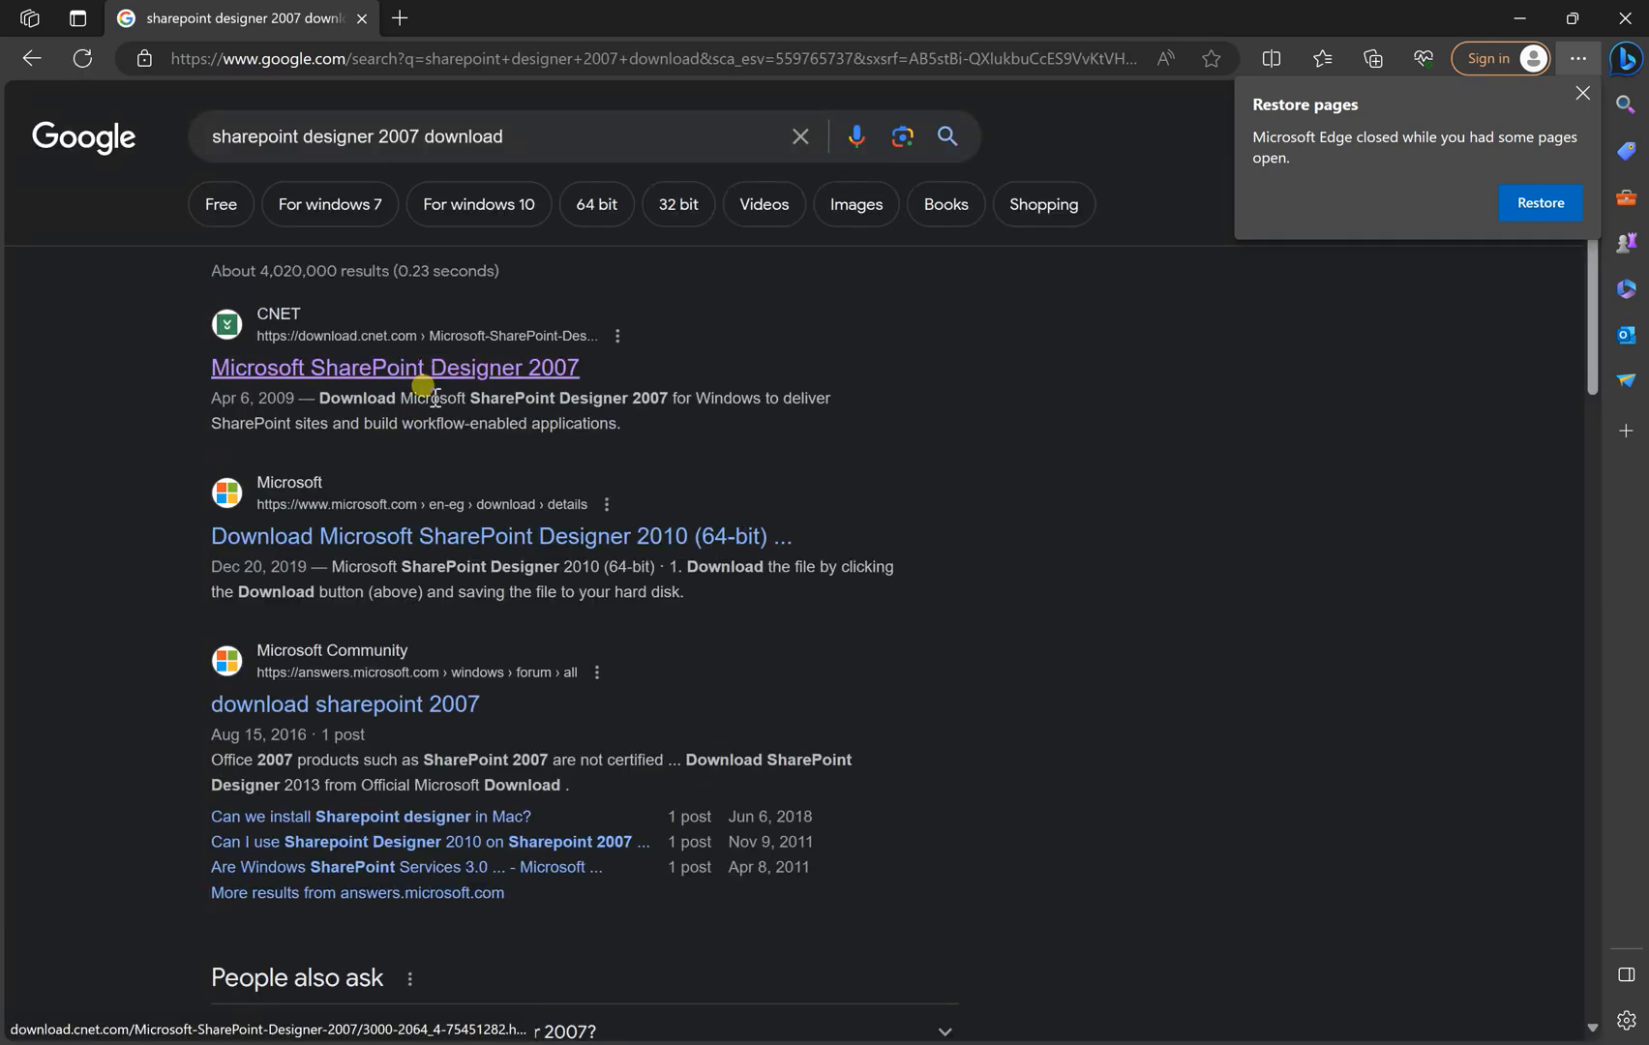
mouse_move(1198, 430)
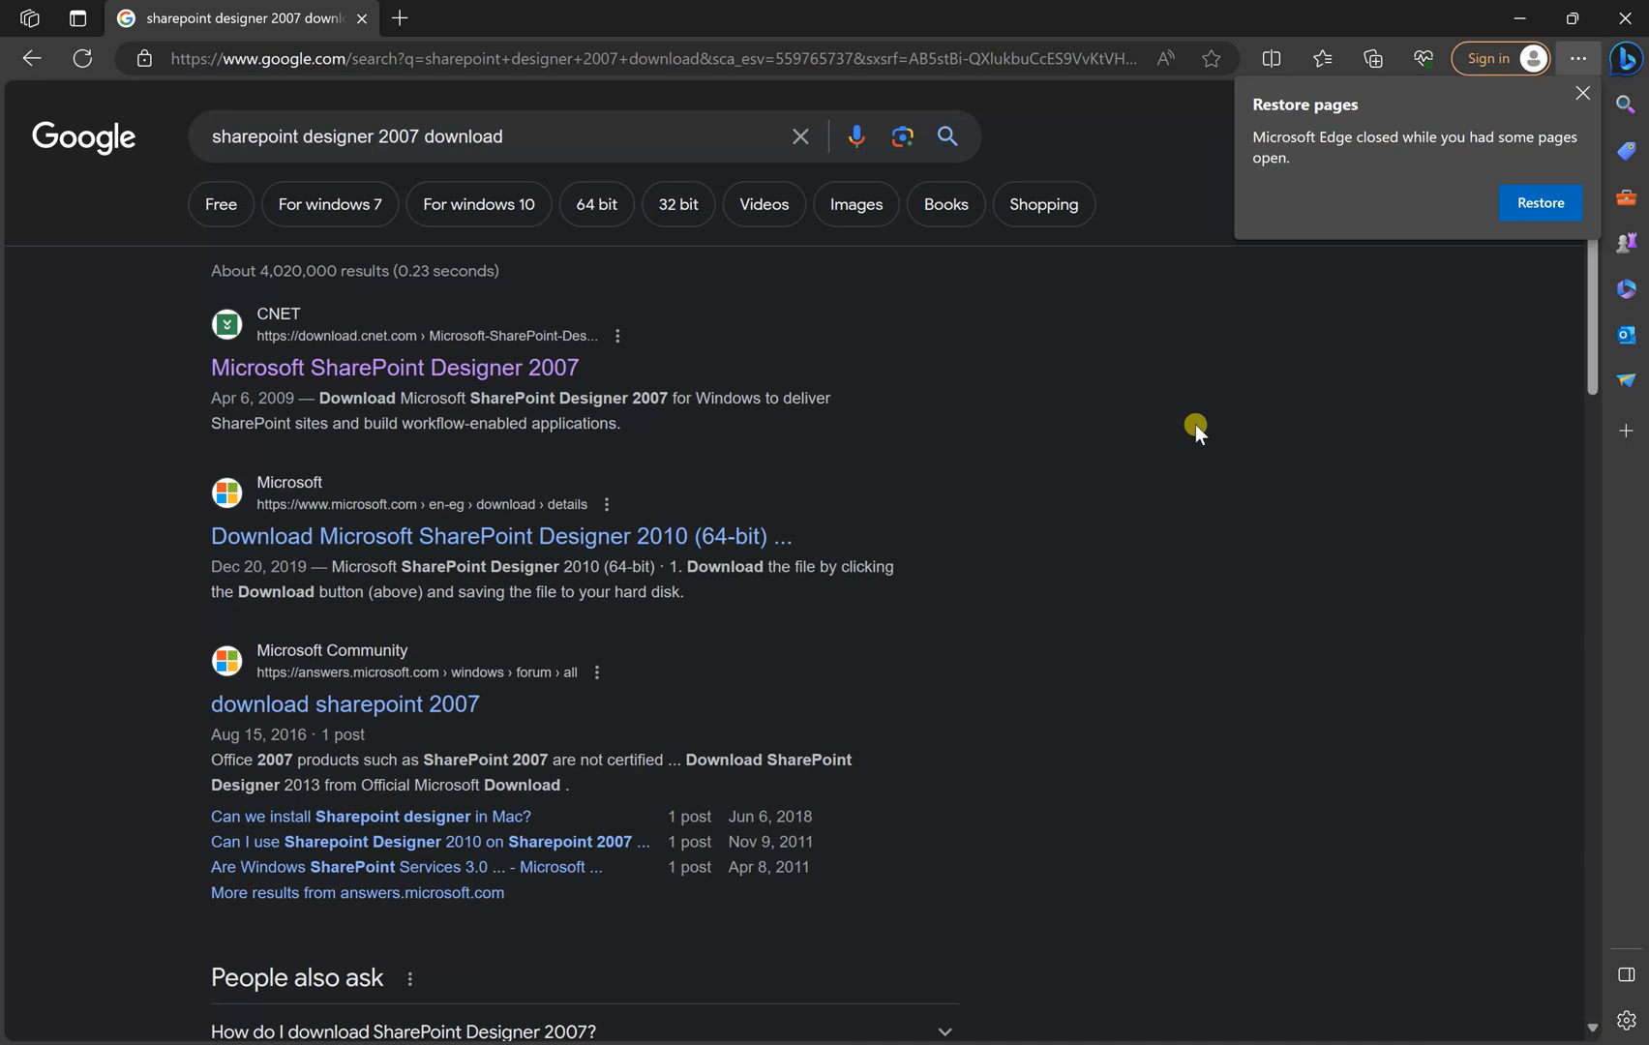
click(1584, 92)
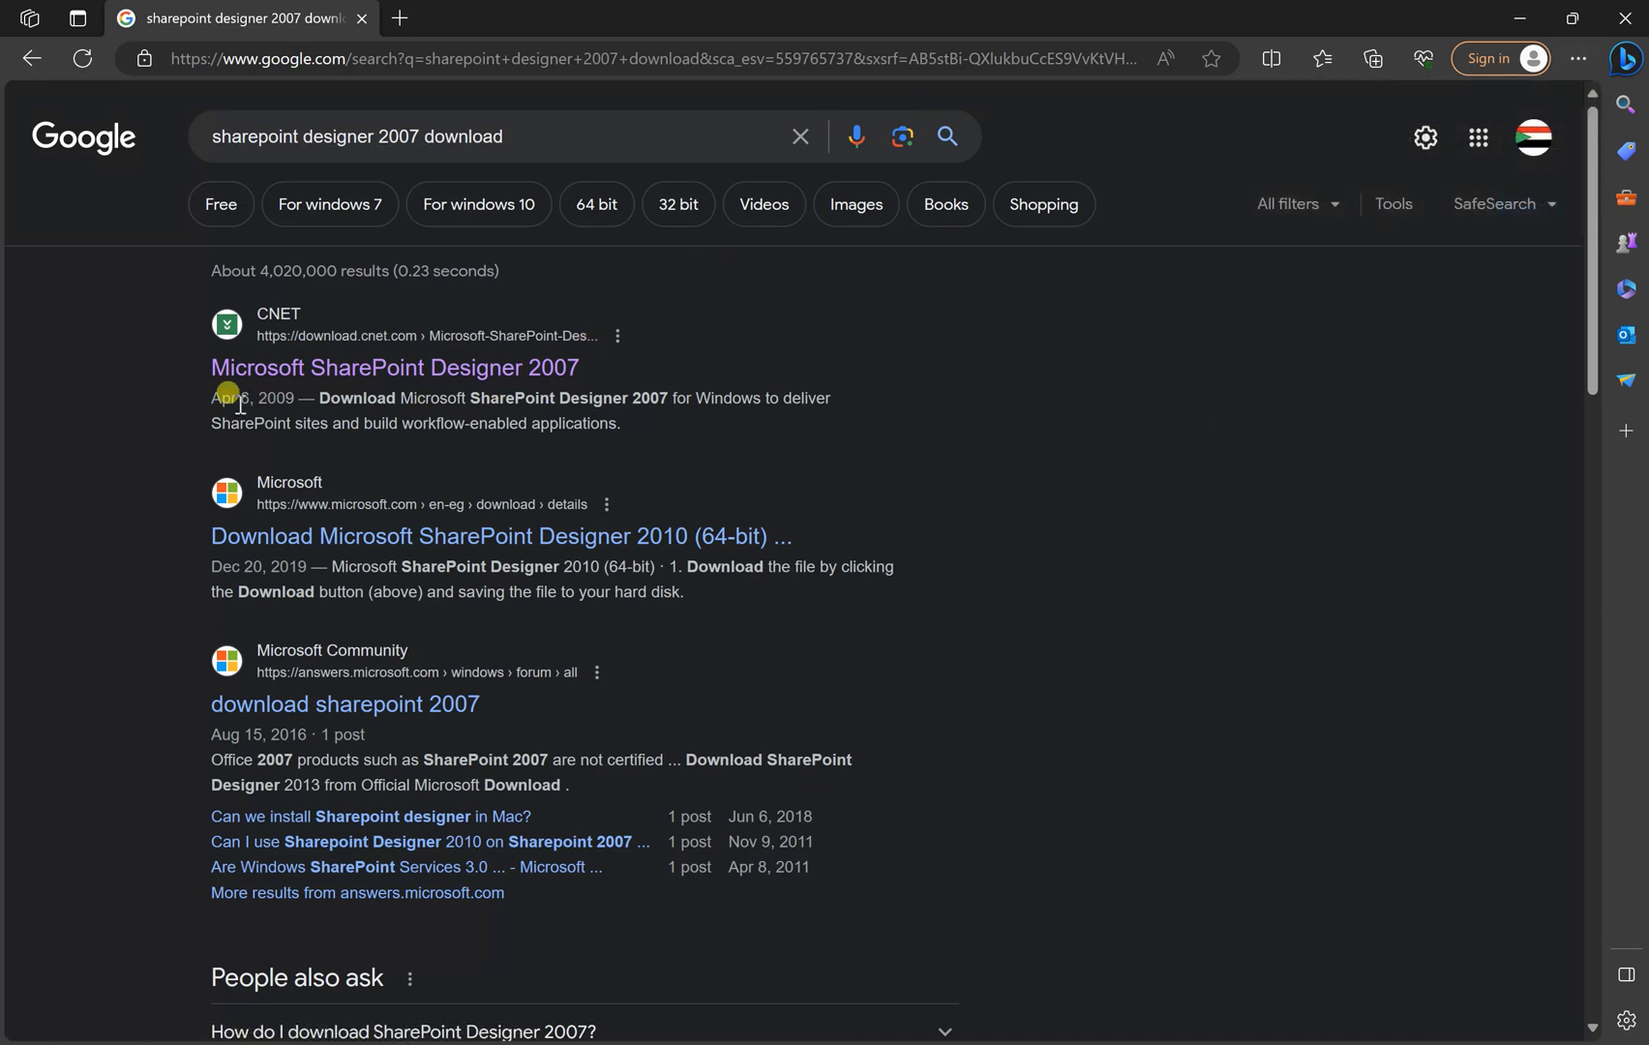
mouse_move(249, 354)
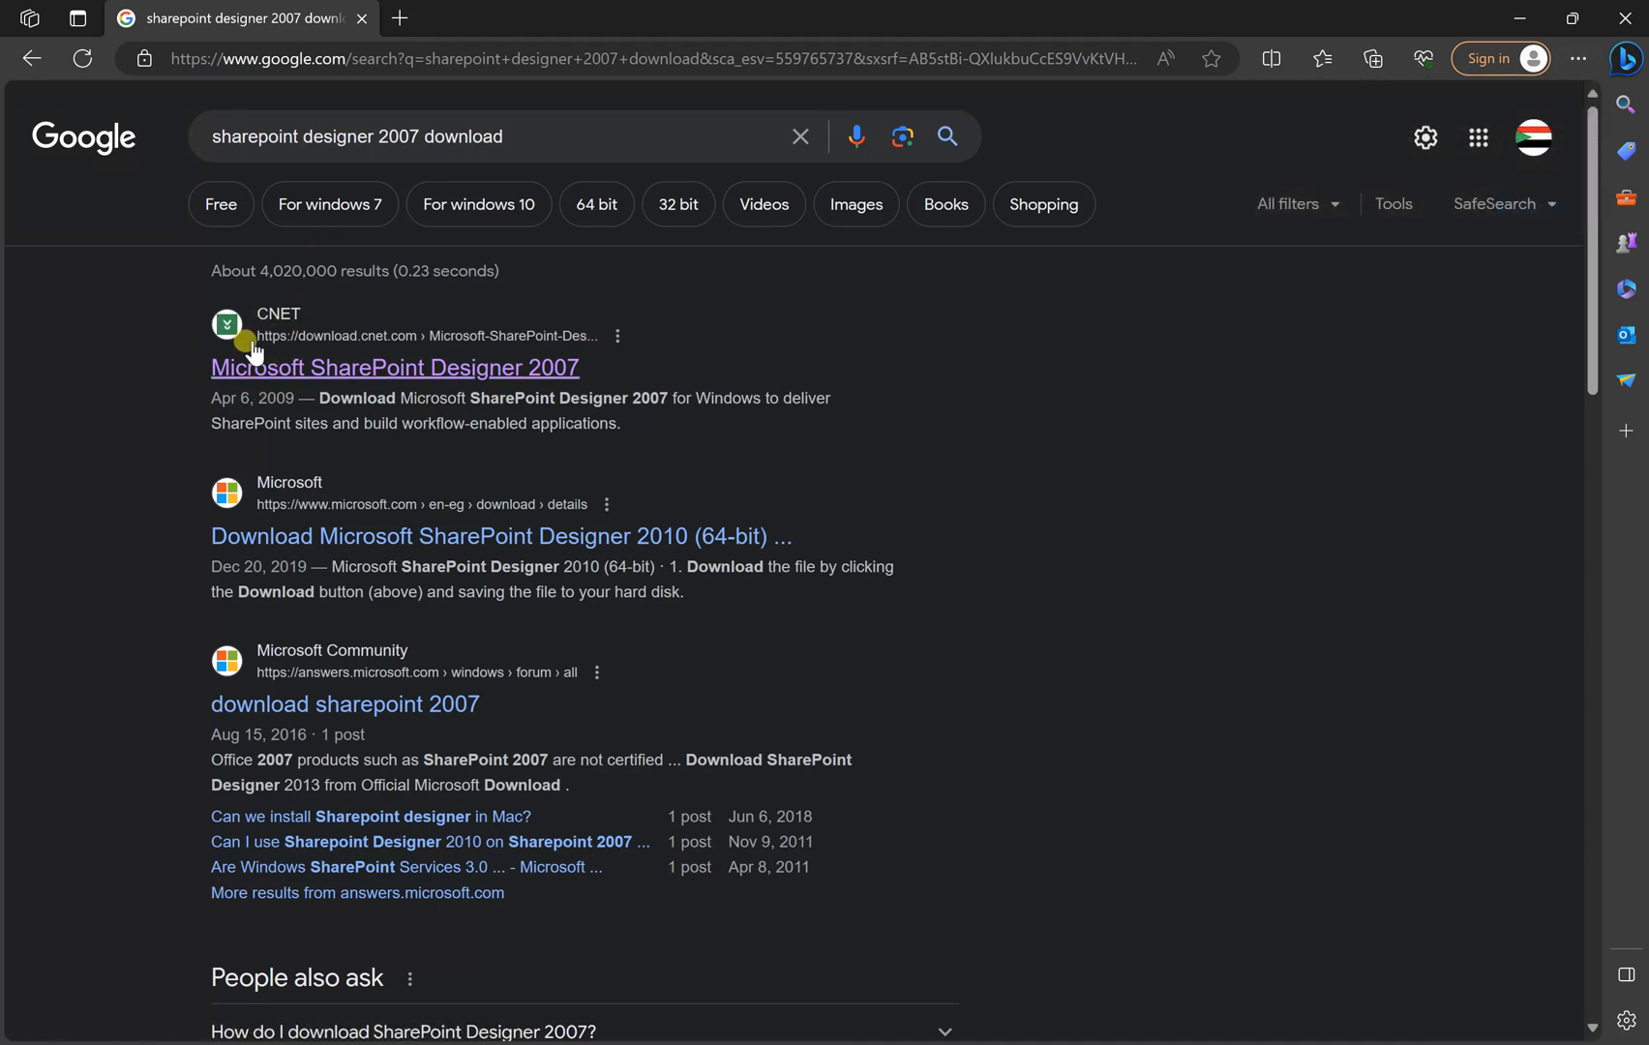
click(395, 368)
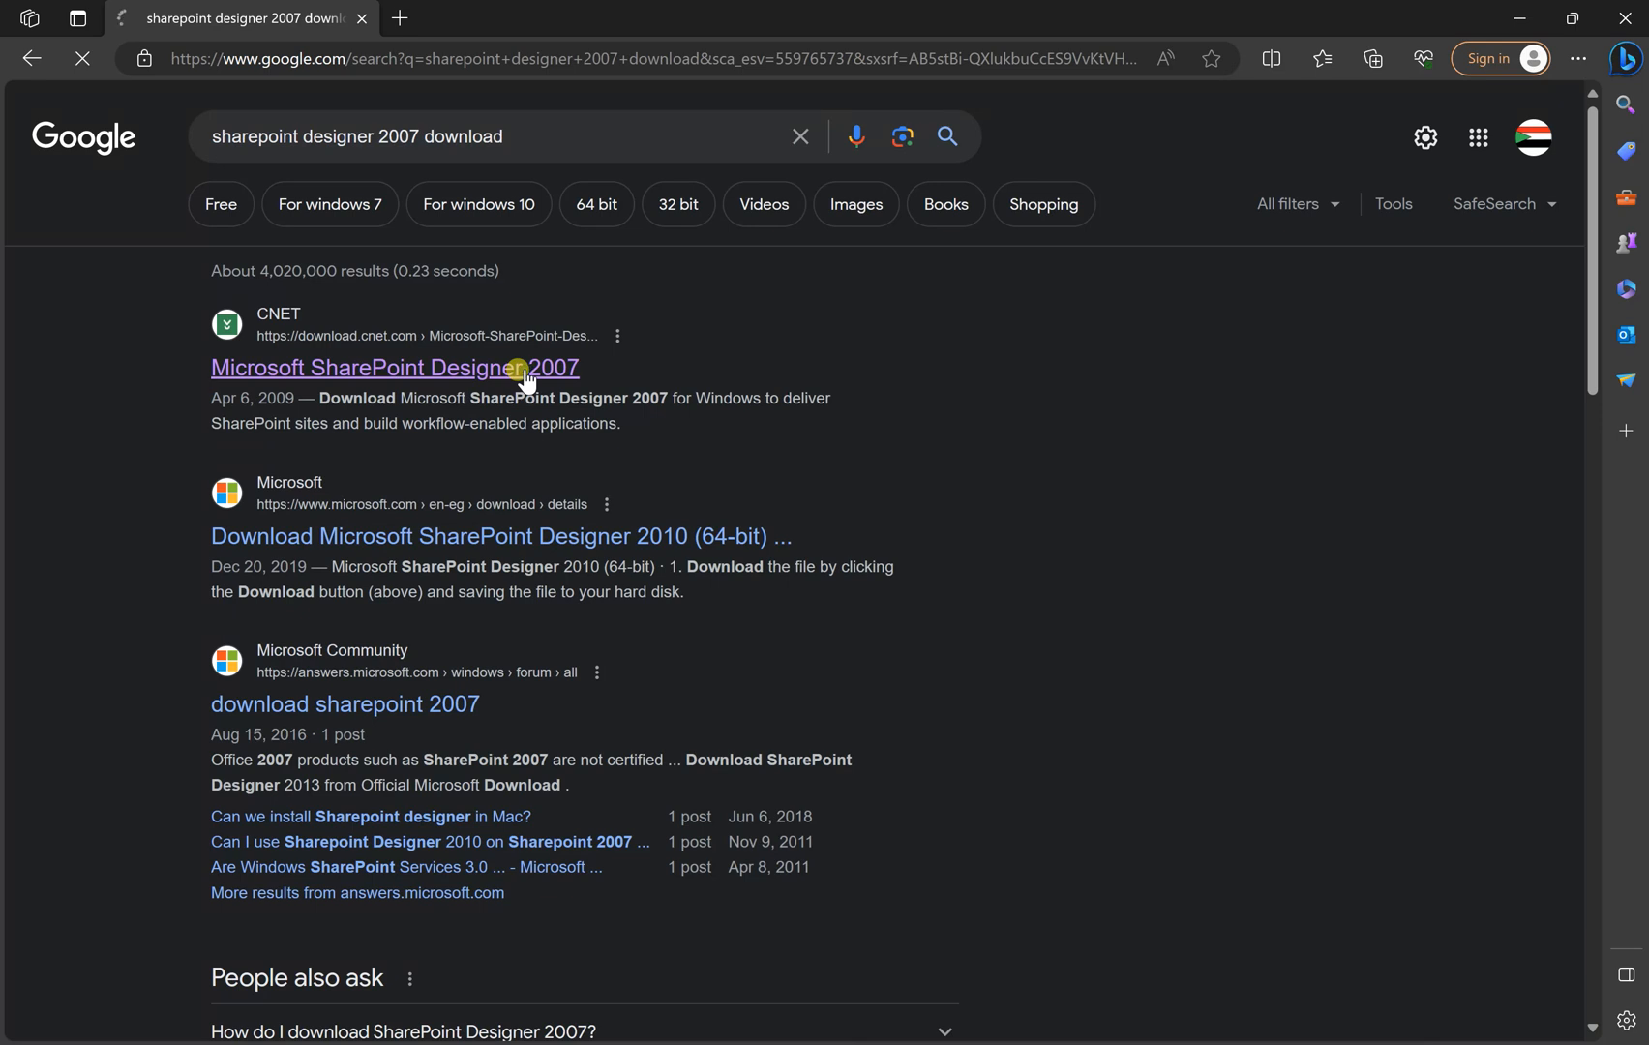
- Start the SharePoint Designer 2007 download from CNET's Download Now button
click(393, 368)
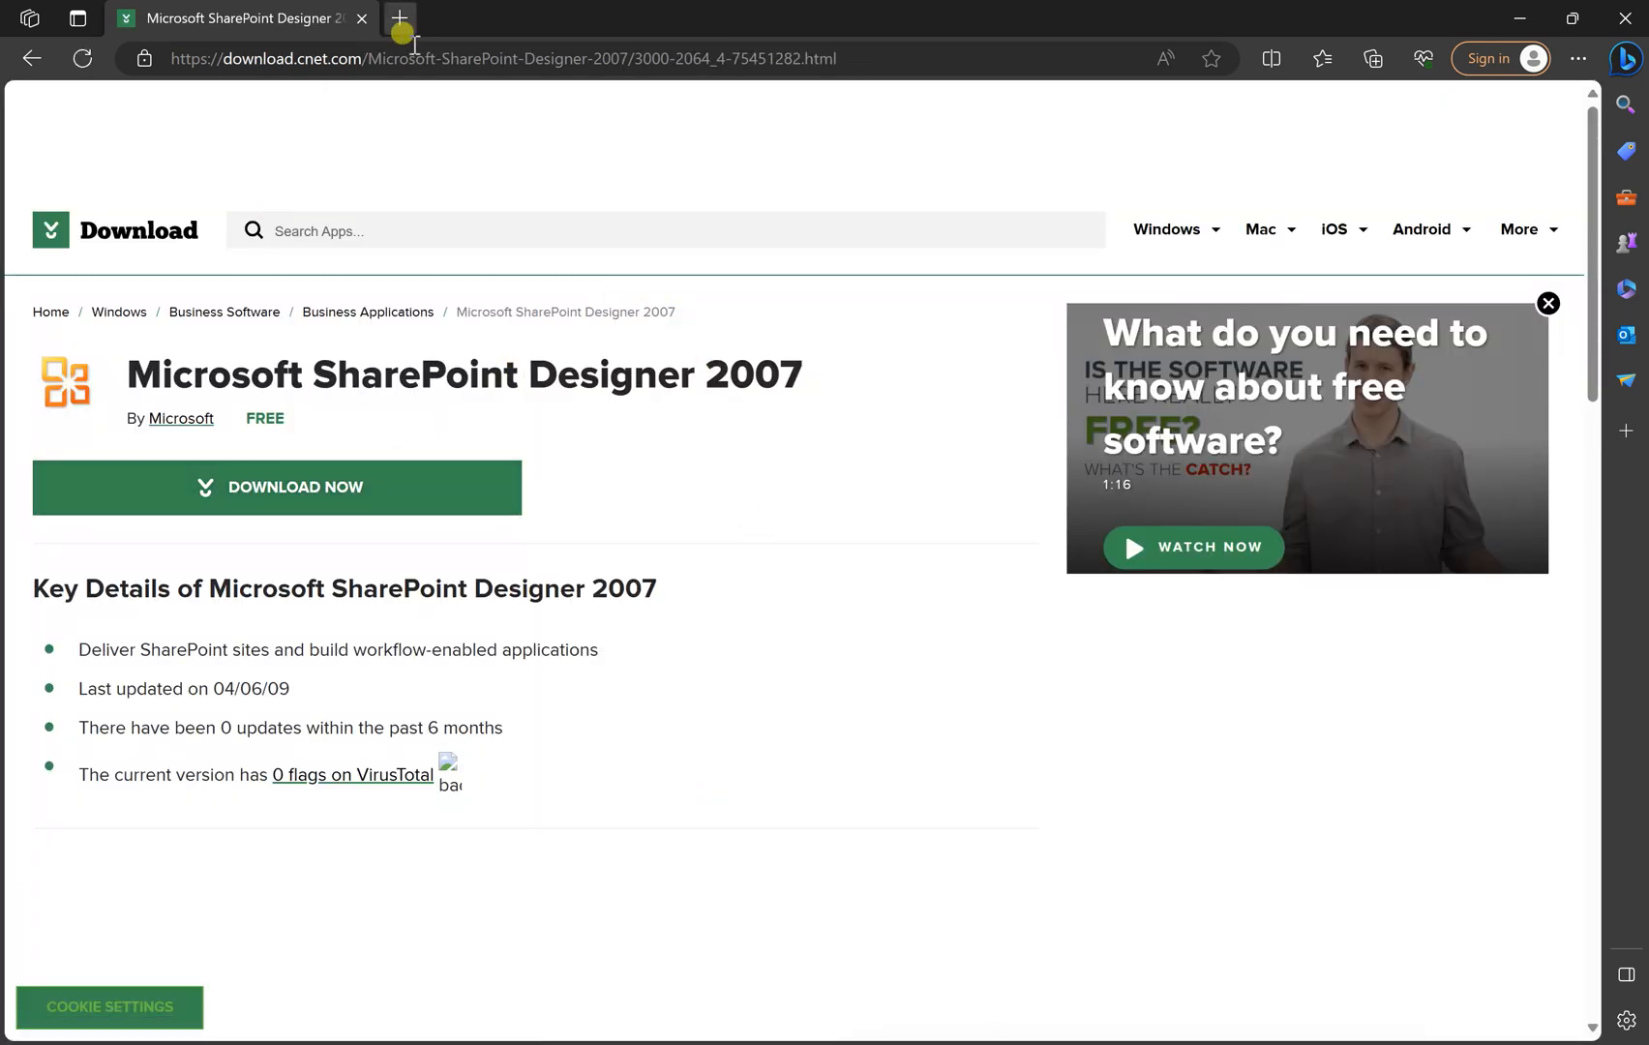
click(500, 58)
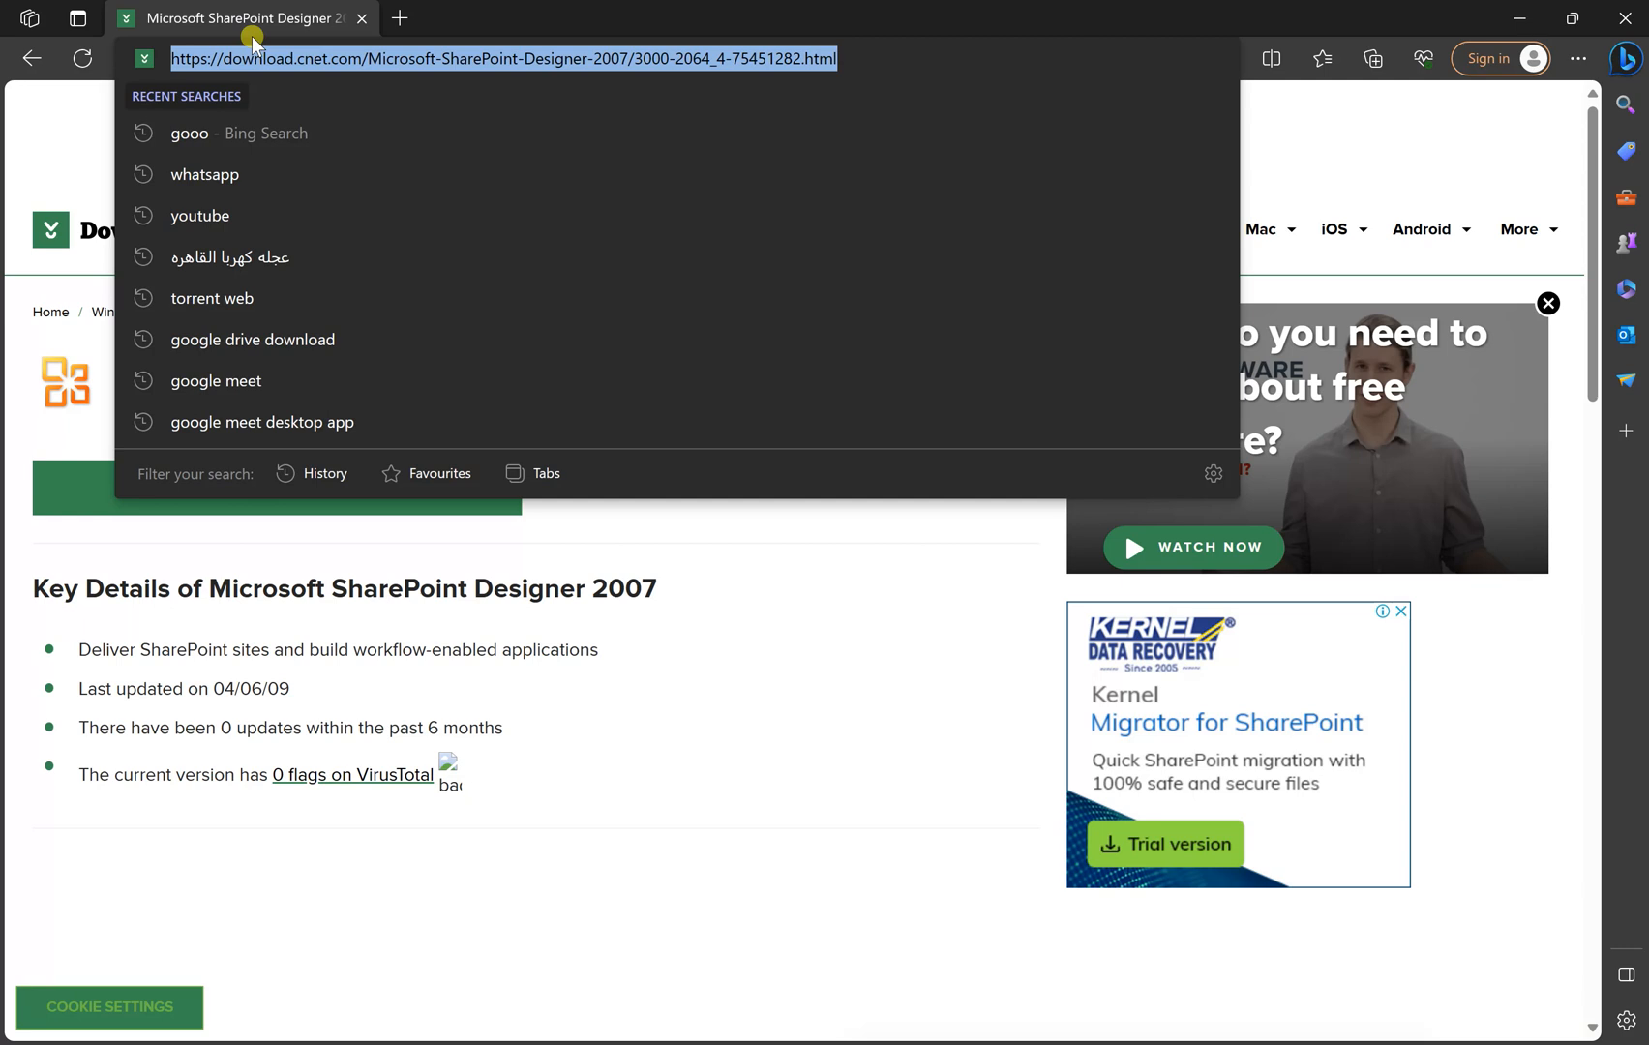
mouse_move(323, 63)
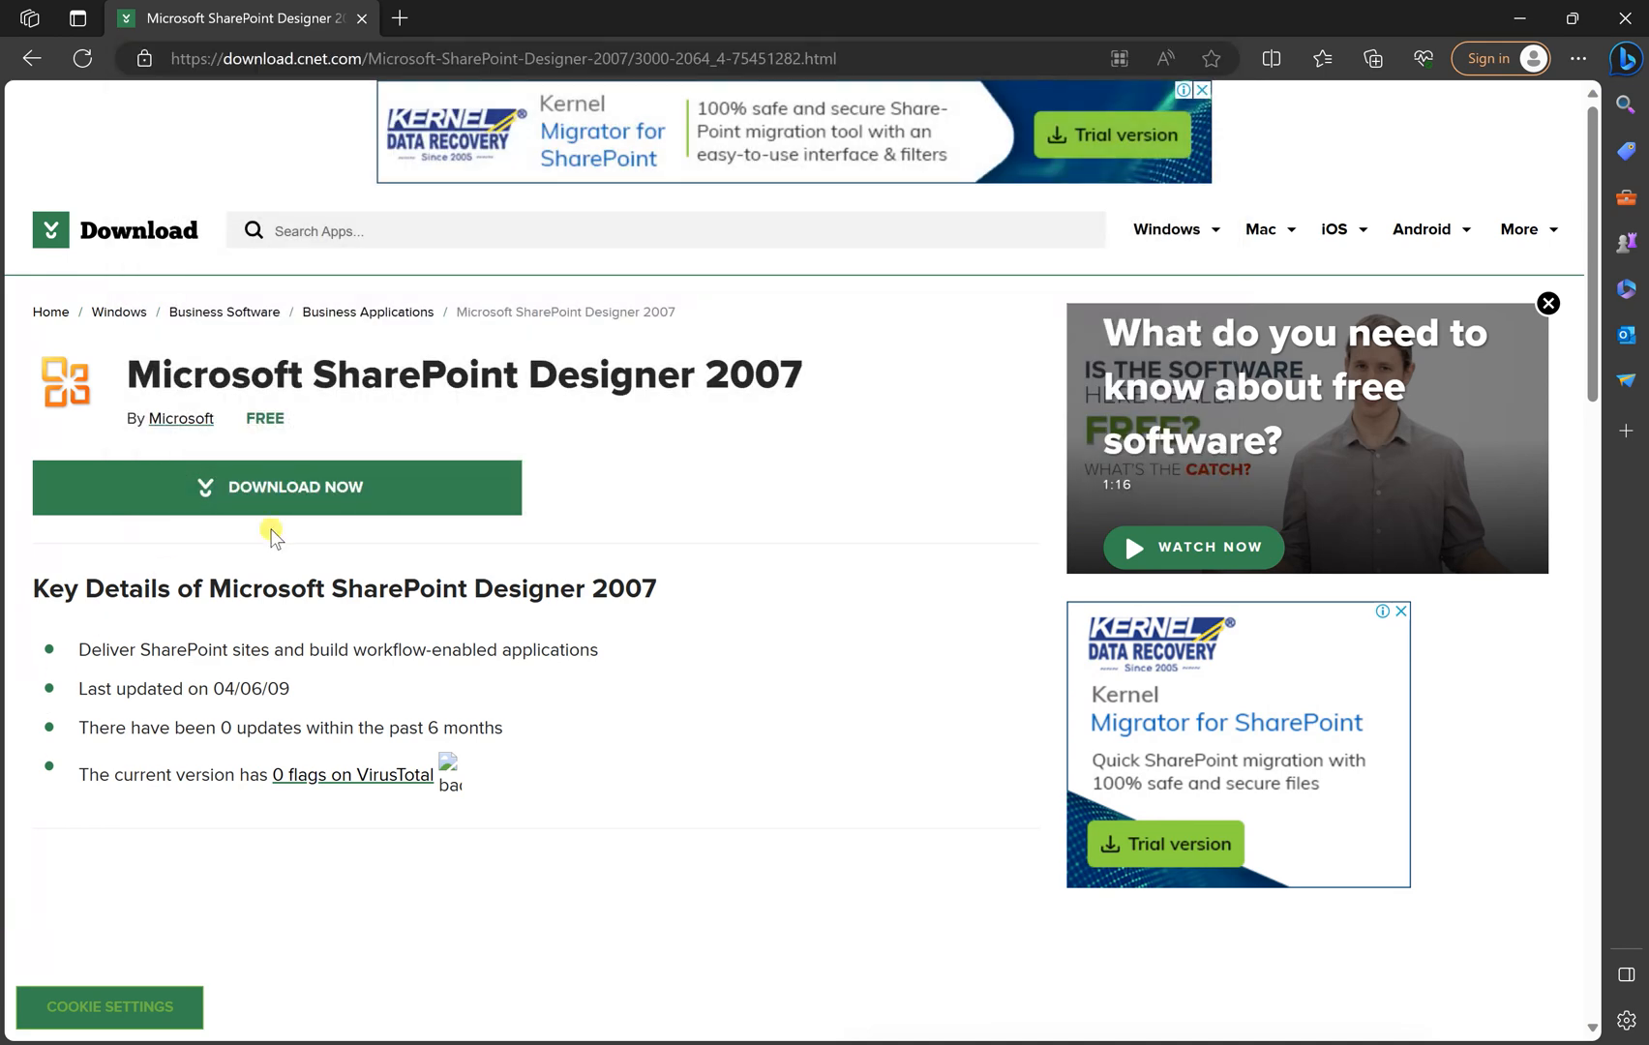
click(277, 488)
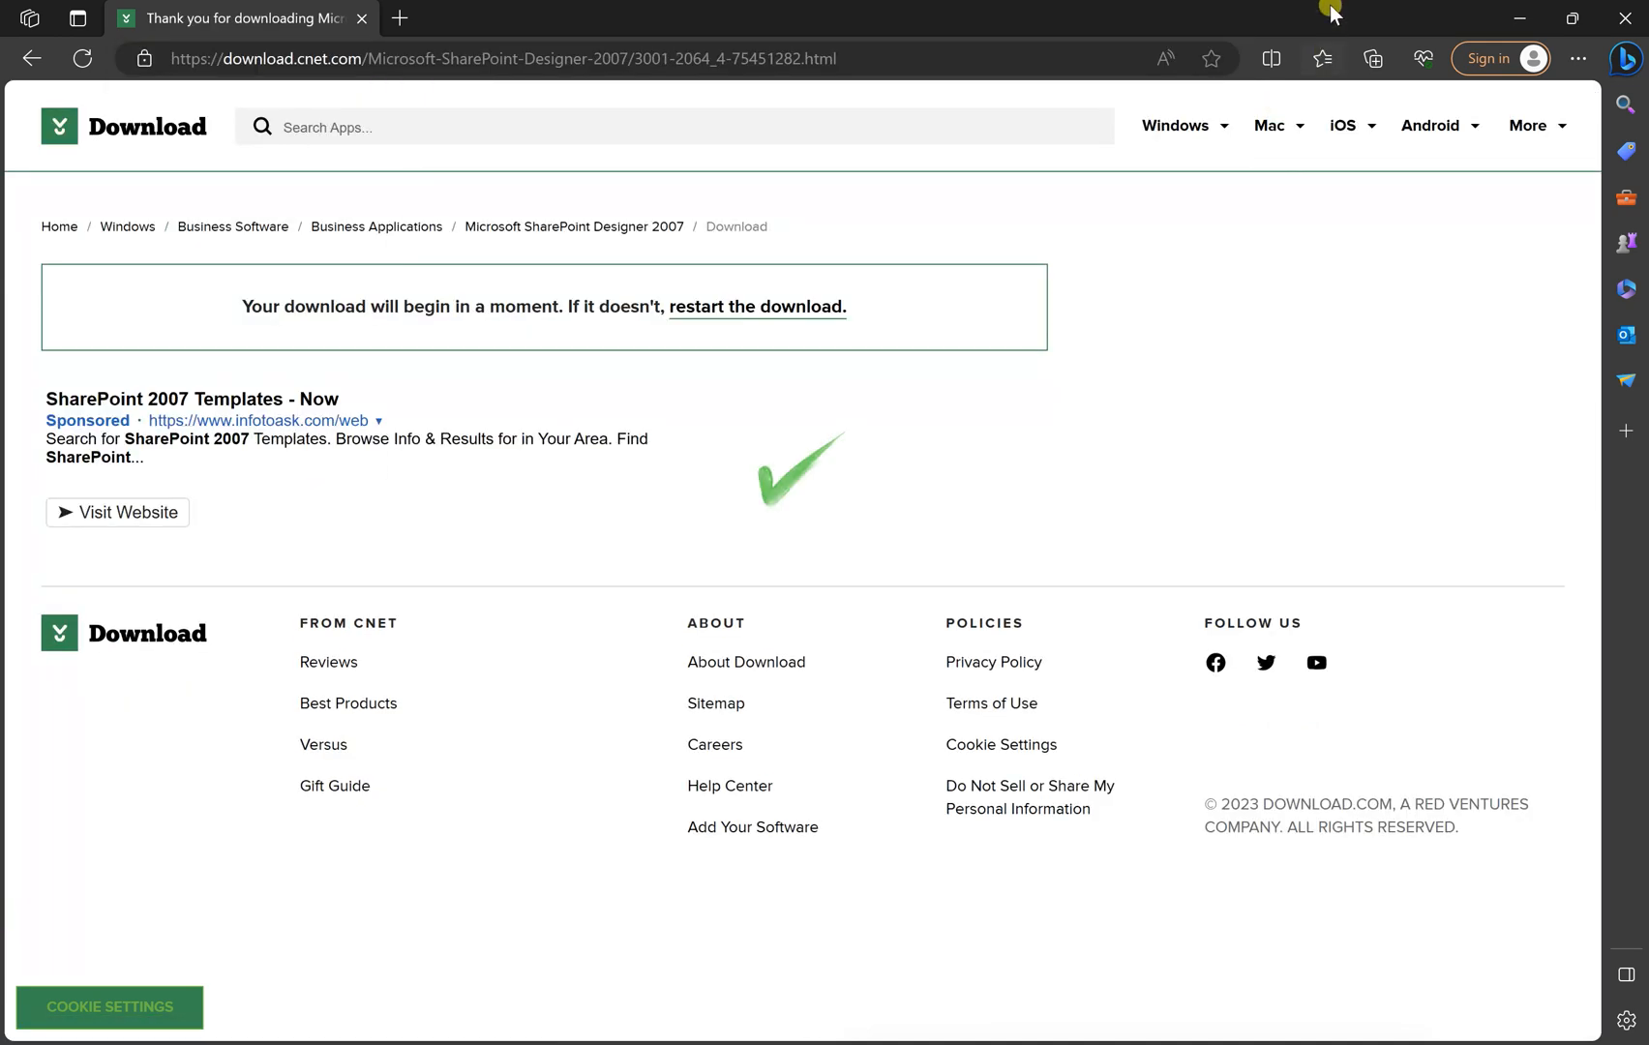
mouse_move(1216, 22)
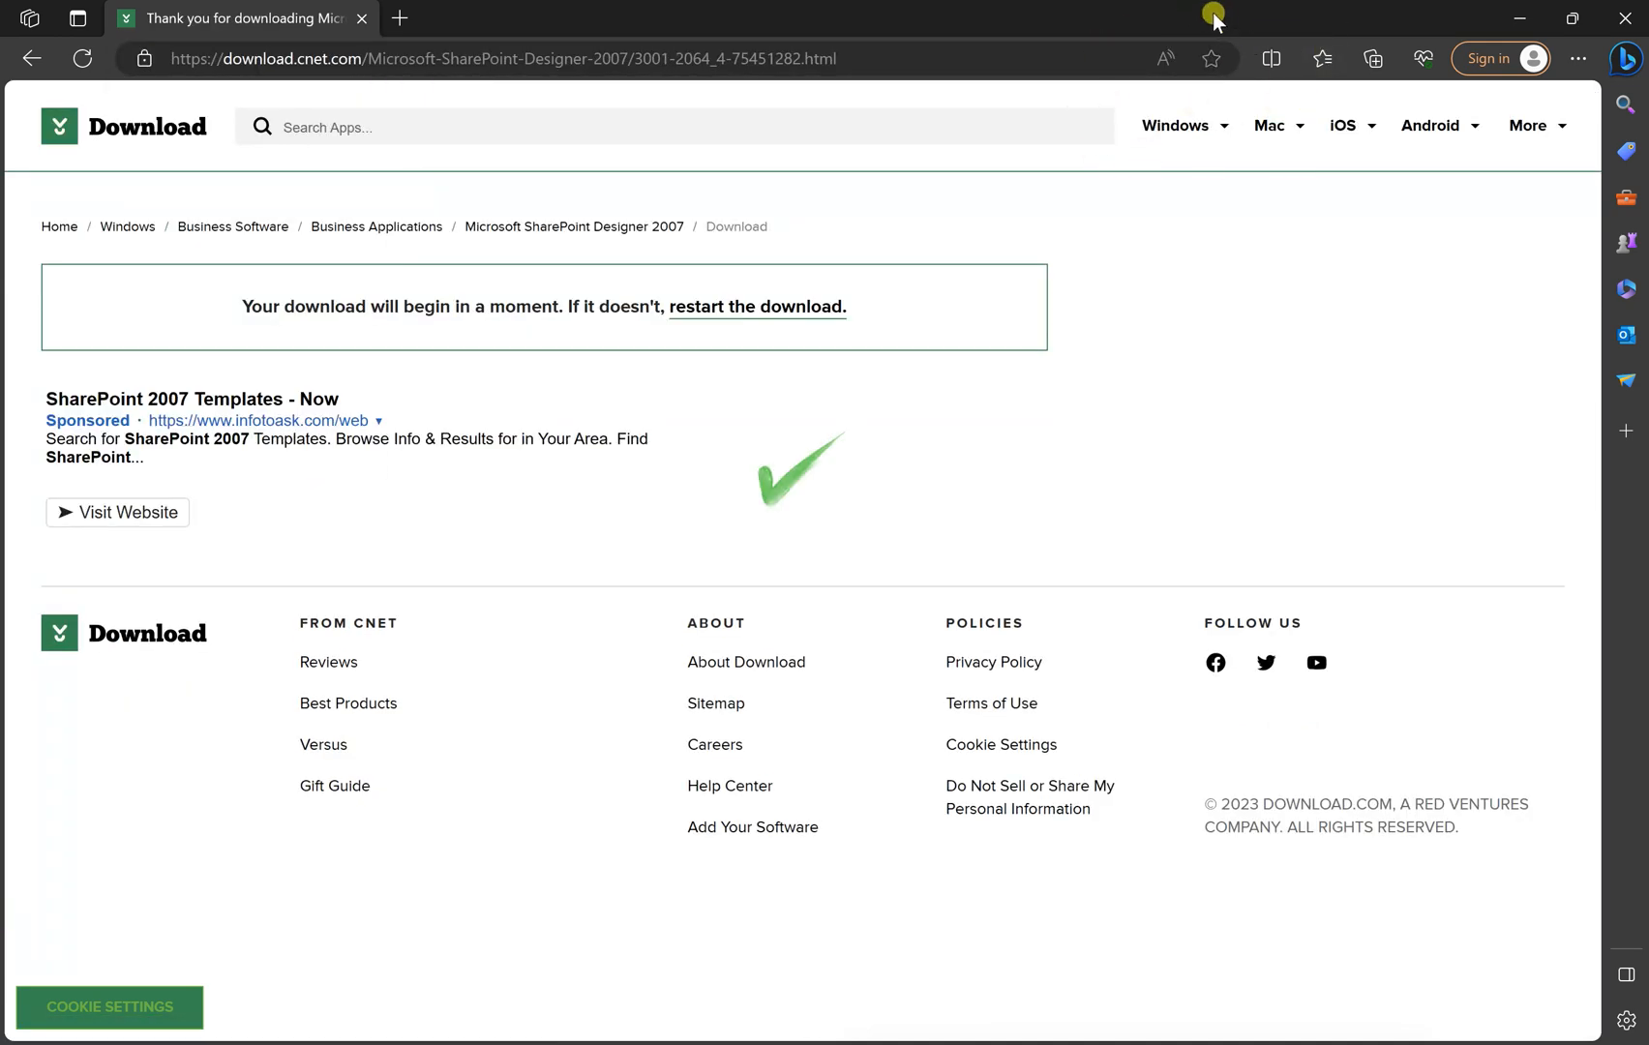
- Cancel the duplicate SharePointDesigner (1).exe download from the Edge downloads list
click(1373, 58)
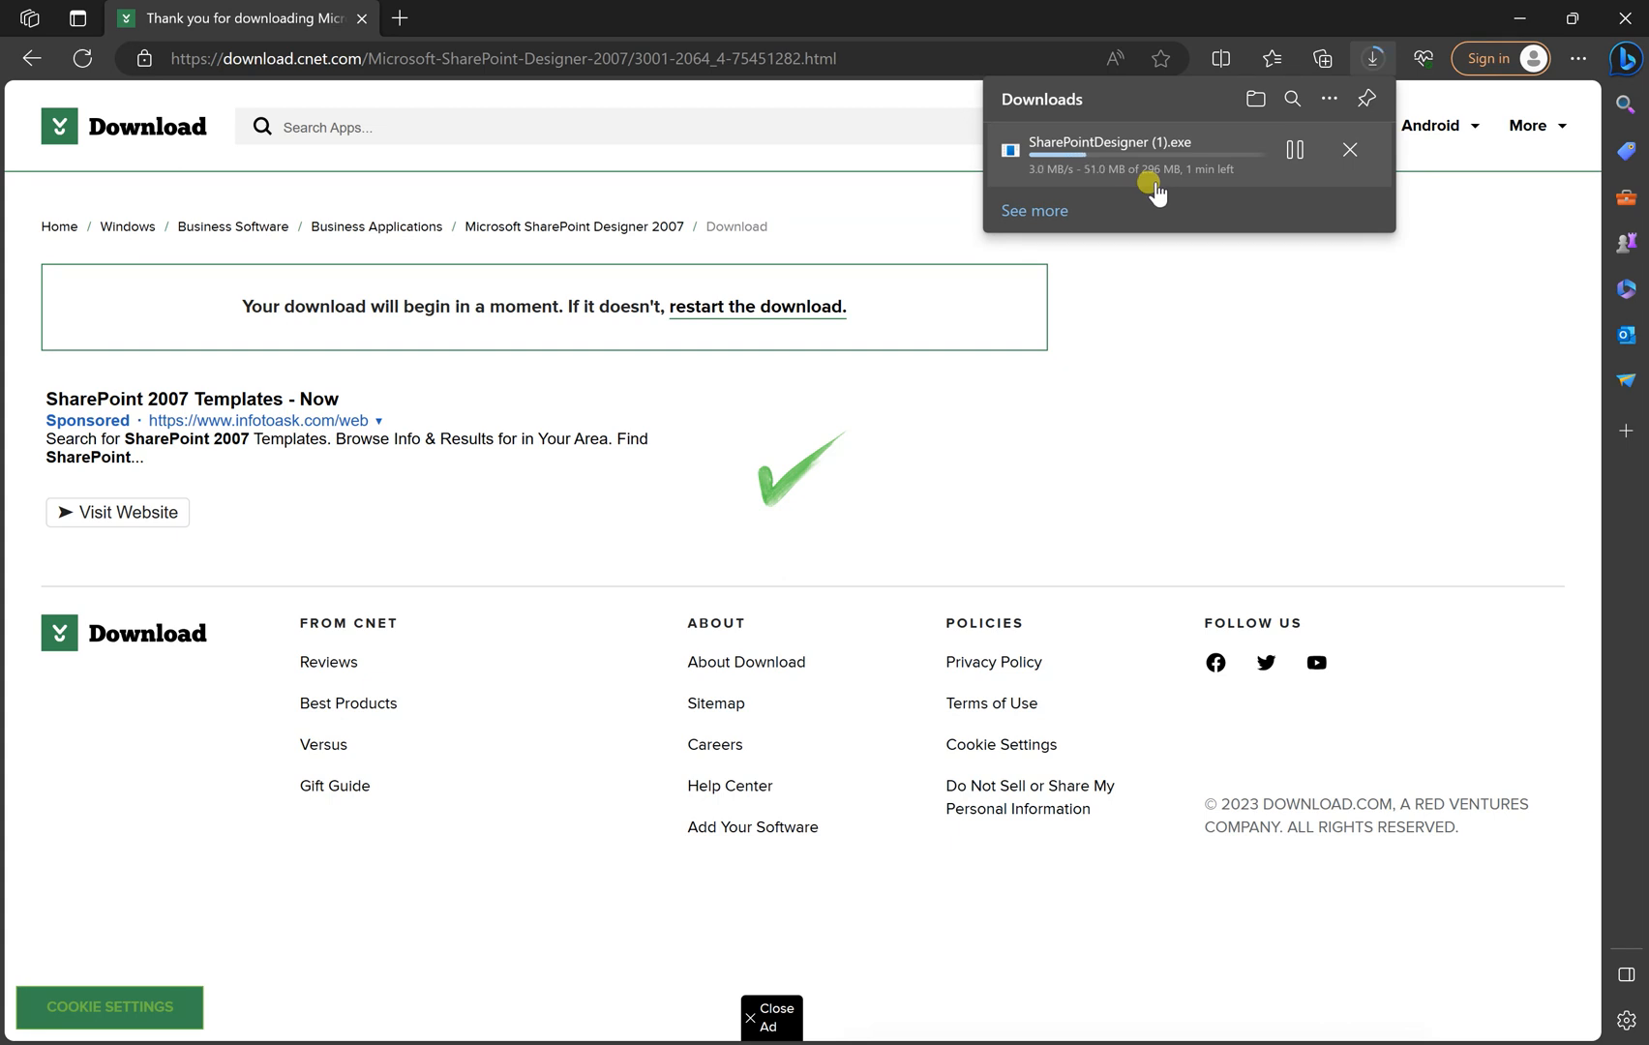
mouse_move(1235, 171)
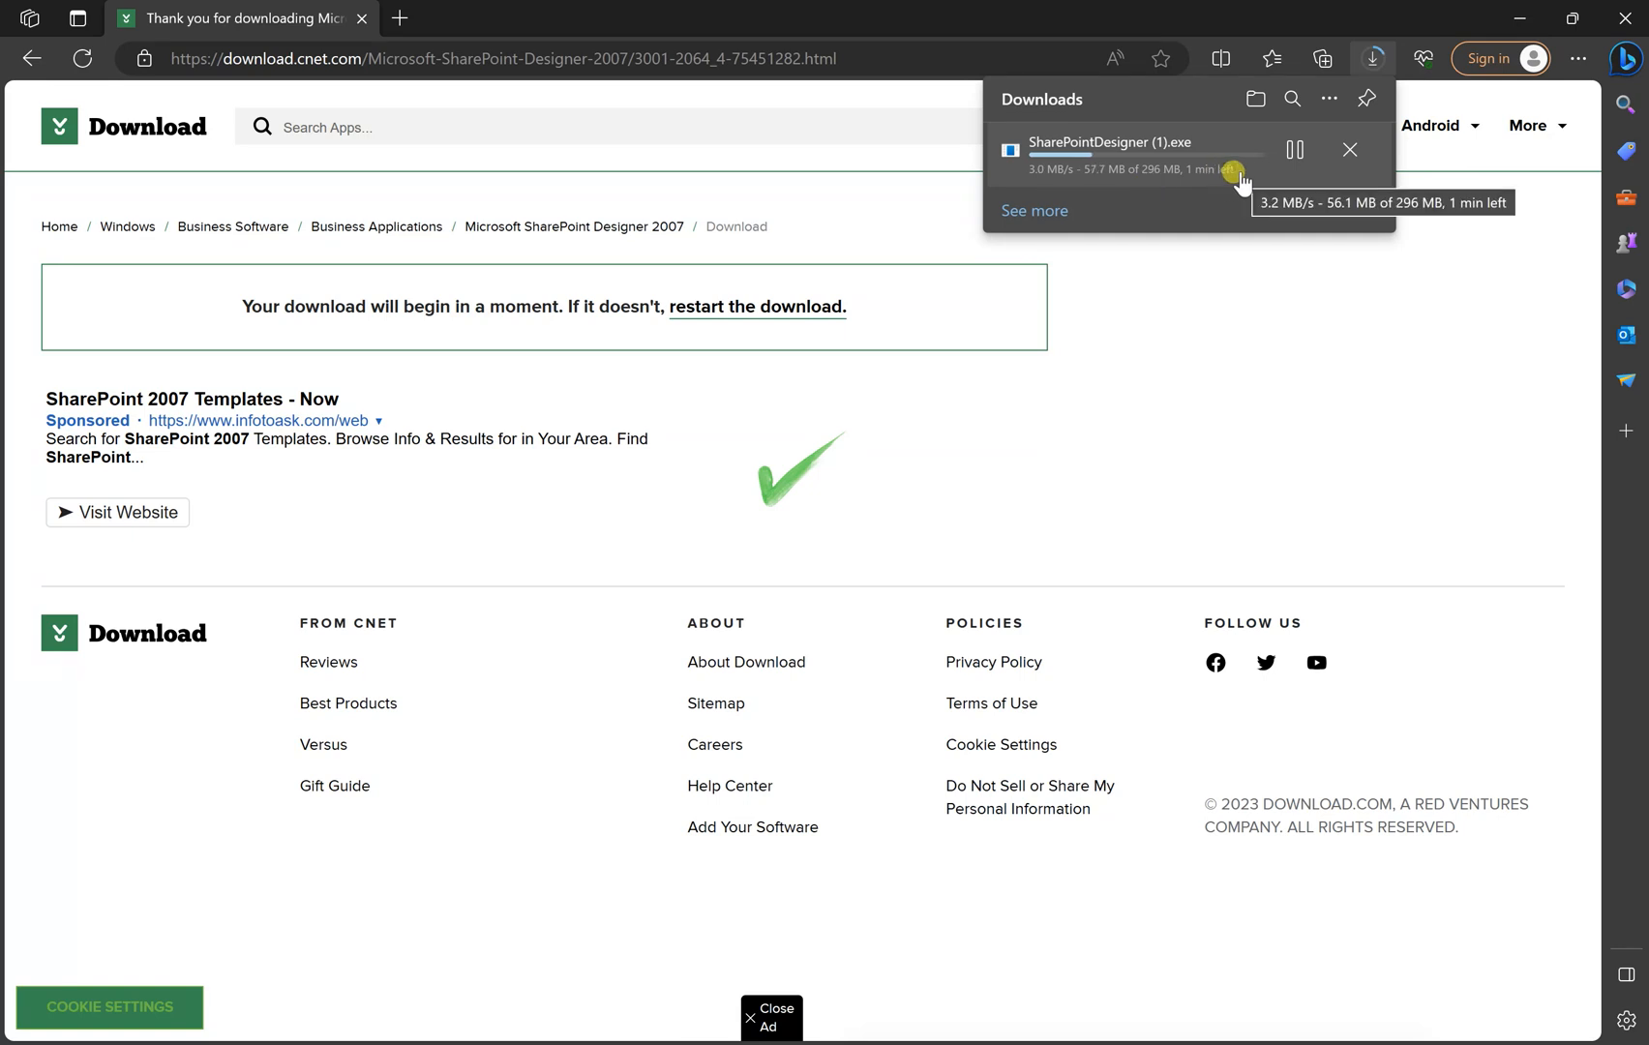
mouse_move(1157, 197)
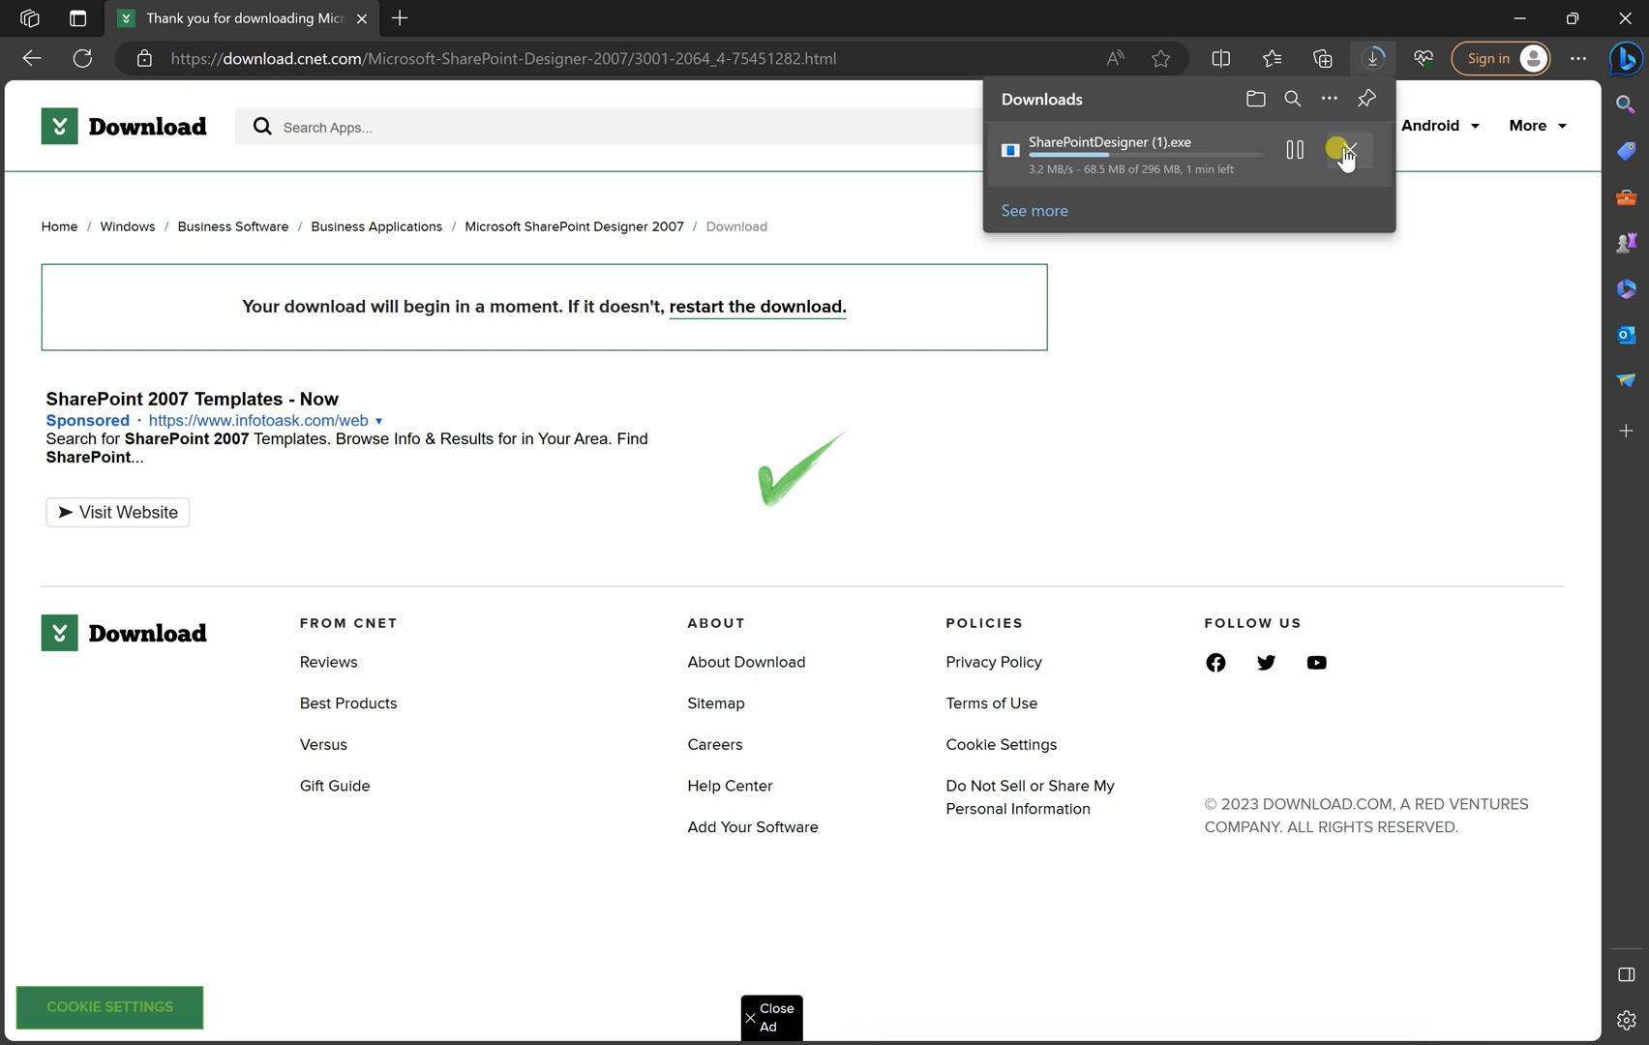
click(1347, 155)
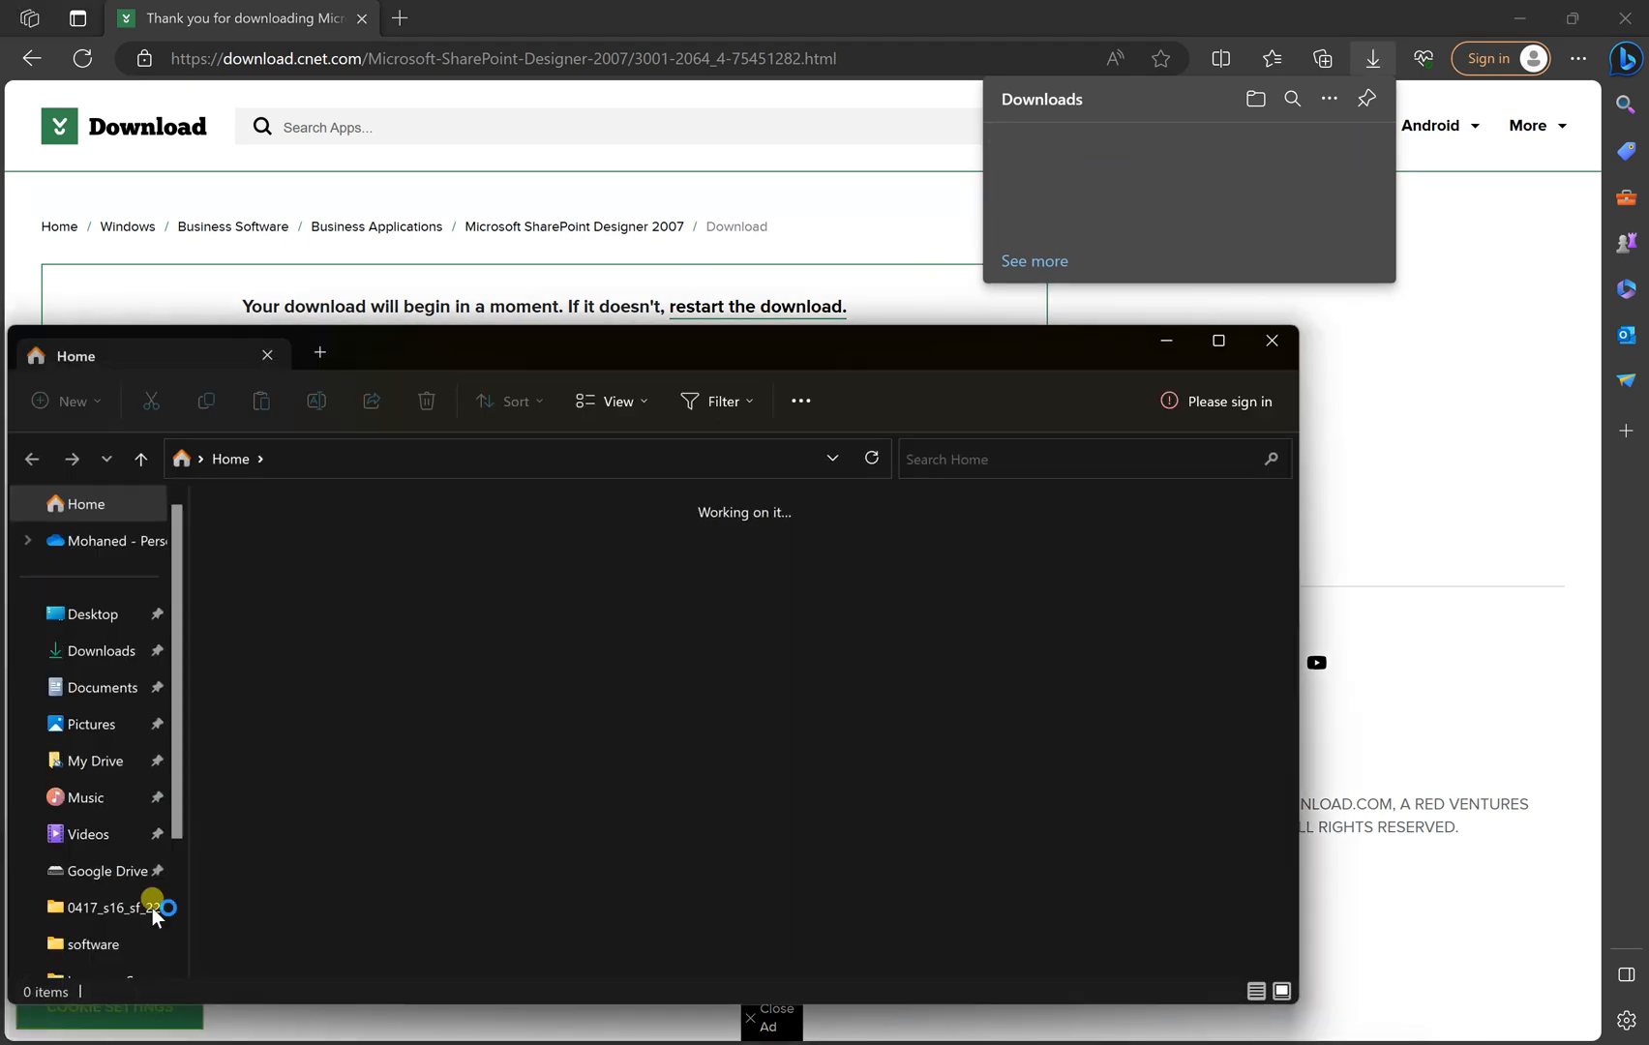
- Run the SharePointDesigner installer from the Downloads folder
click(101, 651)
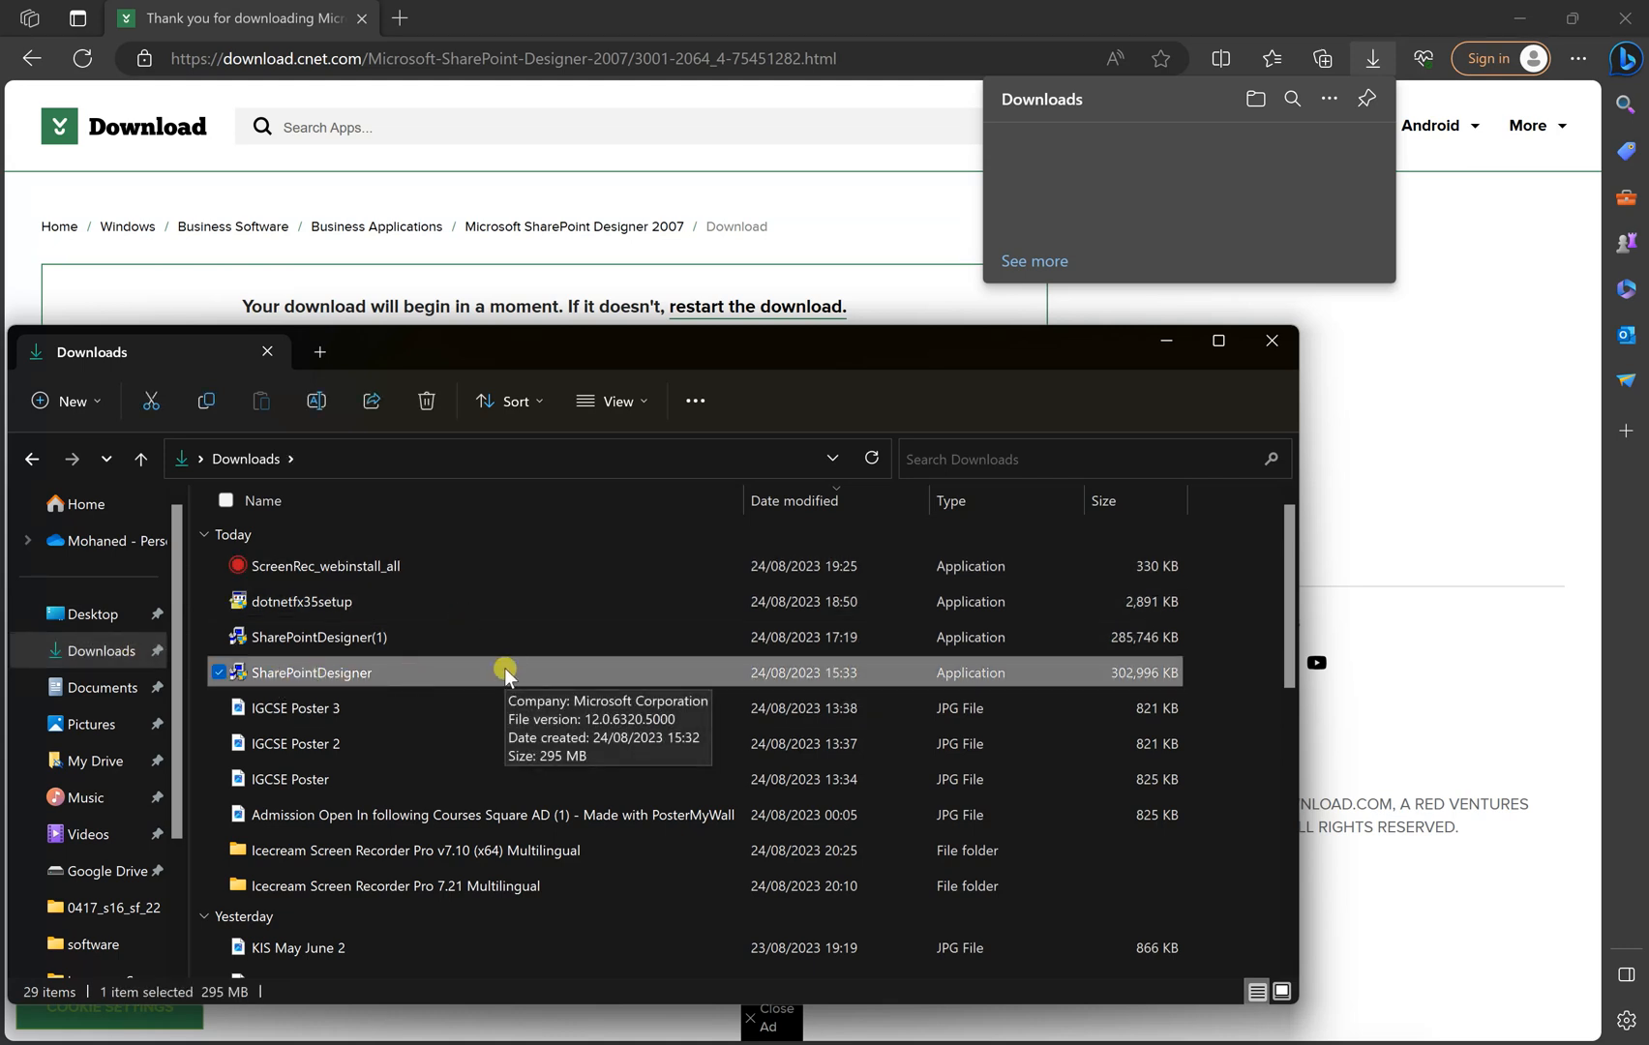
mouse_move(288, 684)
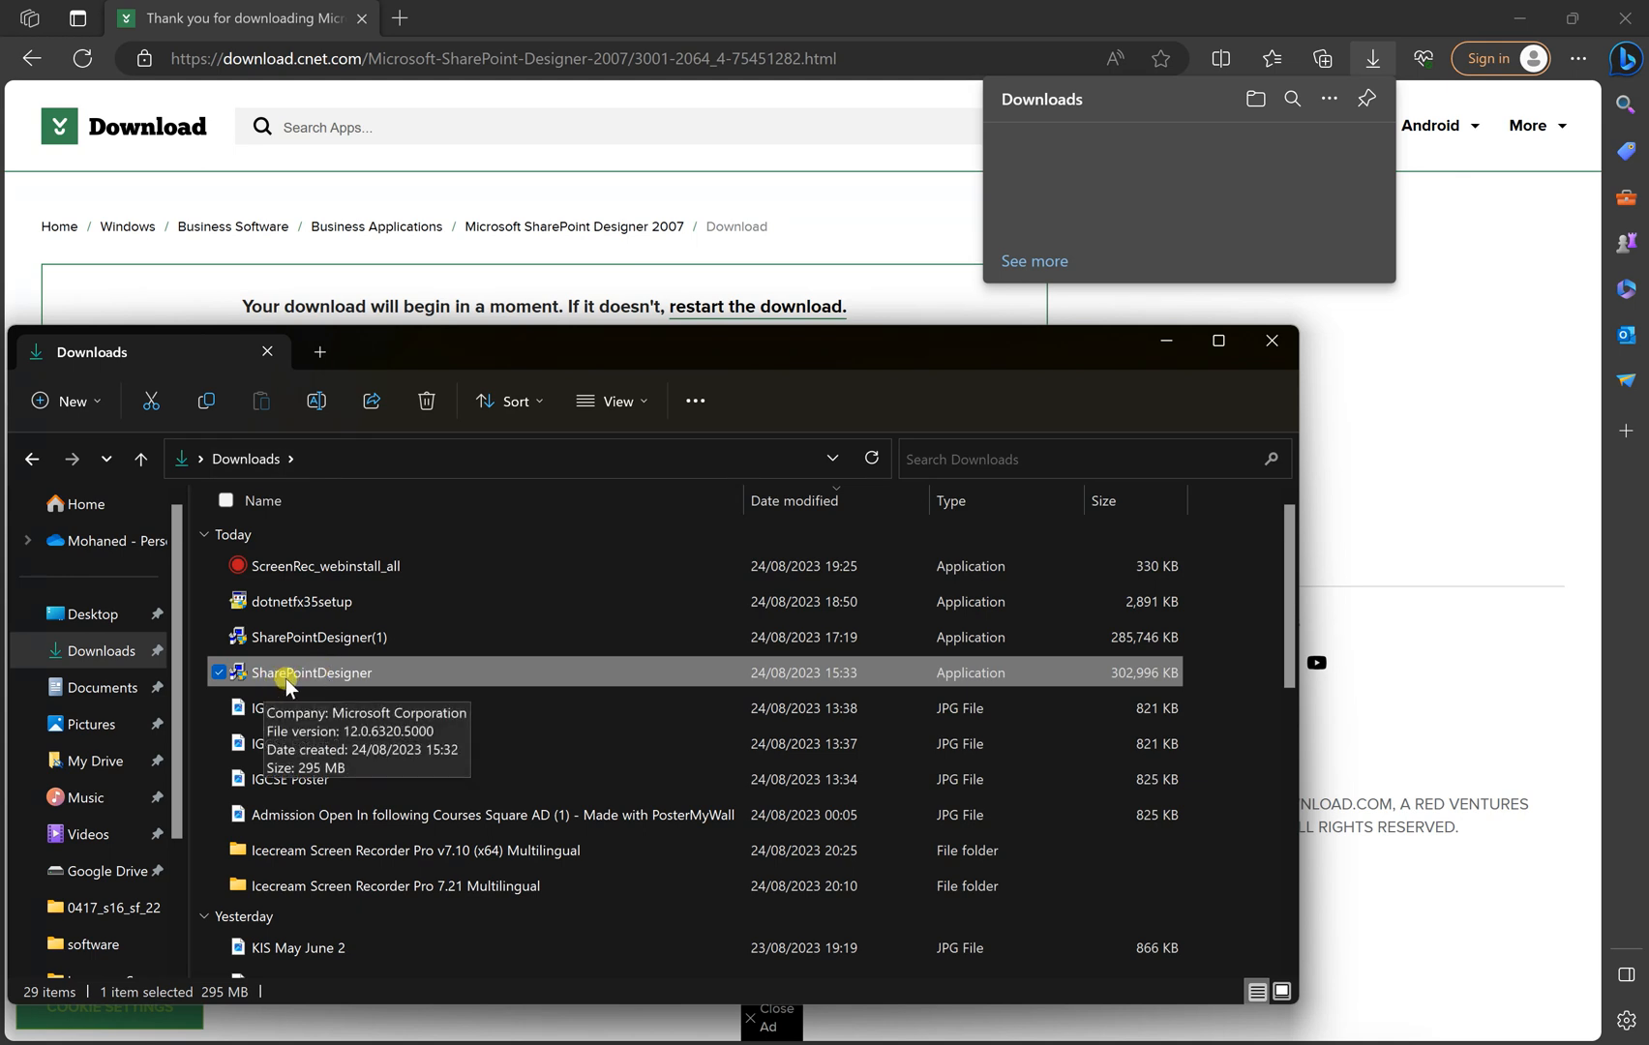
mouse_move(395, 676)
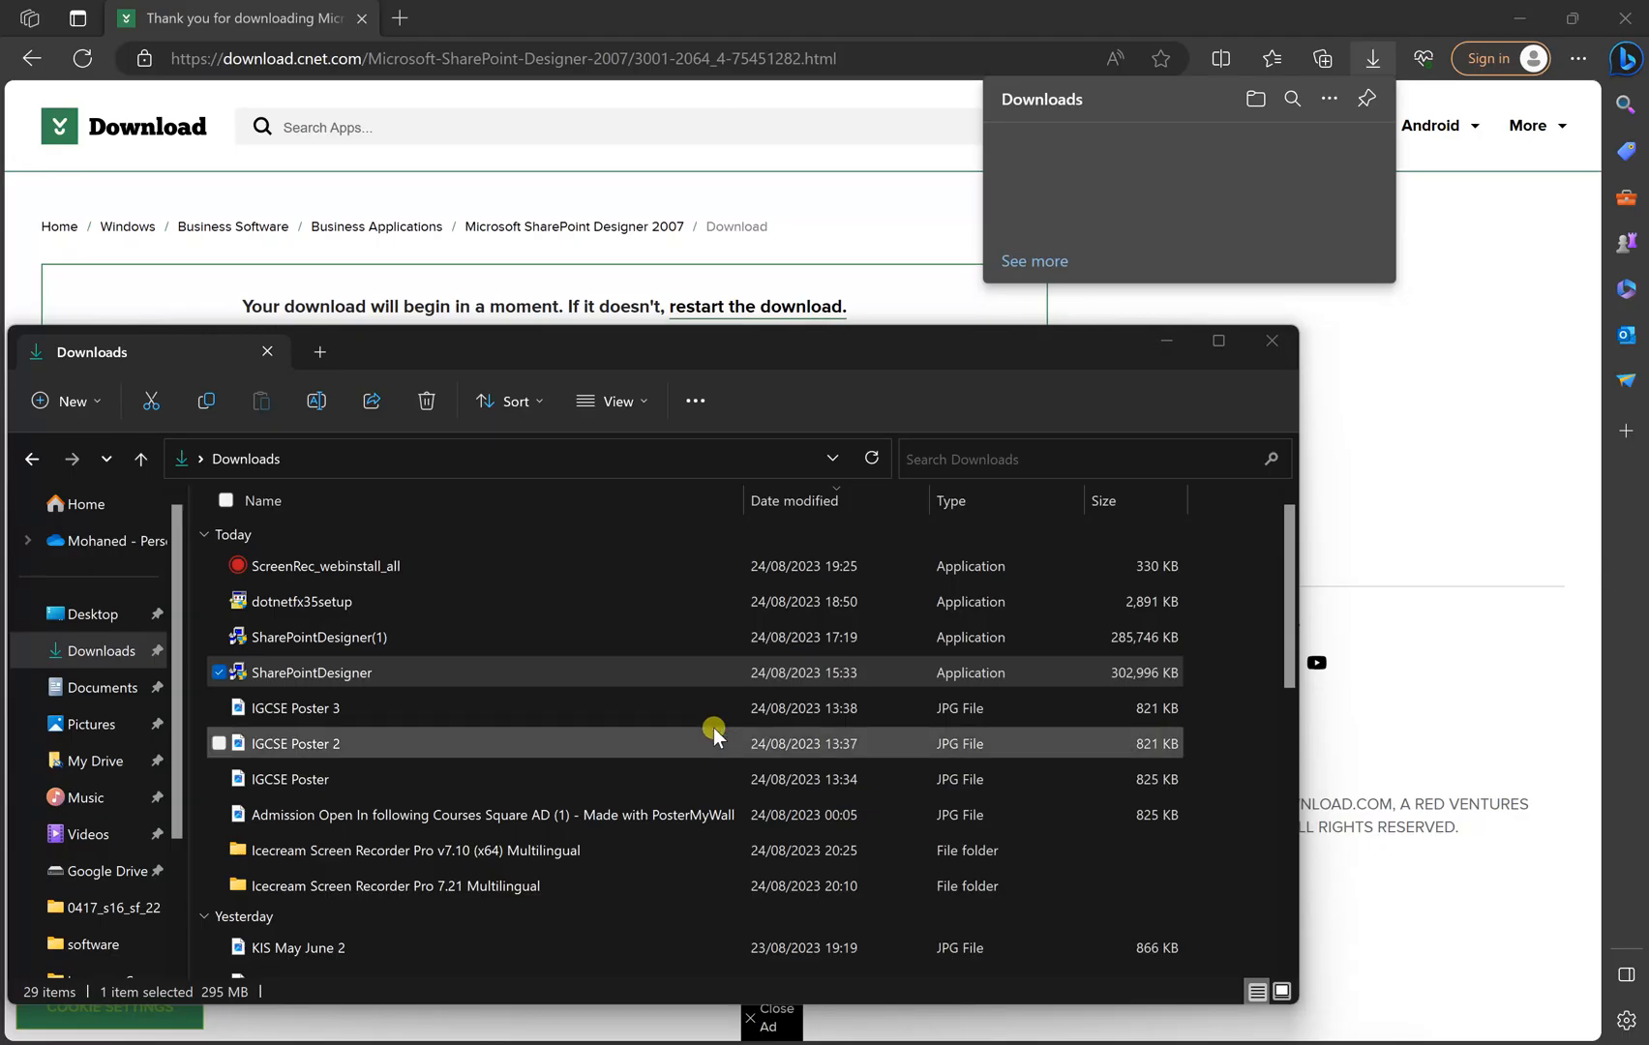
double_click(312, 672)
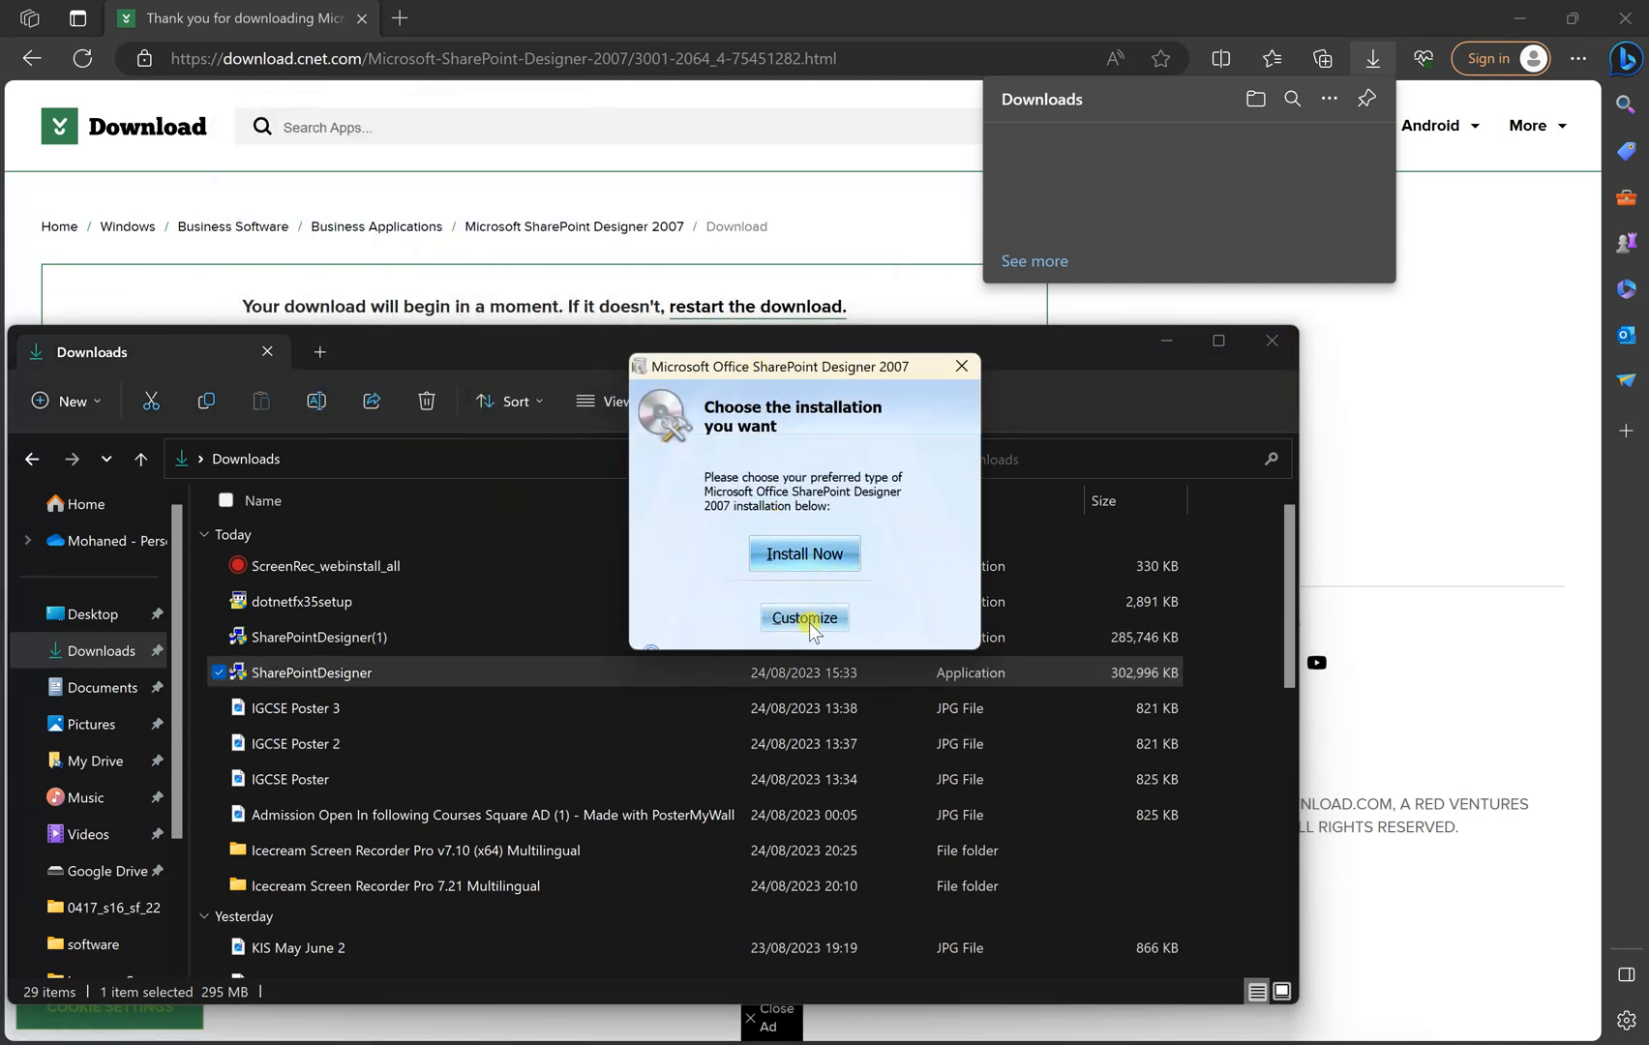
- Install SharePoint Designer 2007 with the default installation type and let setup finish
click(804, 554)
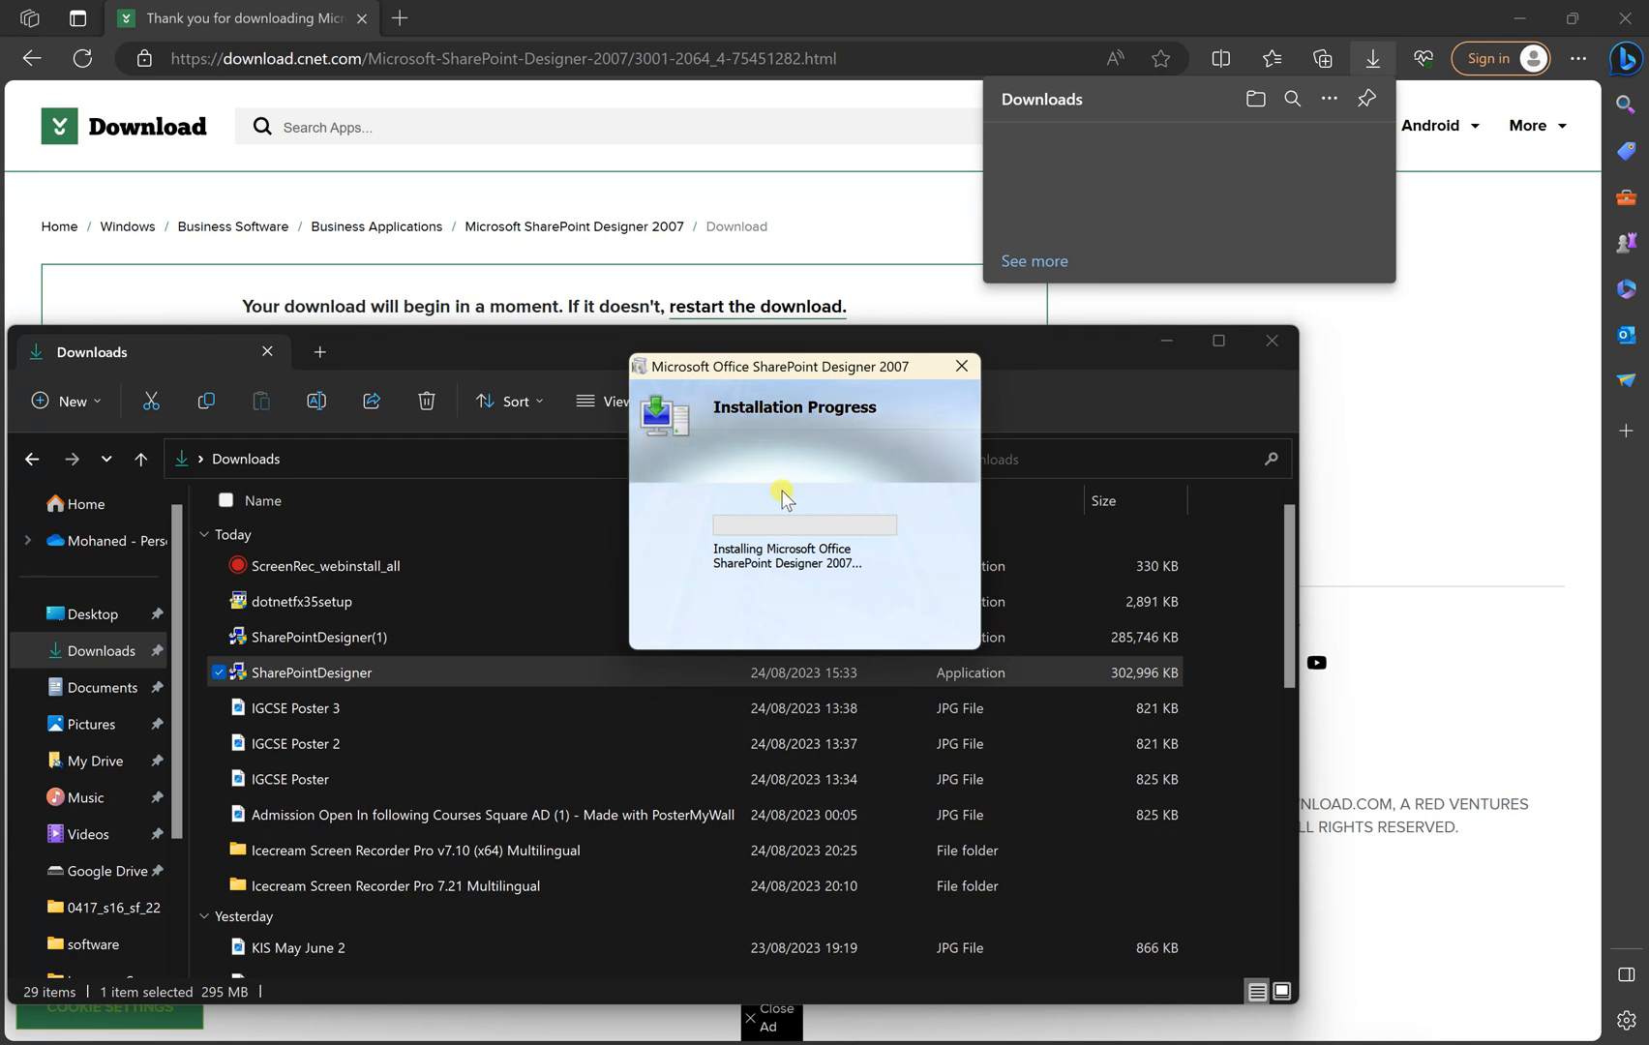
mouse_move(869, 604)
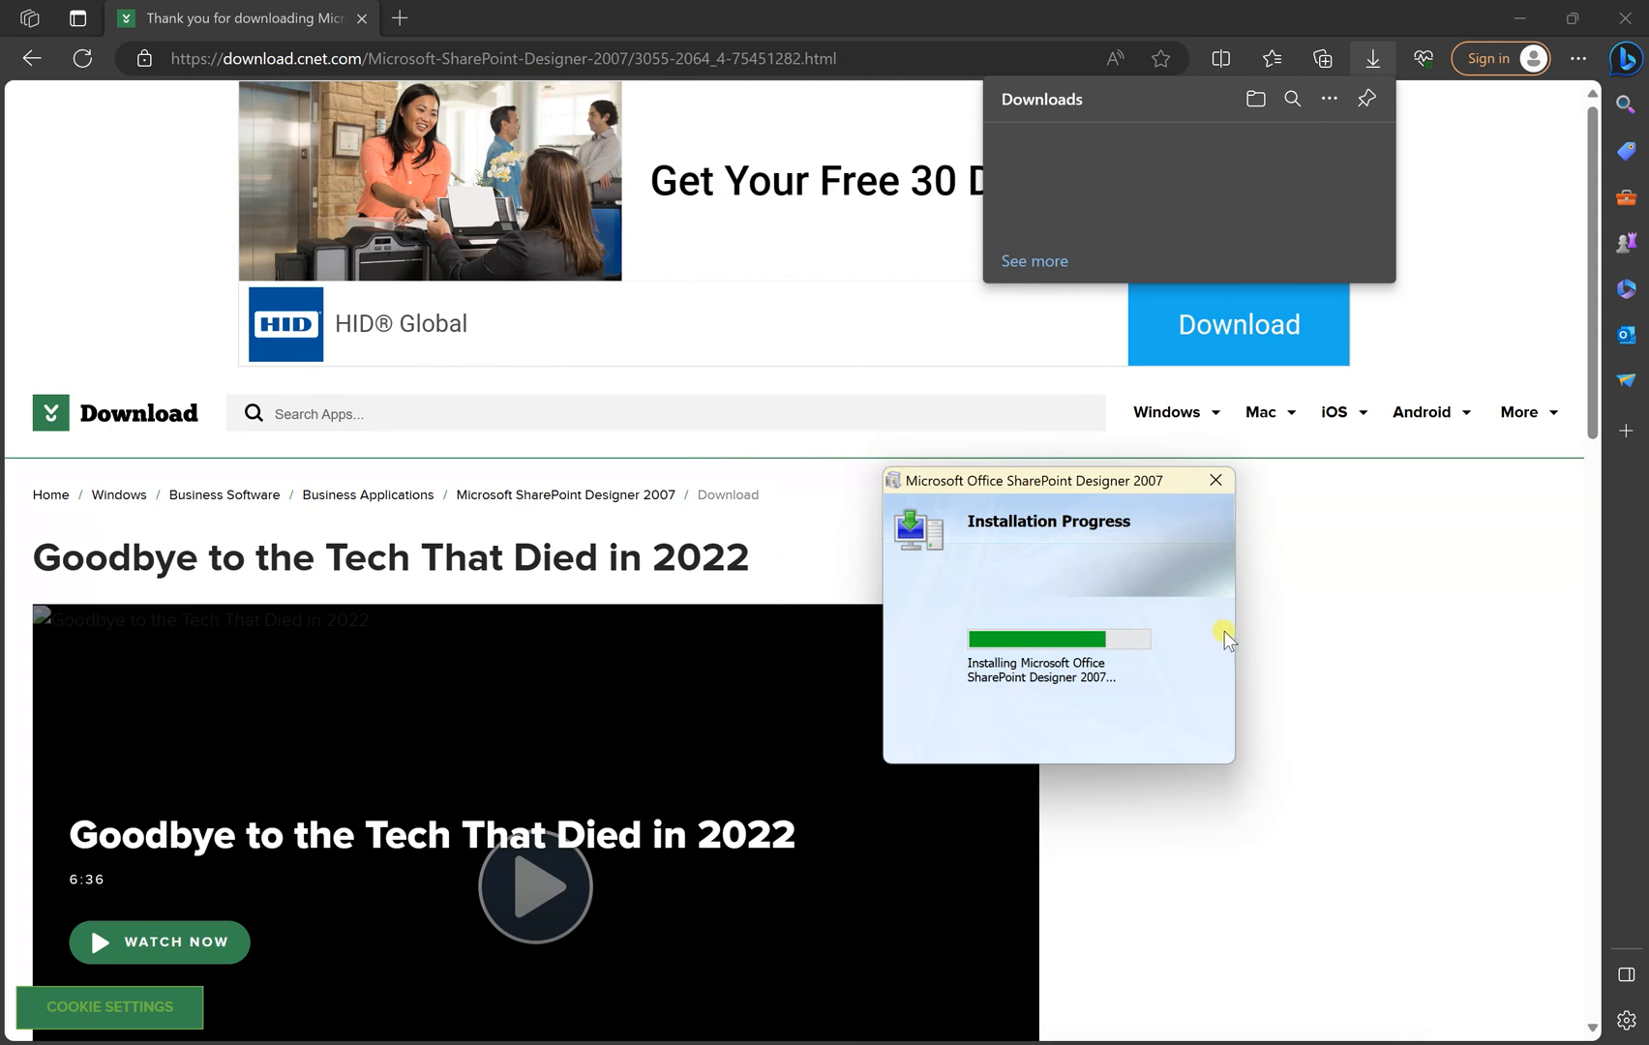
mouse_move(1175, 601)
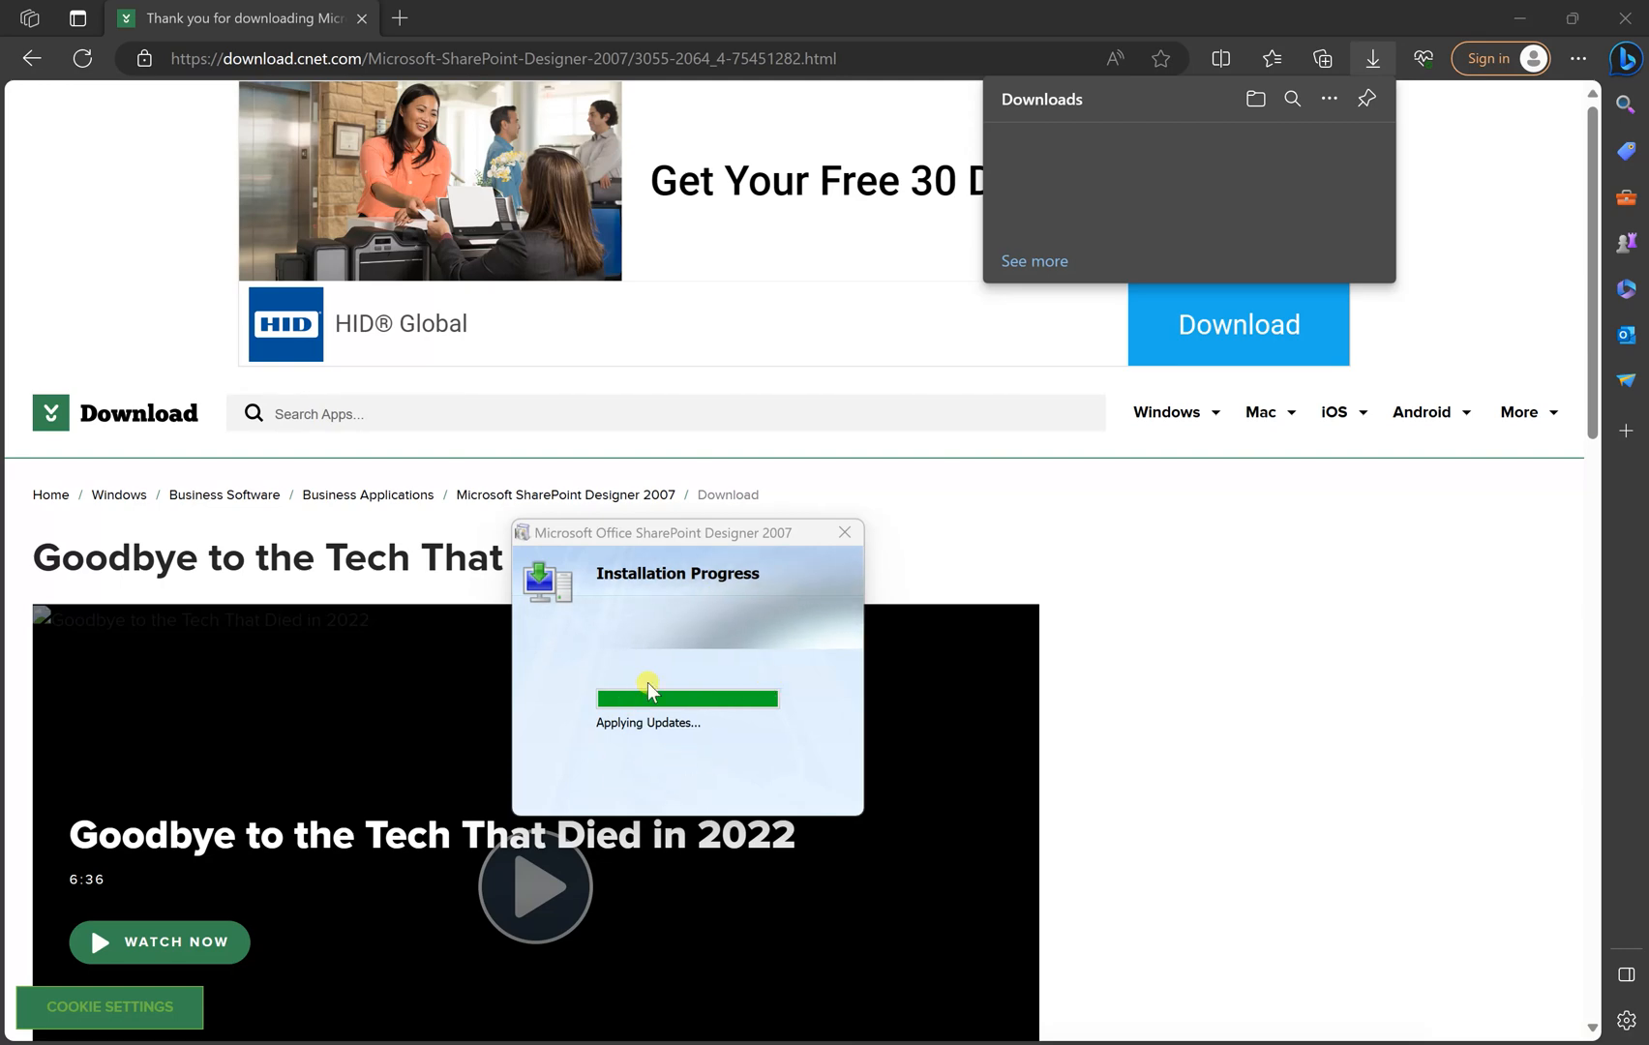
mouse_move(662, 749)
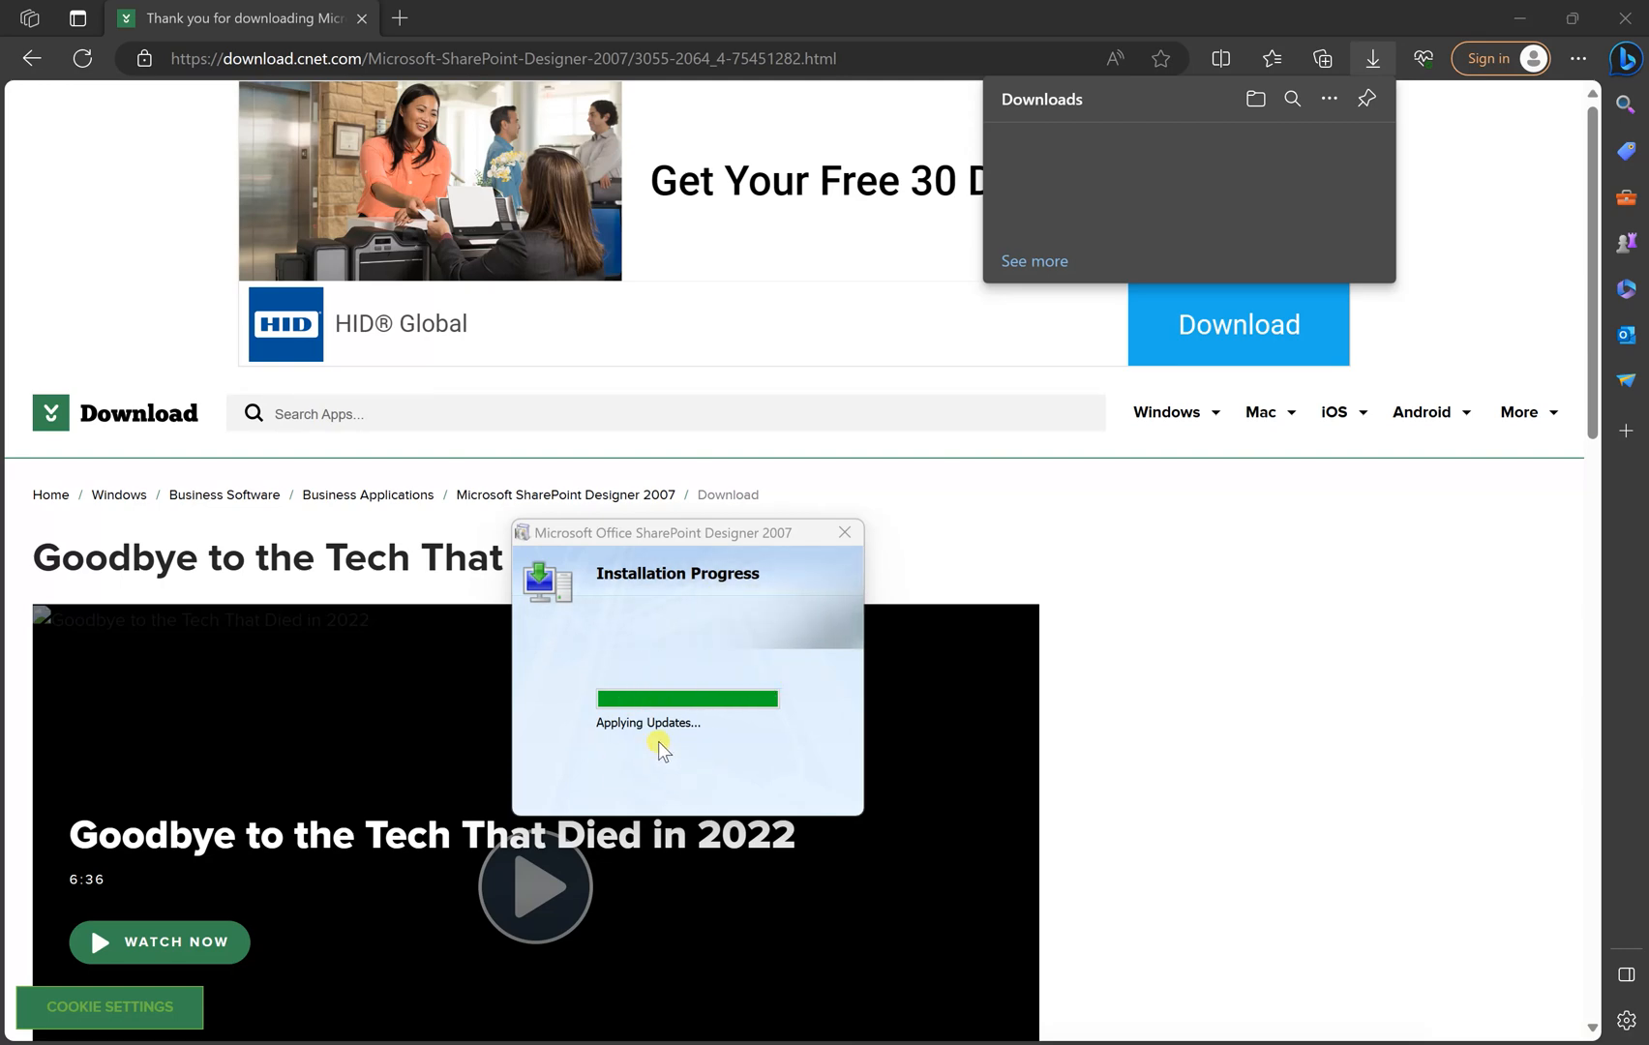
mouse_move(672, 745)
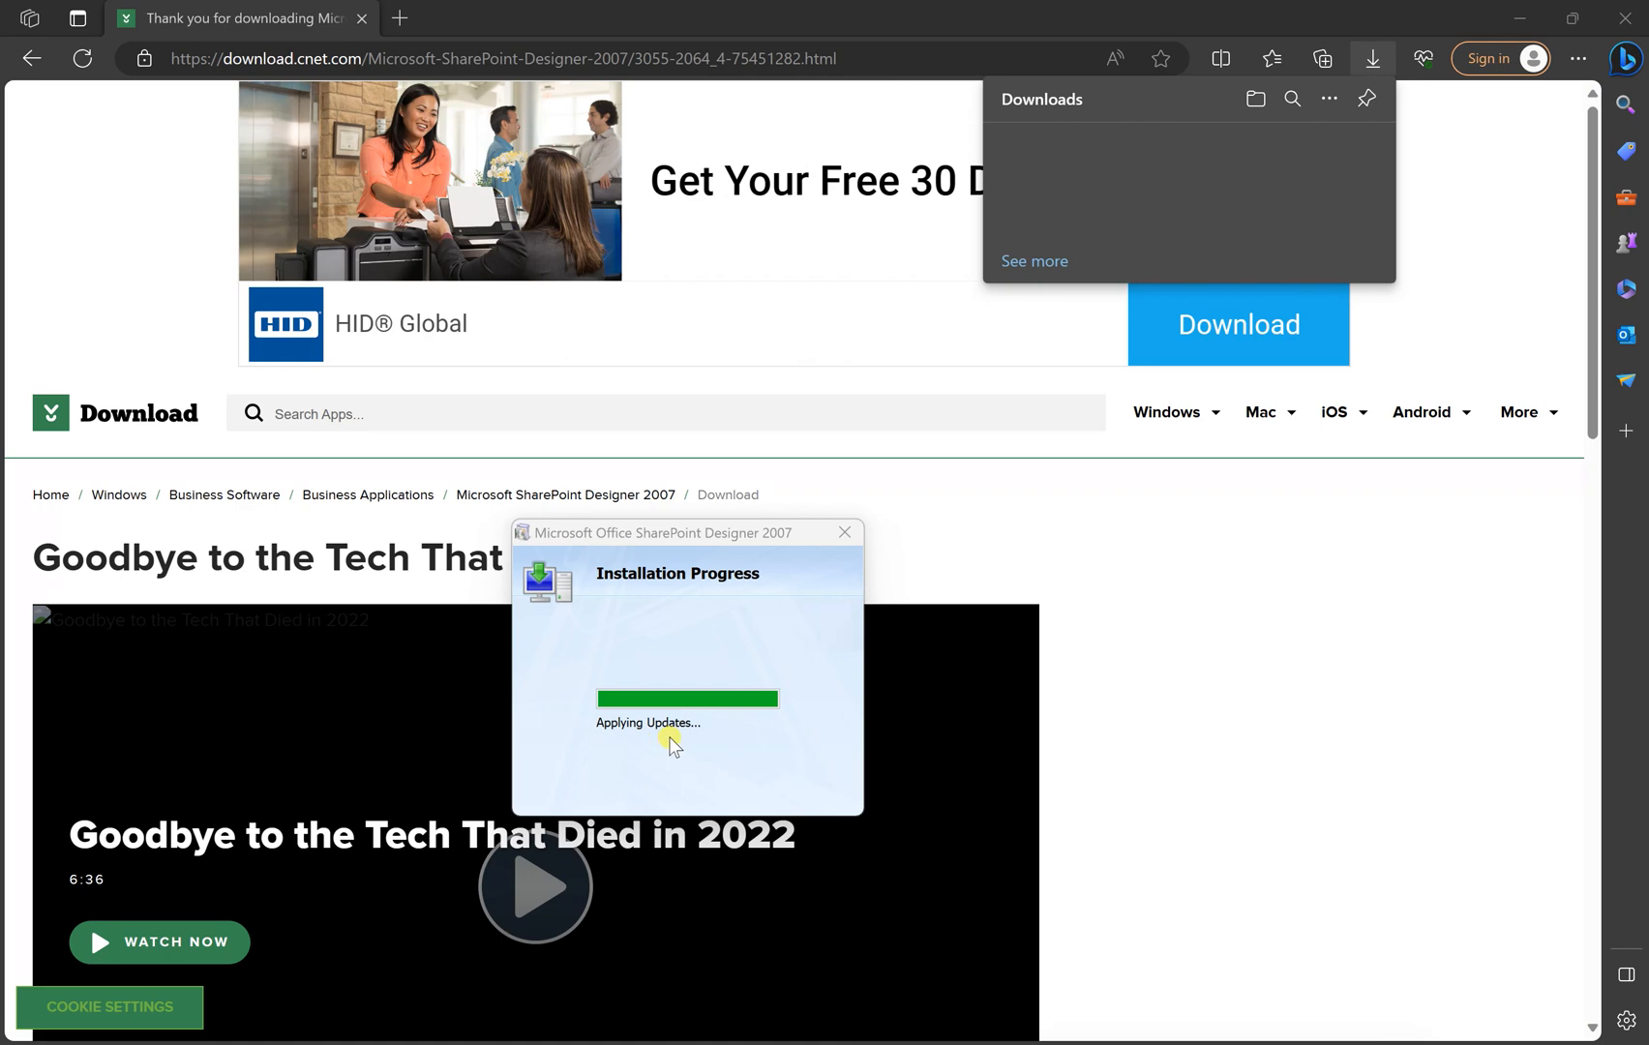
mouse_move(674, 534)
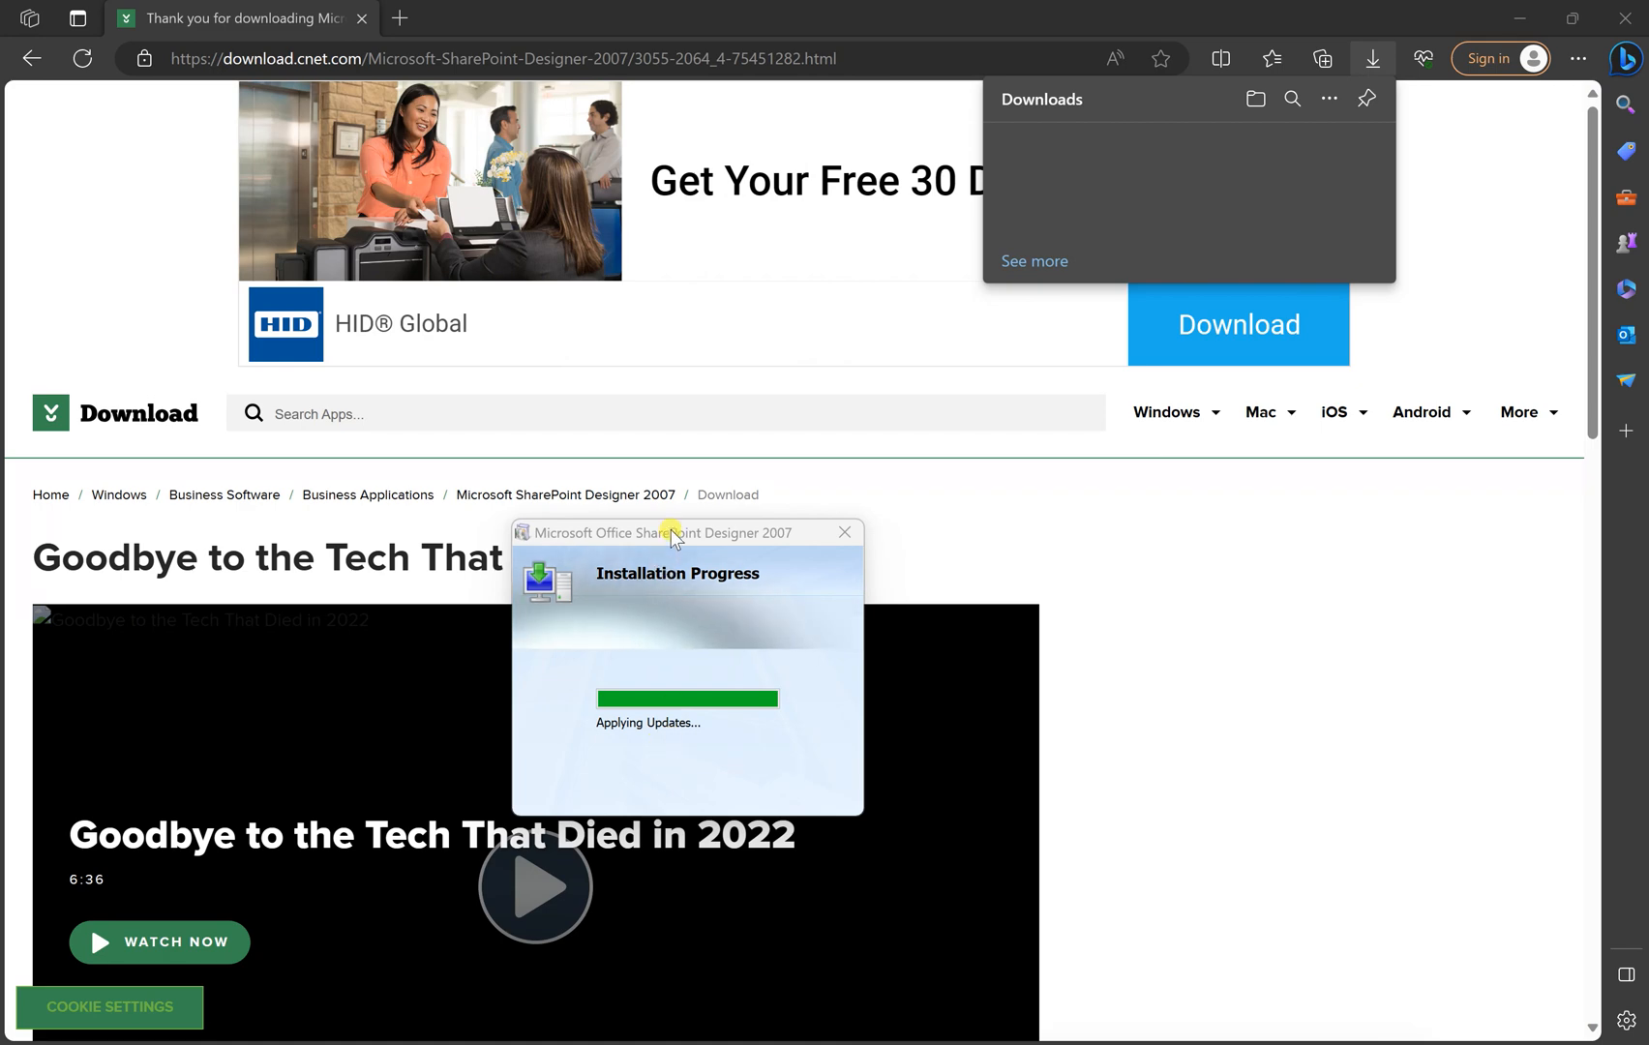
mouse_move(674, 750)
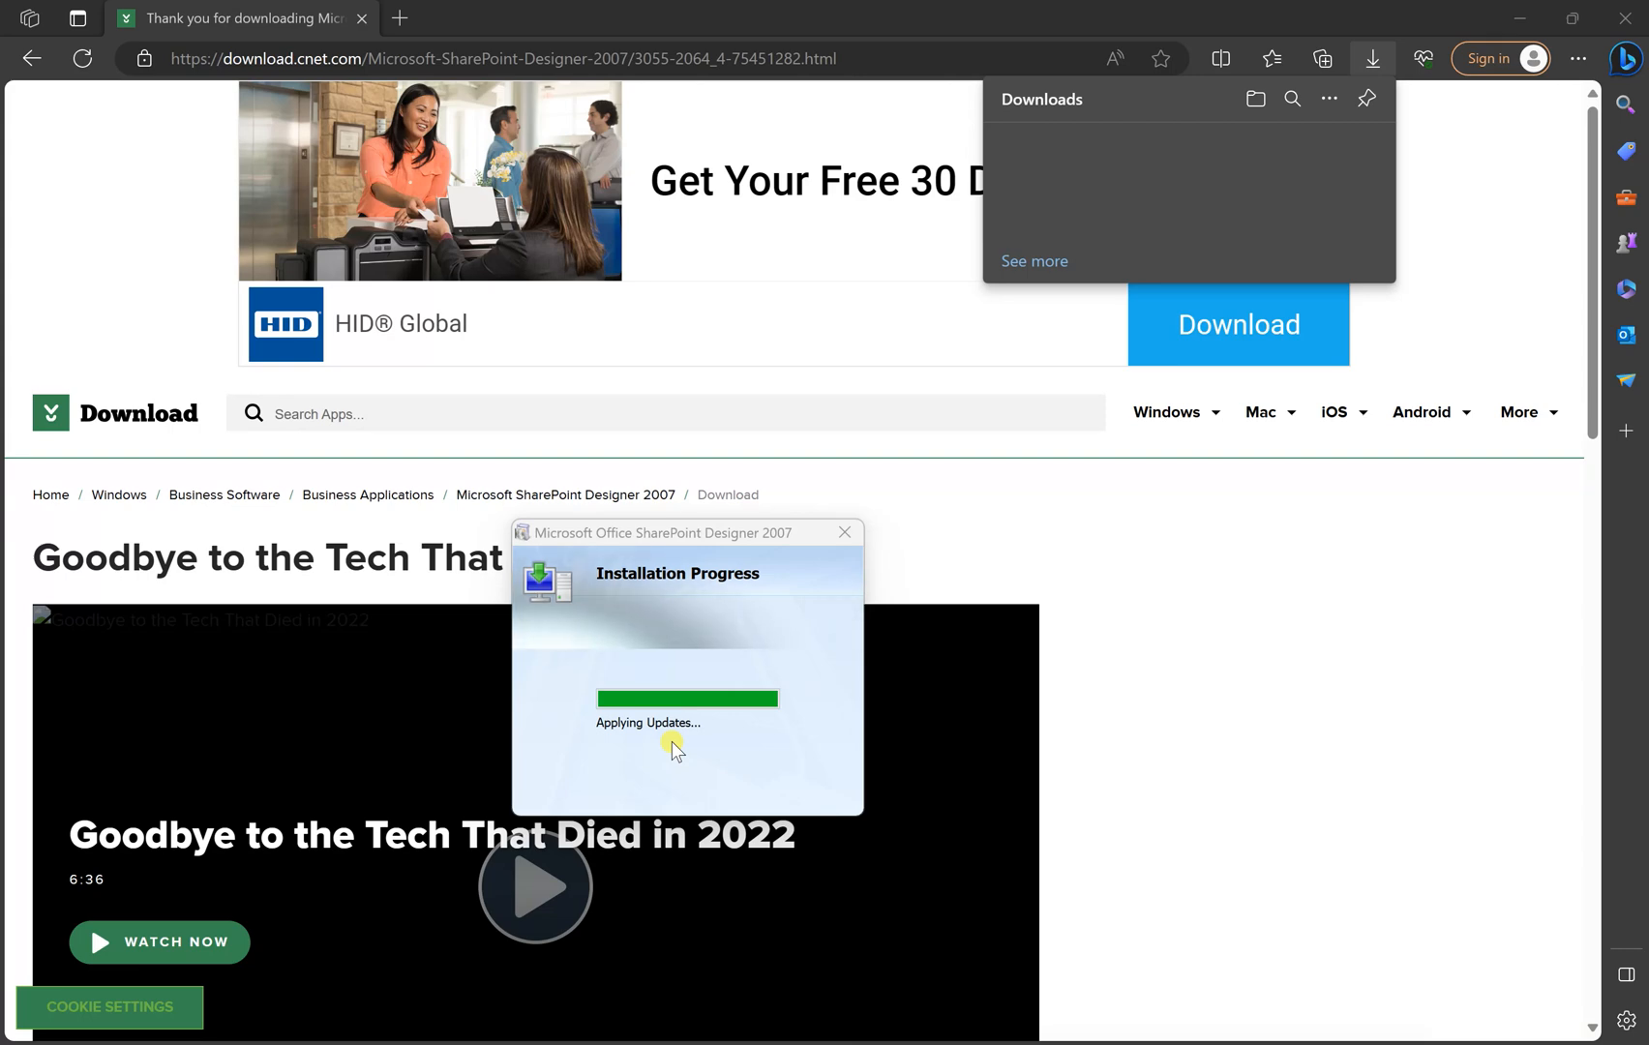
mouse_move(779, 541)
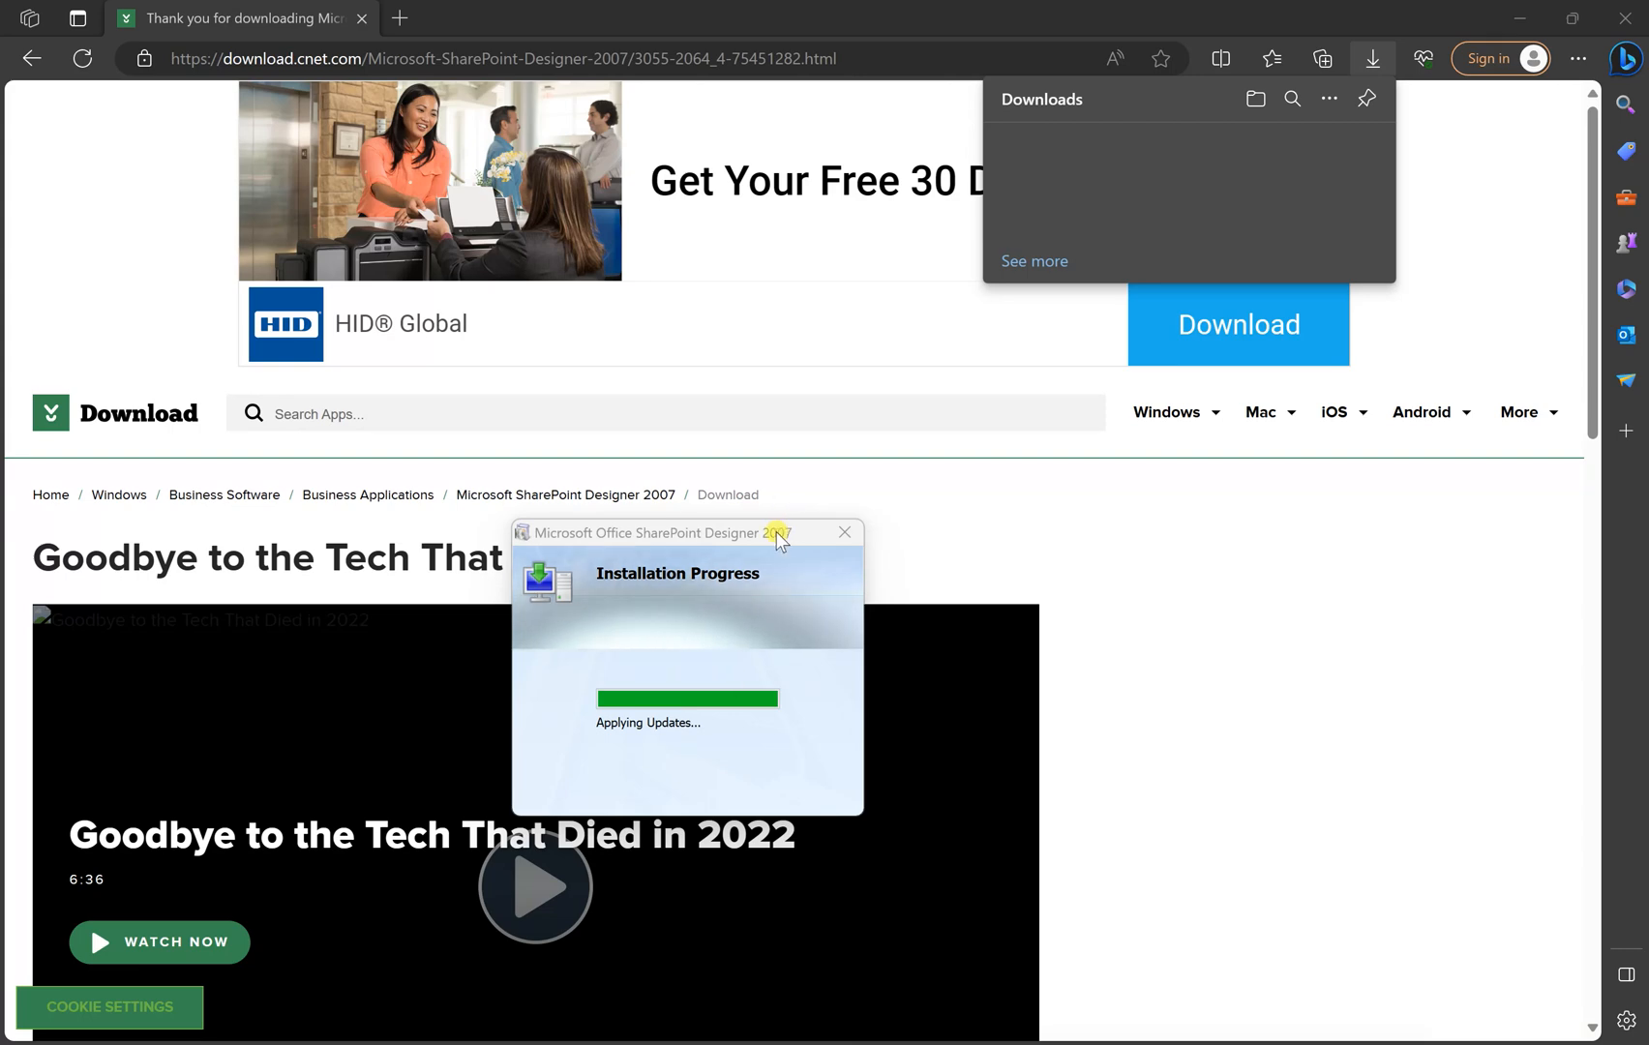
mouse_move(767, 544)
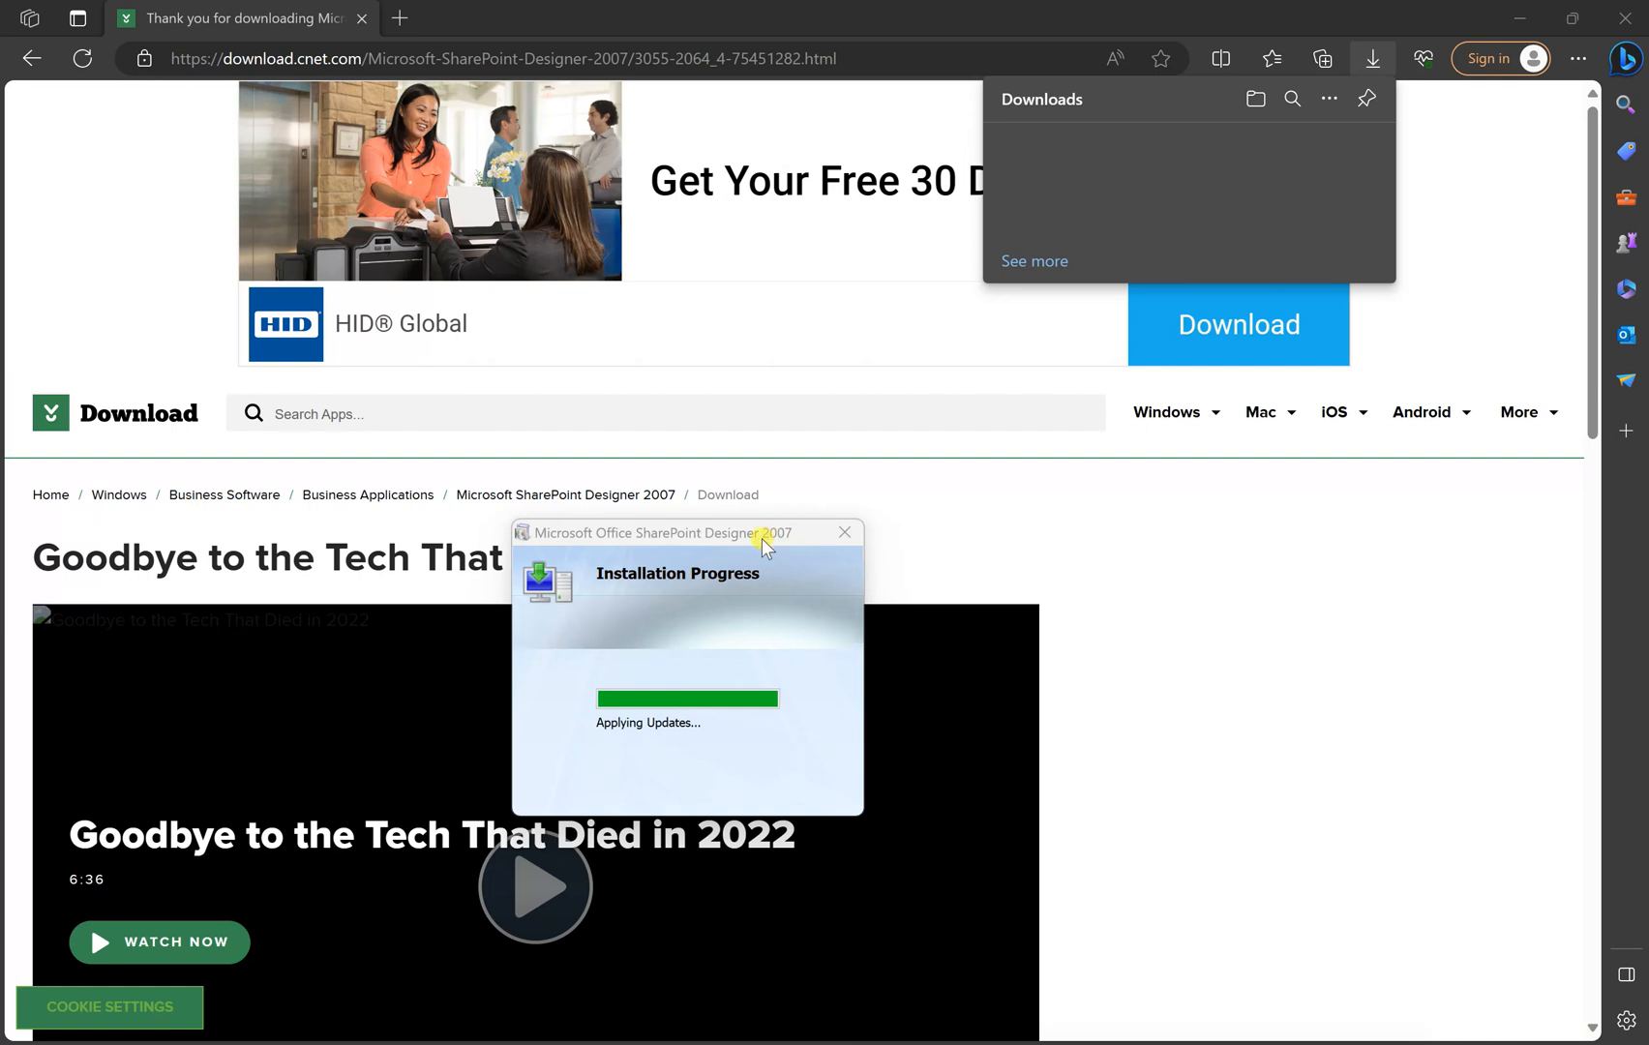
mouse_move(810, 563)
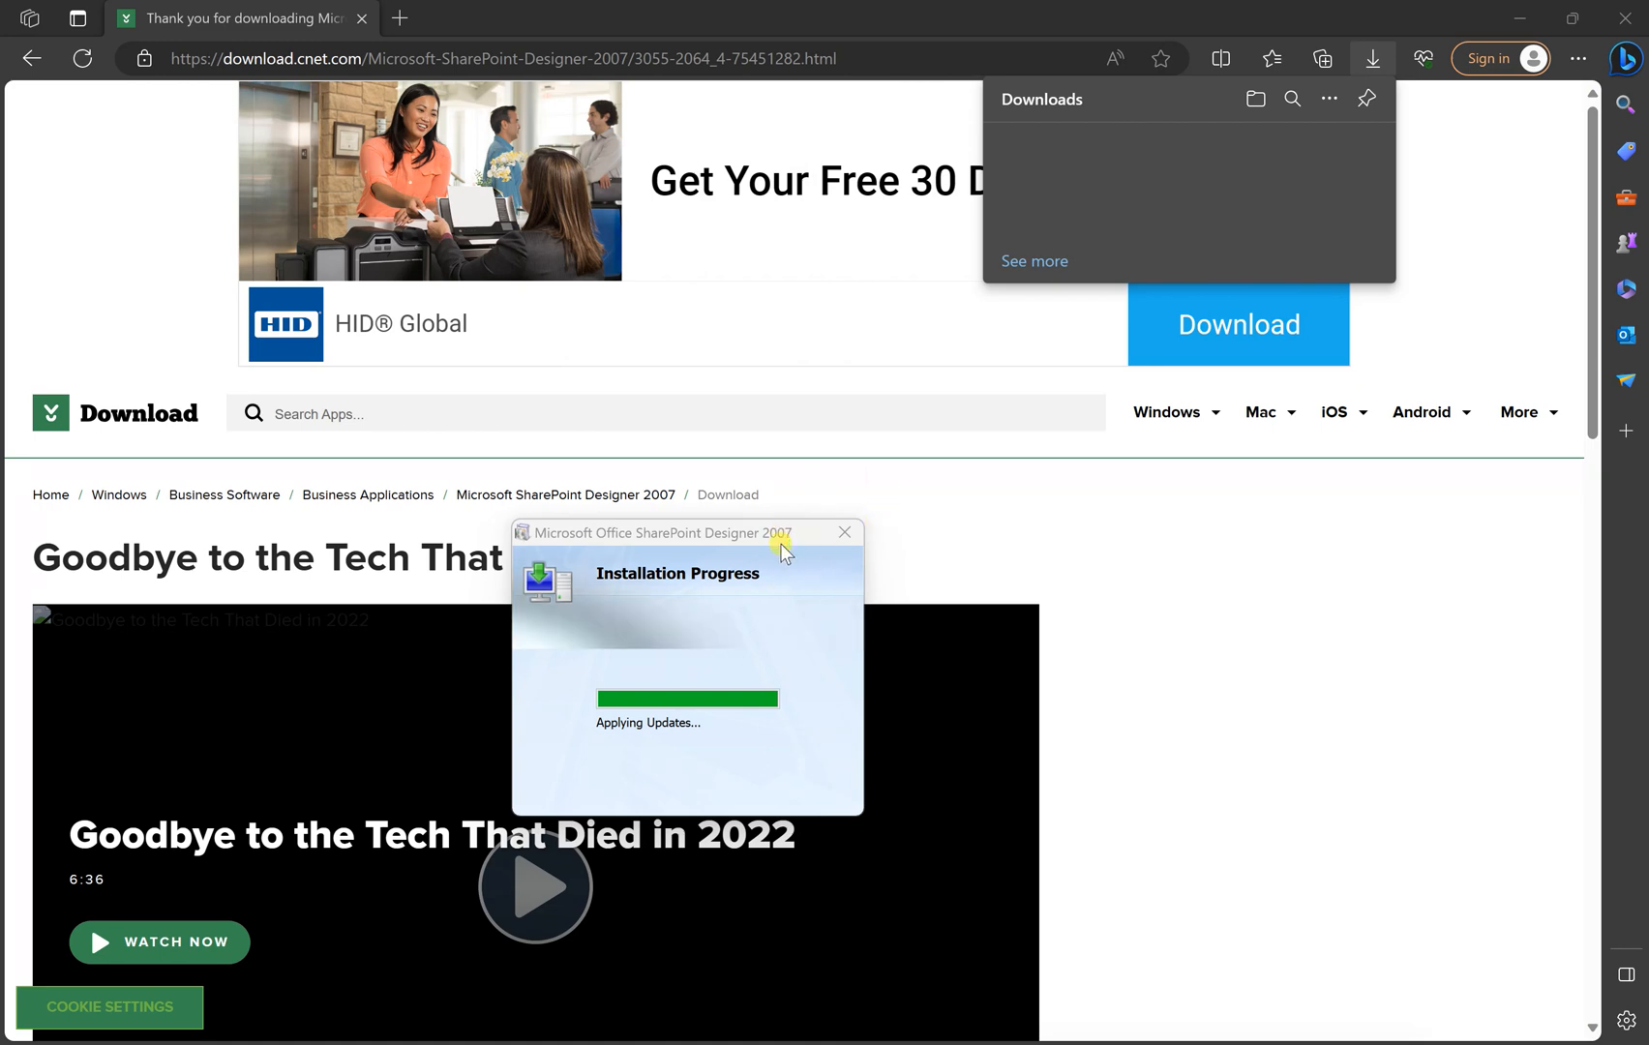
mouse_move(660, 644)
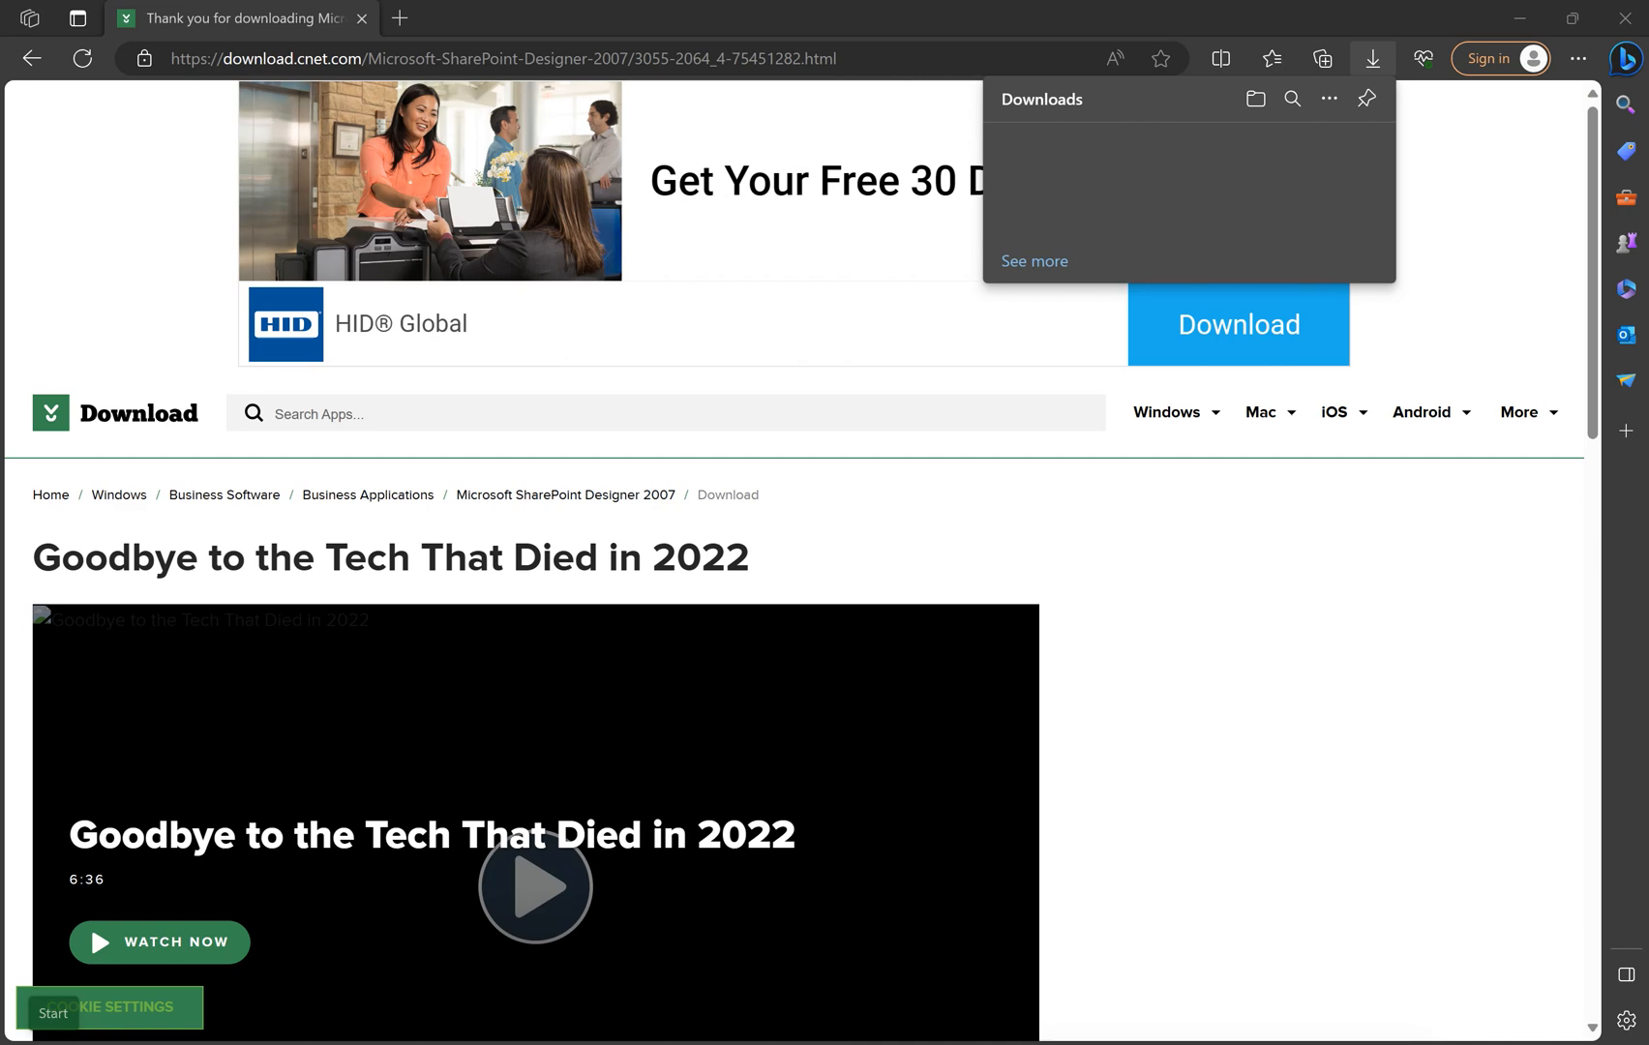
click(52, 1013)
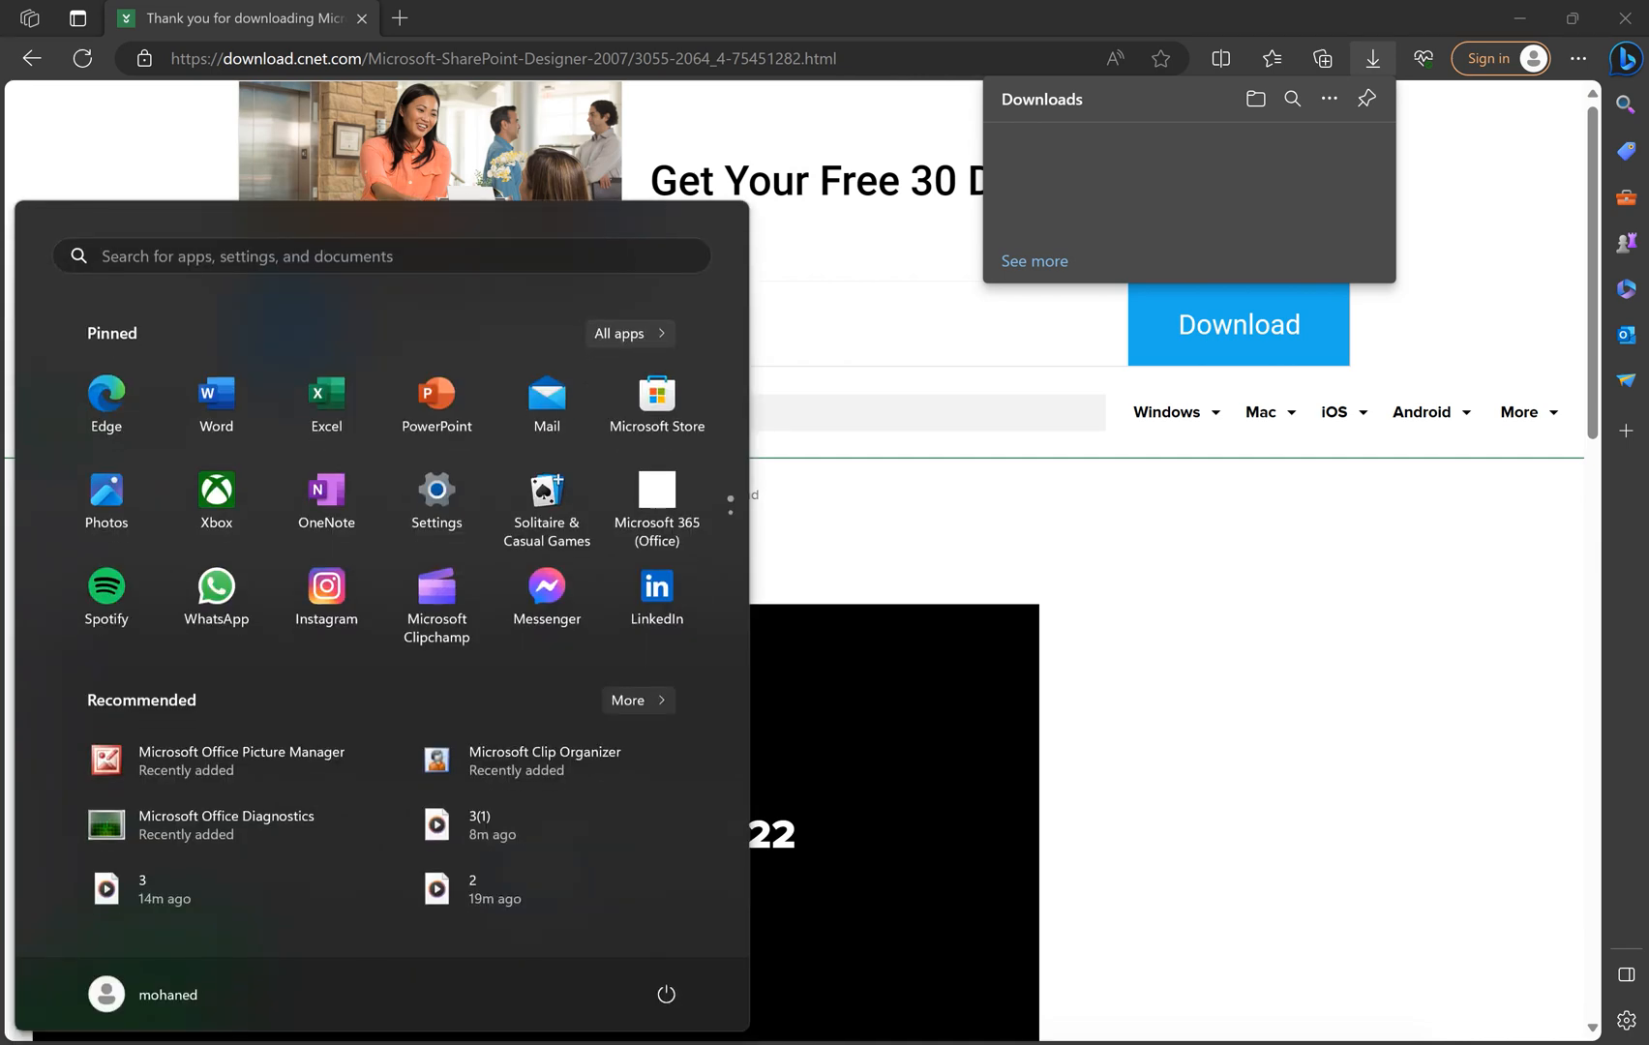
- Launch Microsoft Office SharePoint Designer 2007 by searching 'share' in the Start menu
text(share)
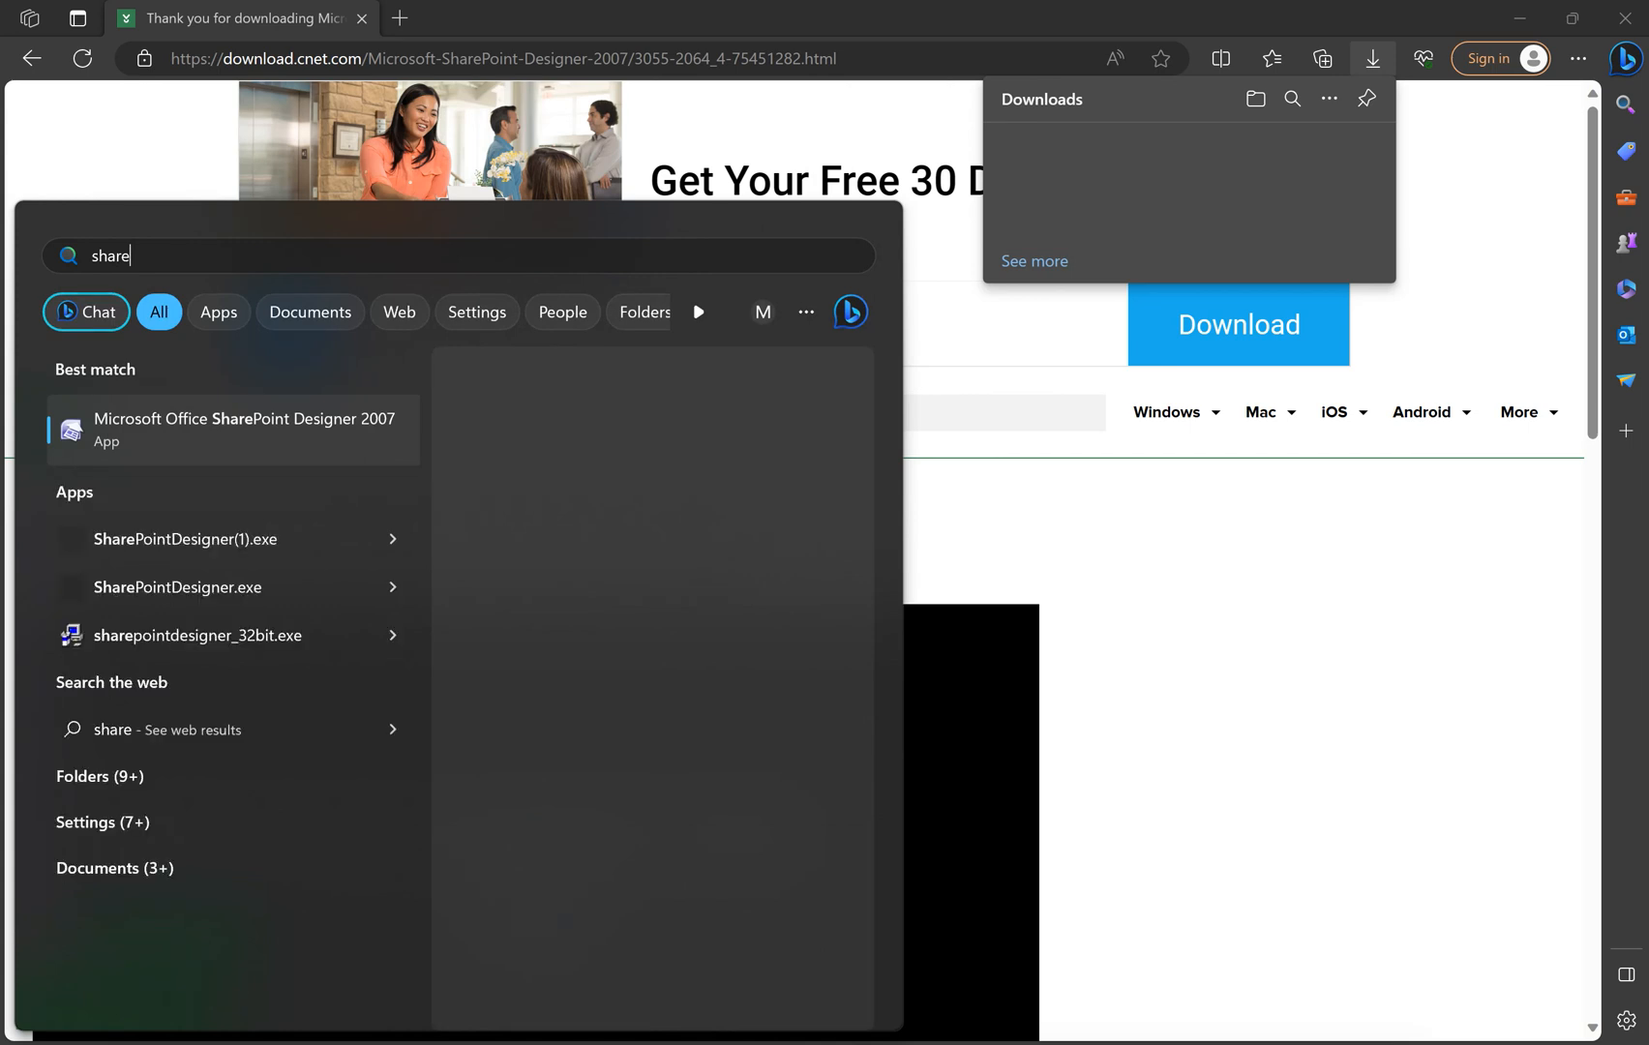
click(234, 429)
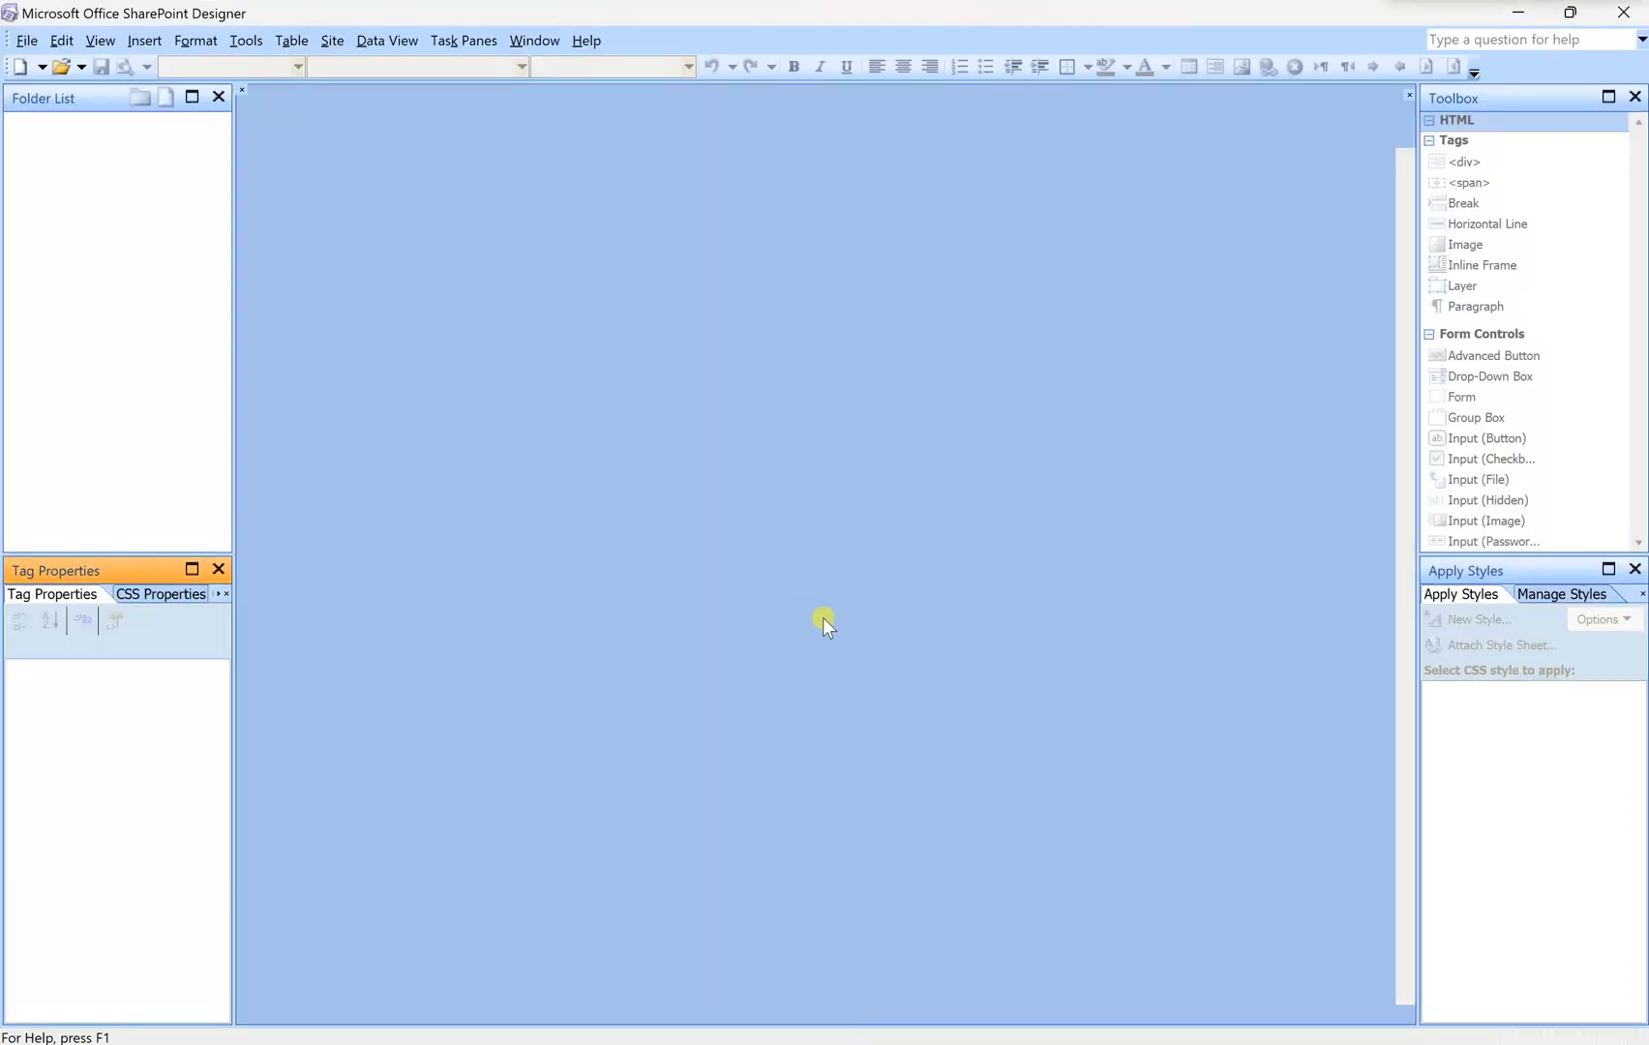
- Wait for SharePoint Designer to load its default Untitled_1.htm page
click(27, 41)
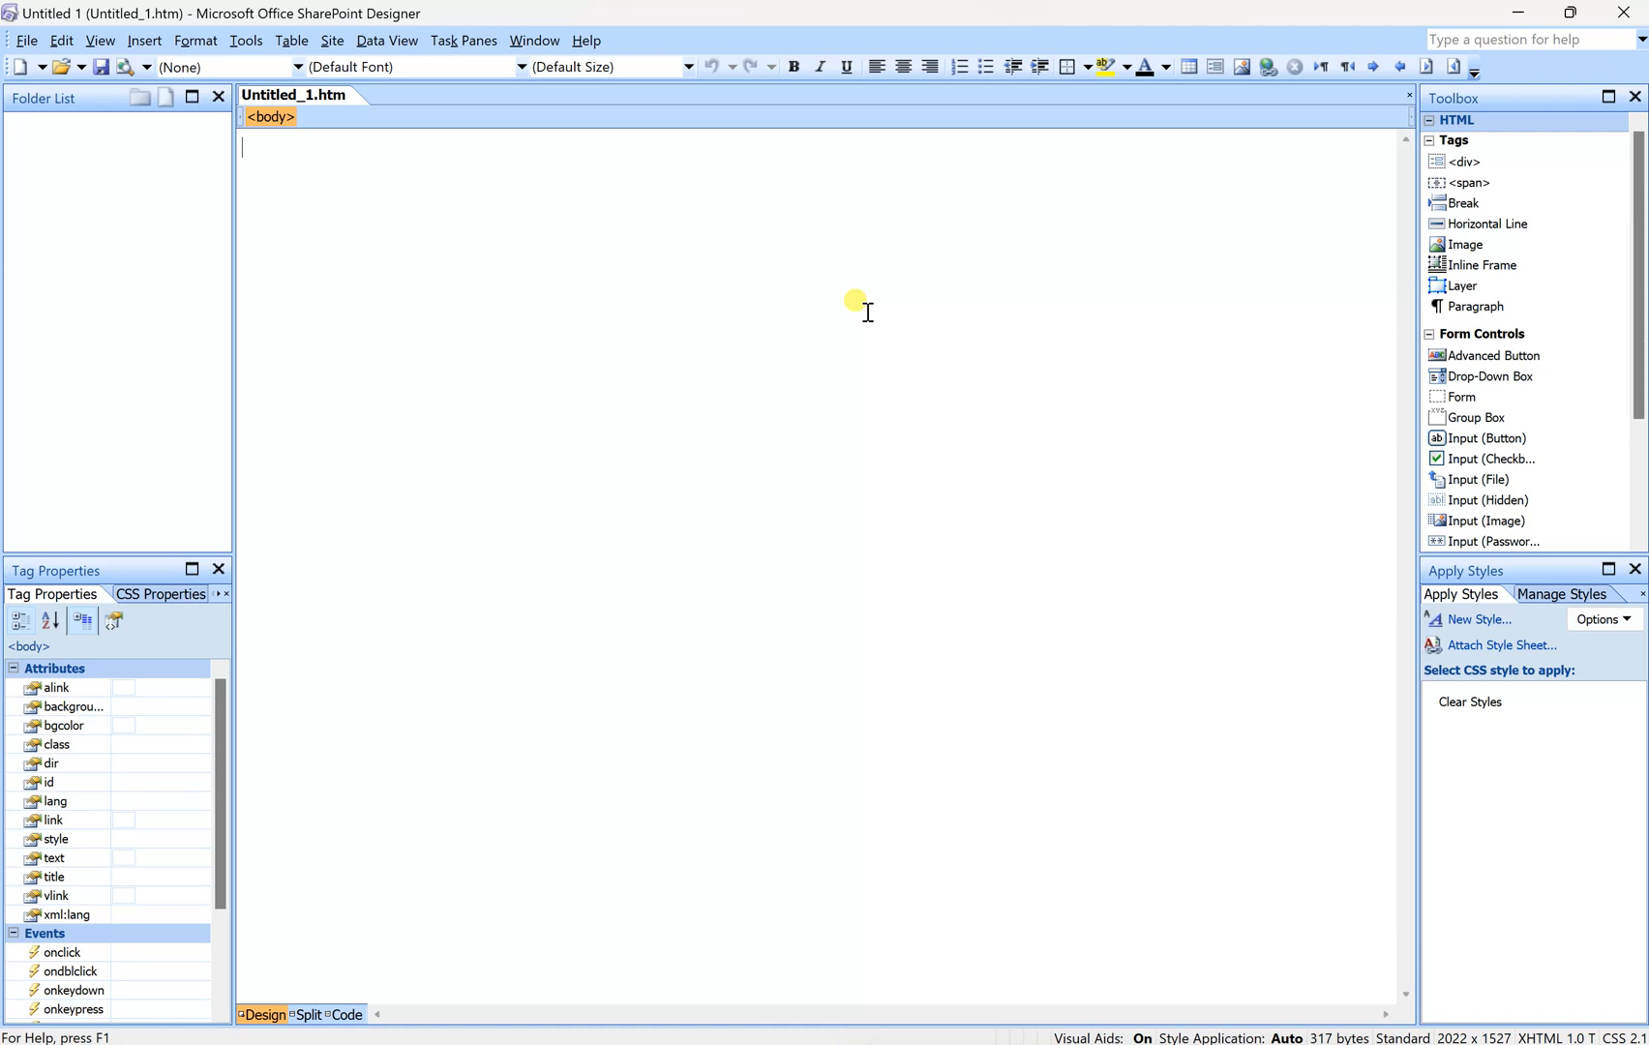
mouse_move(6, 323)
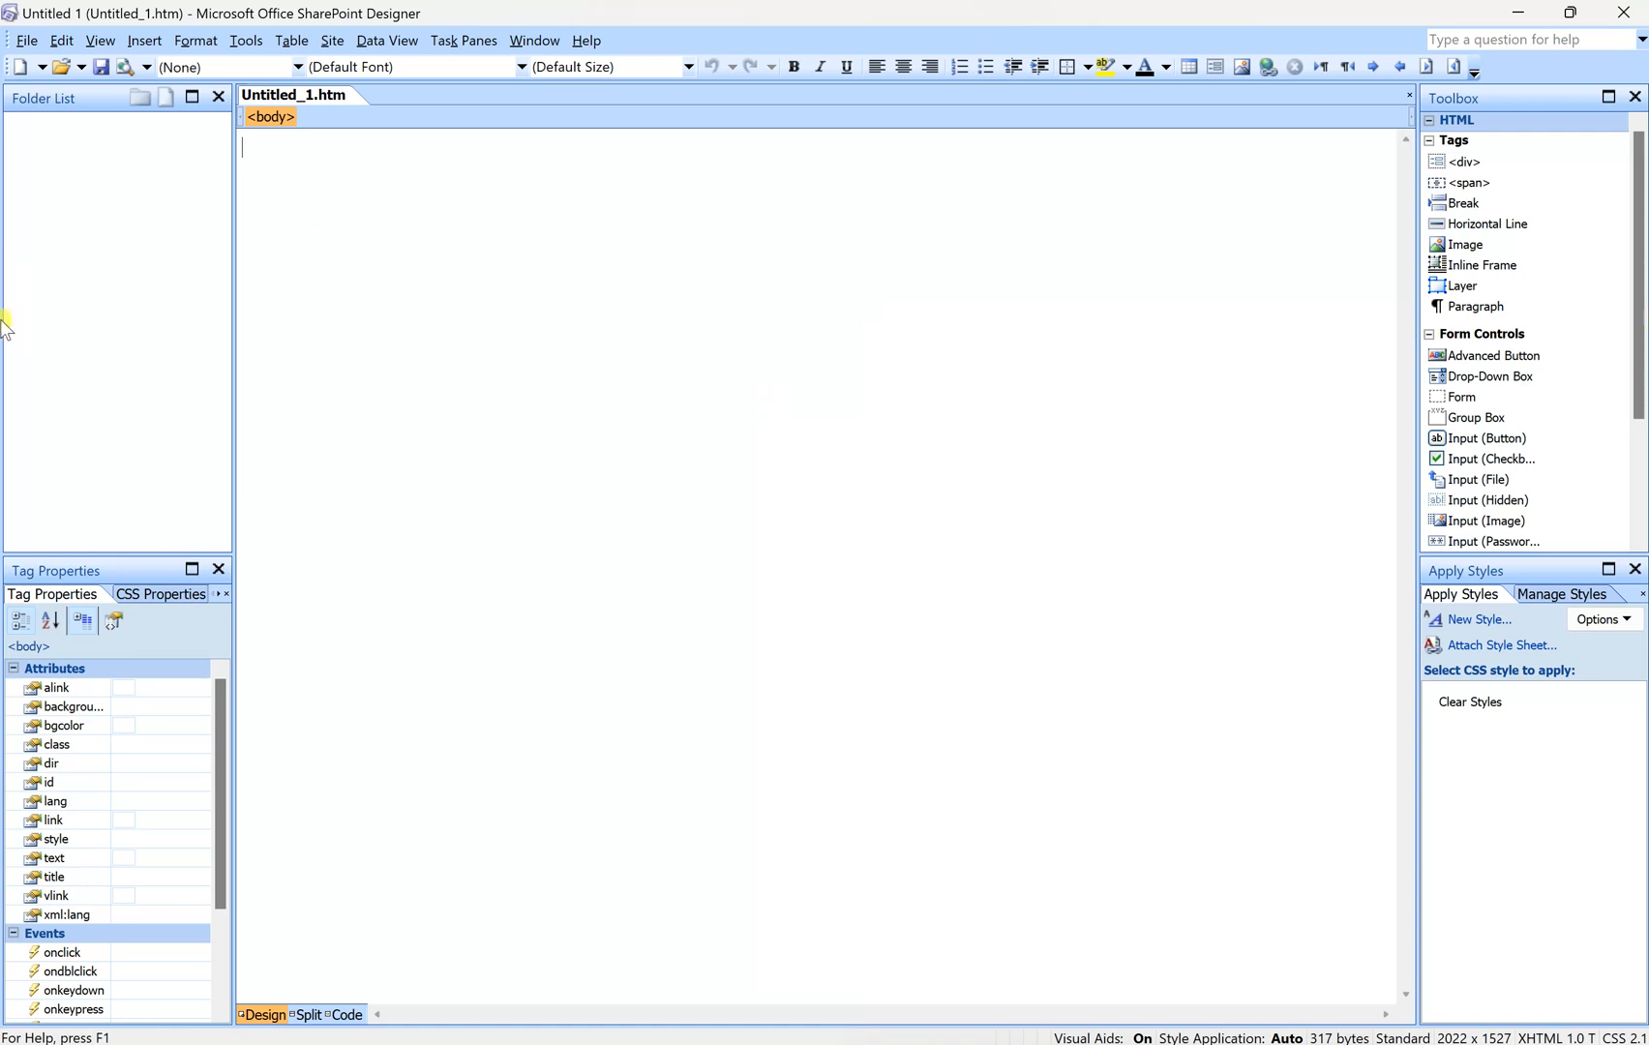
mouse_move(834, 612)
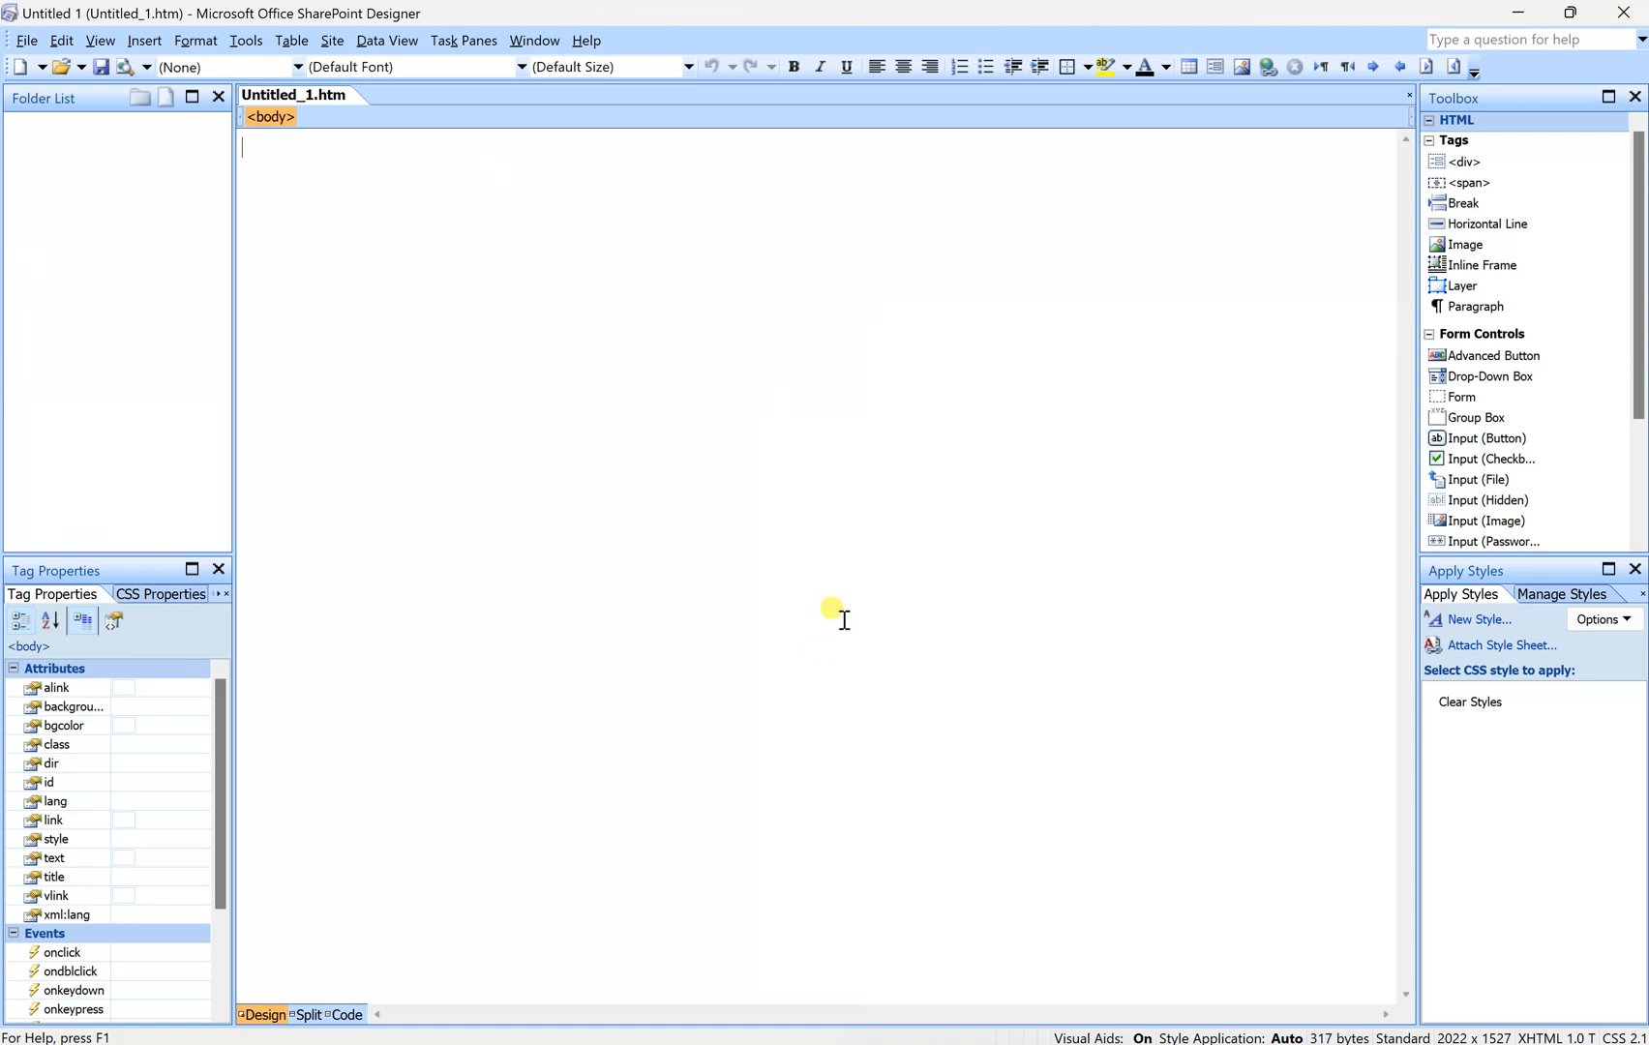
mouse_move(322, 515)
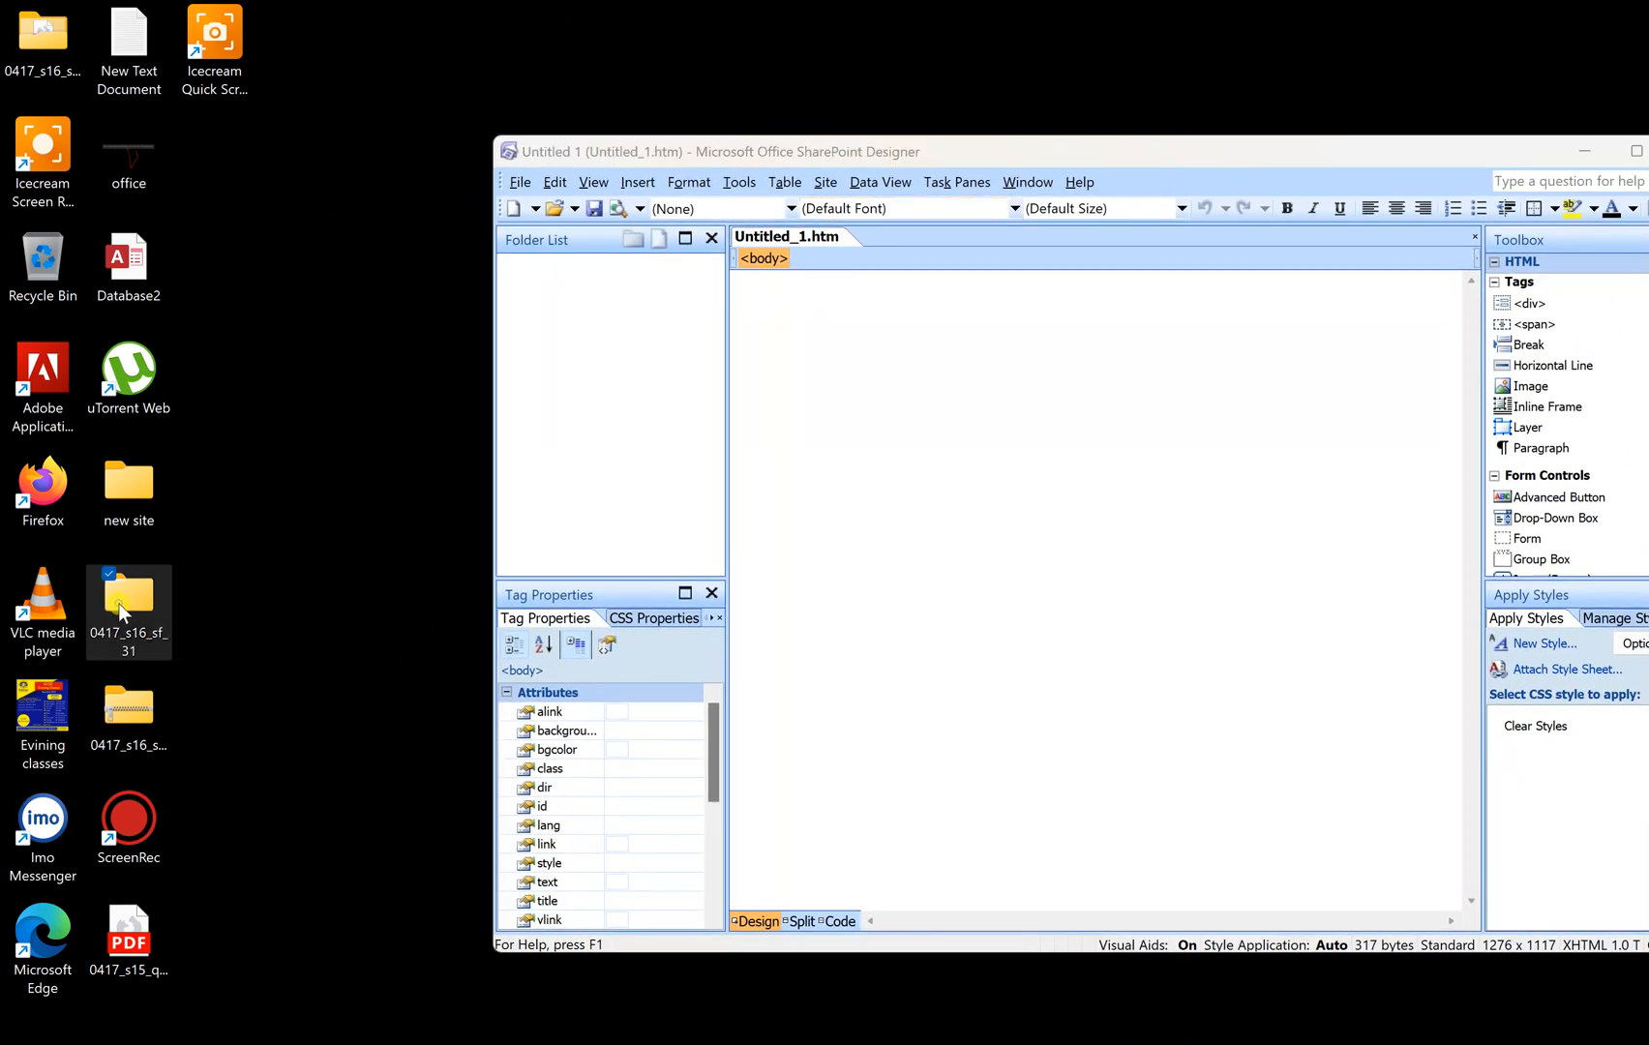
mouse_move(130, 643)
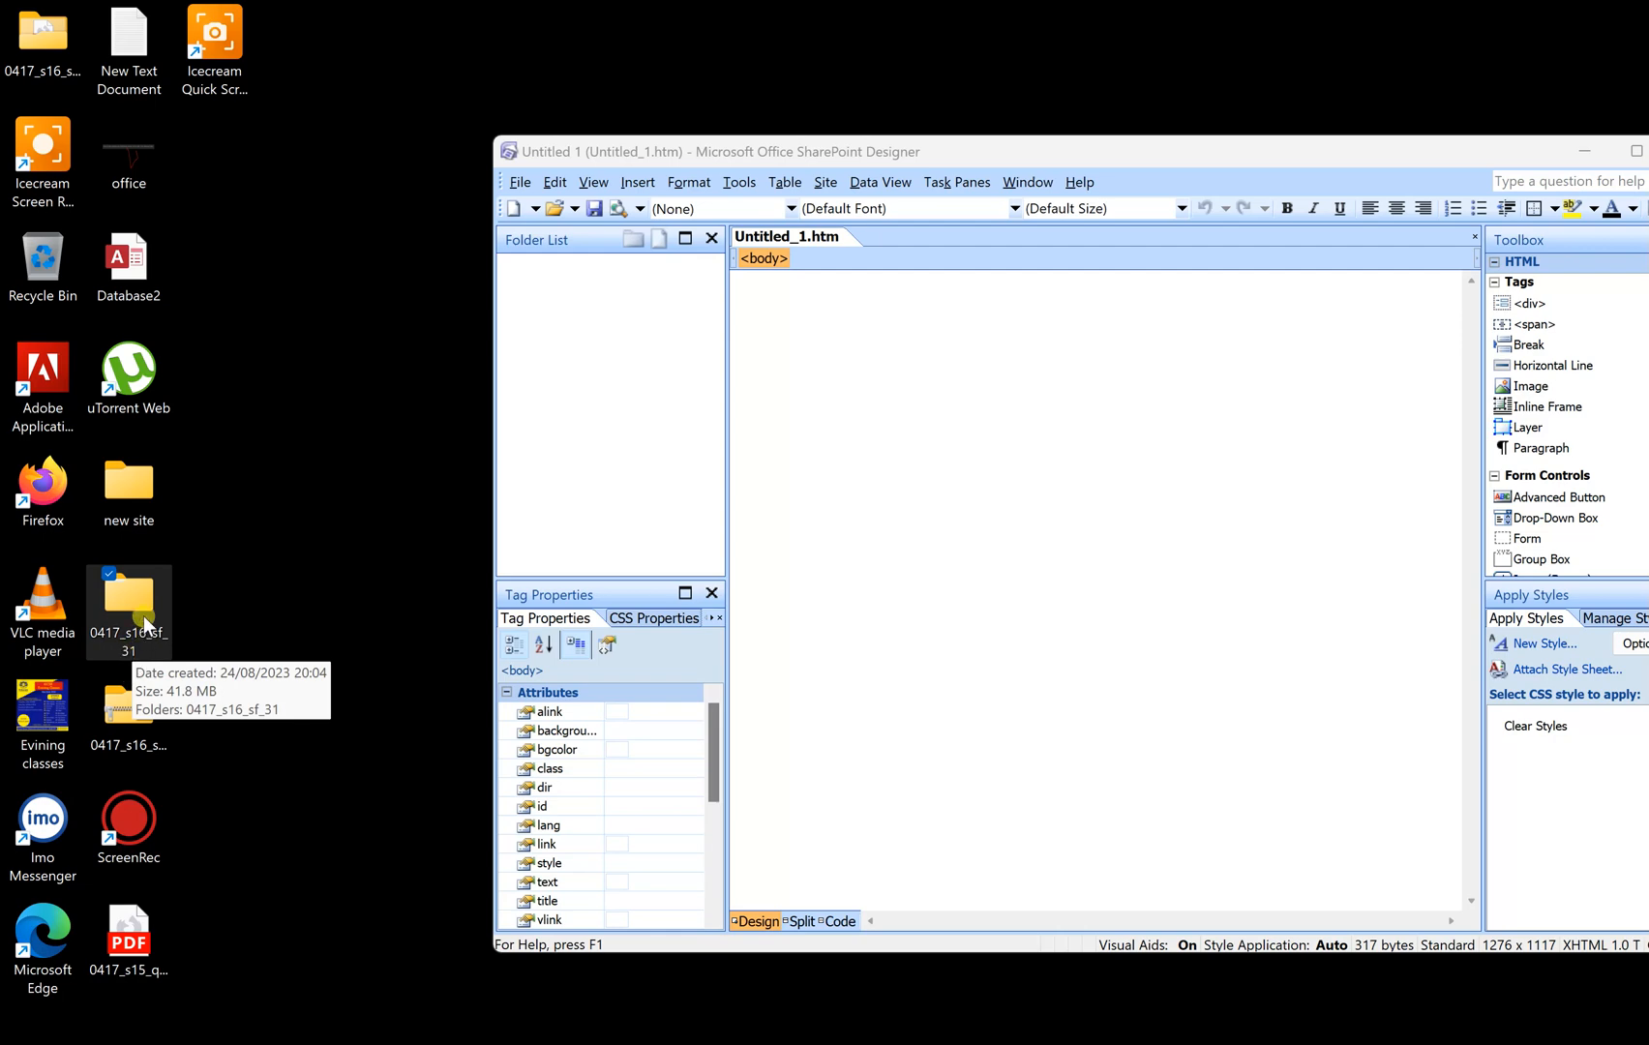
- Browse into the desktop 0417_s16_sf_31 folder and its inner folder to review the paper's files
double_click(127, 604)
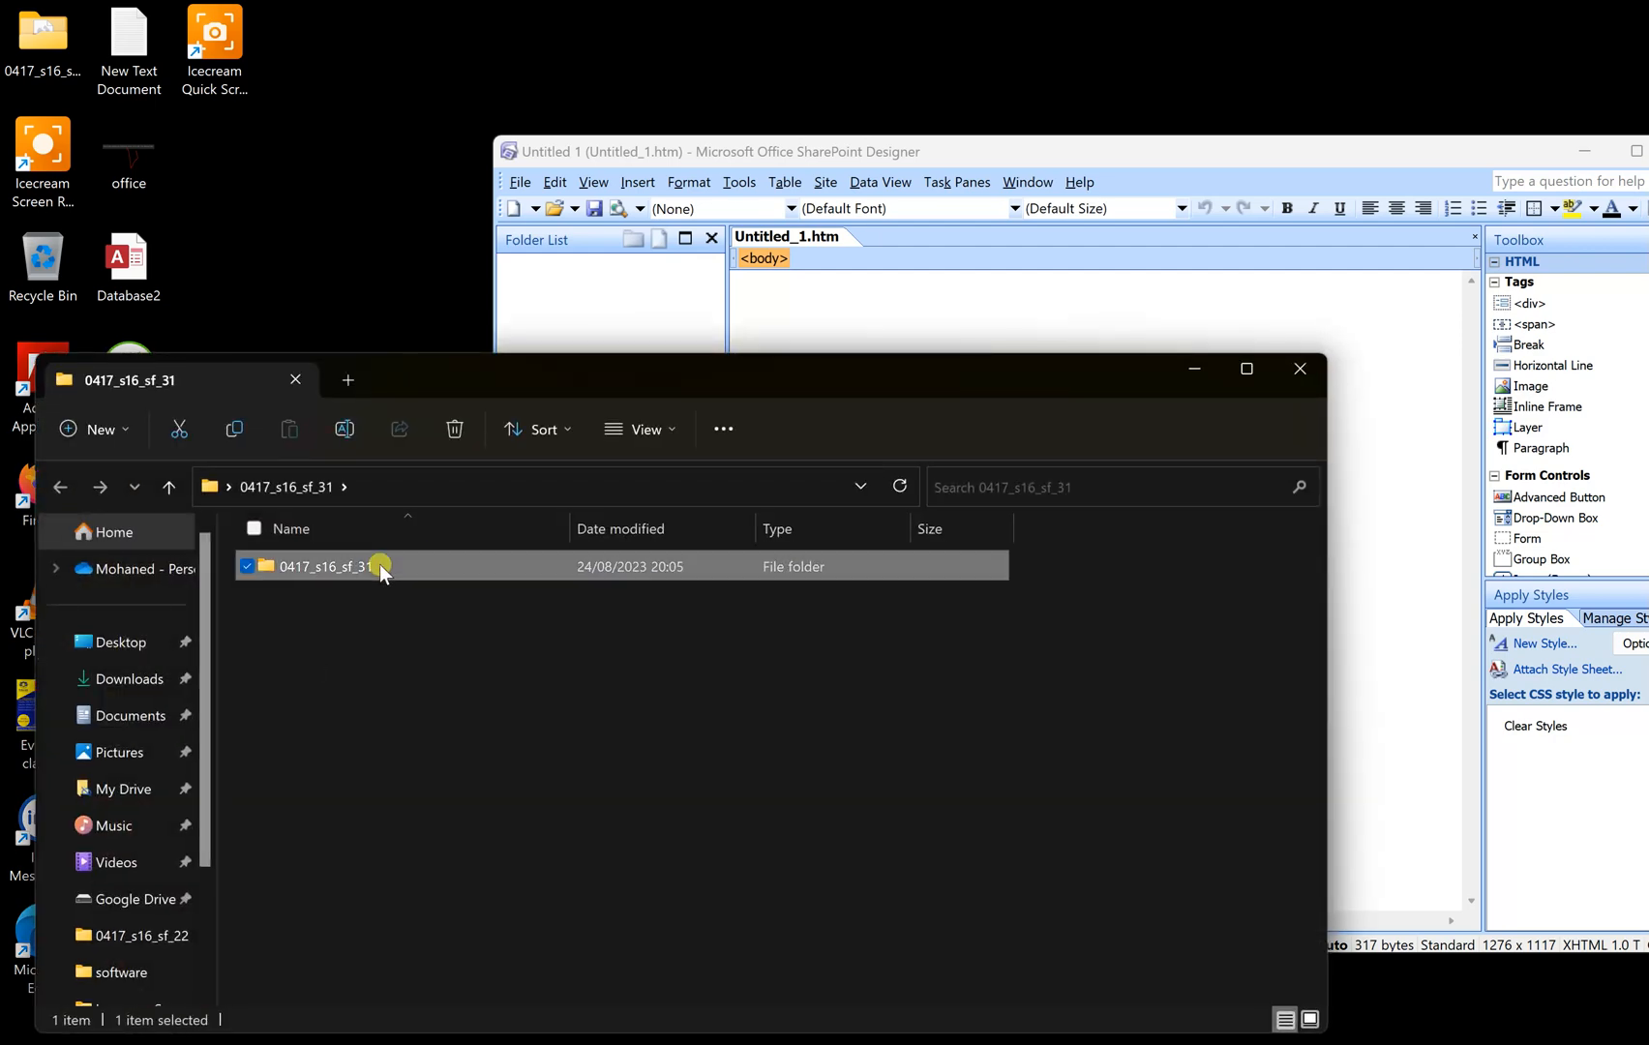
double_click(322, 567)
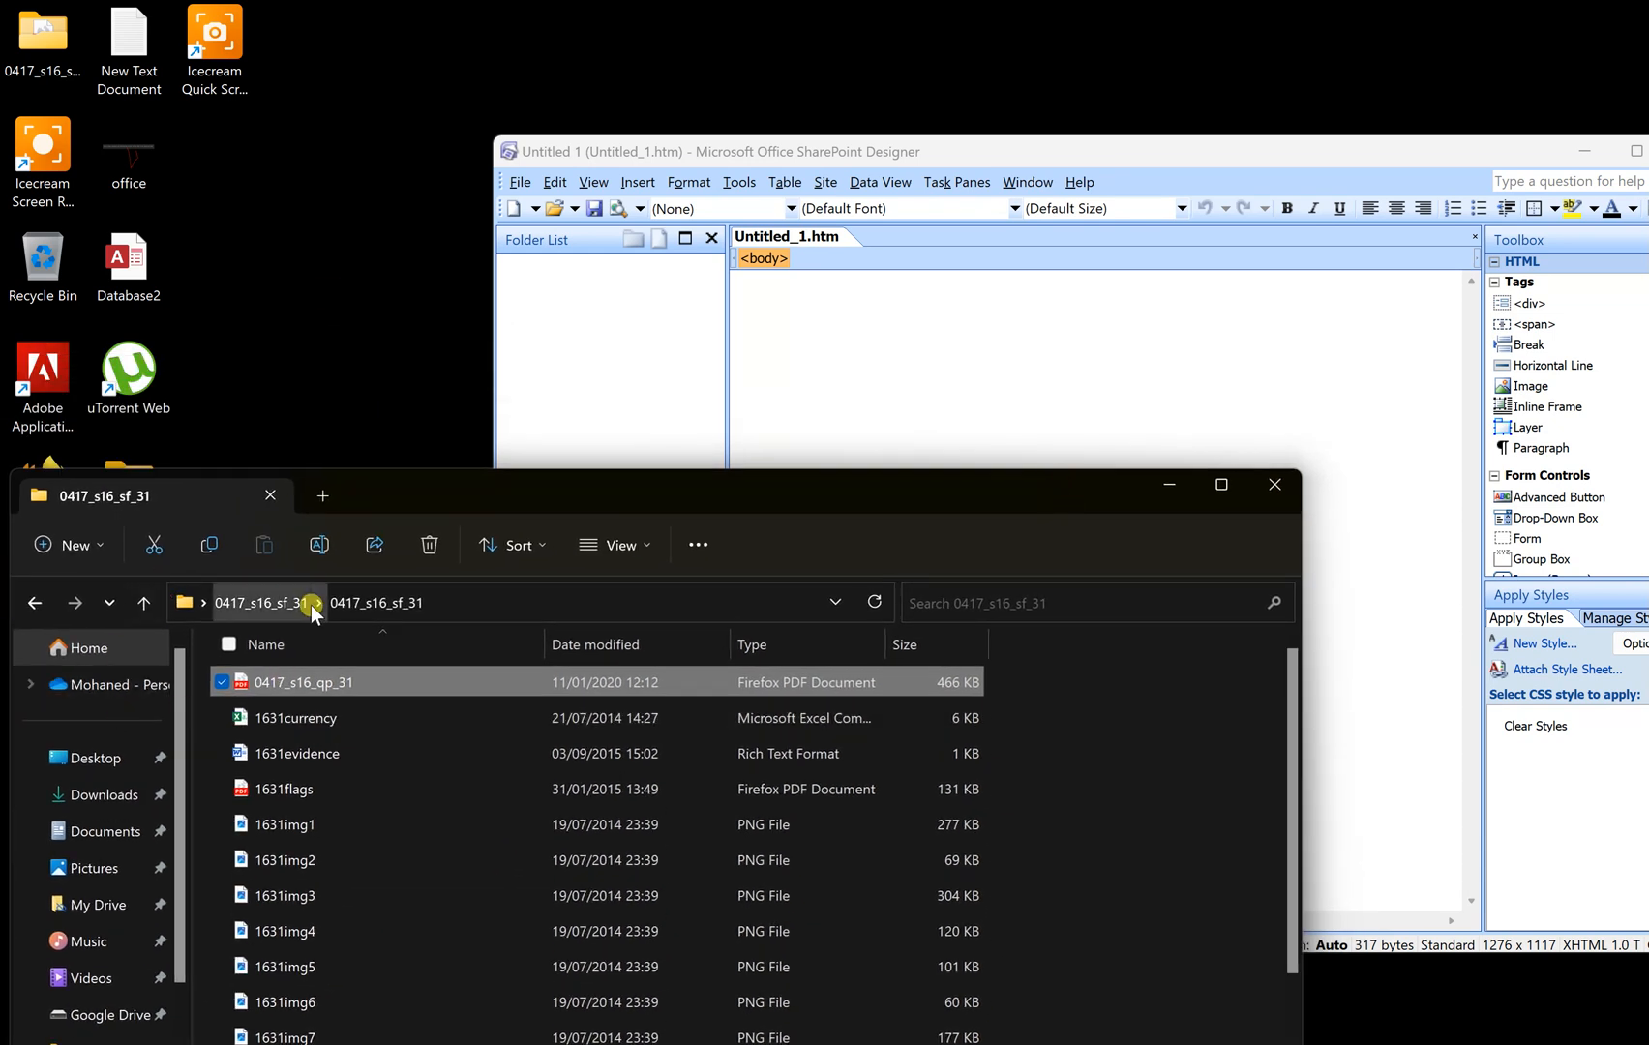
mouse_move(577, 238)
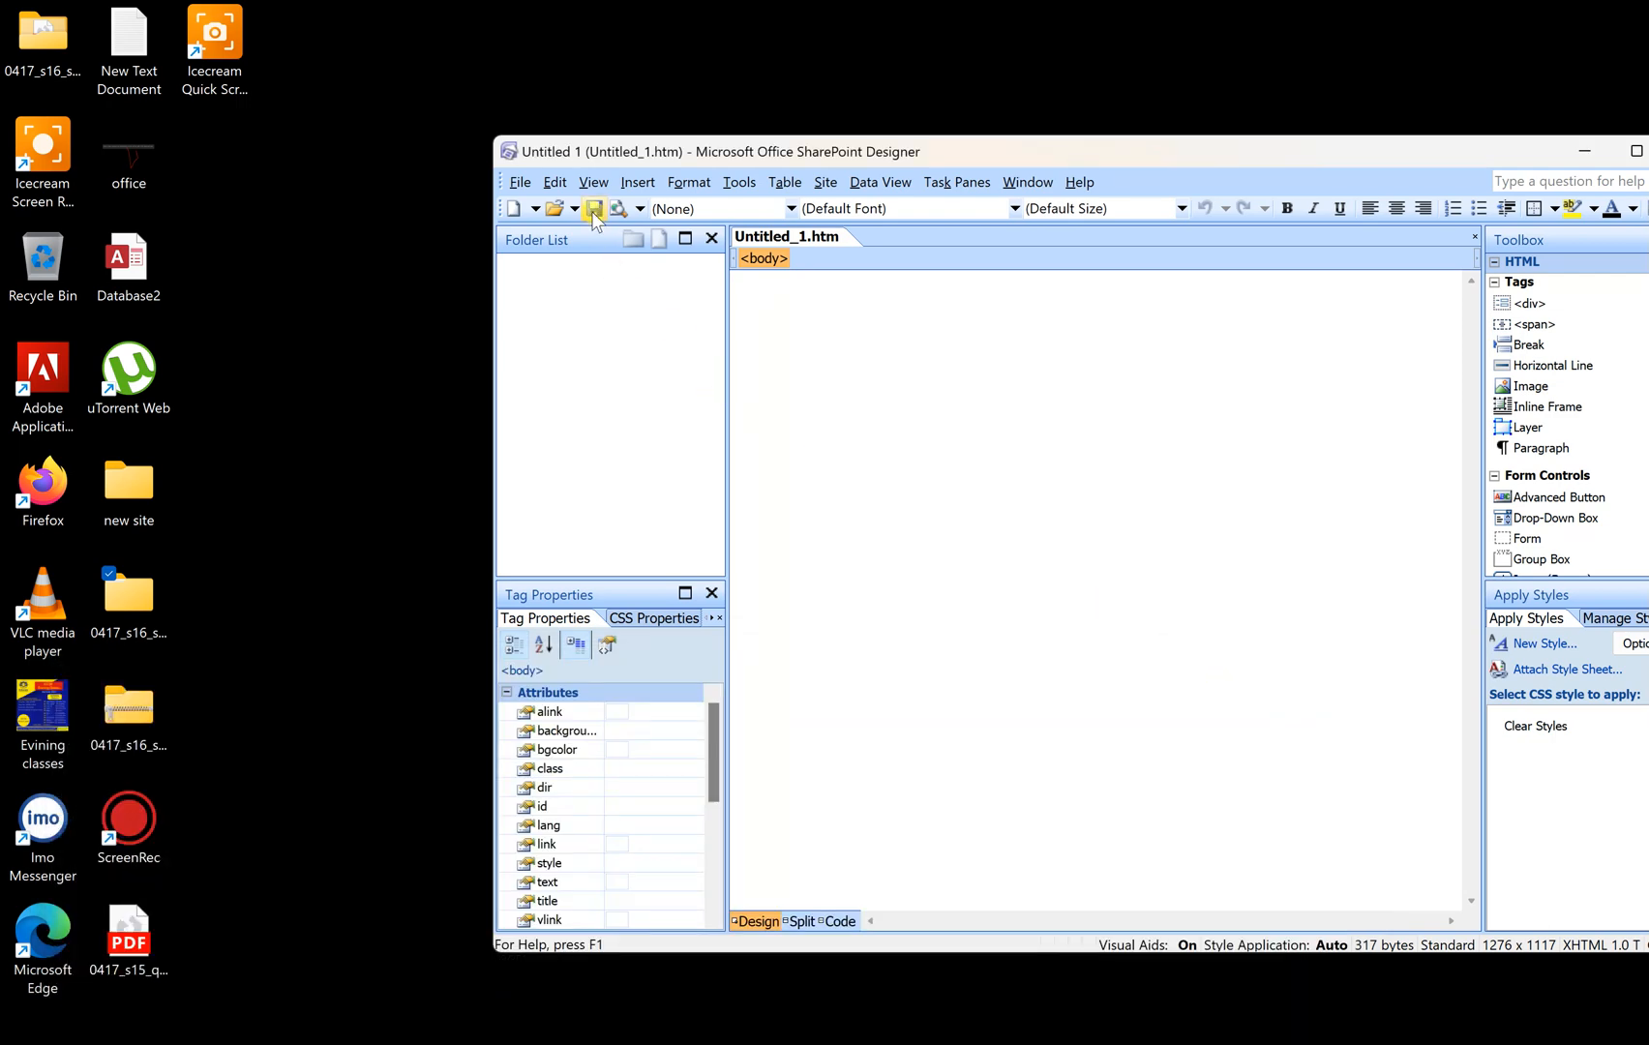
- Open the inner Desktop folder 0417_s16_sf_31 as a site via Open Site
click(594, 209)
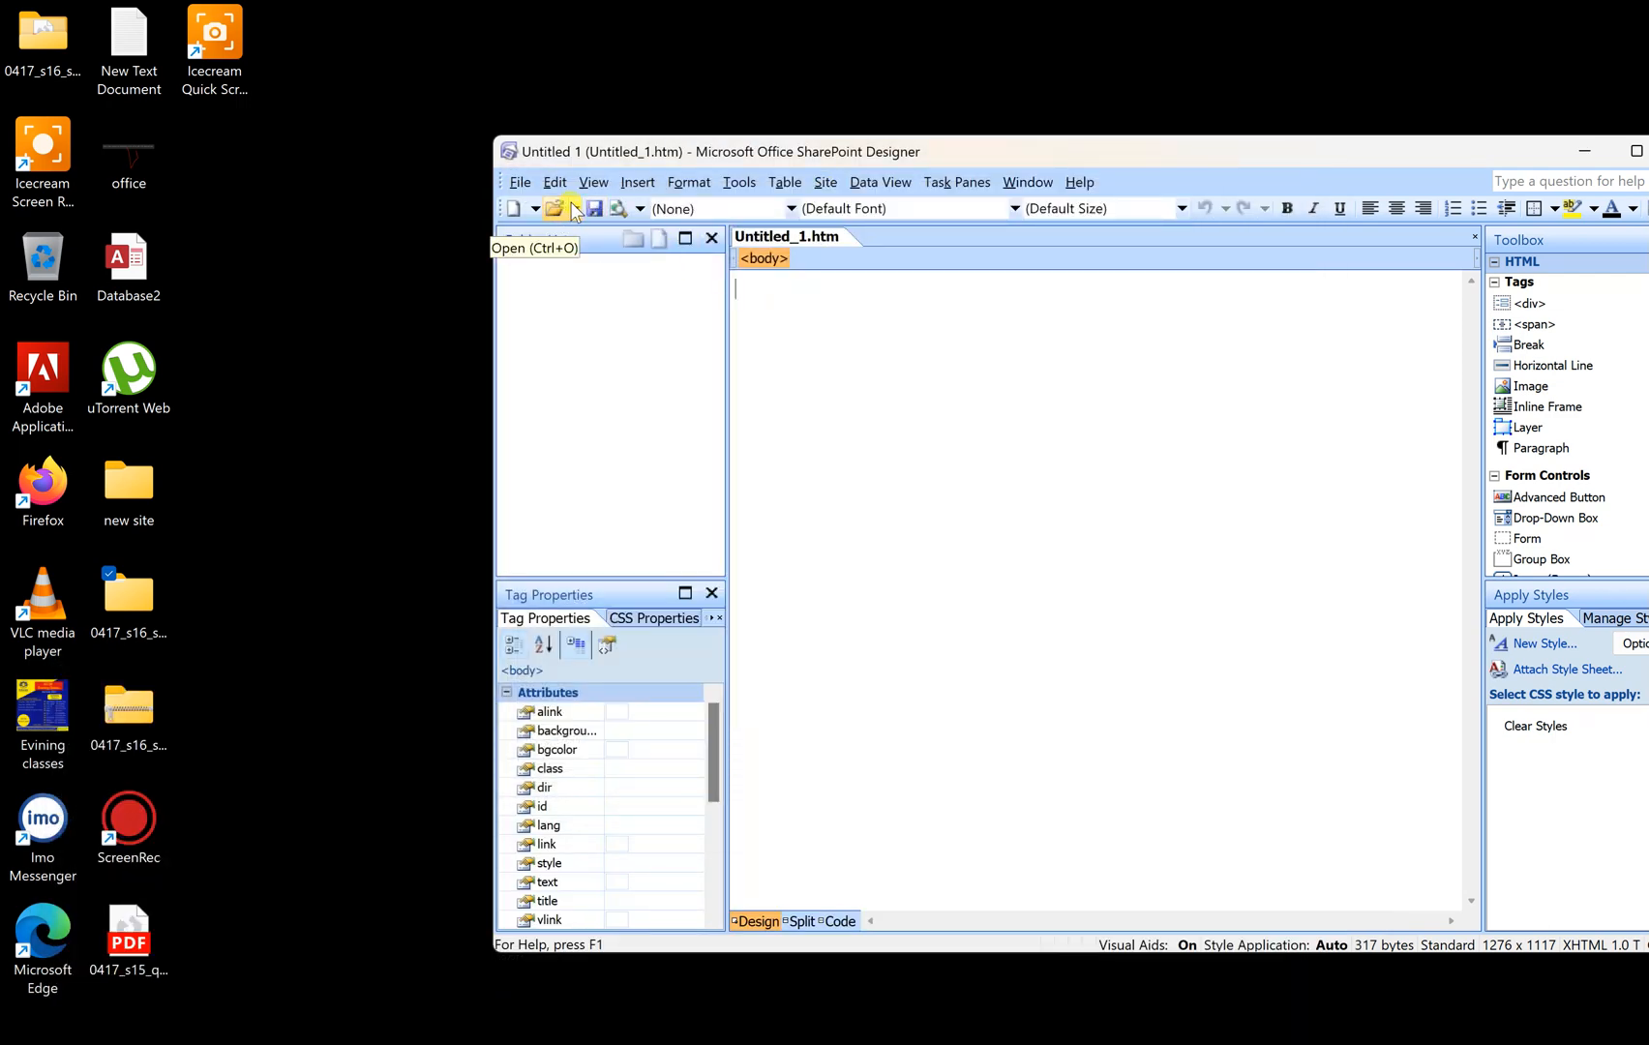
click(575, 209)
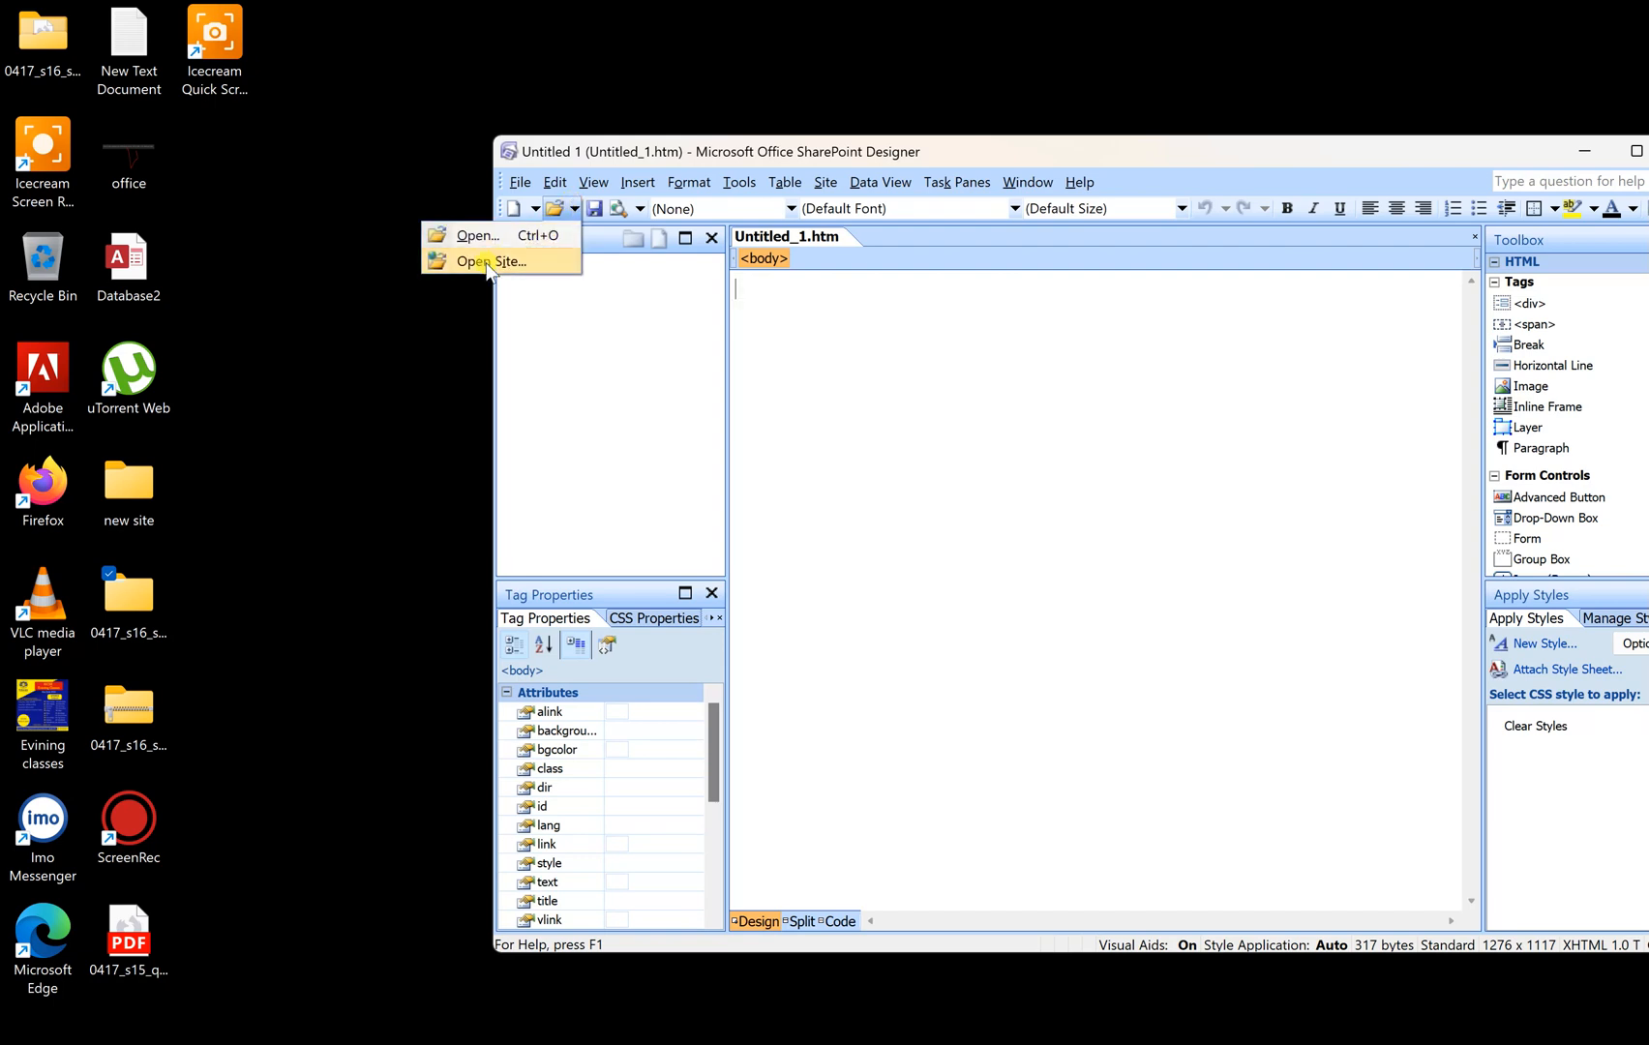
click(492, 261)
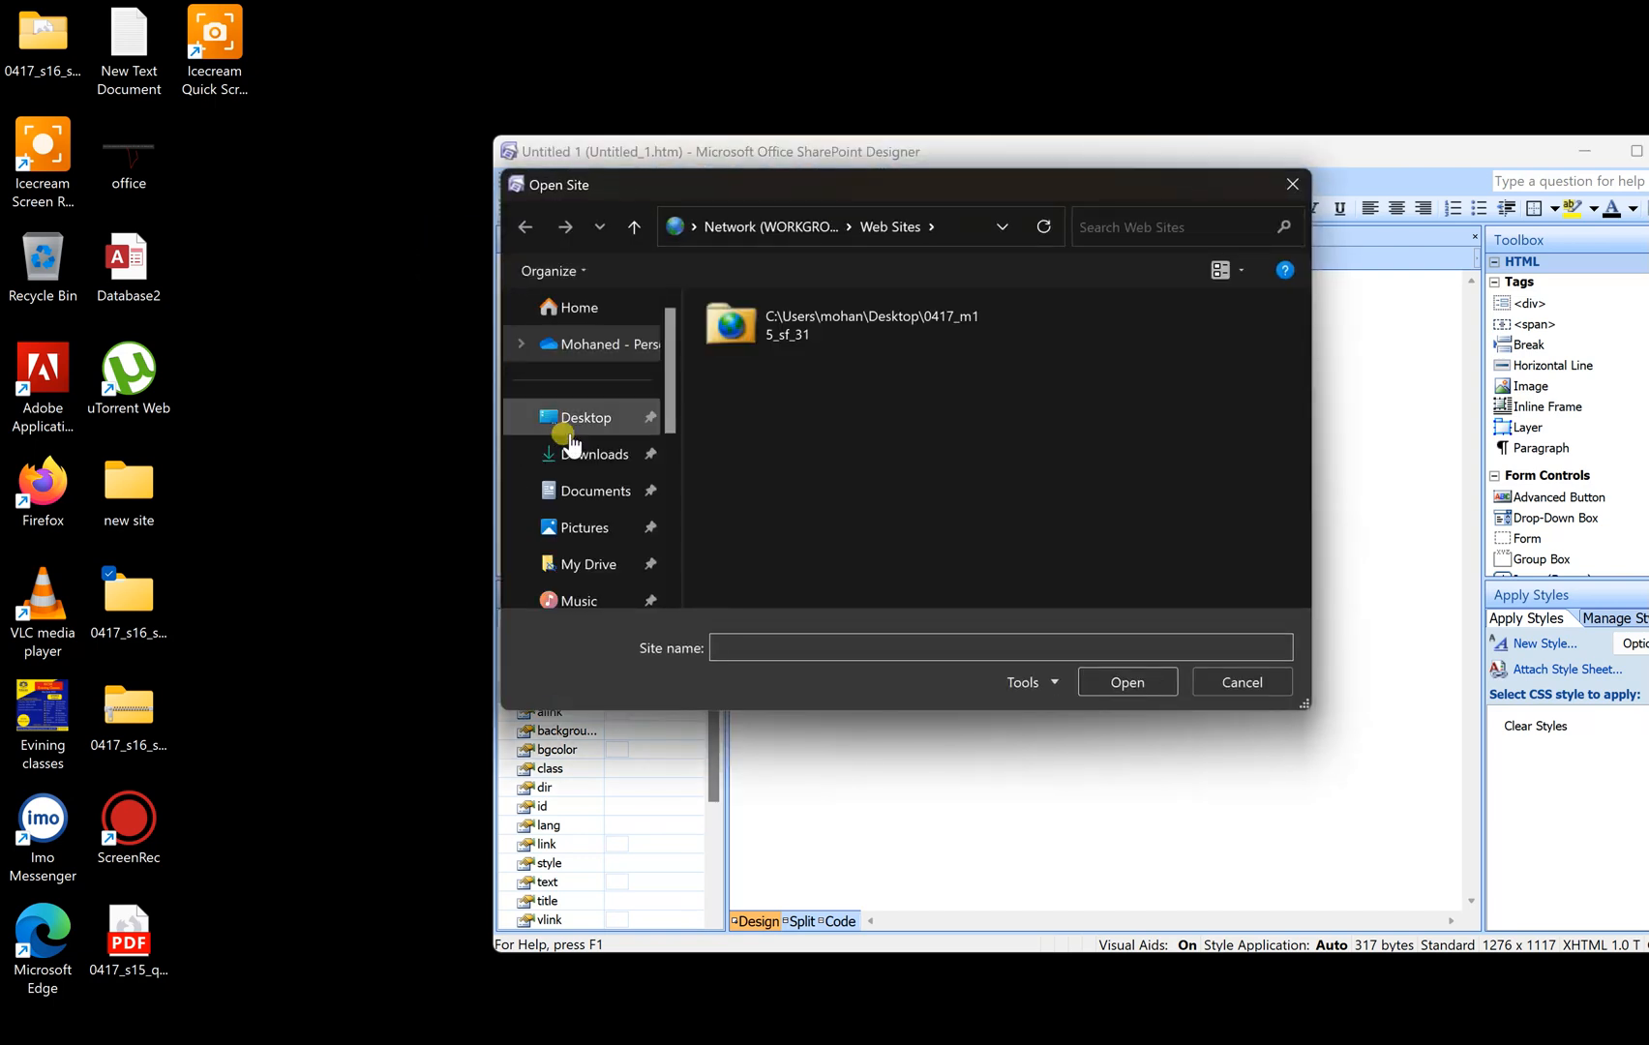
click(584, 418)
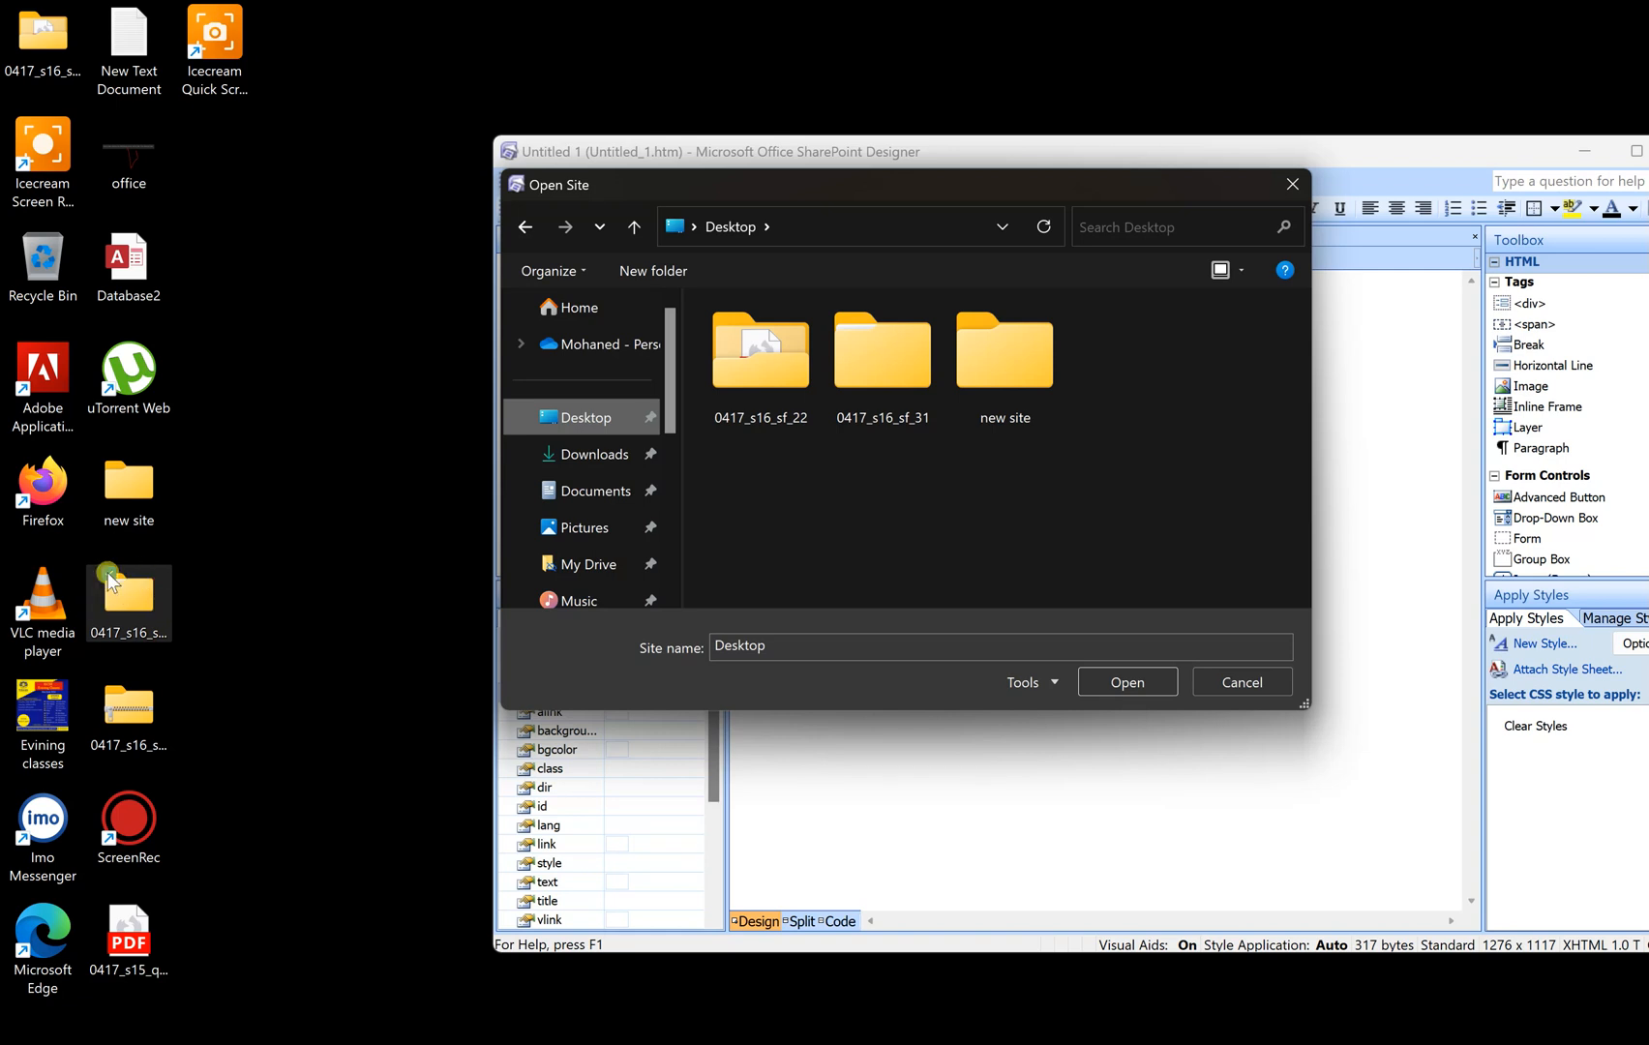
click(881, 351)
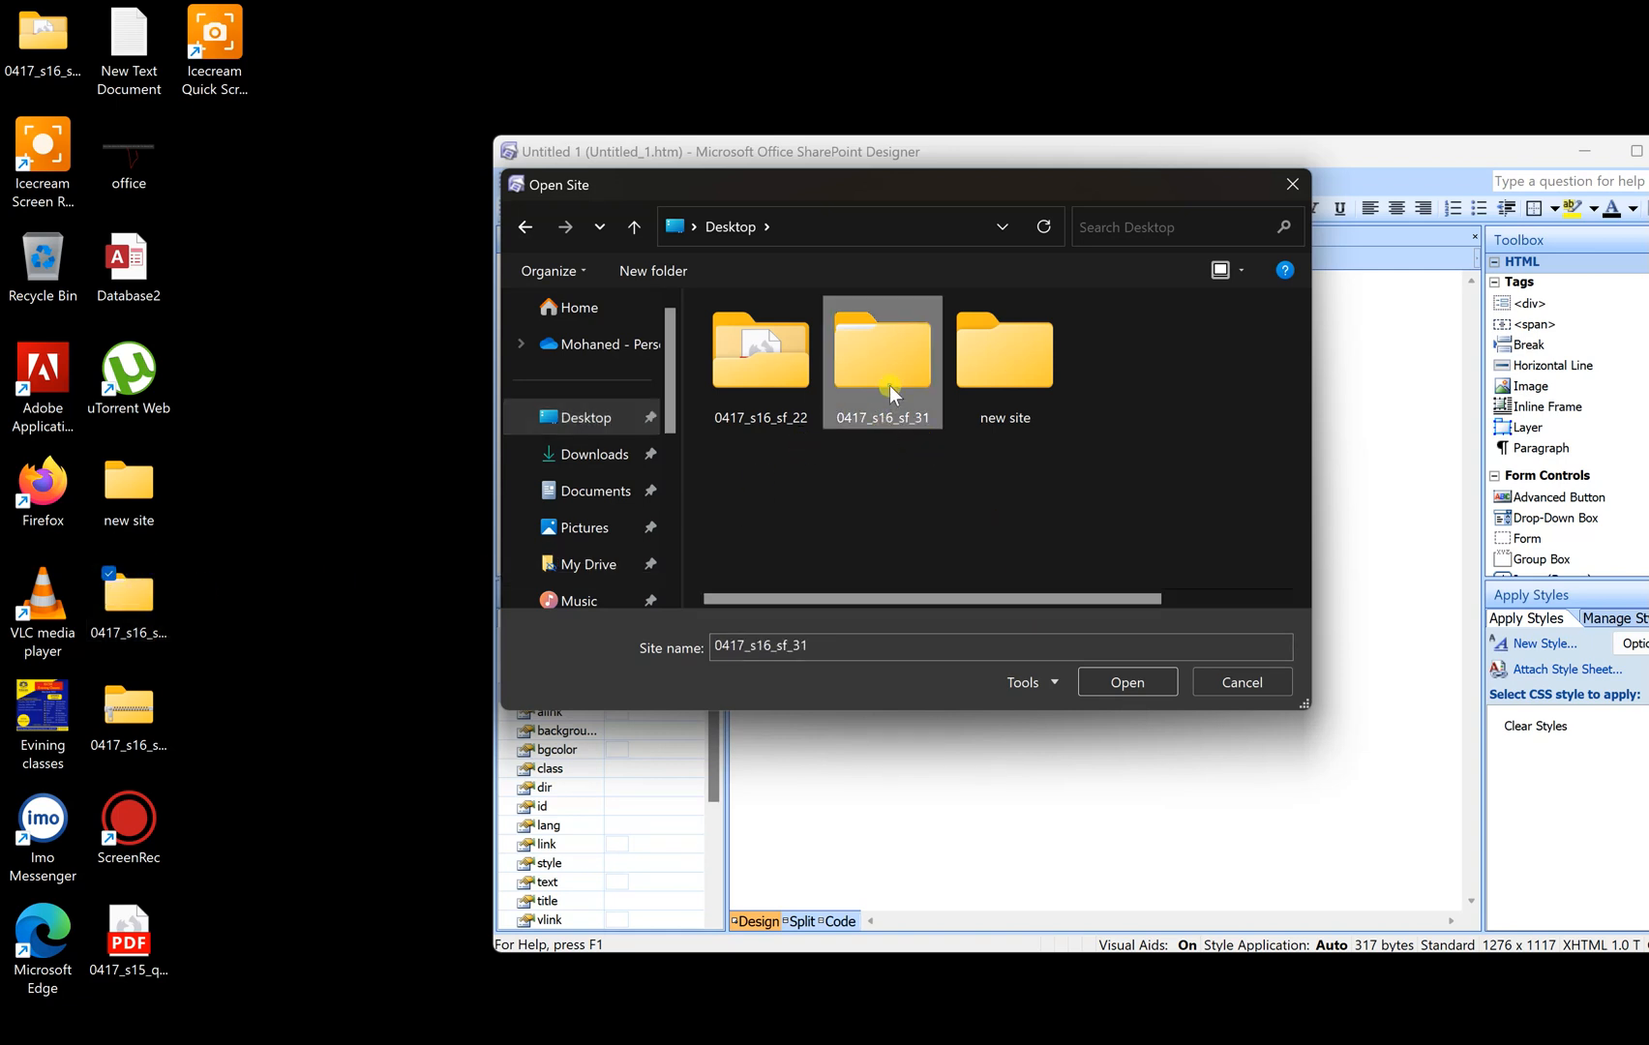
double_click(883, 359)
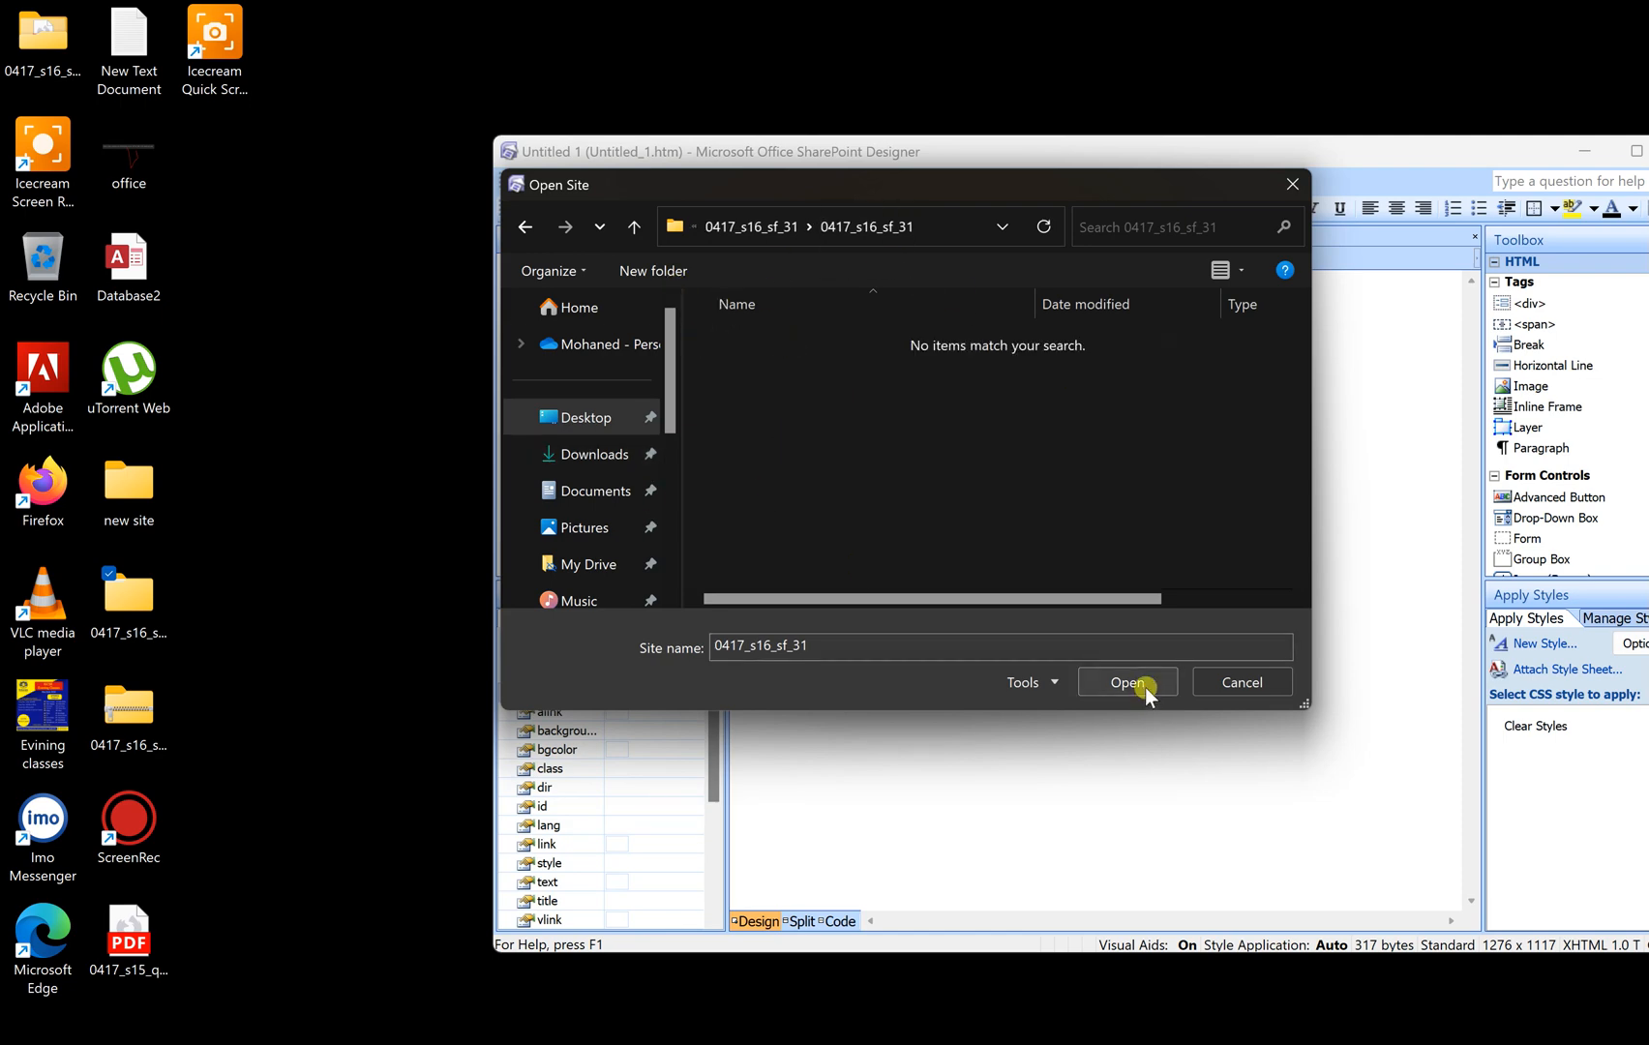
click(1127, 683)
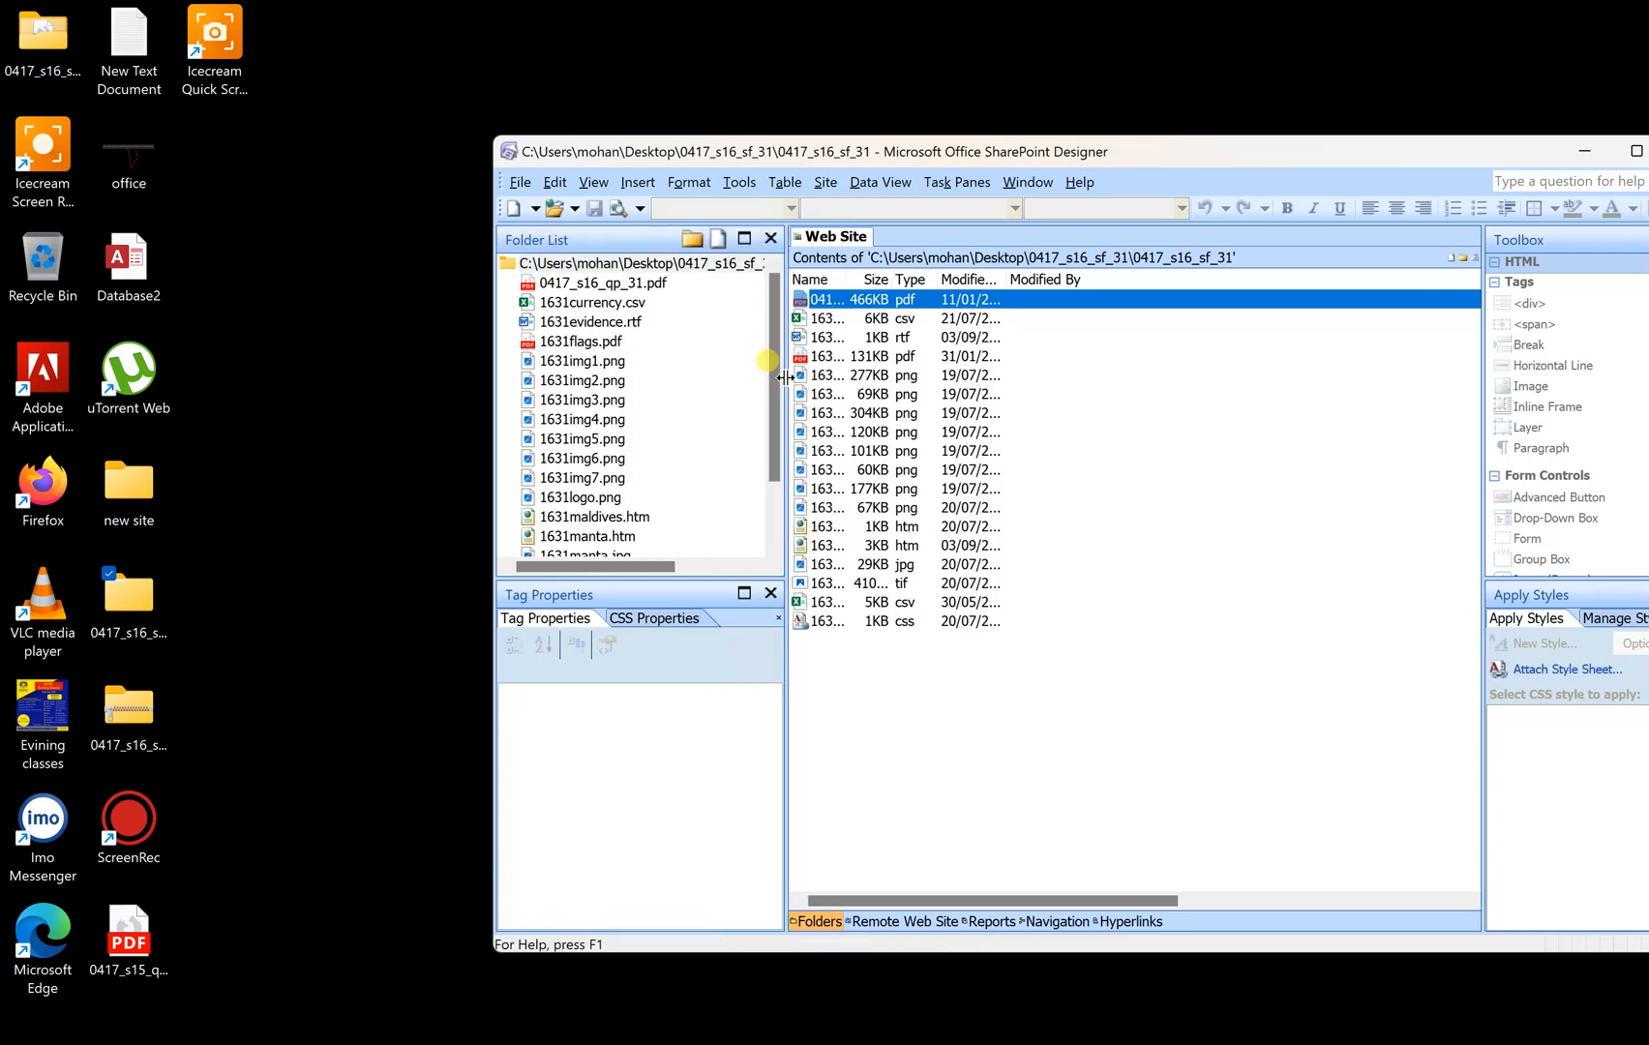
mouse_move(658, 397)
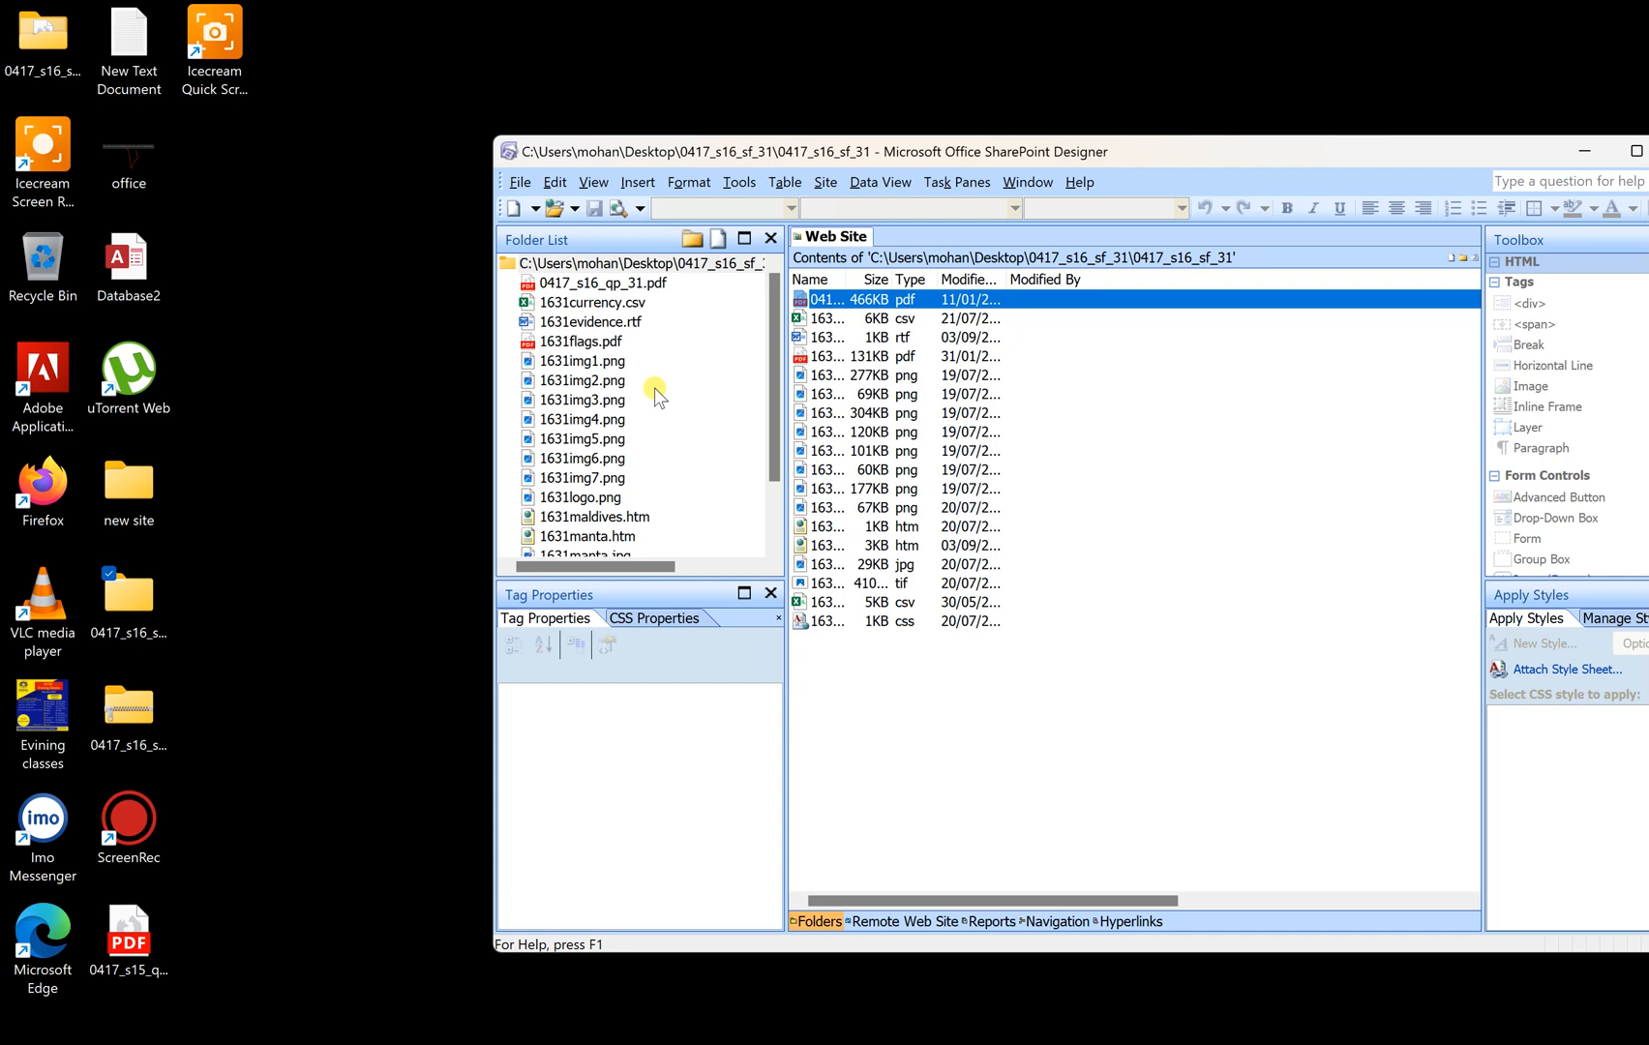
mouse_move(1160, 156)
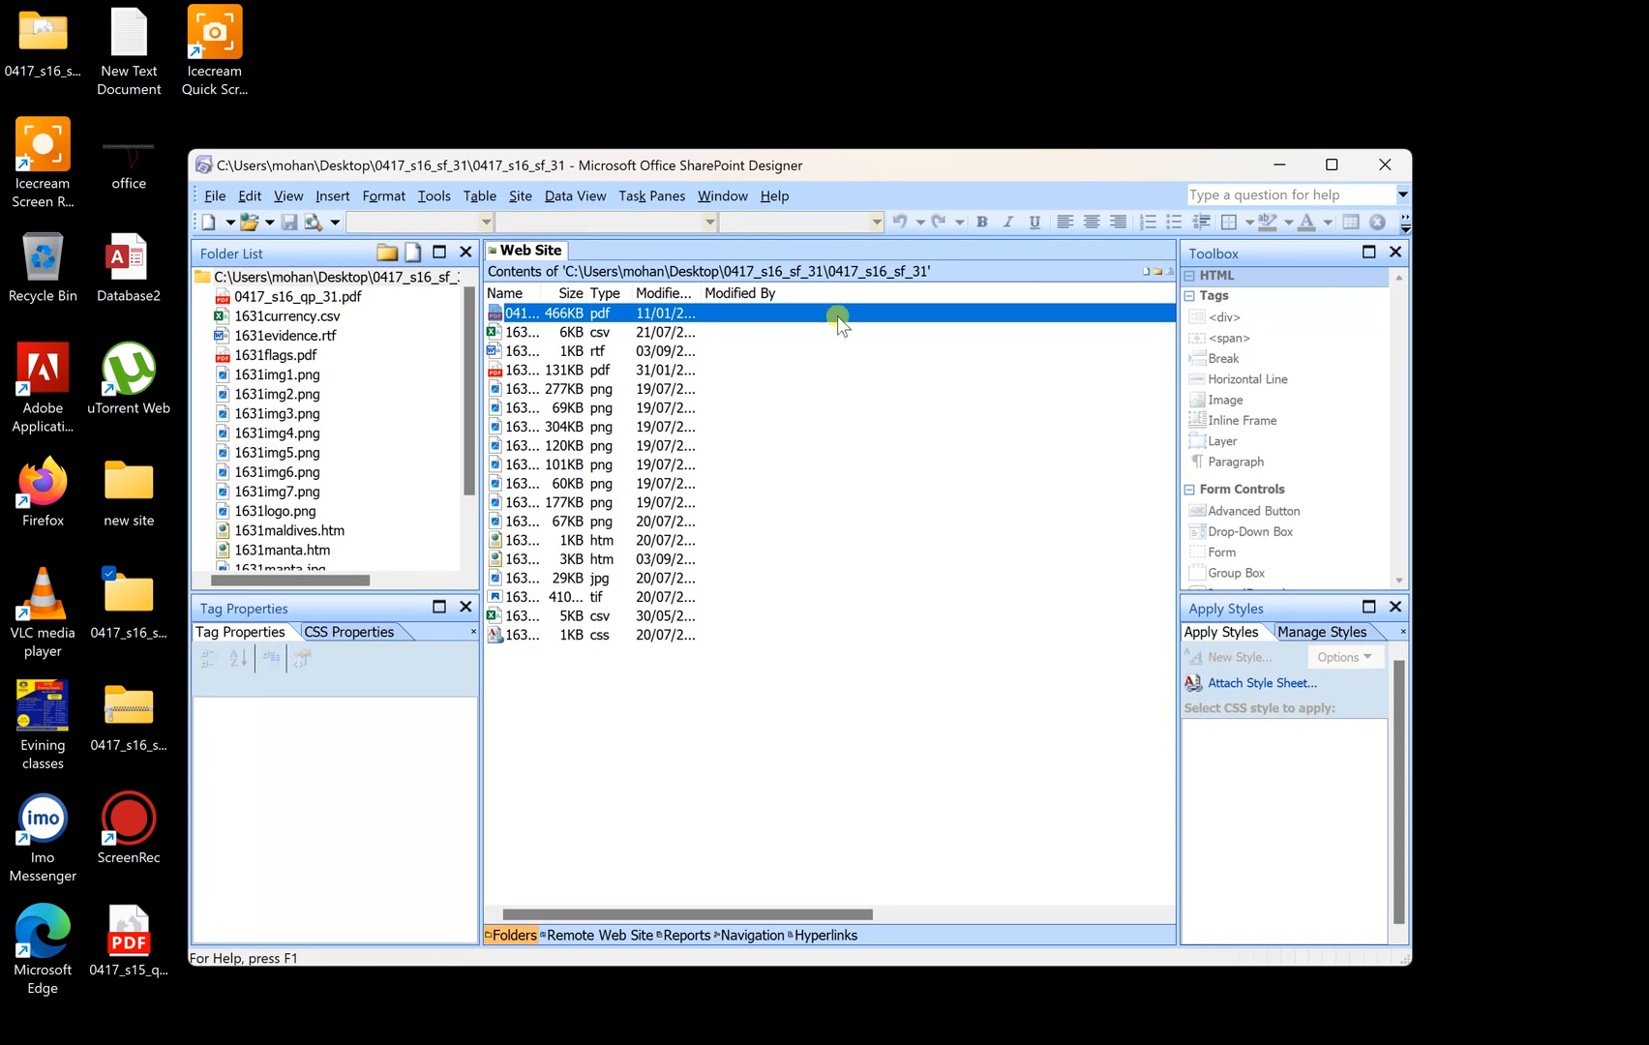
mouse_move(379, 352)
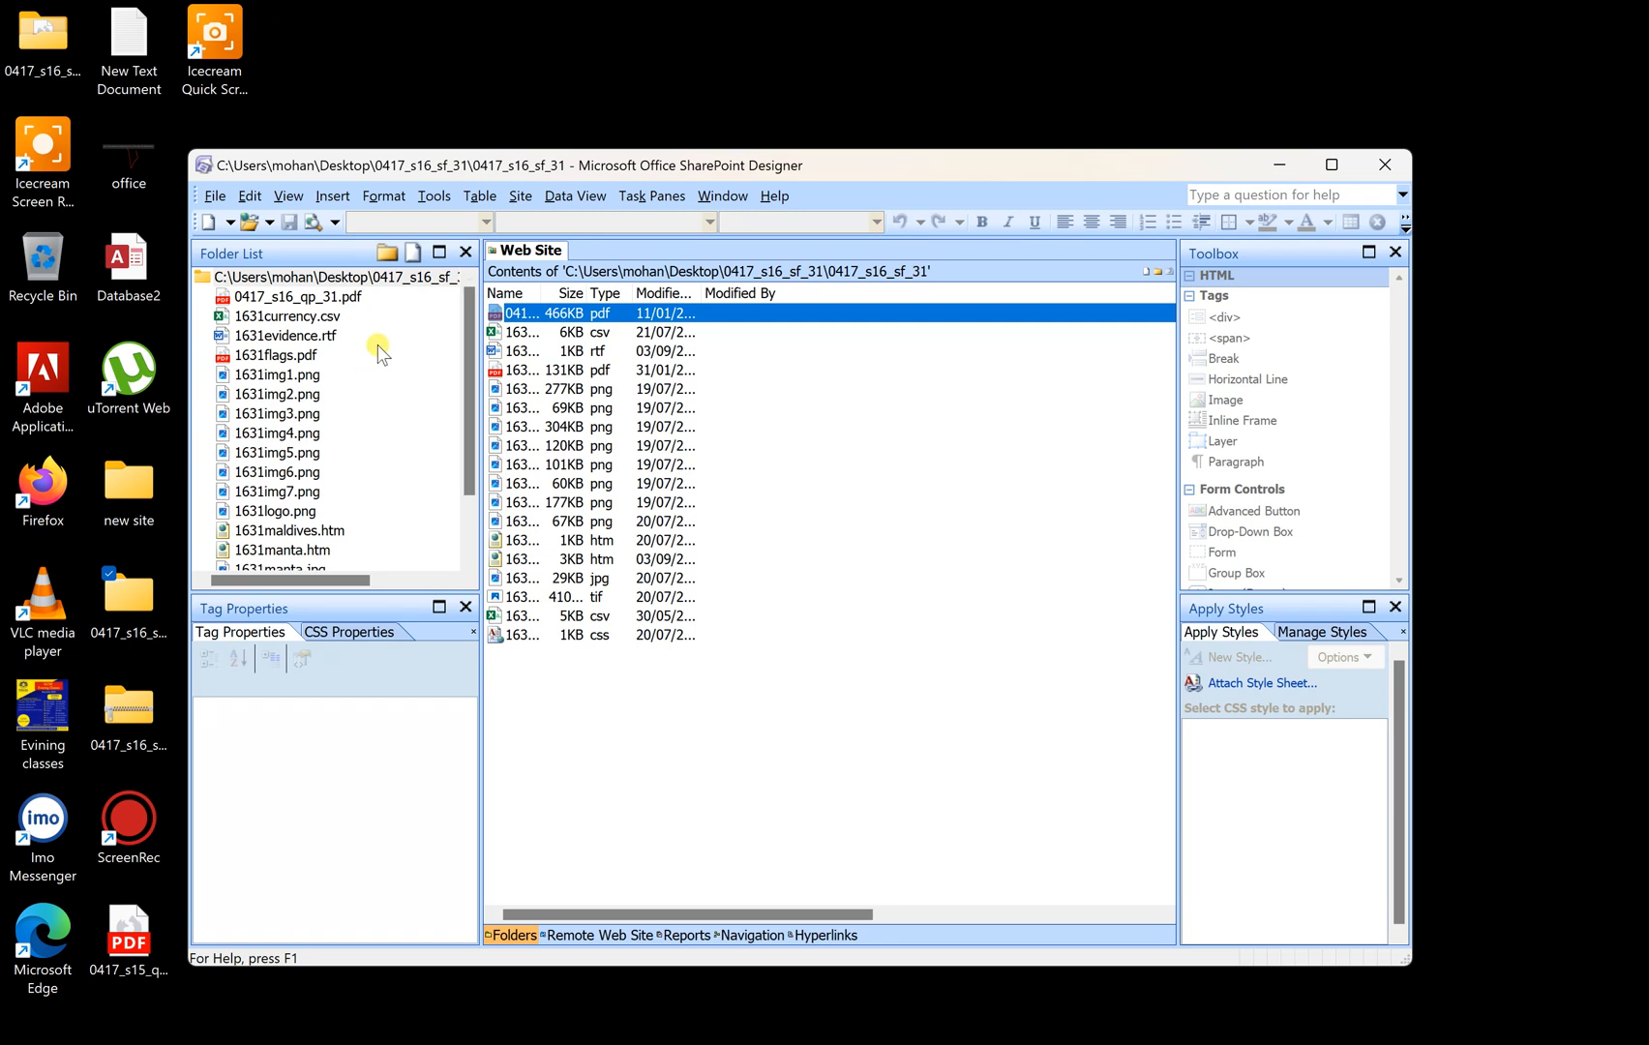
mouse_move(705, 360)
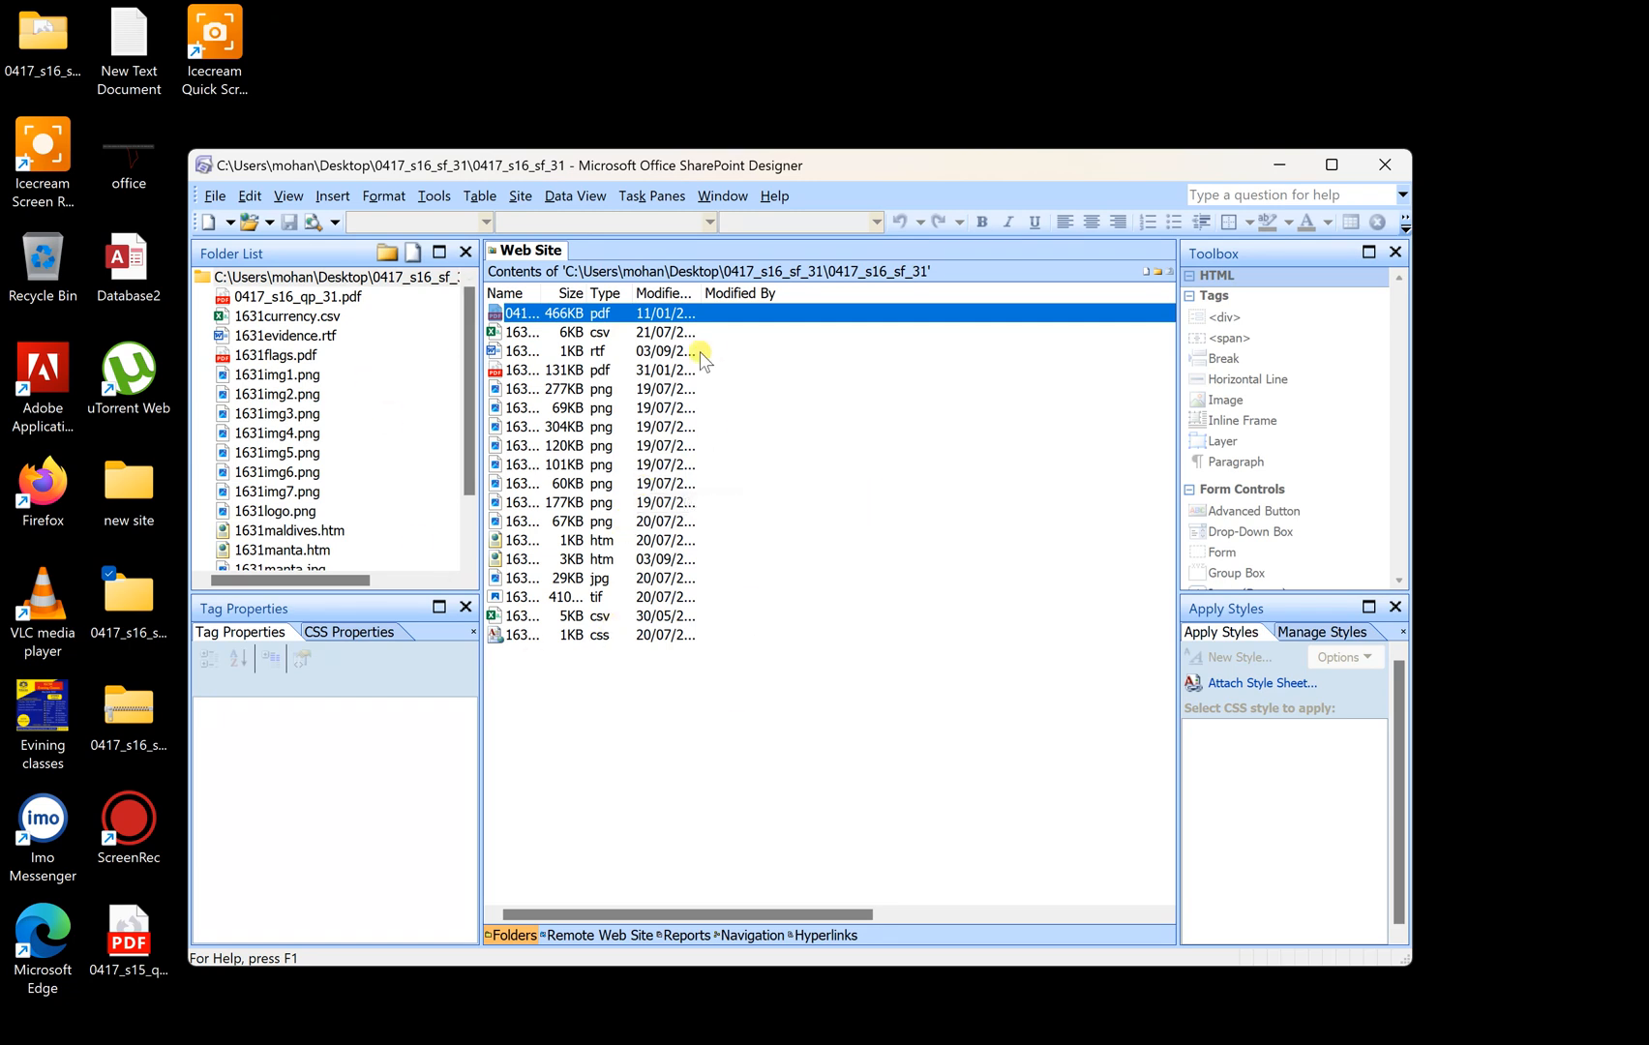
mouse_move(815, 160)
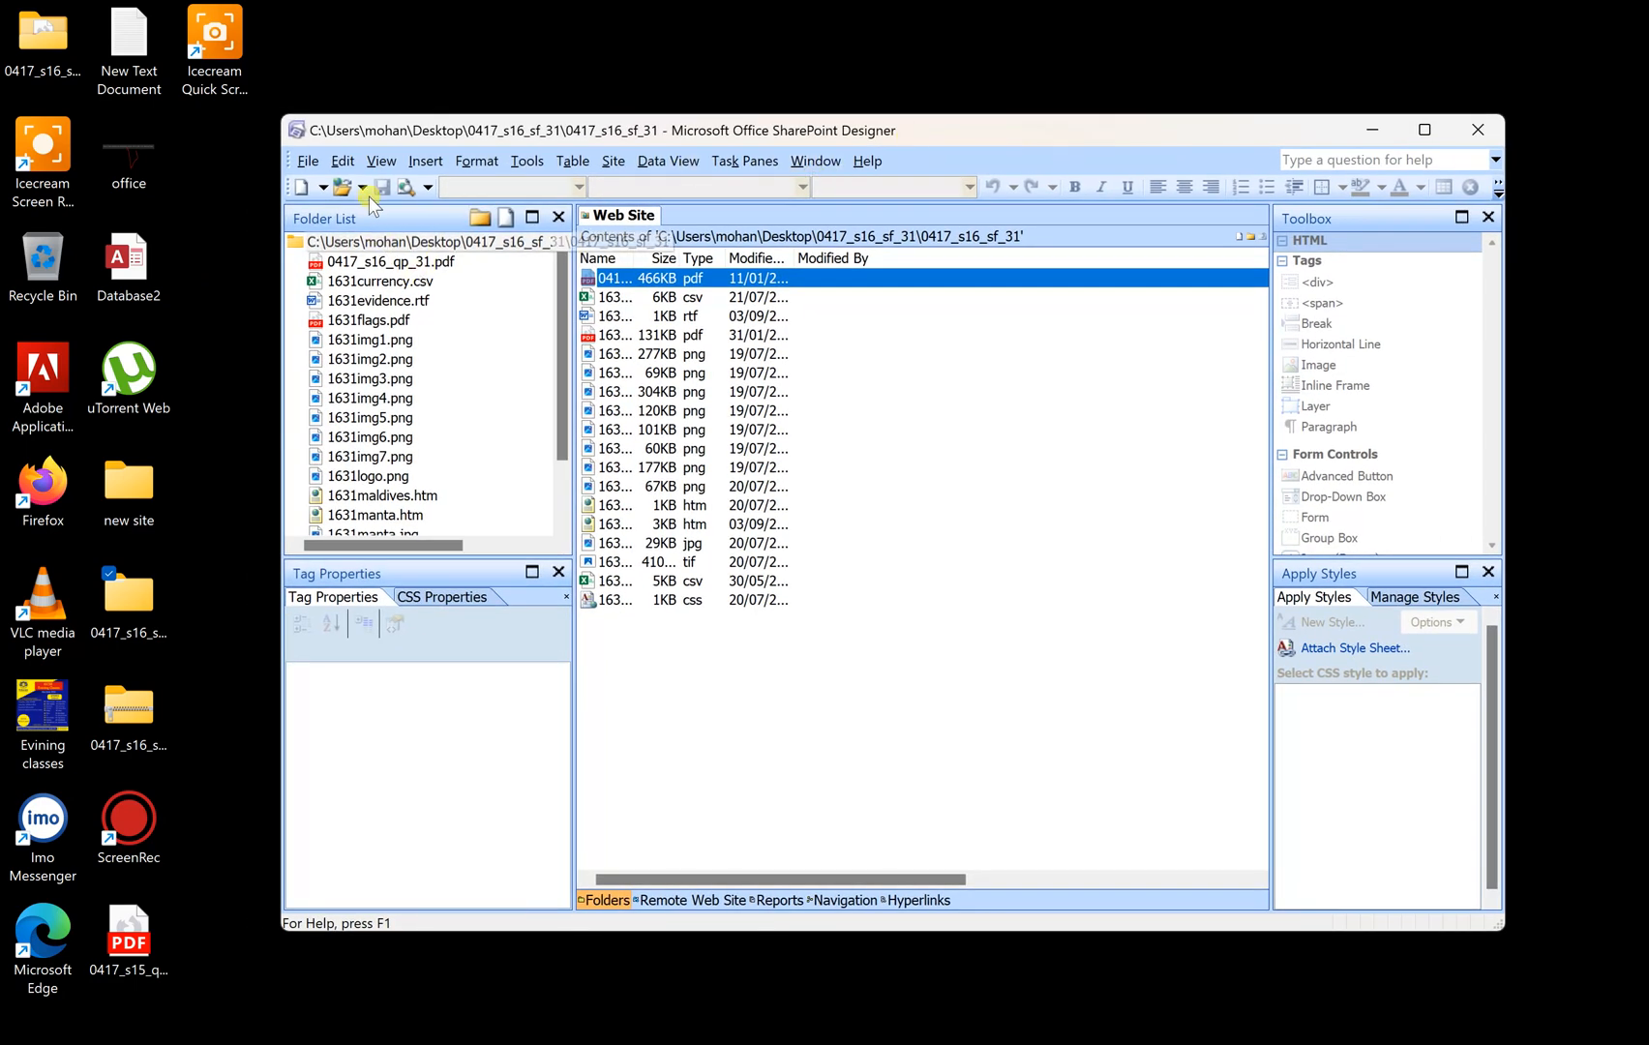
click(333, 188)
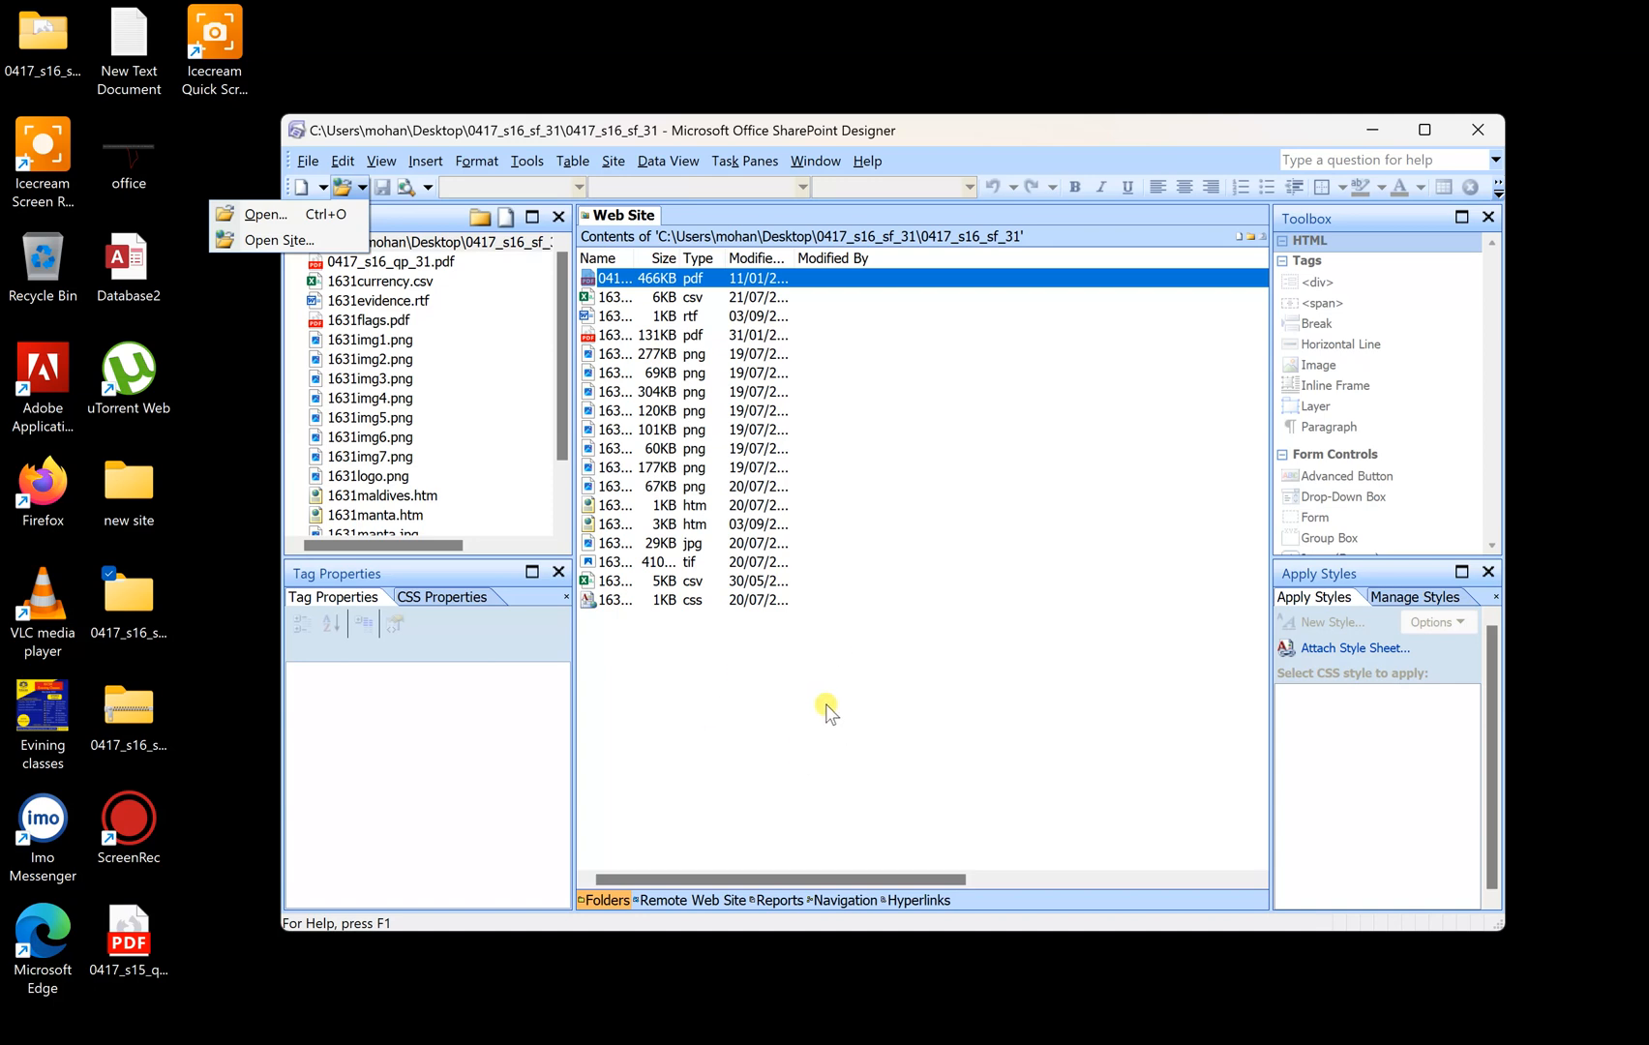
click(829, 697)
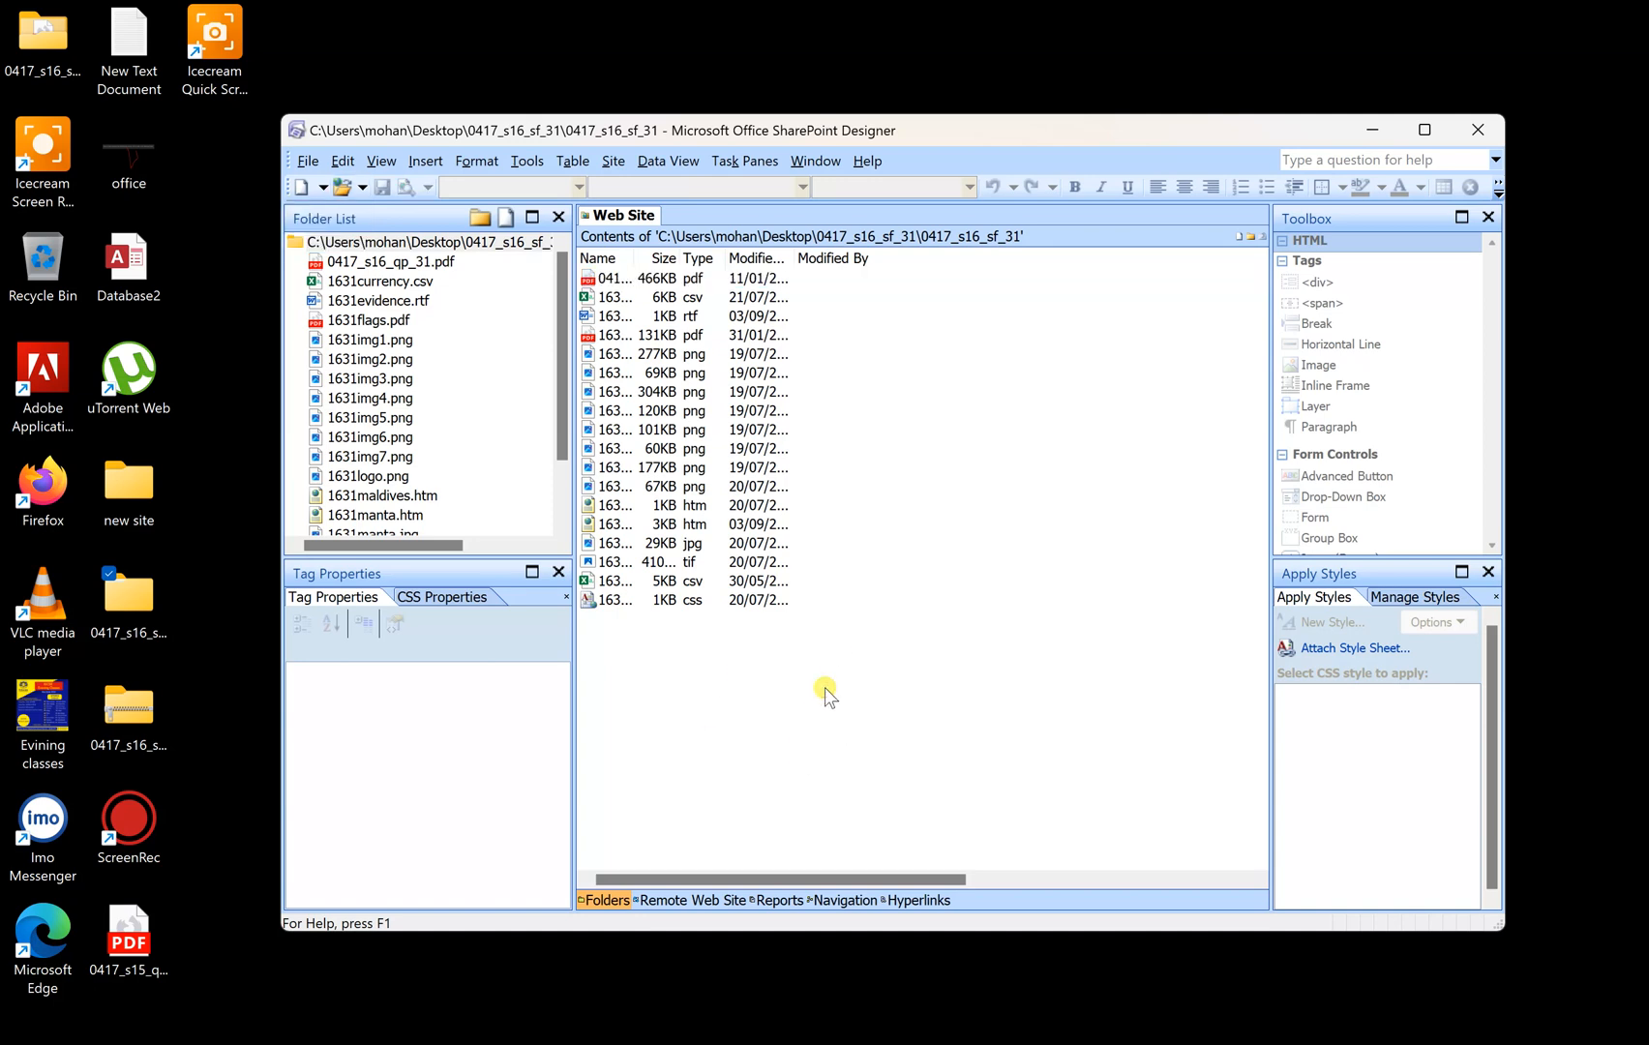
mouse_move(966, 567)
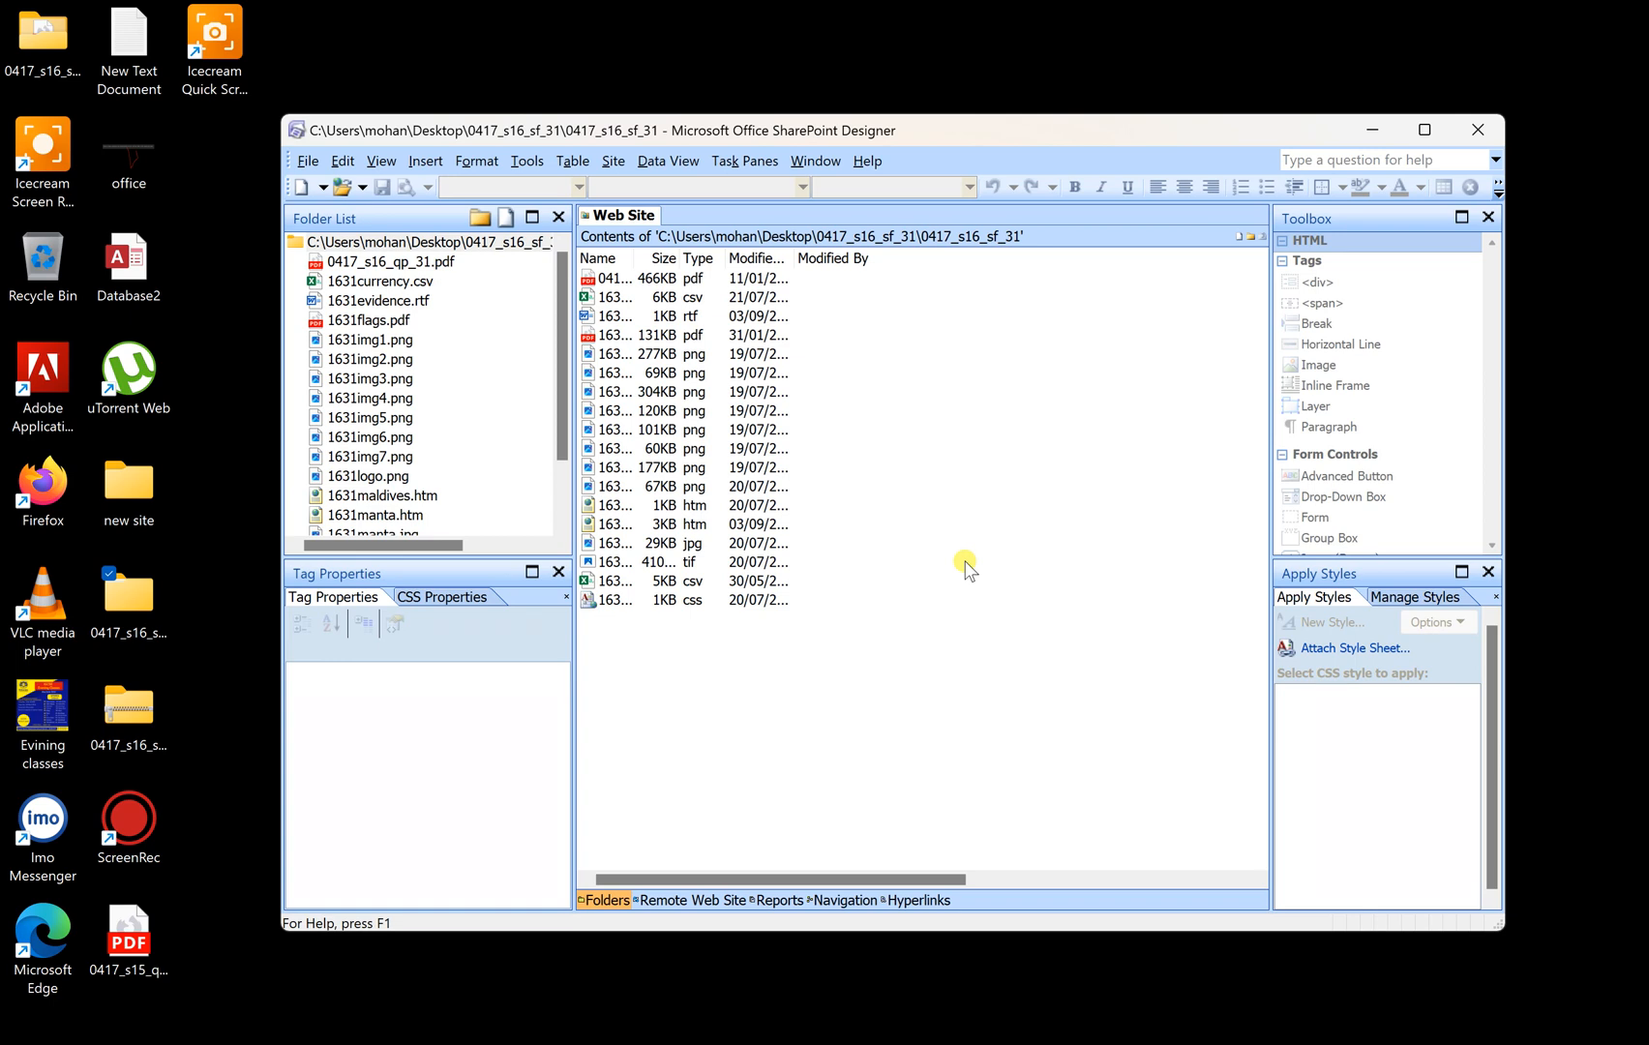
mouse_move(968, 612)
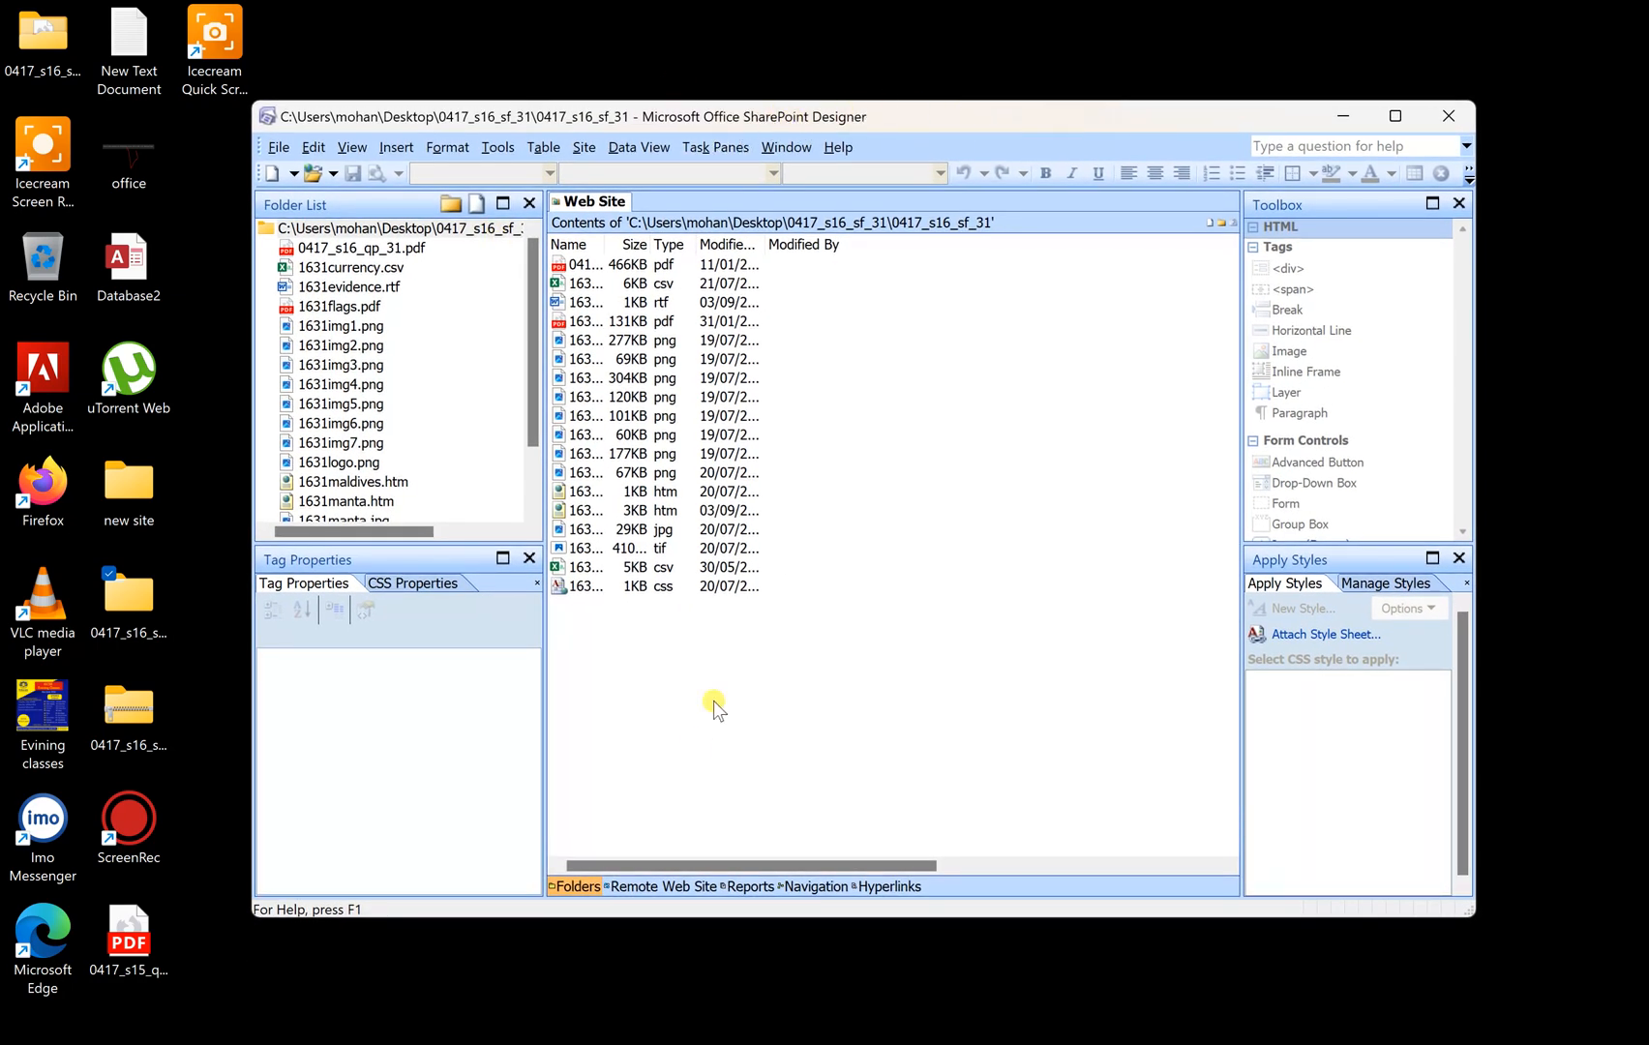
mouse_move(747, 648)
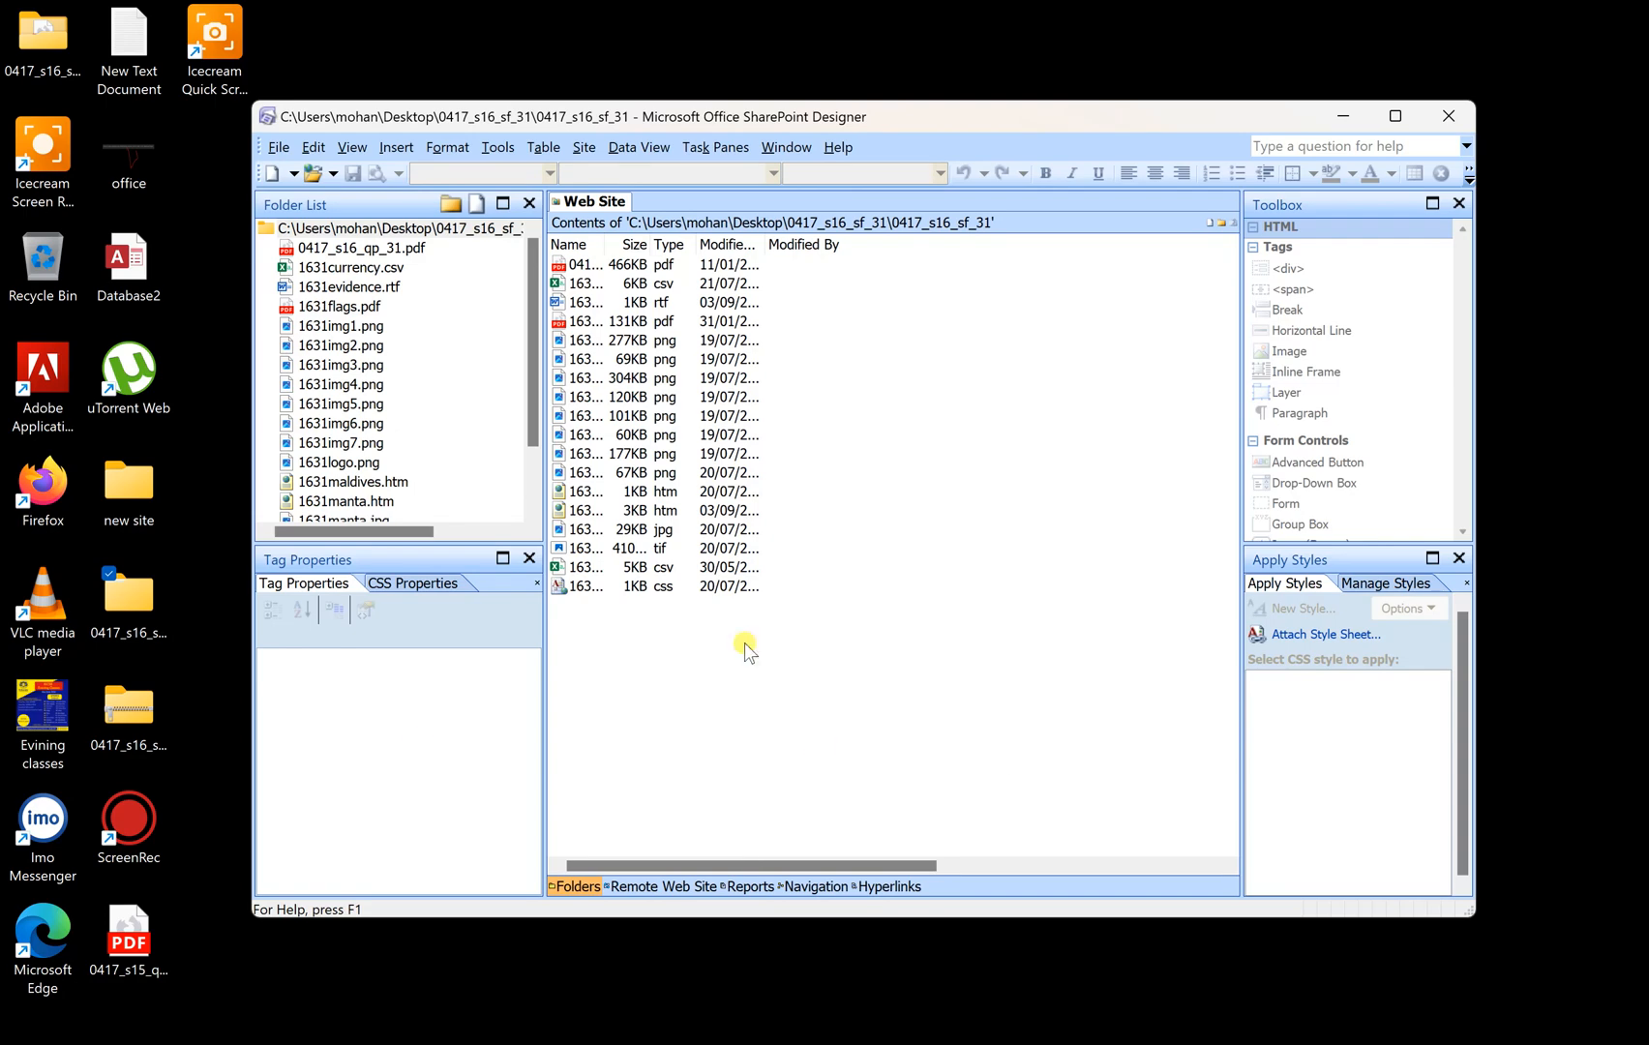
mouse_move(250, 1022)
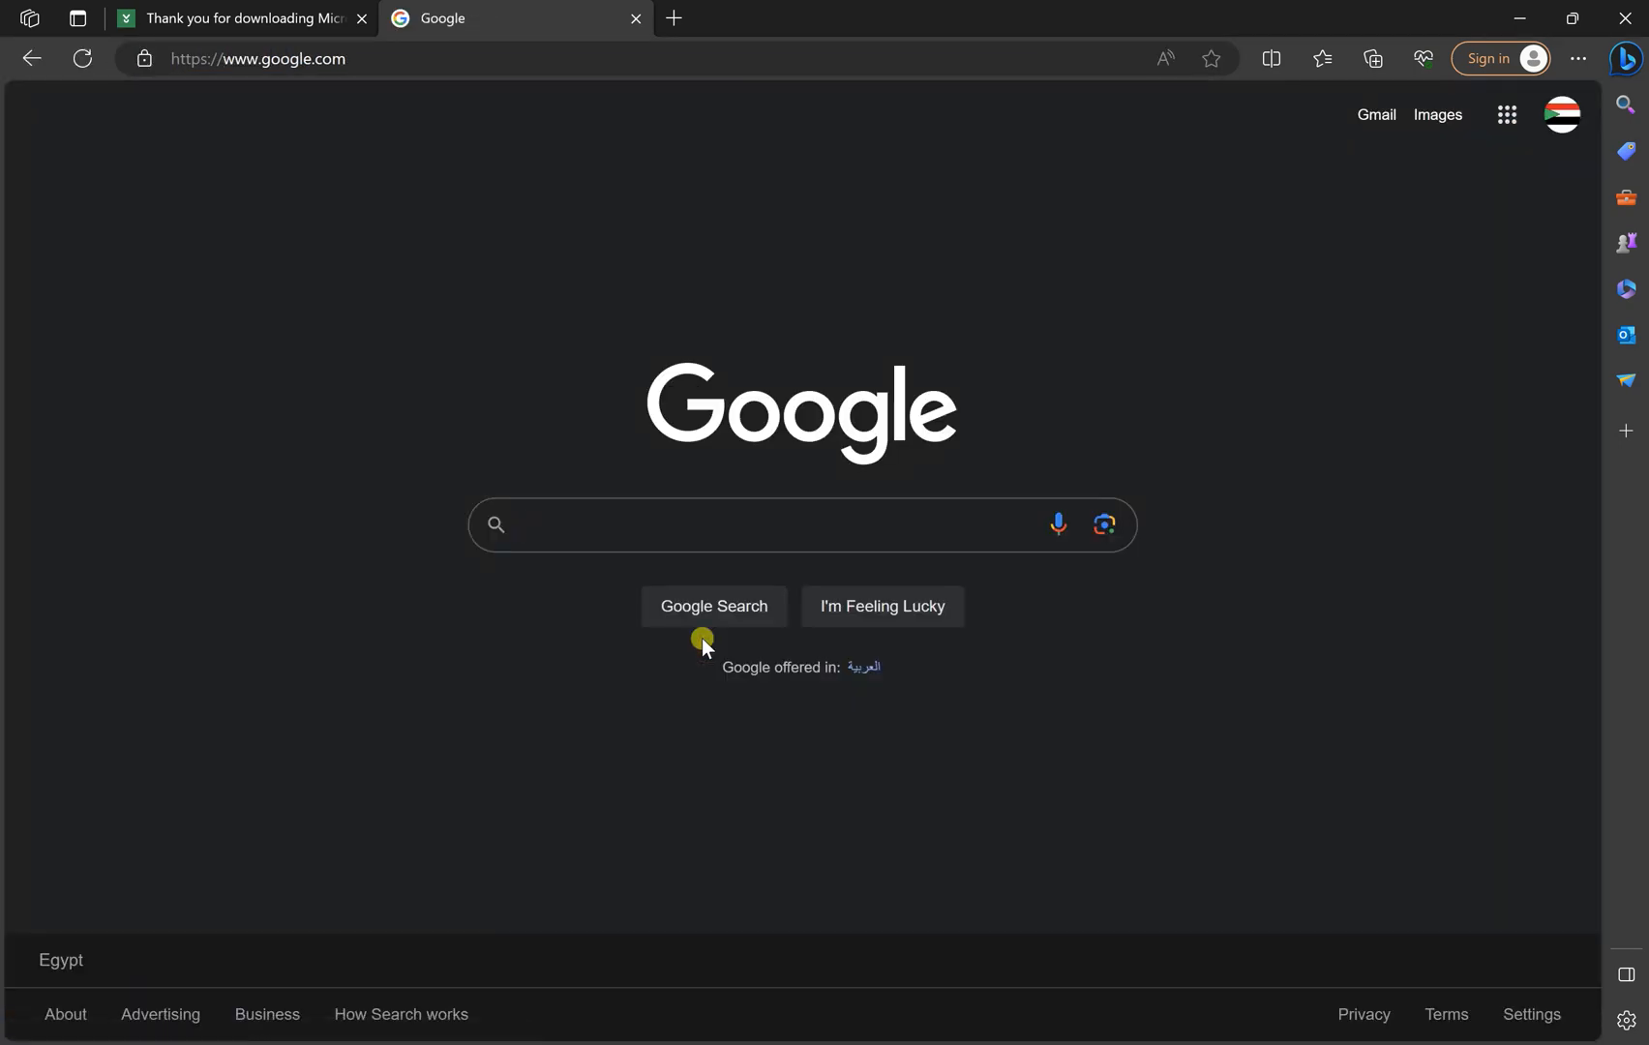
- Search Google for '.net framework 3.5 sp1 download' and go to Microsoft's download page
text(.ne)
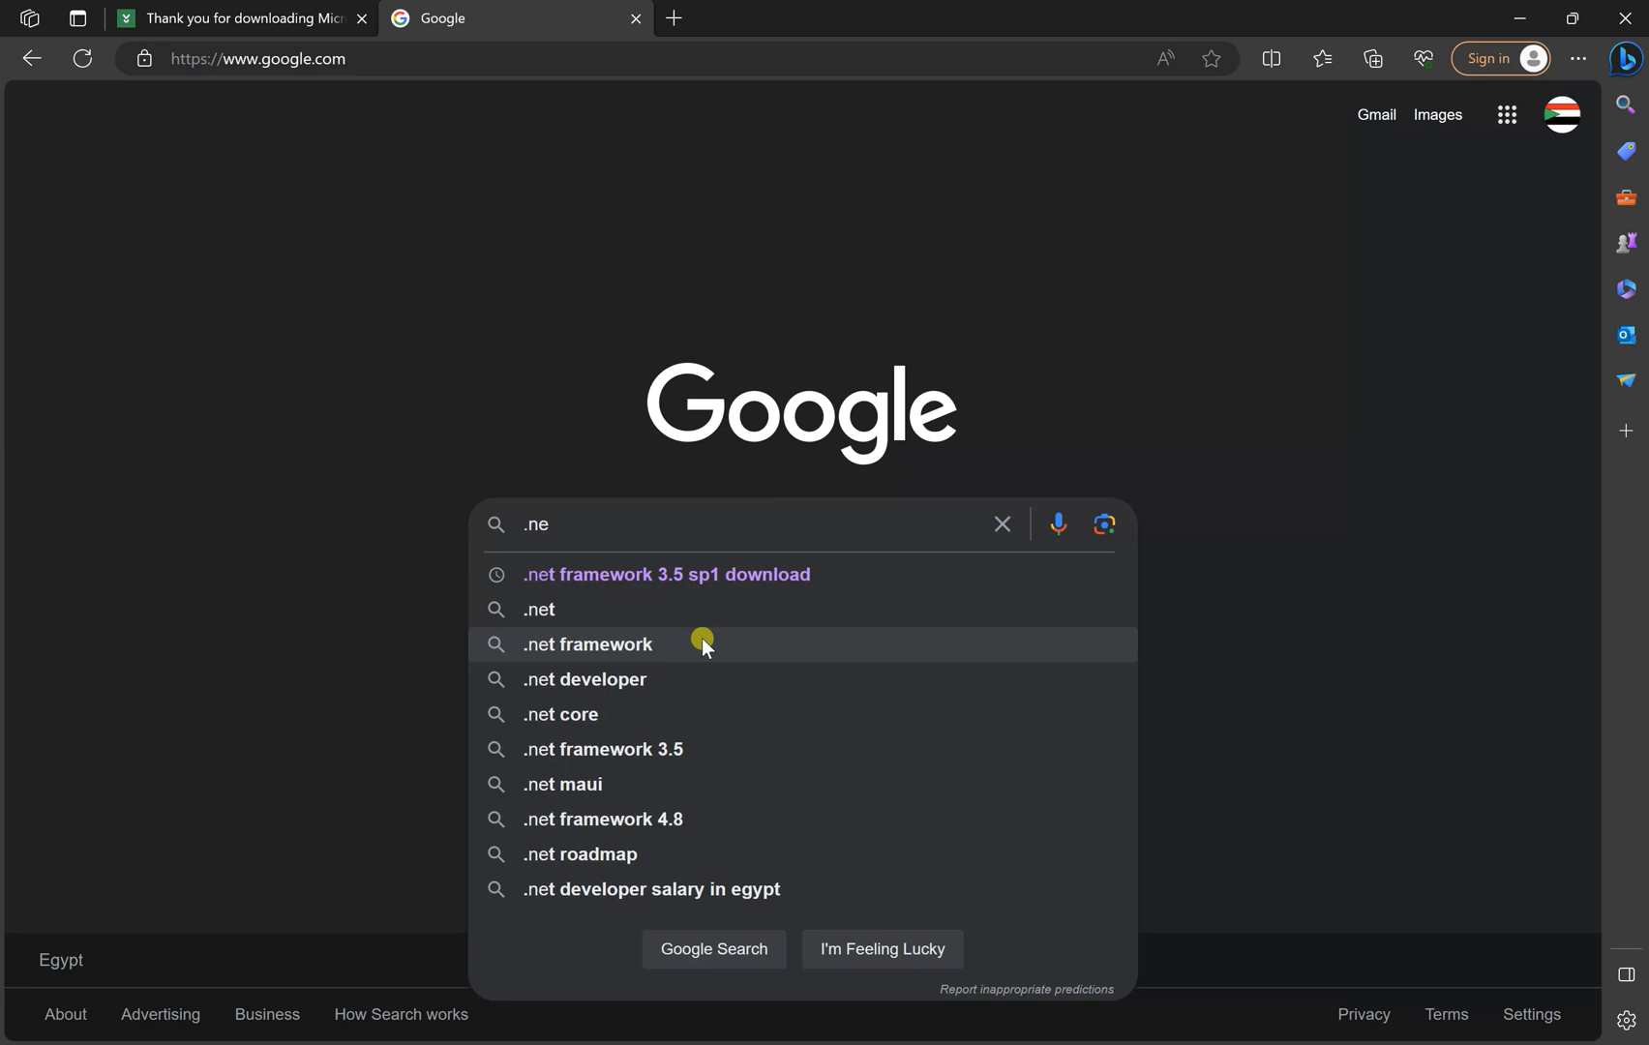
mouse_move(565, 583)
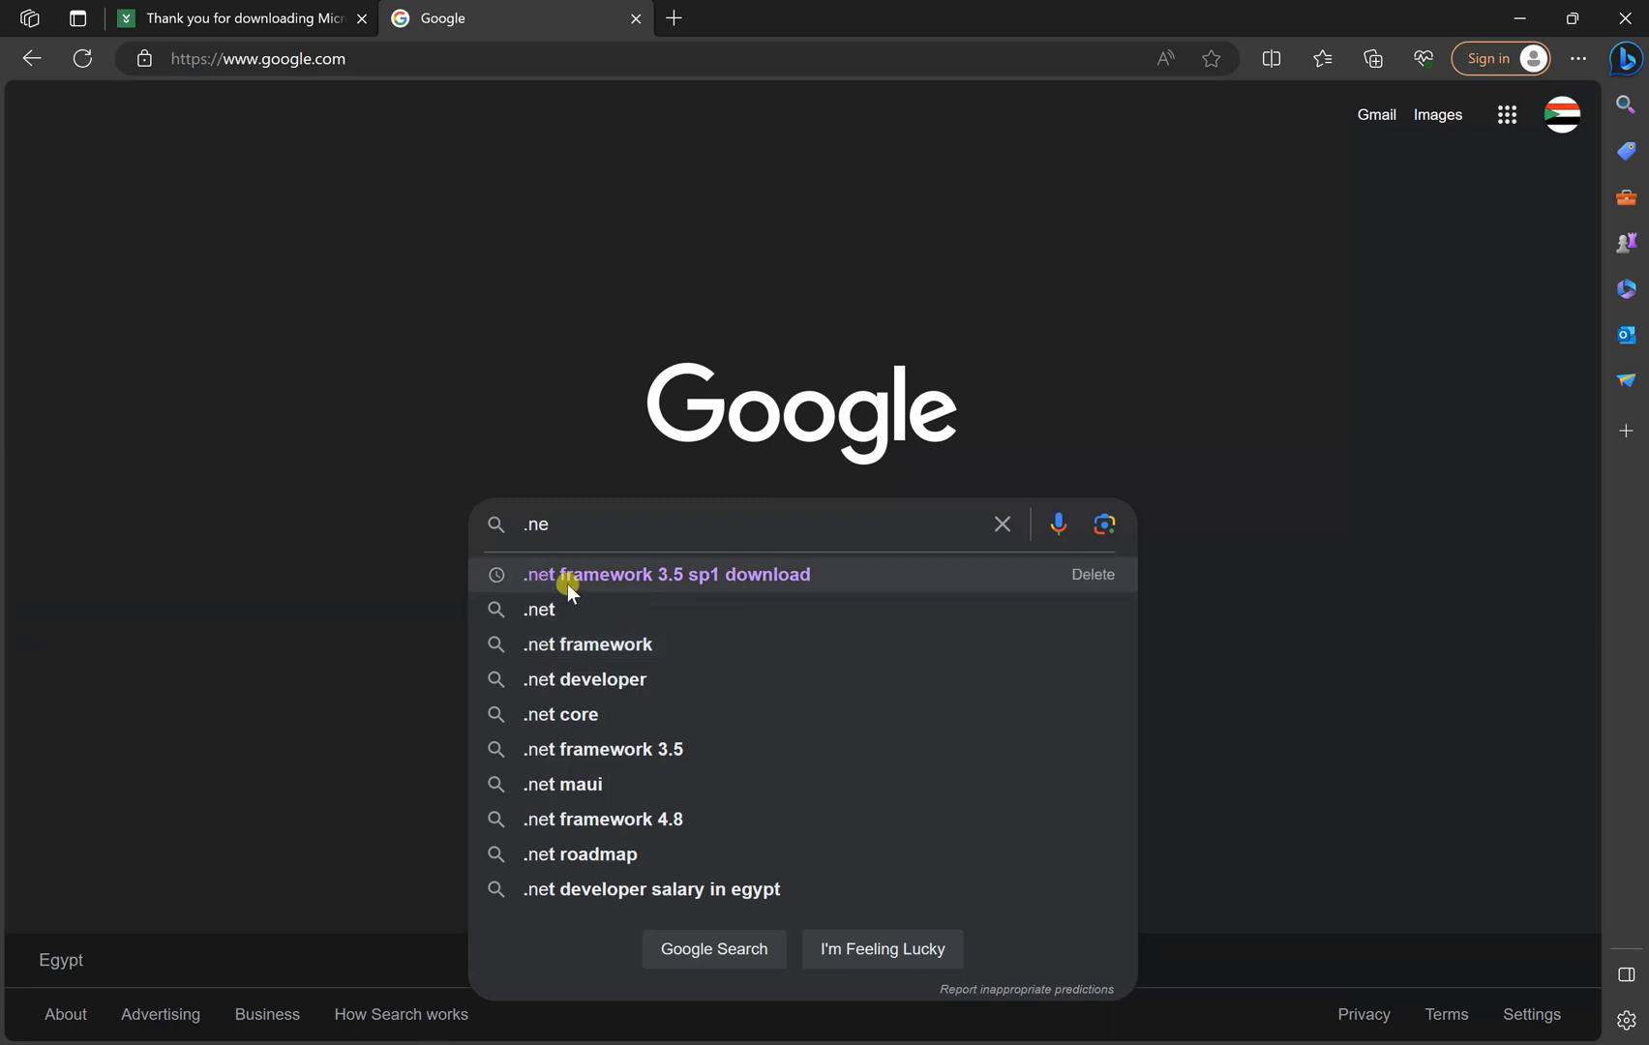
mouse_move(554, 586)
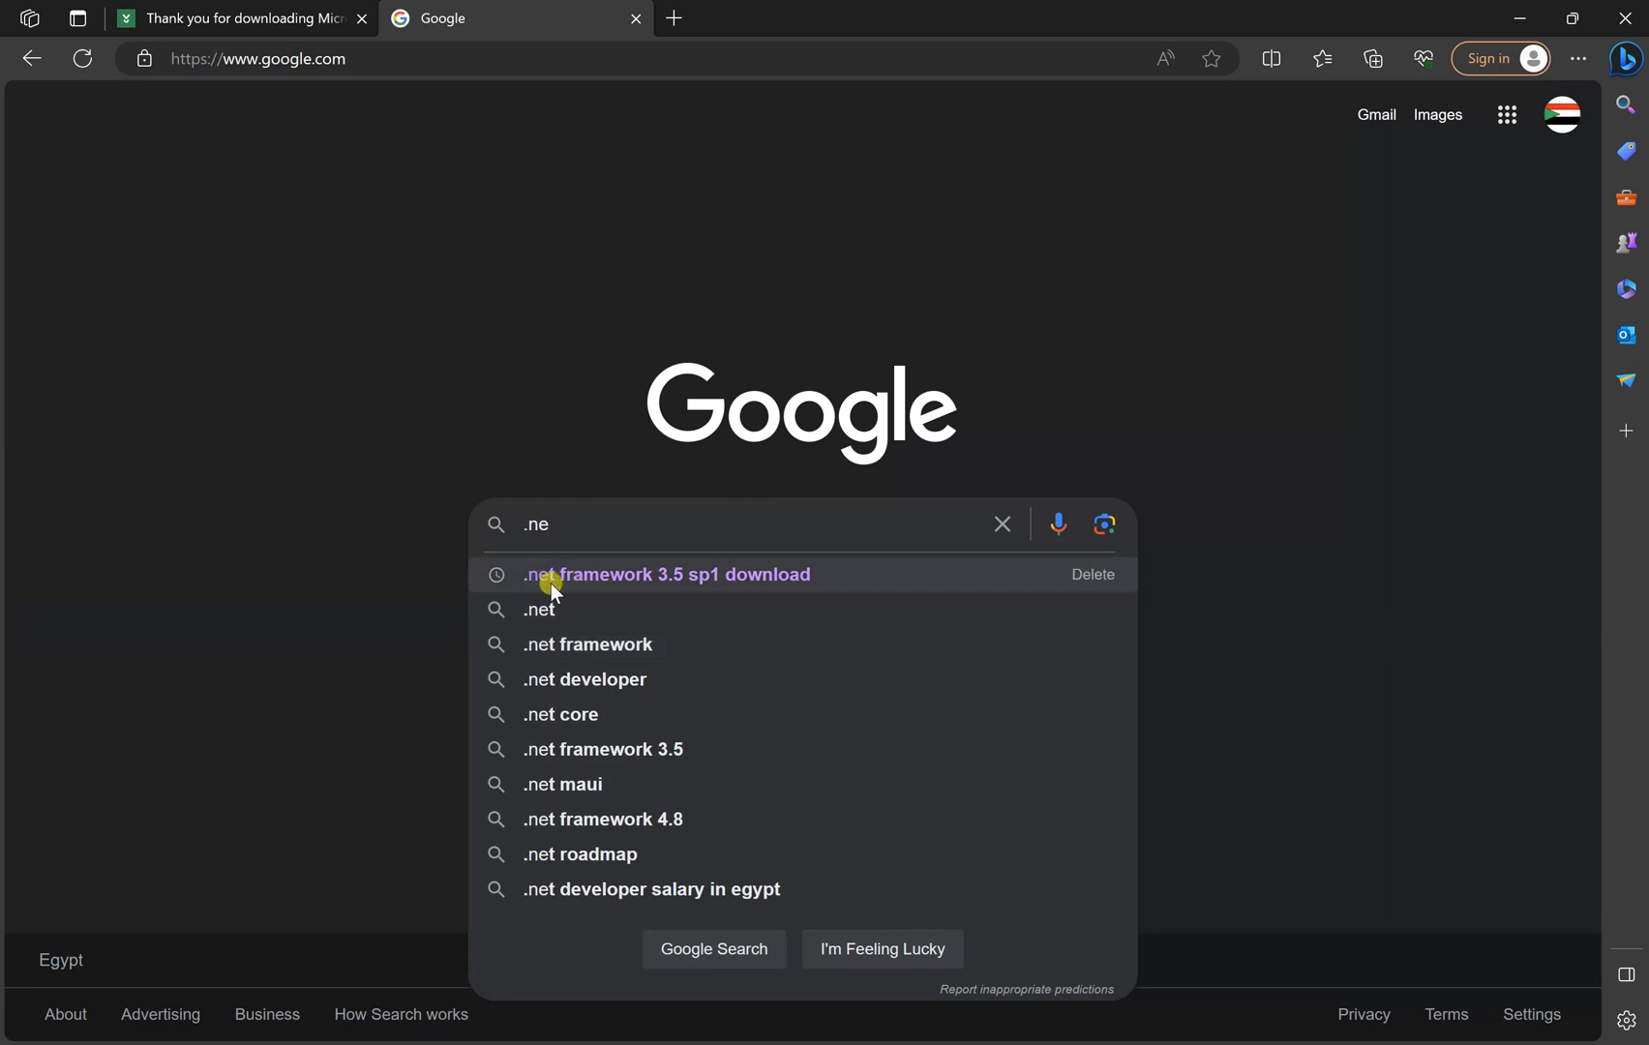
mouse_move(676, 587)
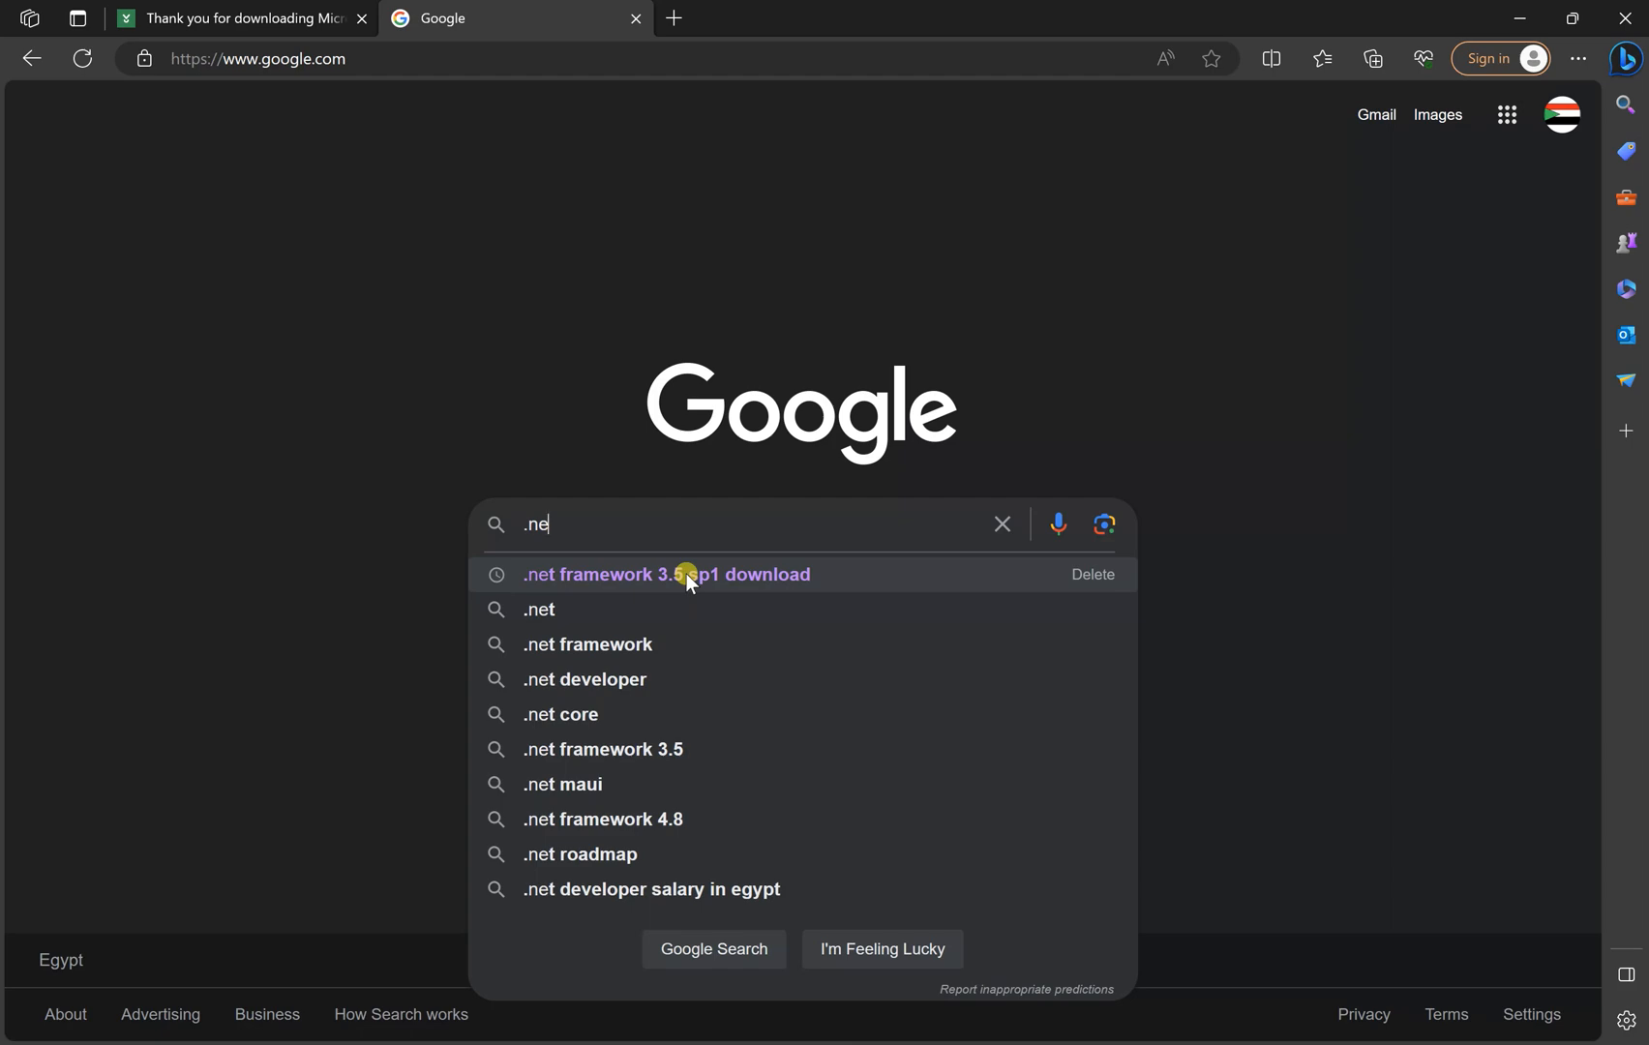
click(666, 575)
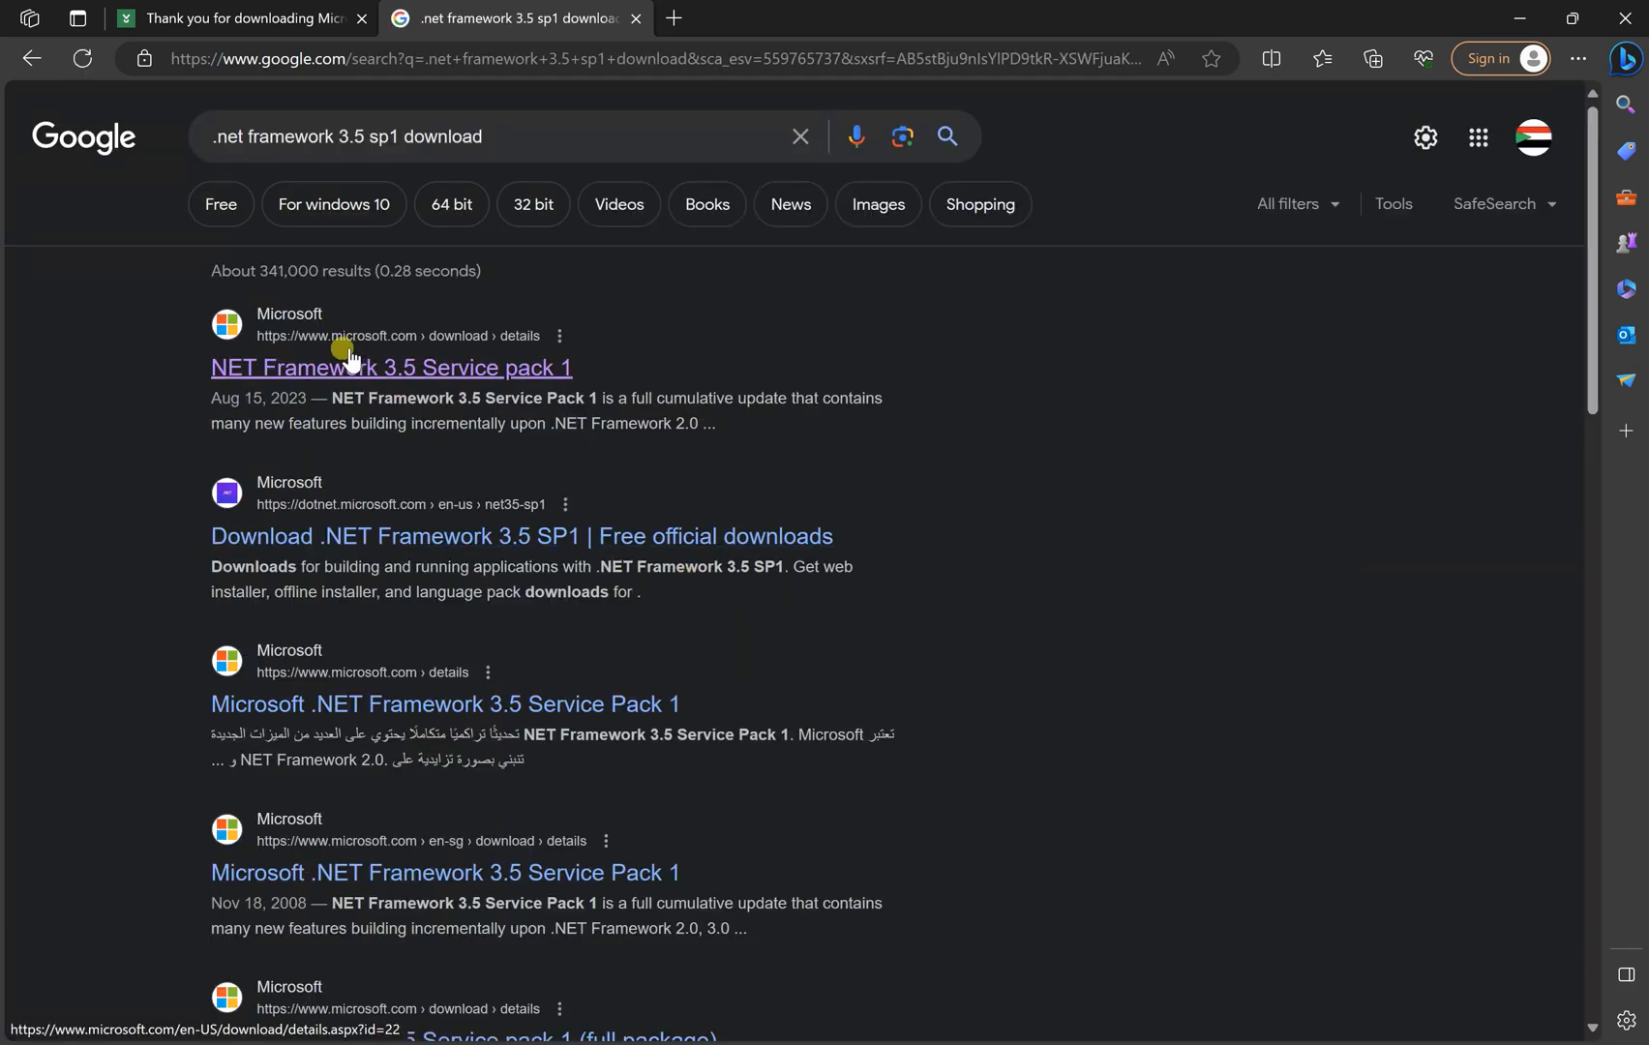
click(391, 368)
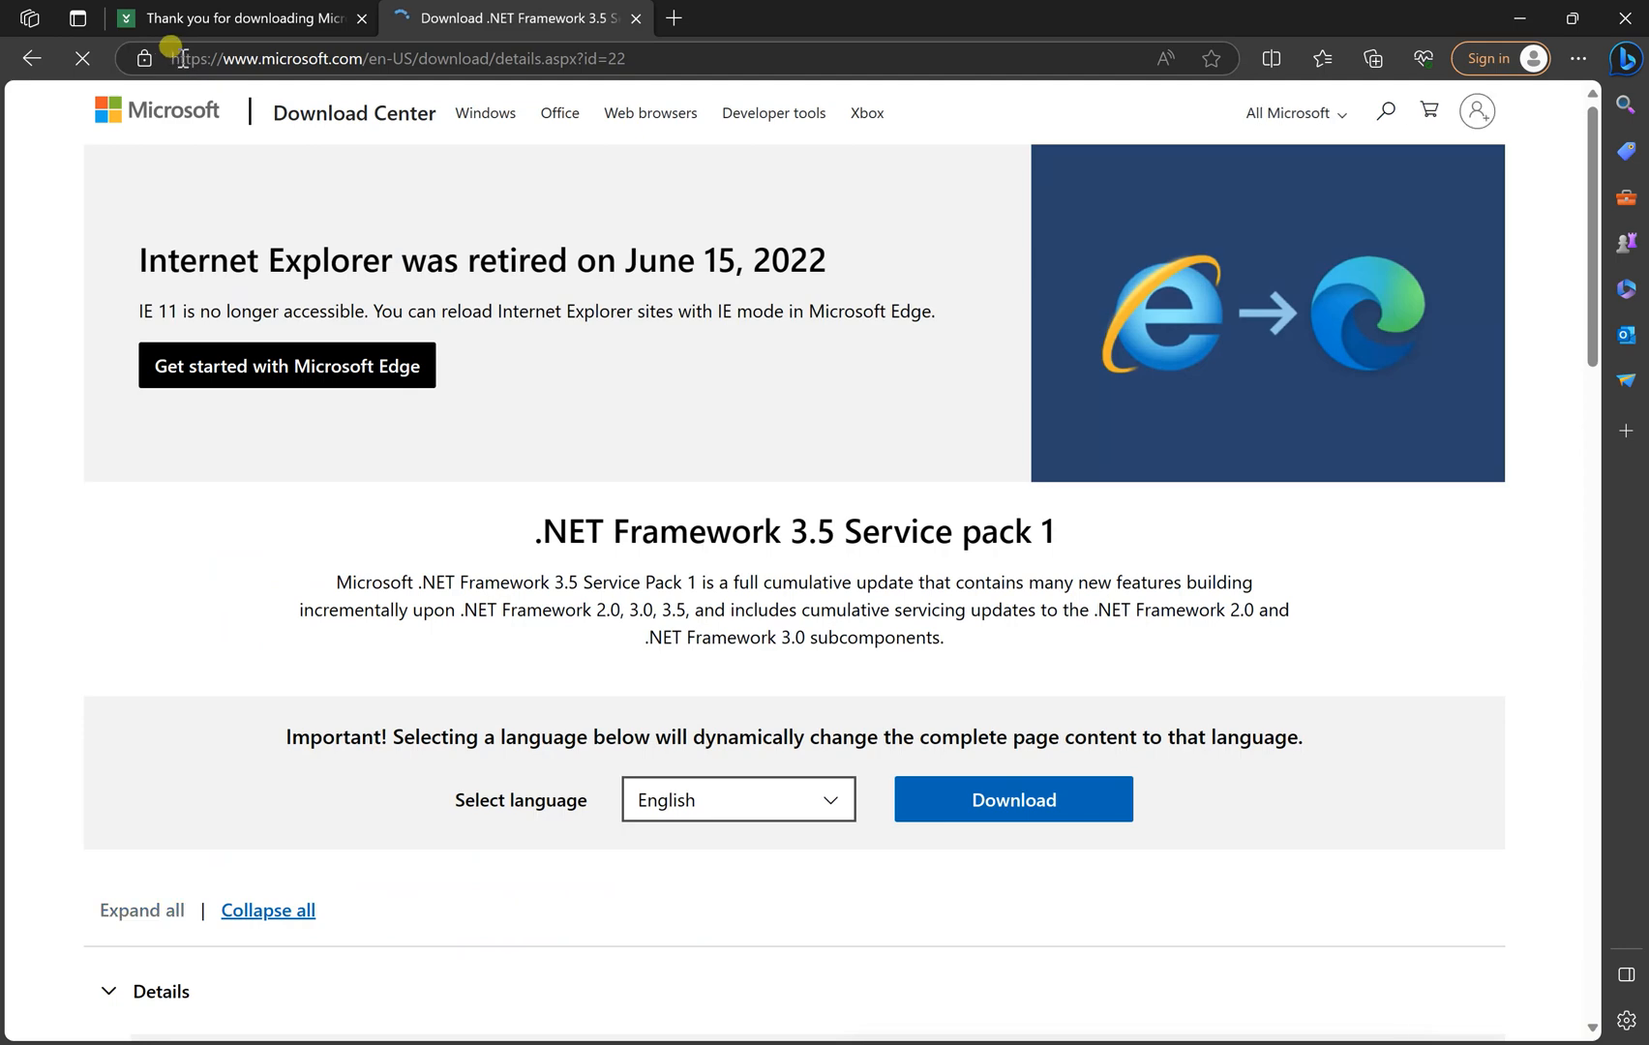
- Download the .NET Framework 3.5 SP1 installer dotnetfx35setup (1).exe from Microsoft
click(390, 58)
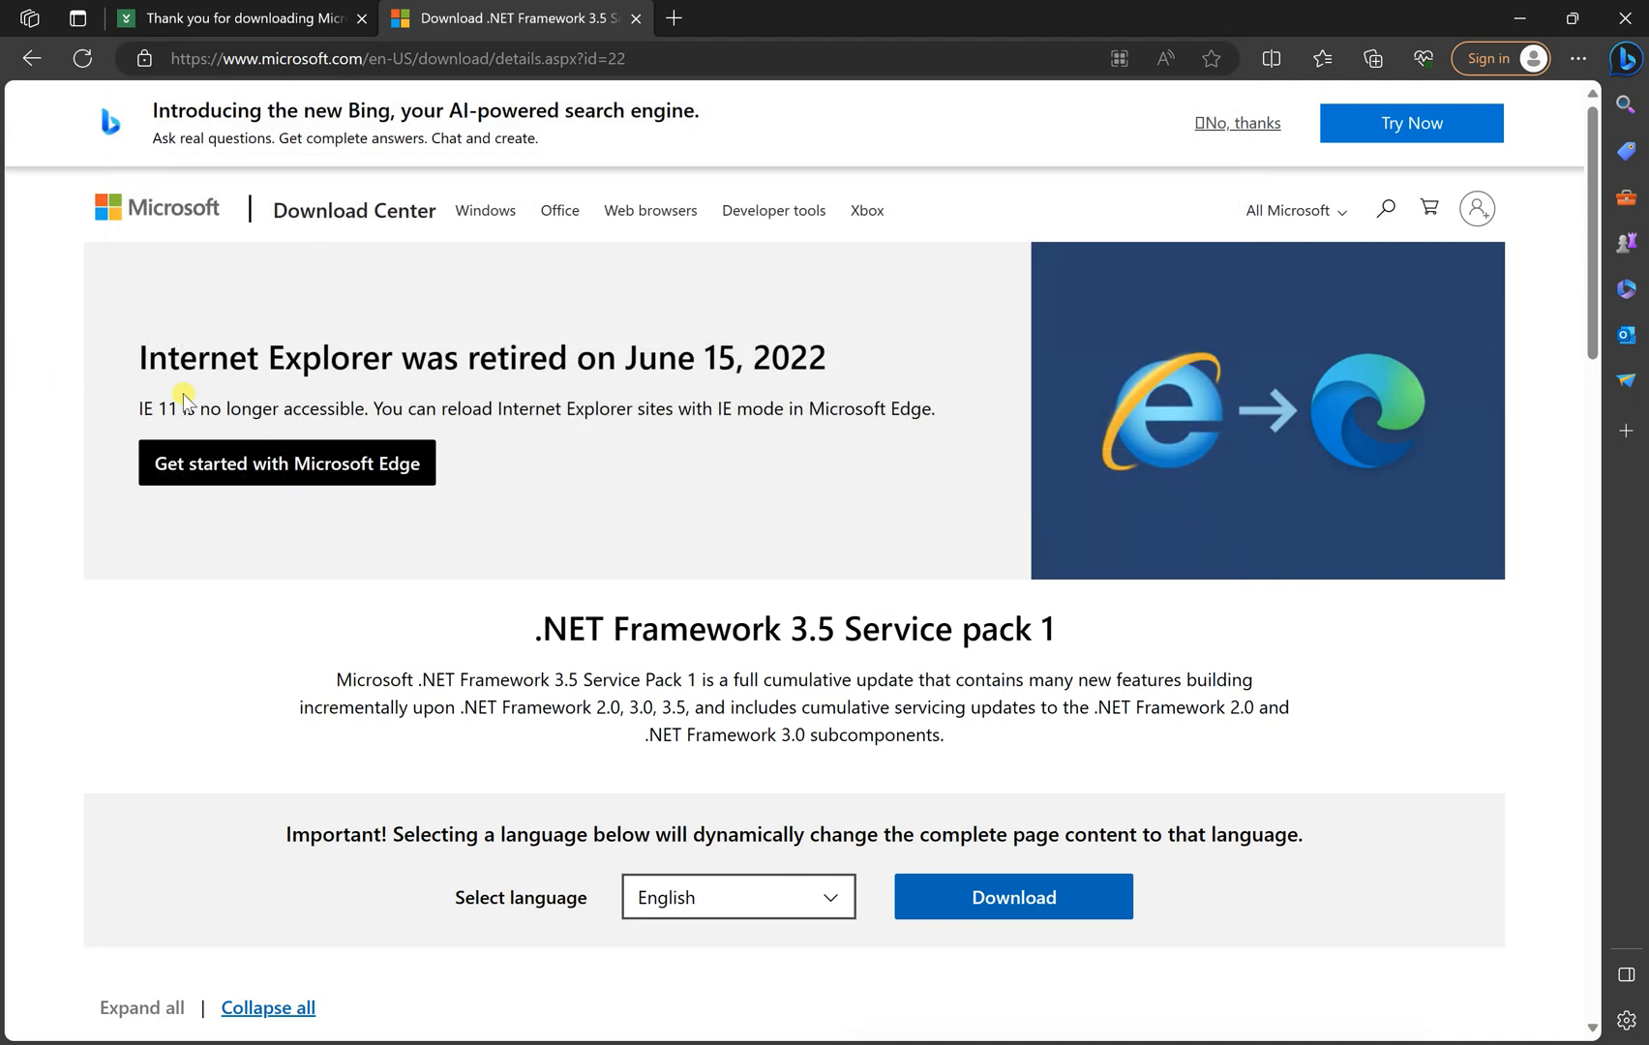
click(1012, 896)
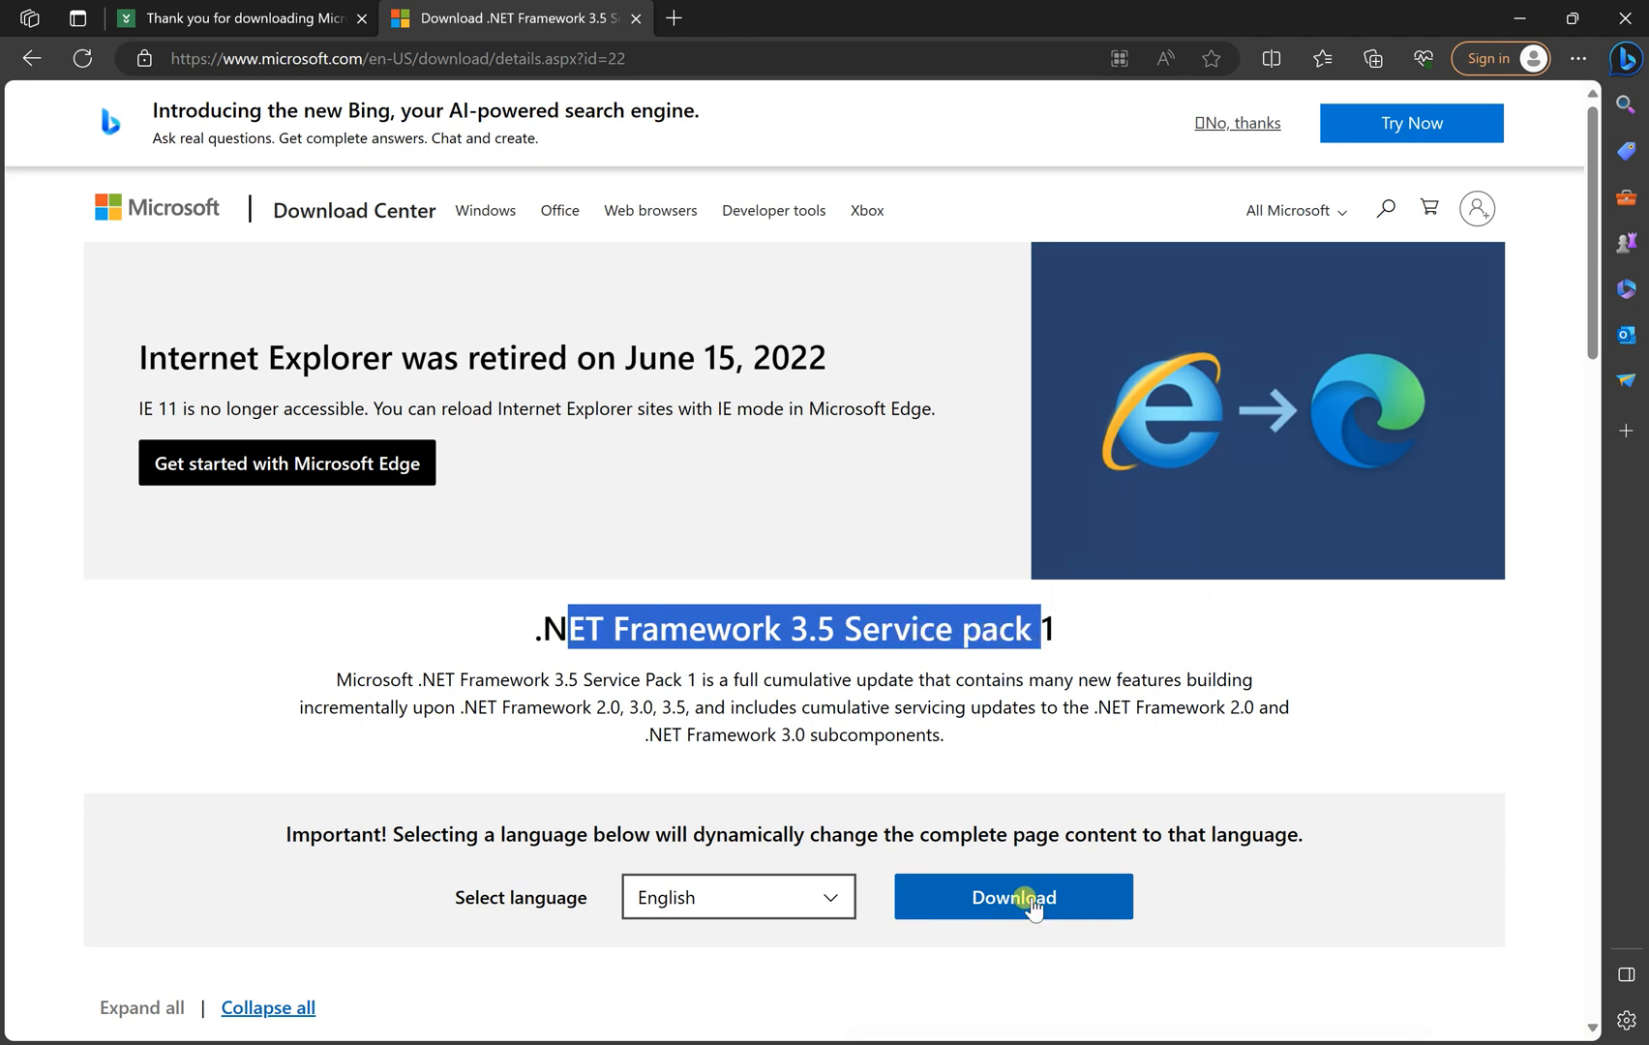
click(1013, 897)
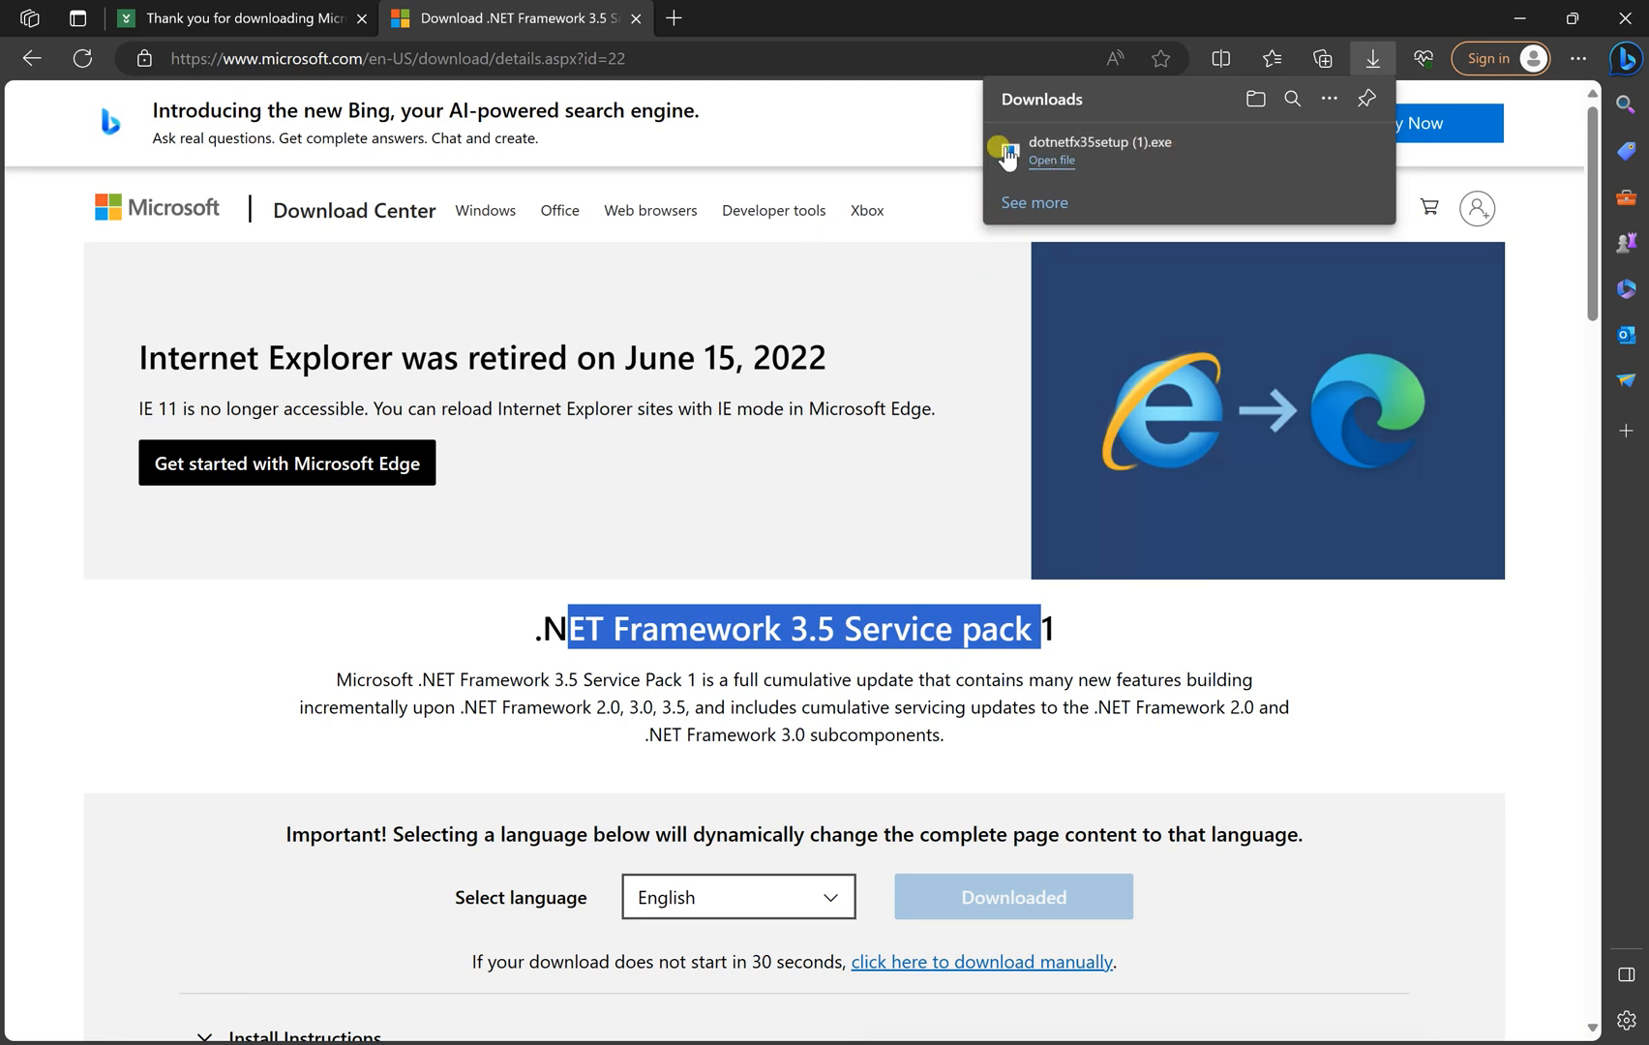
mouse_move(733, 468)
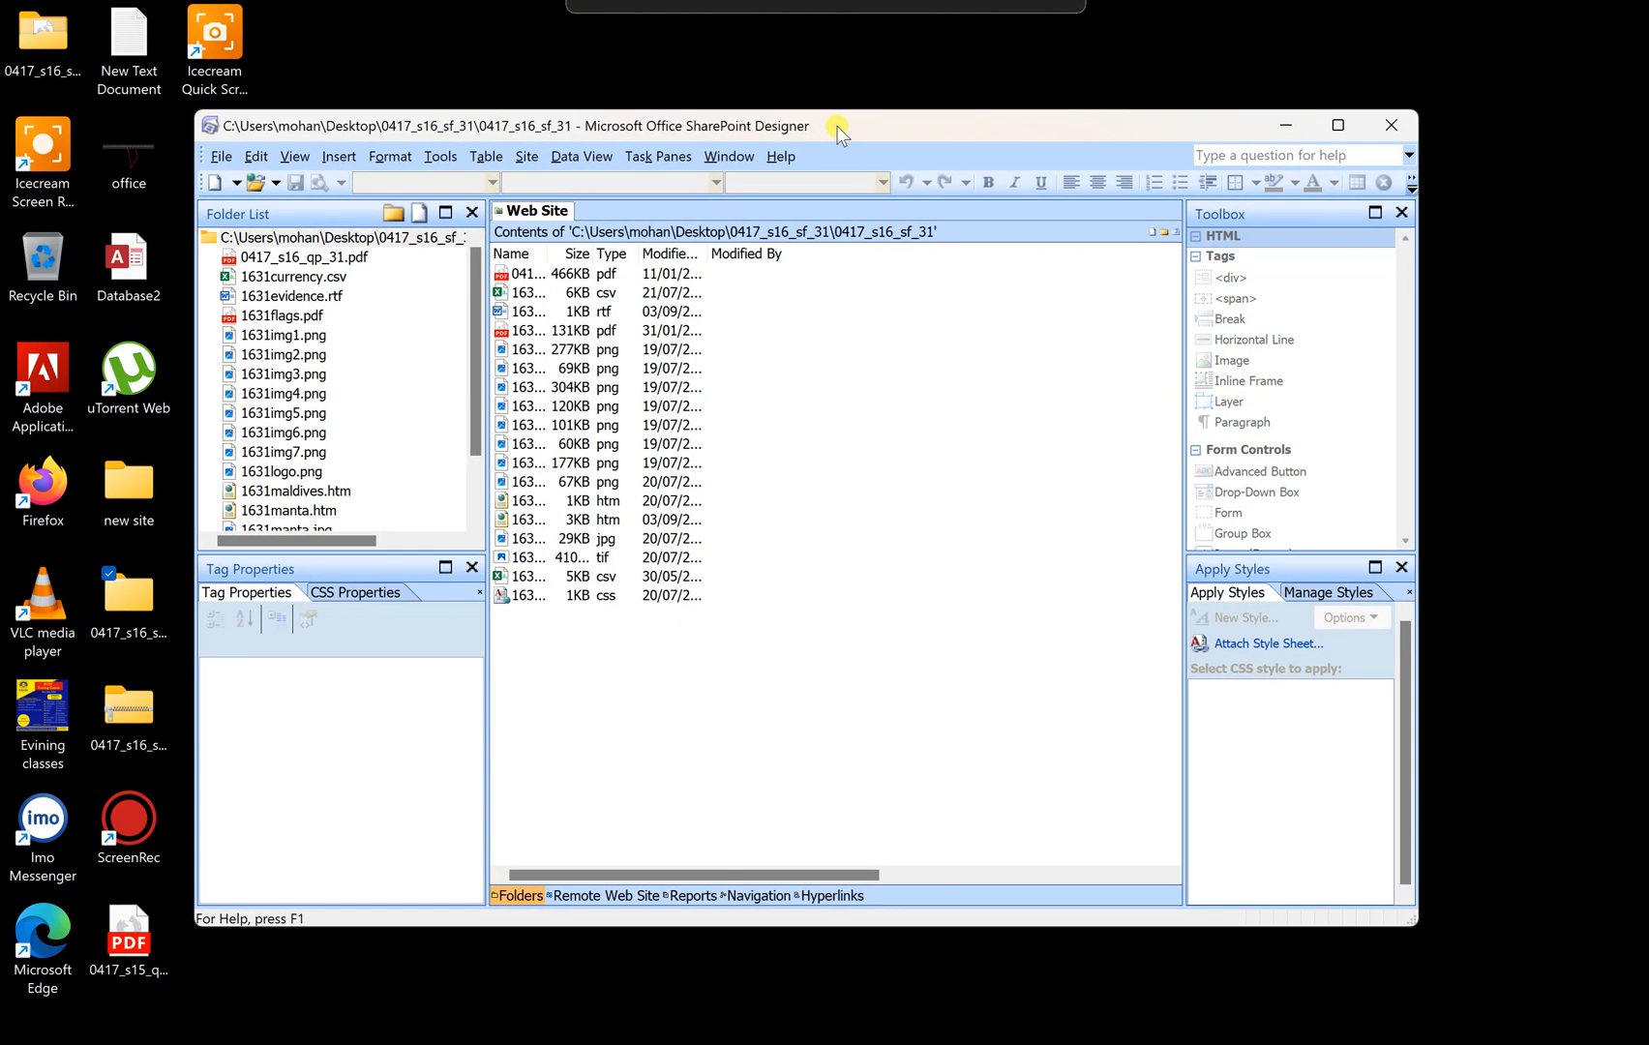
mouse_move(775, 73)
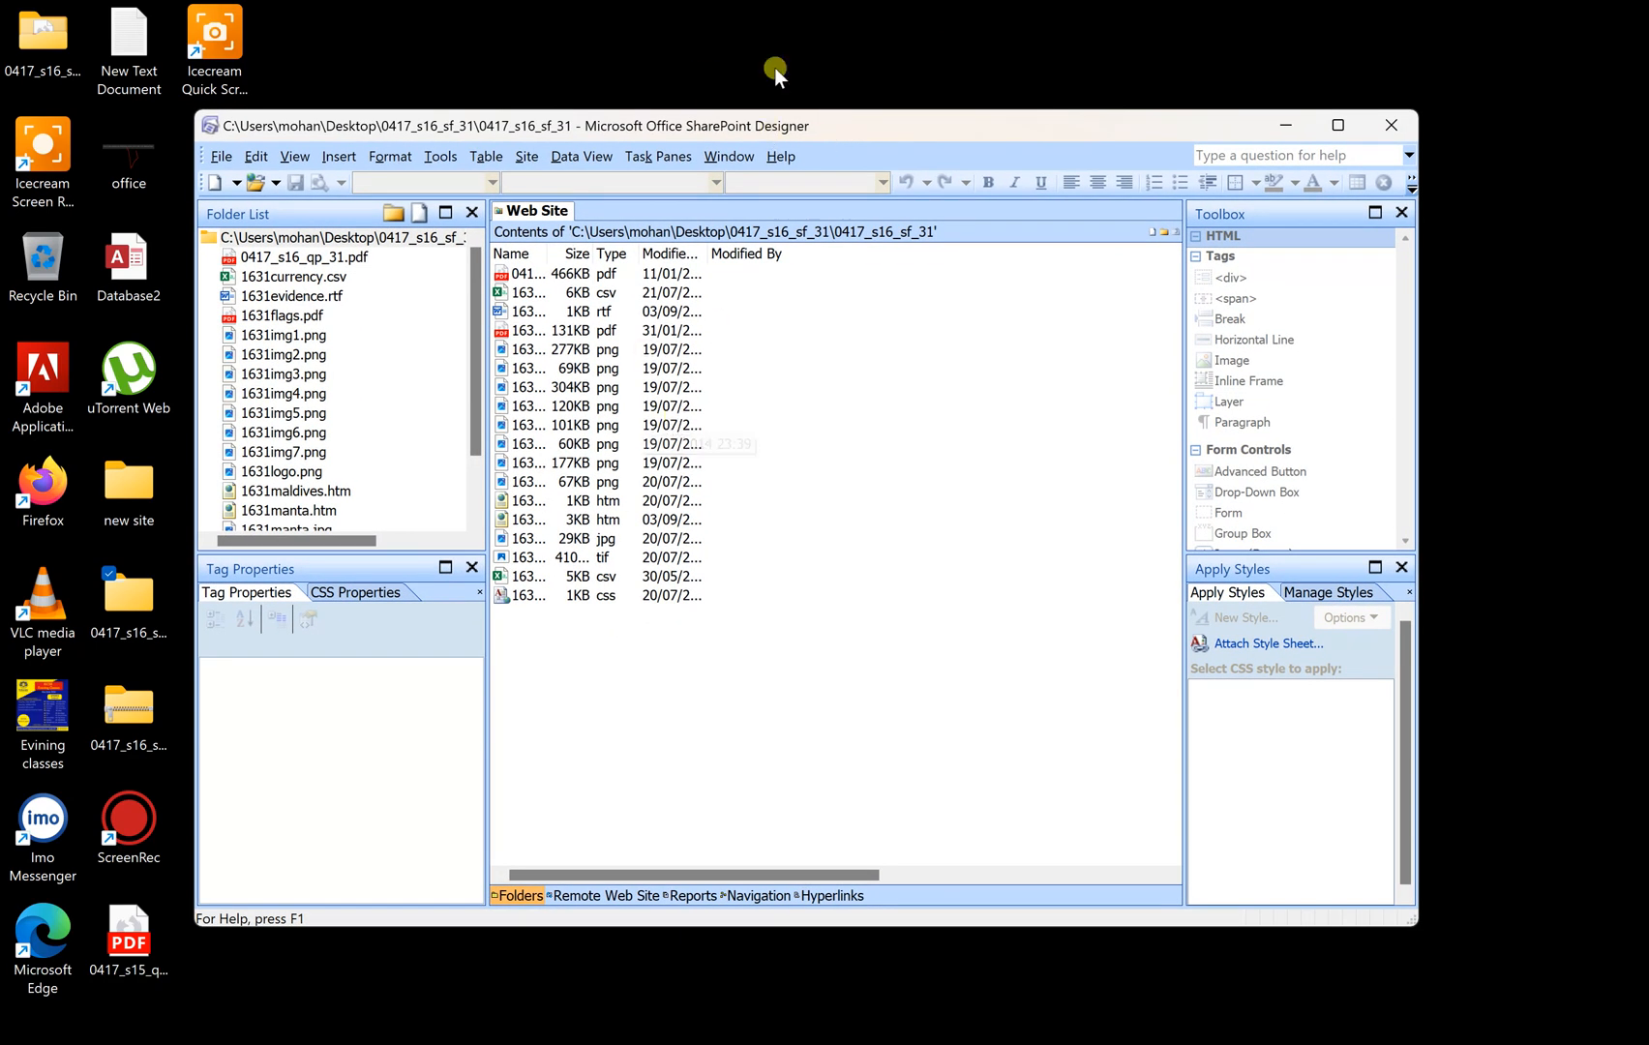
mouse_move(697, 128)
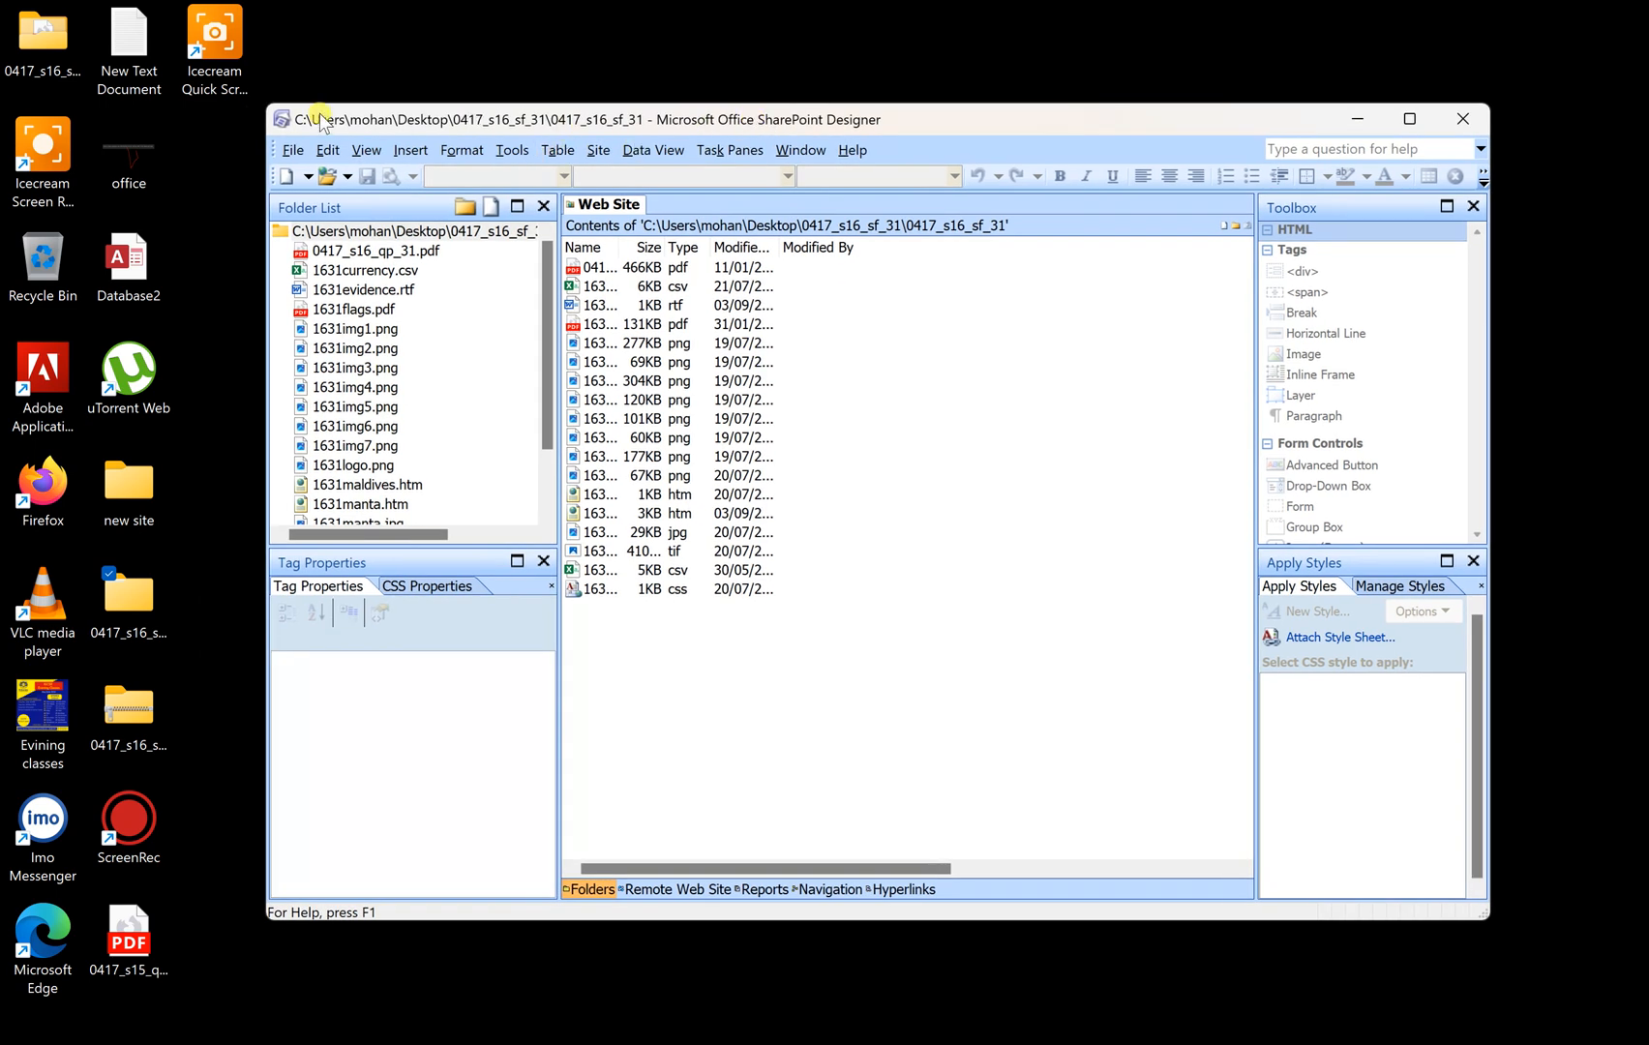
mouse_move(730, 739)
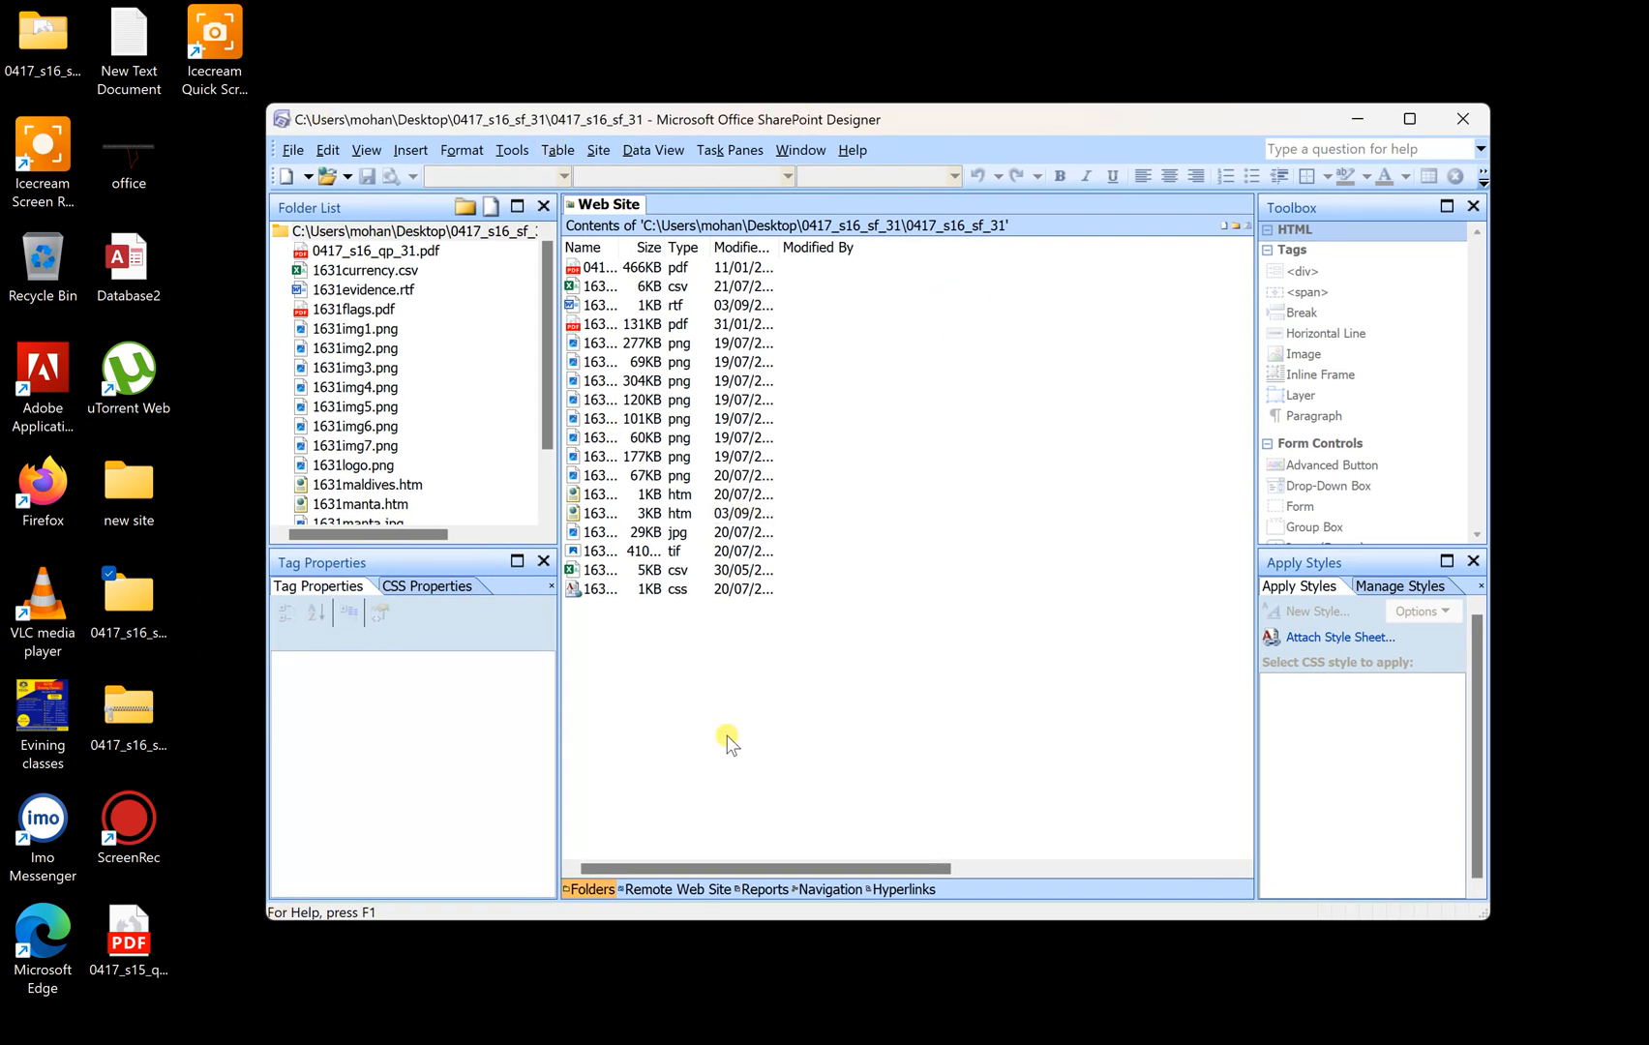
mouse_move(771, 362)
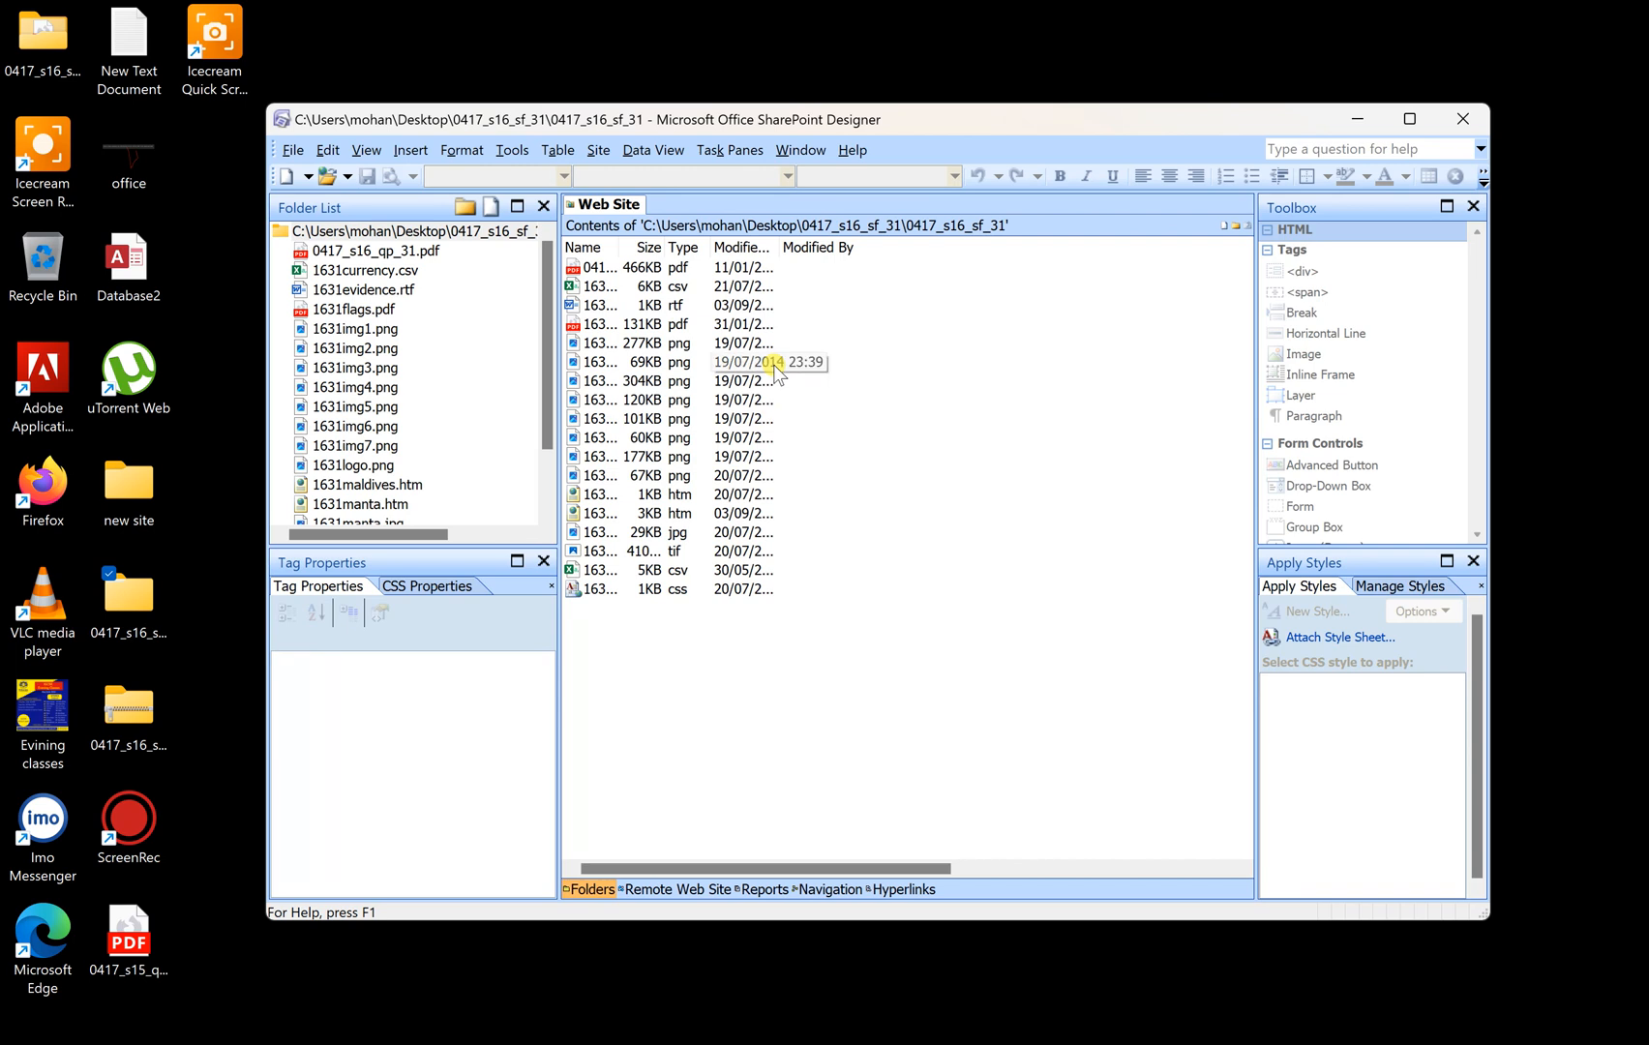
mouse_move(678, 513)
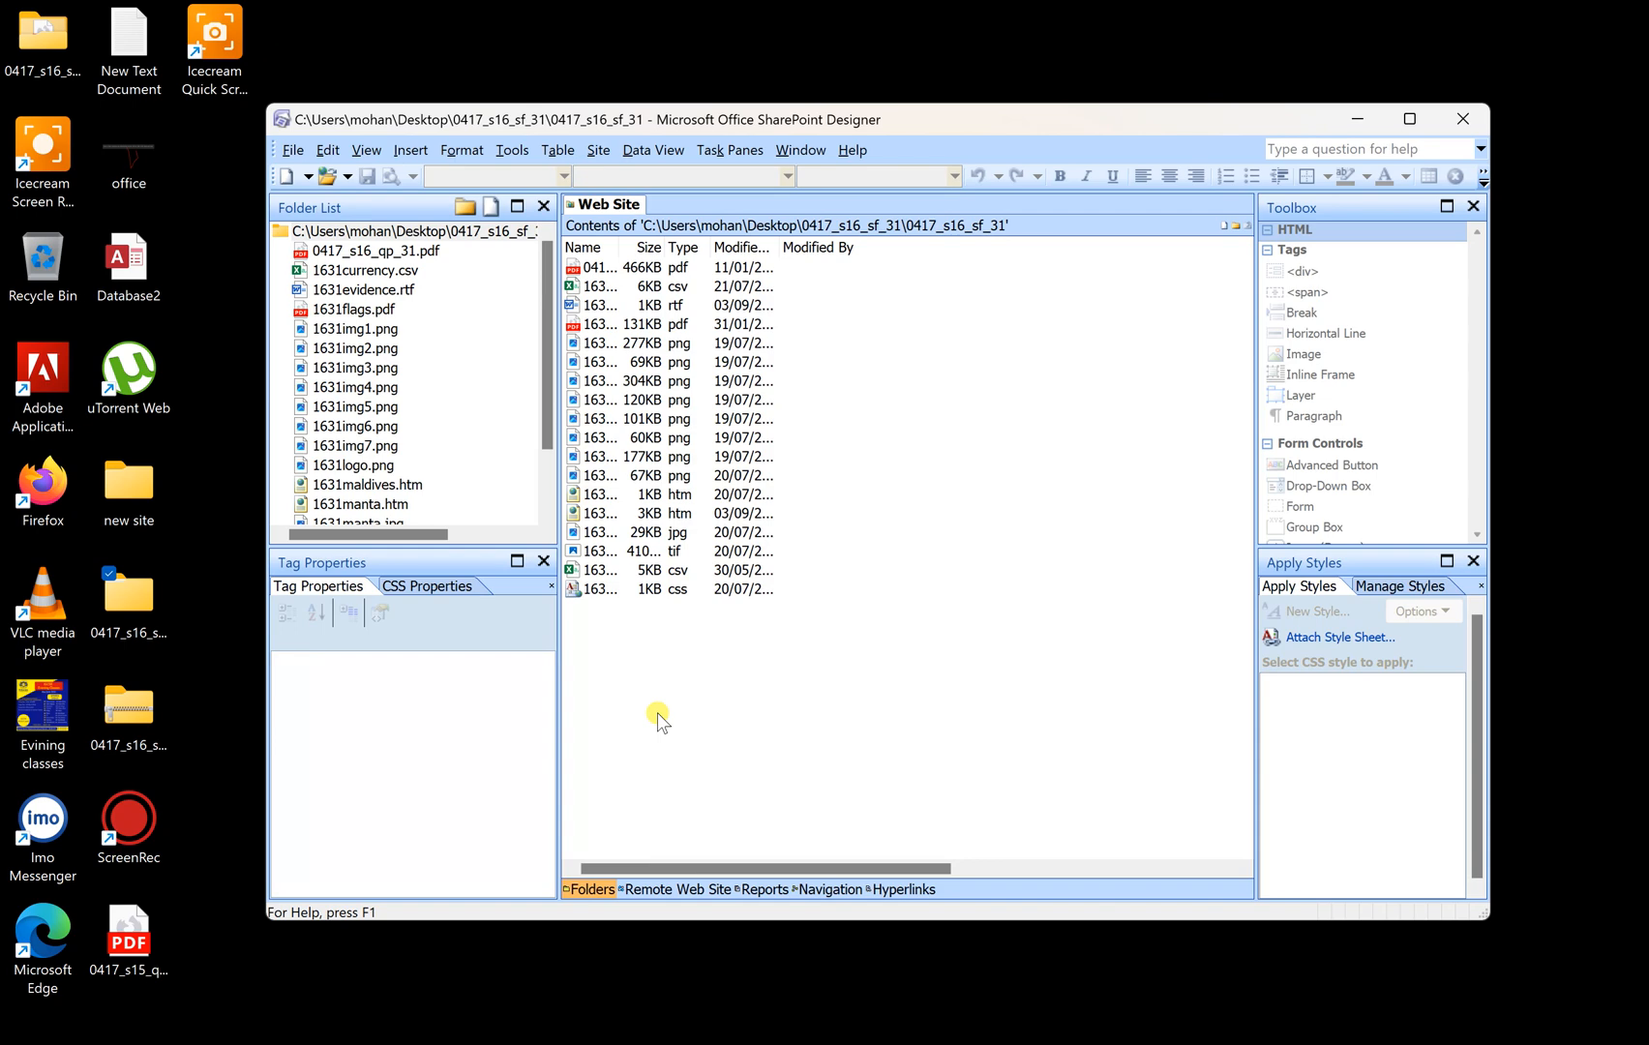
mouse_move(660, 722)
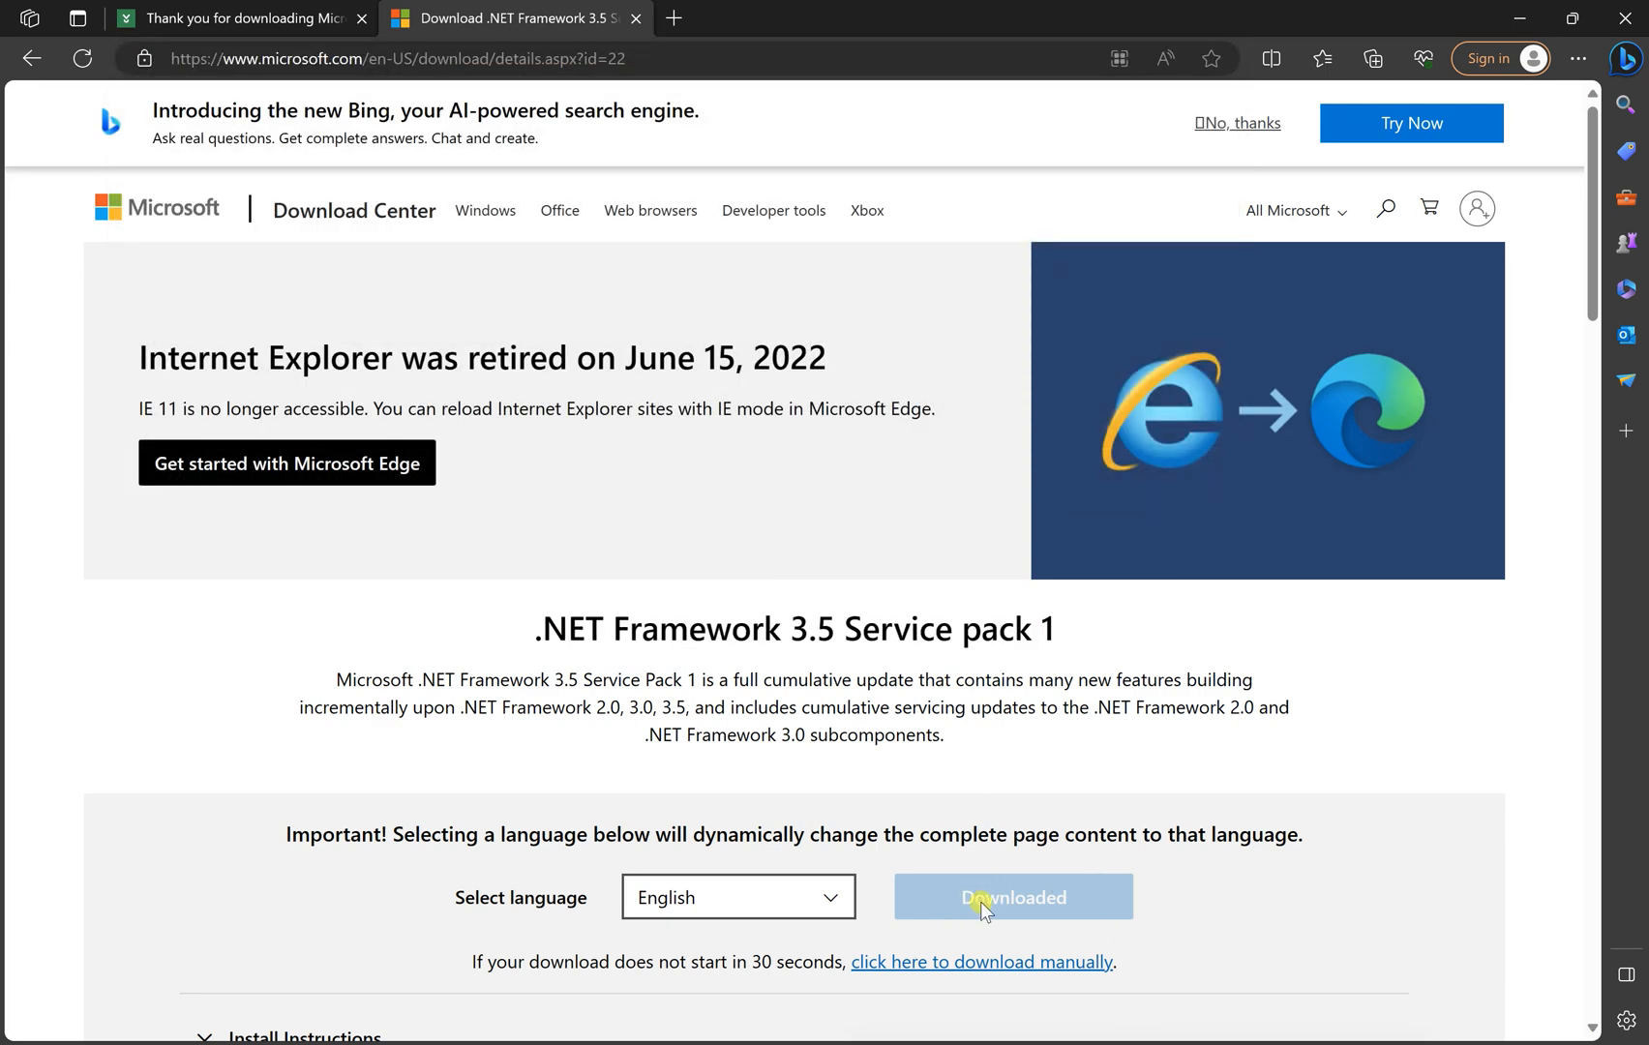
mouse_move(1615, 128)
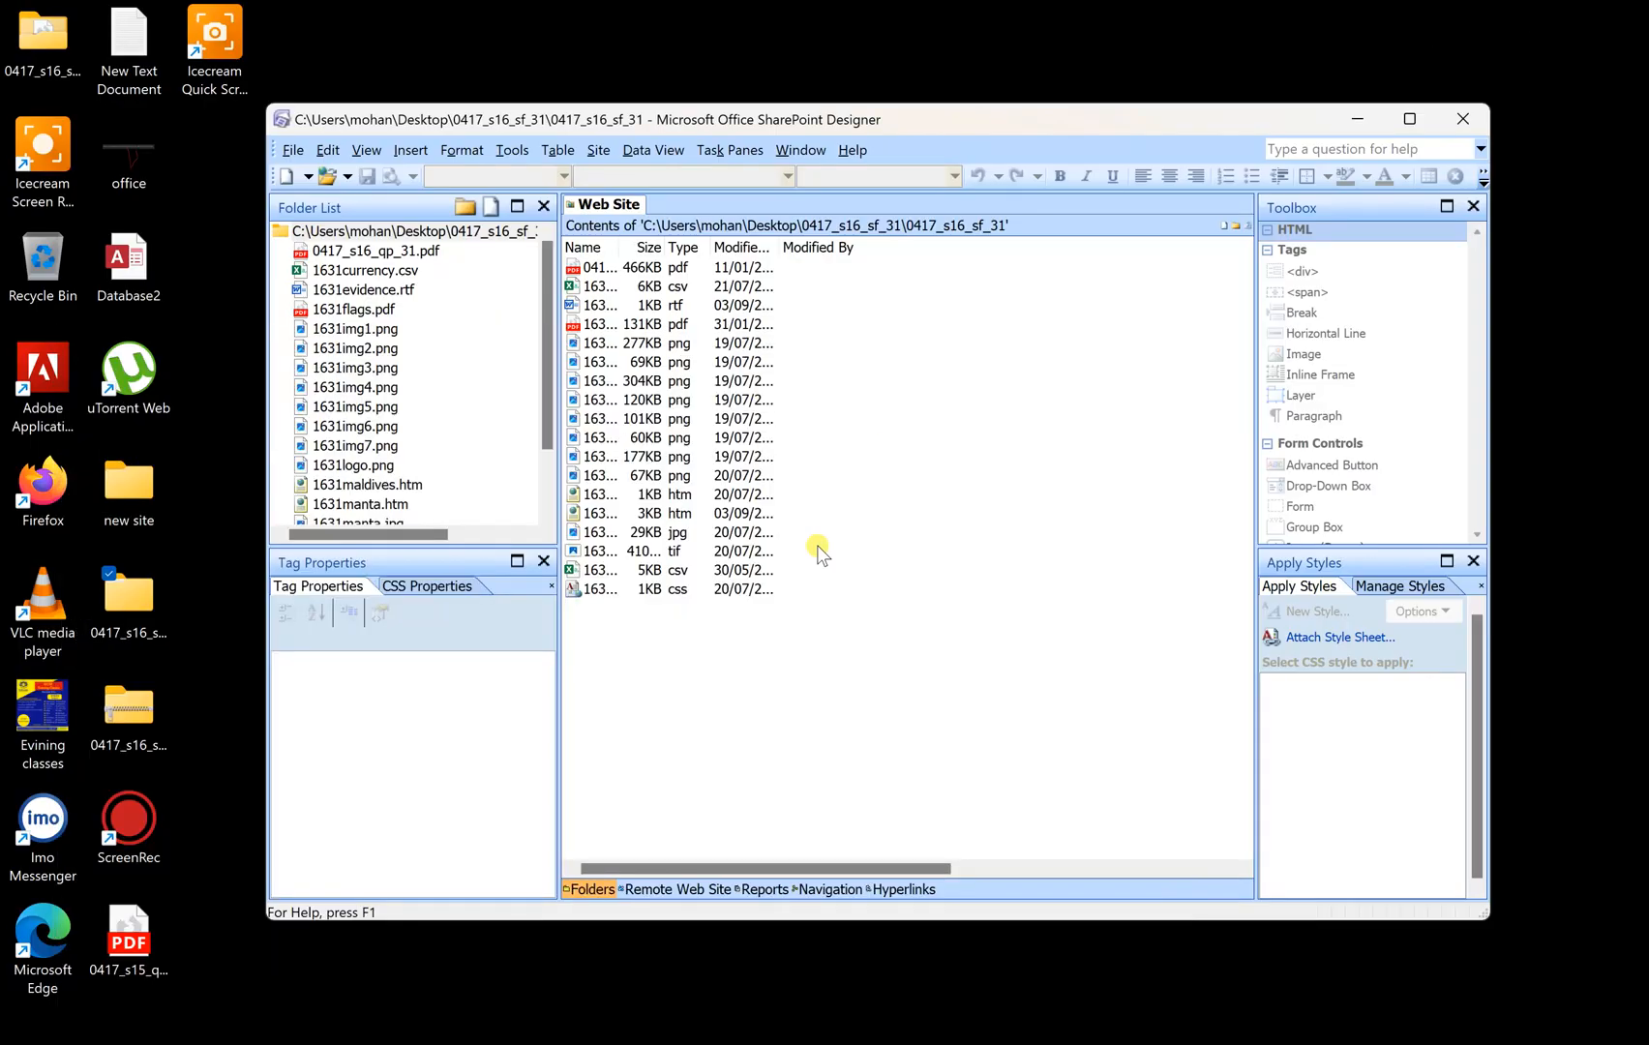
mouse_move(931, 571)
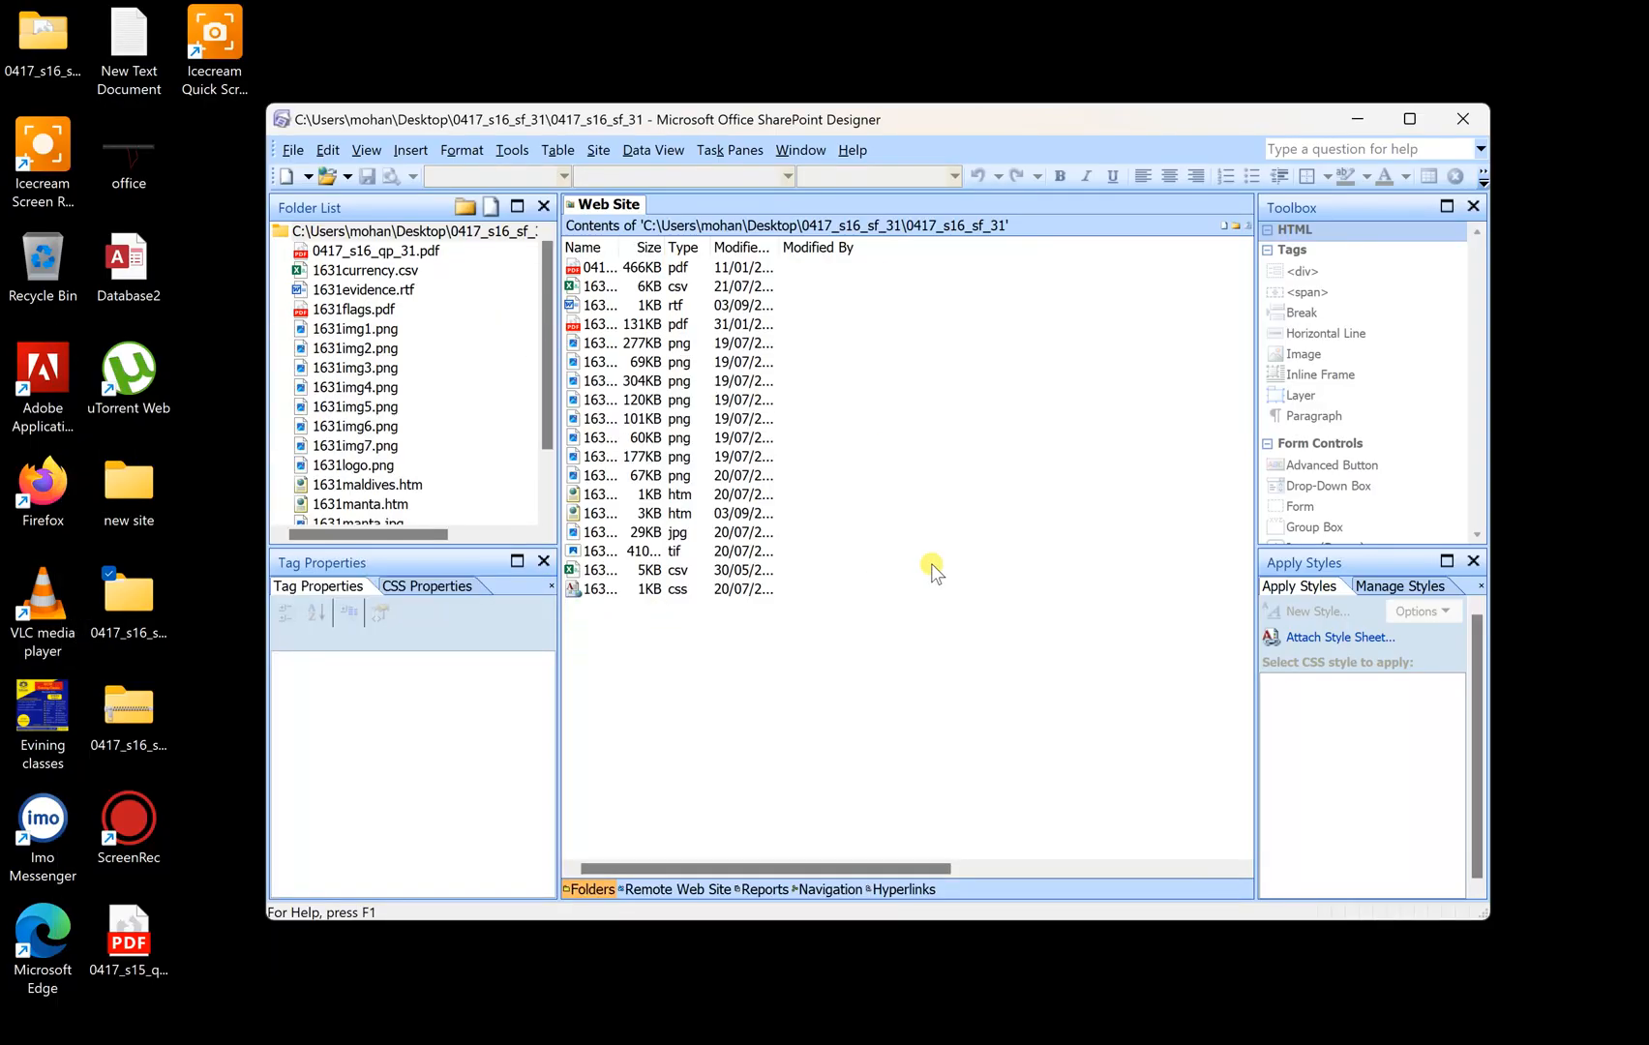
mouse_move(850, 556)
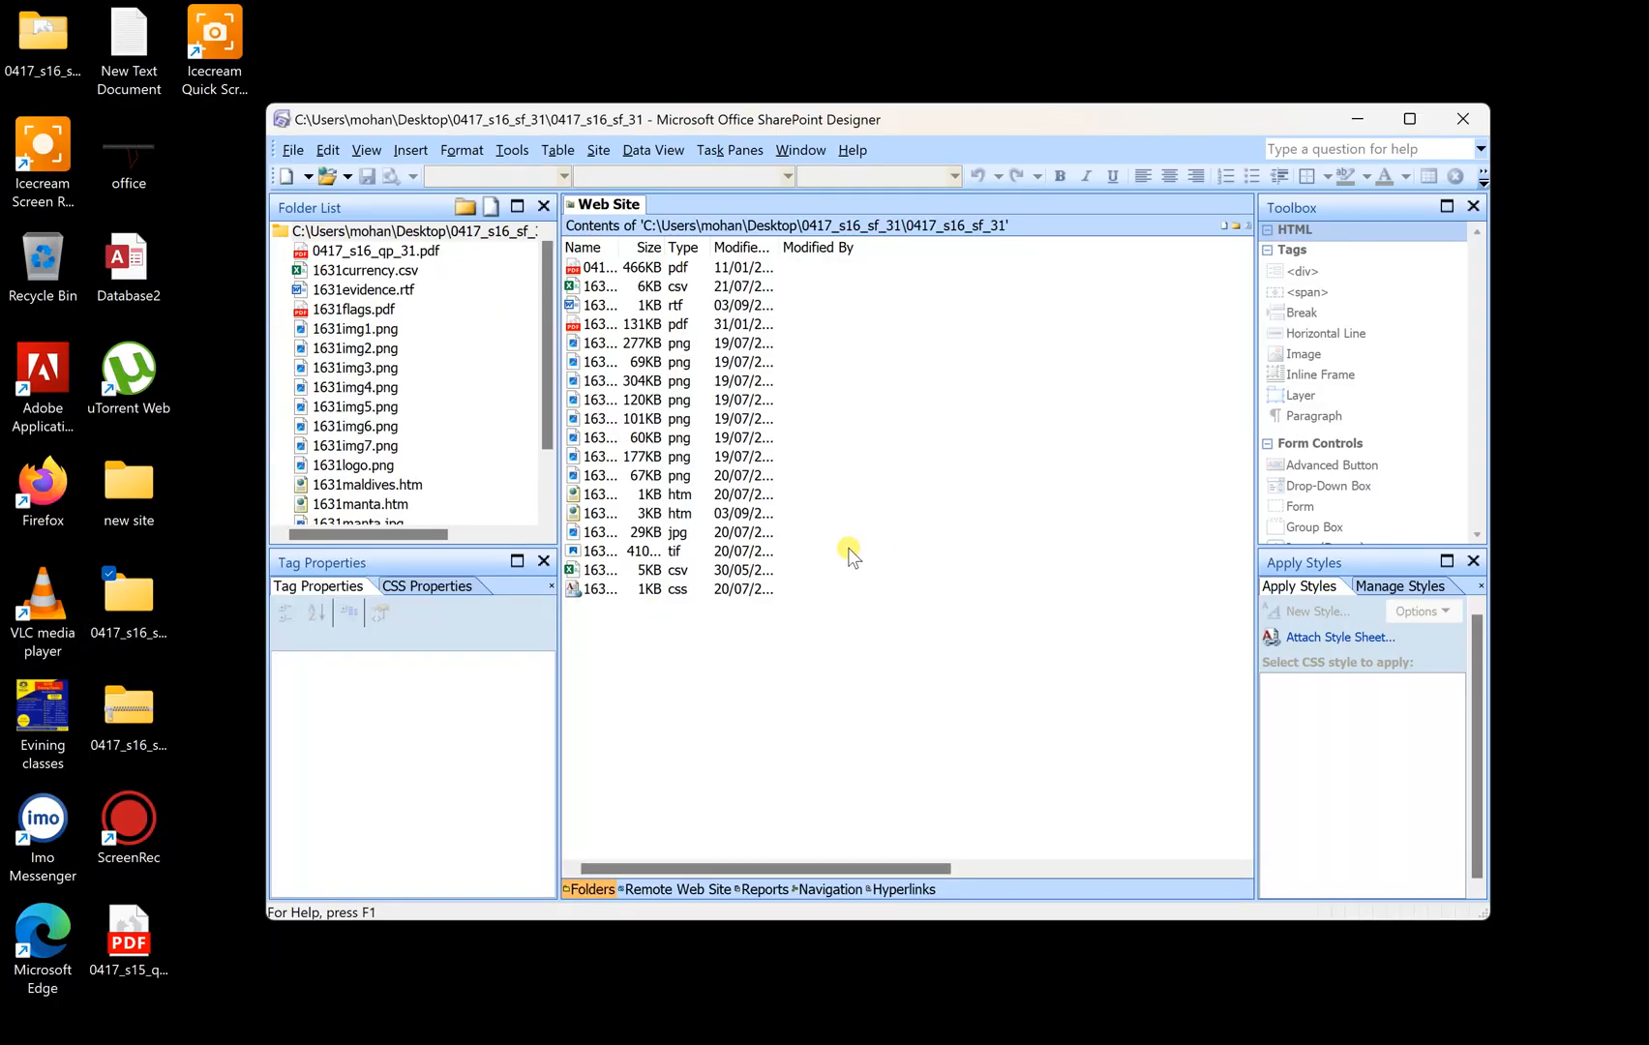